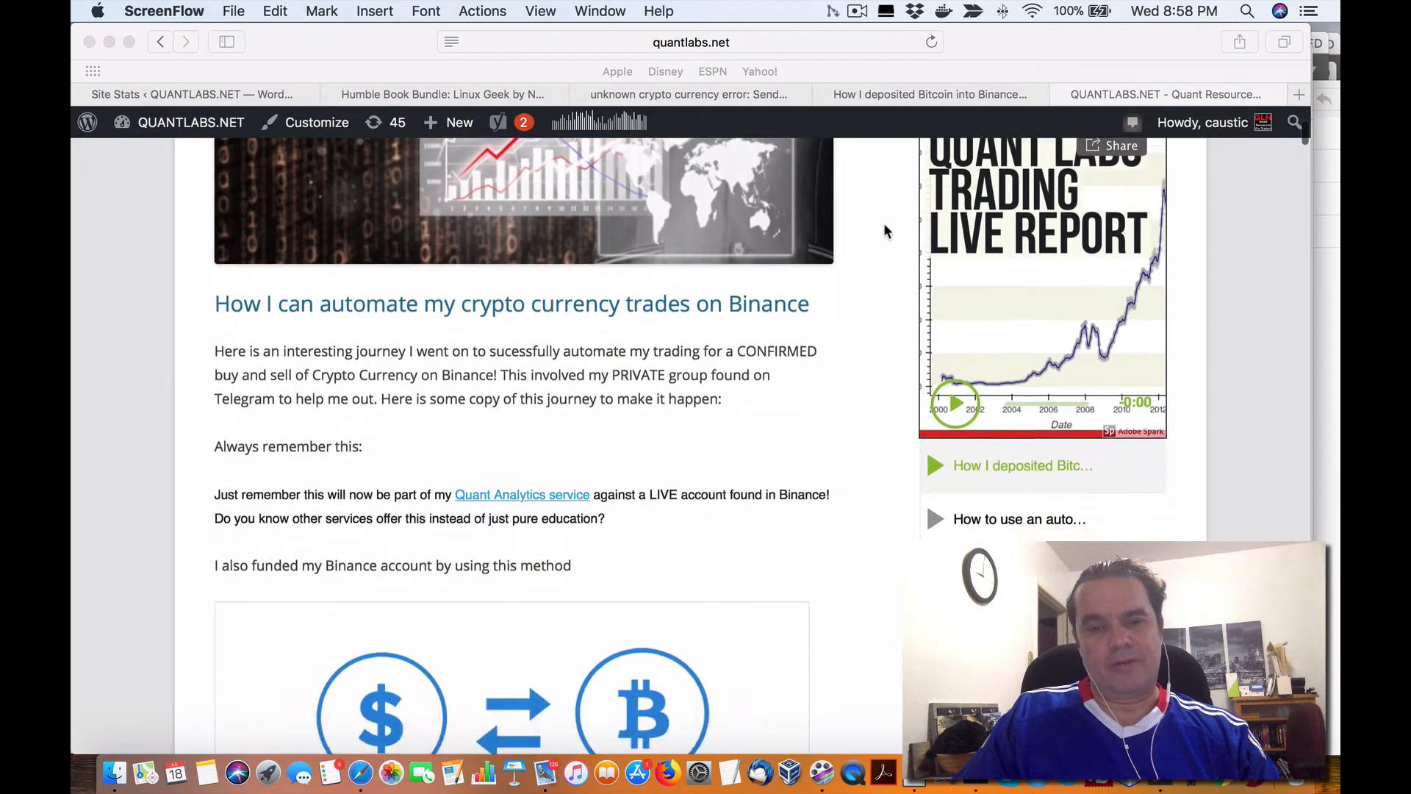
Step: Bring up the 'How I deposited Bitcoin into Binance with an ATM and cash' video page
scroll("up", 3)
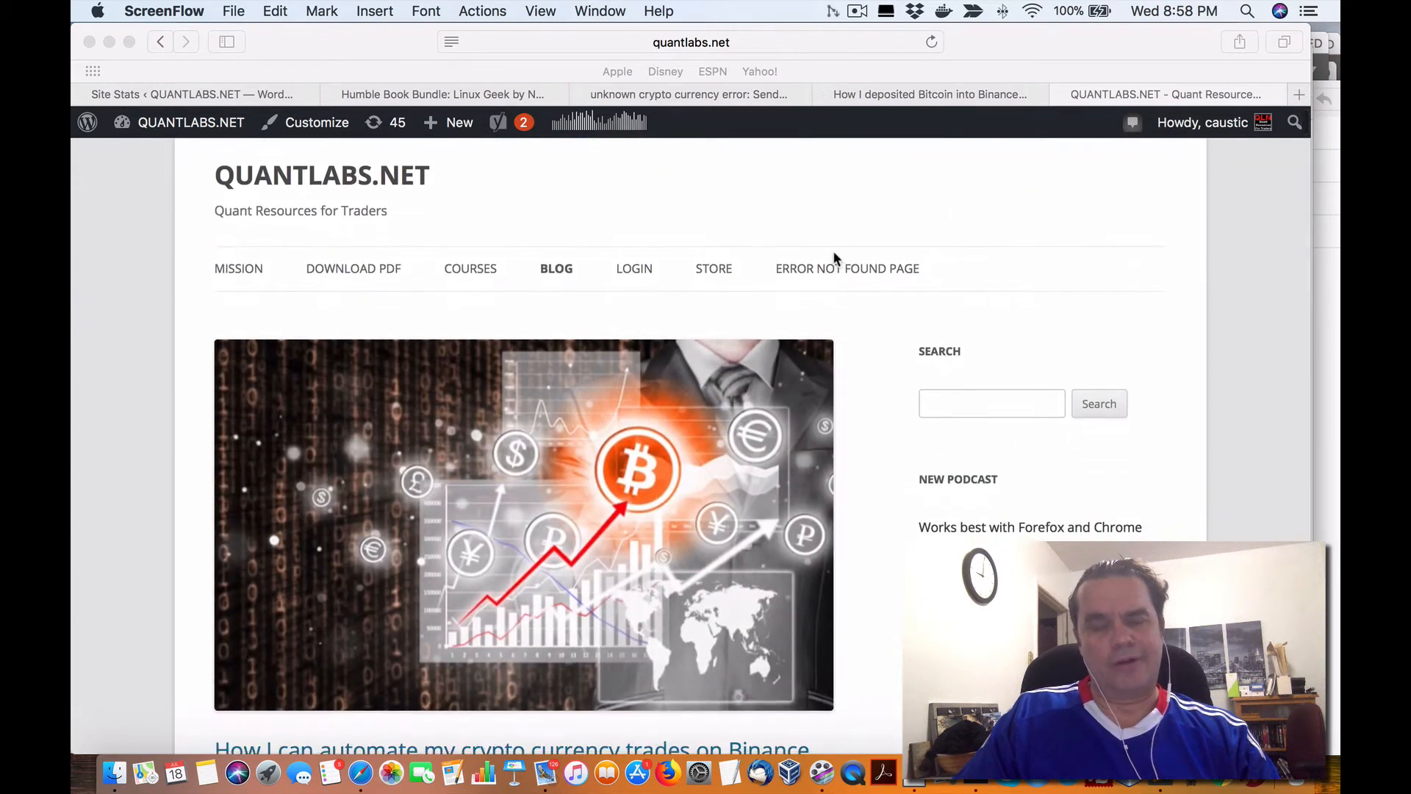
scroll("down", 3)
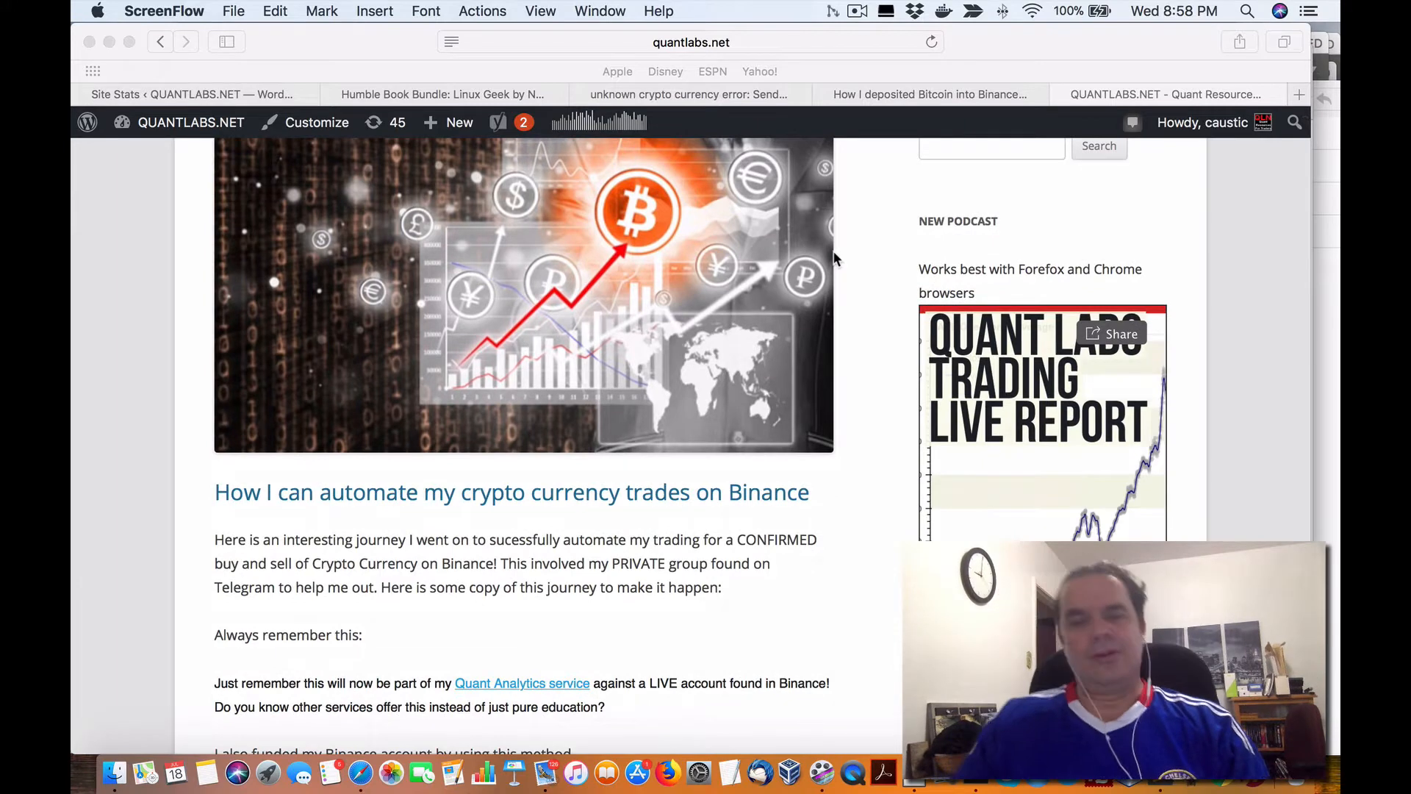
scroll("down", 3)
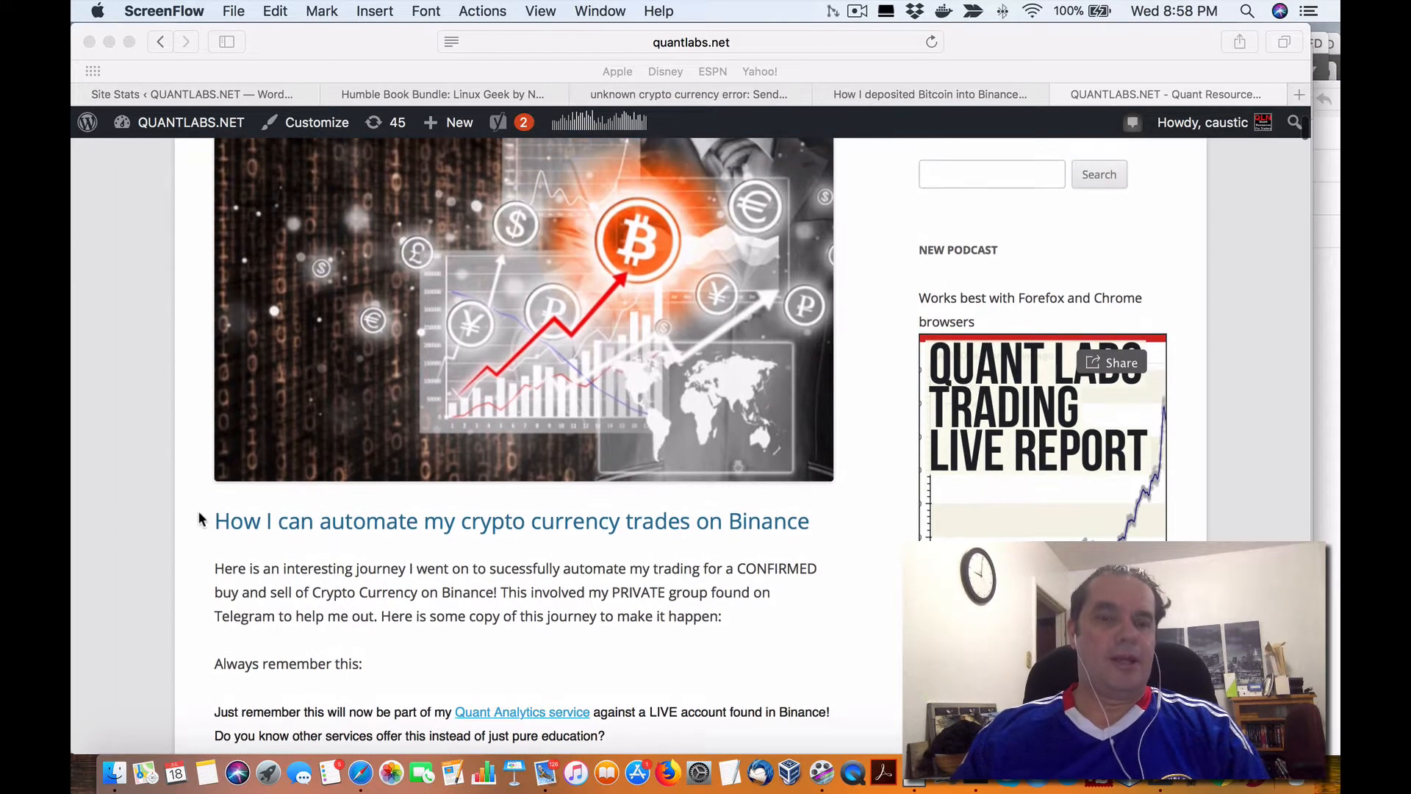
scroll("down", 3)
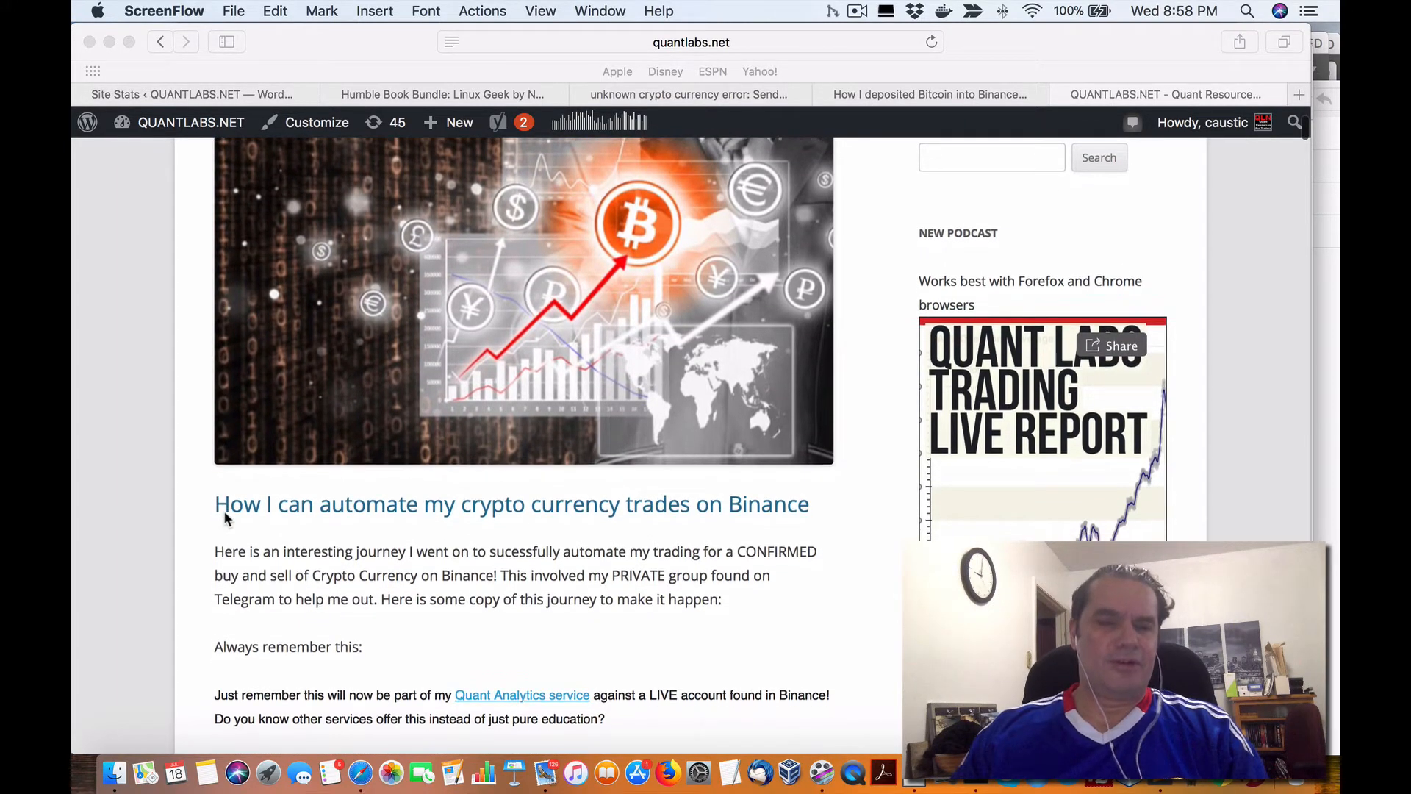
mouse_move(468, 521)
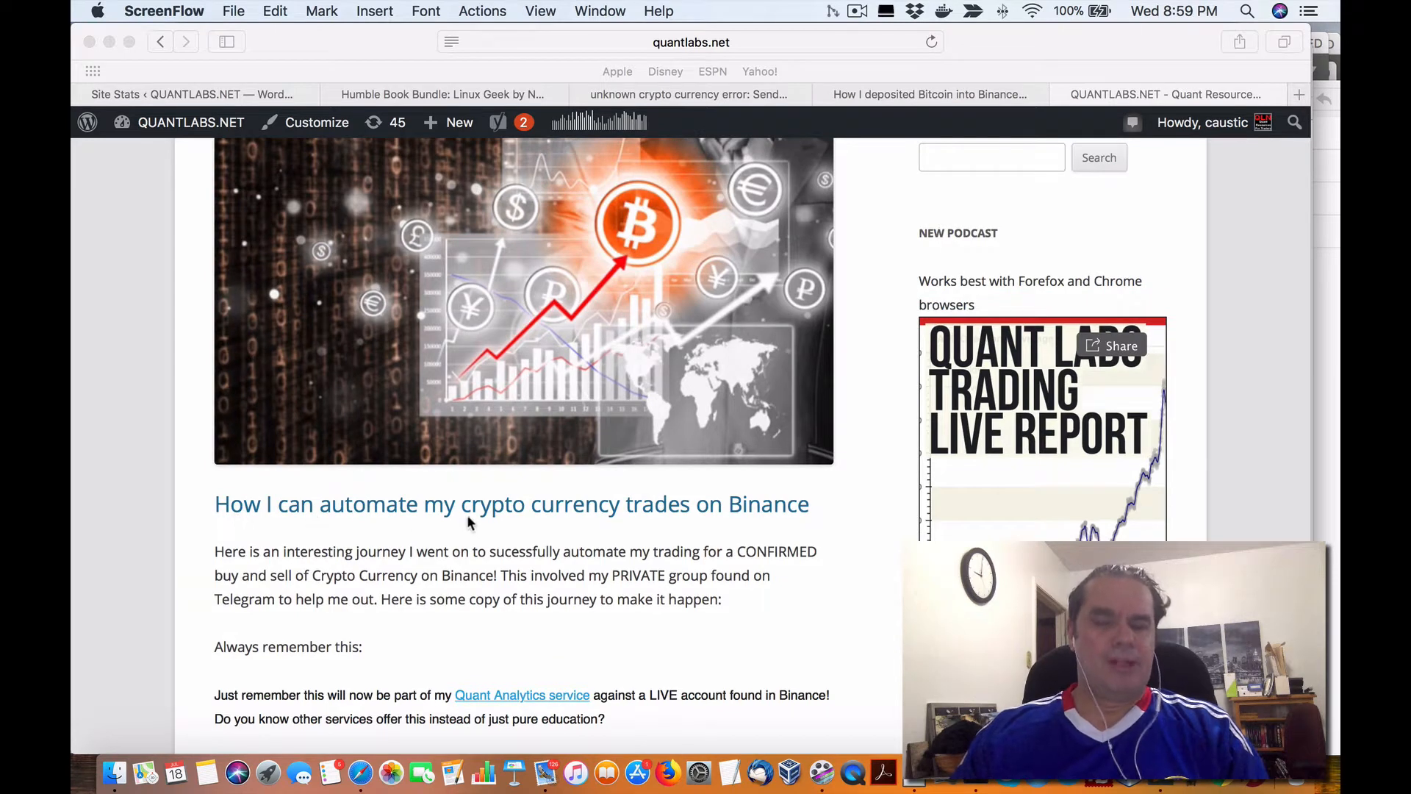
scroll("down", 3)
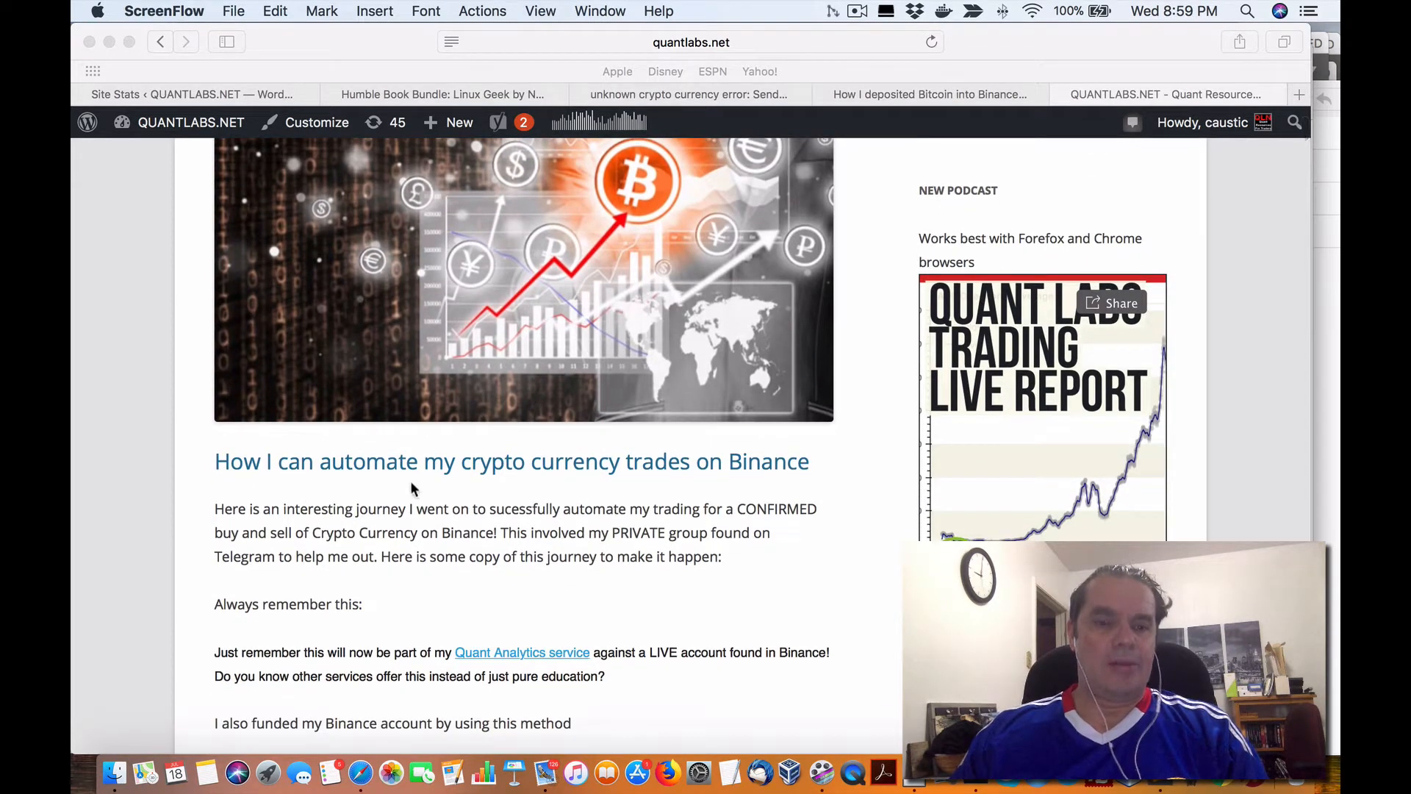
mouse_move(765, 483)
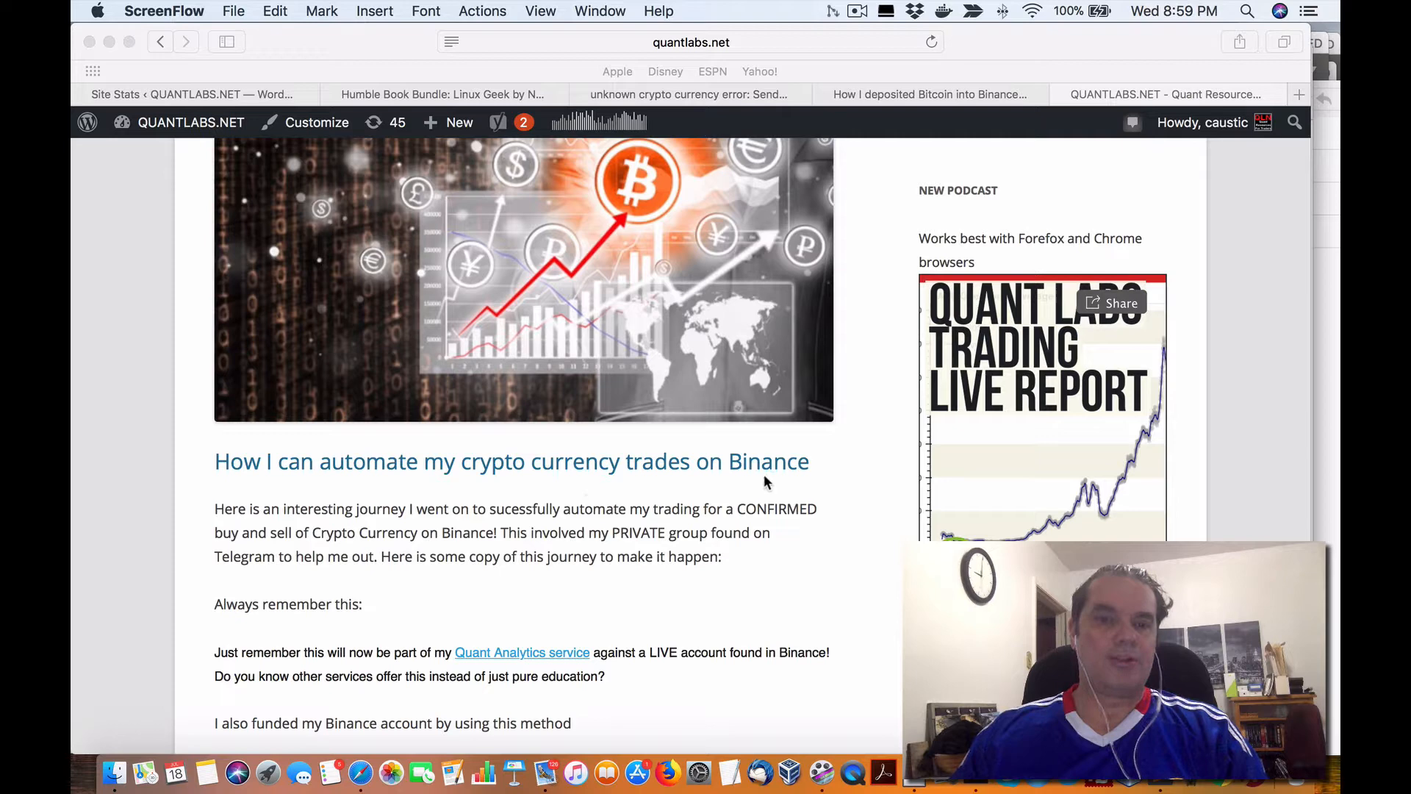
scroll("down", 3)
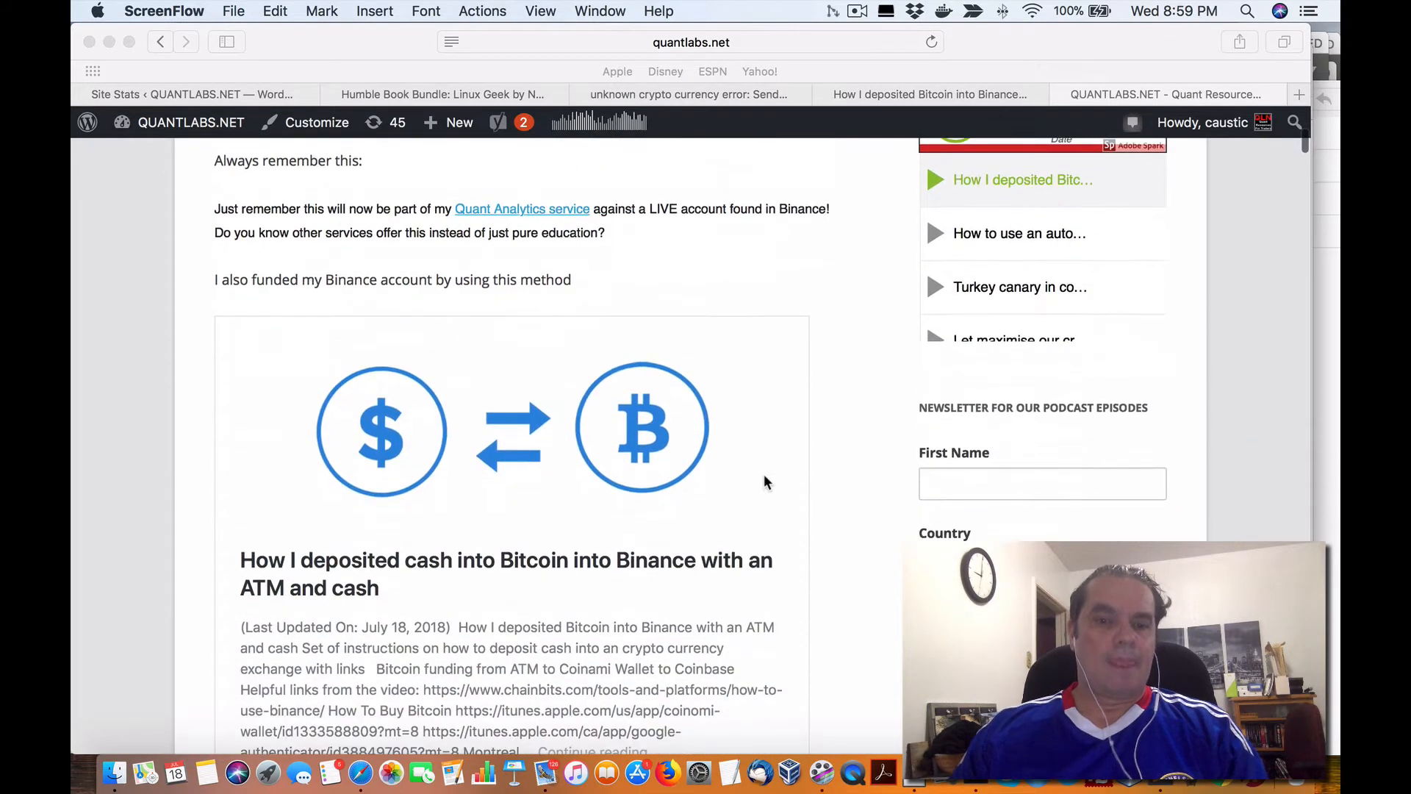
scroll("down", 3)
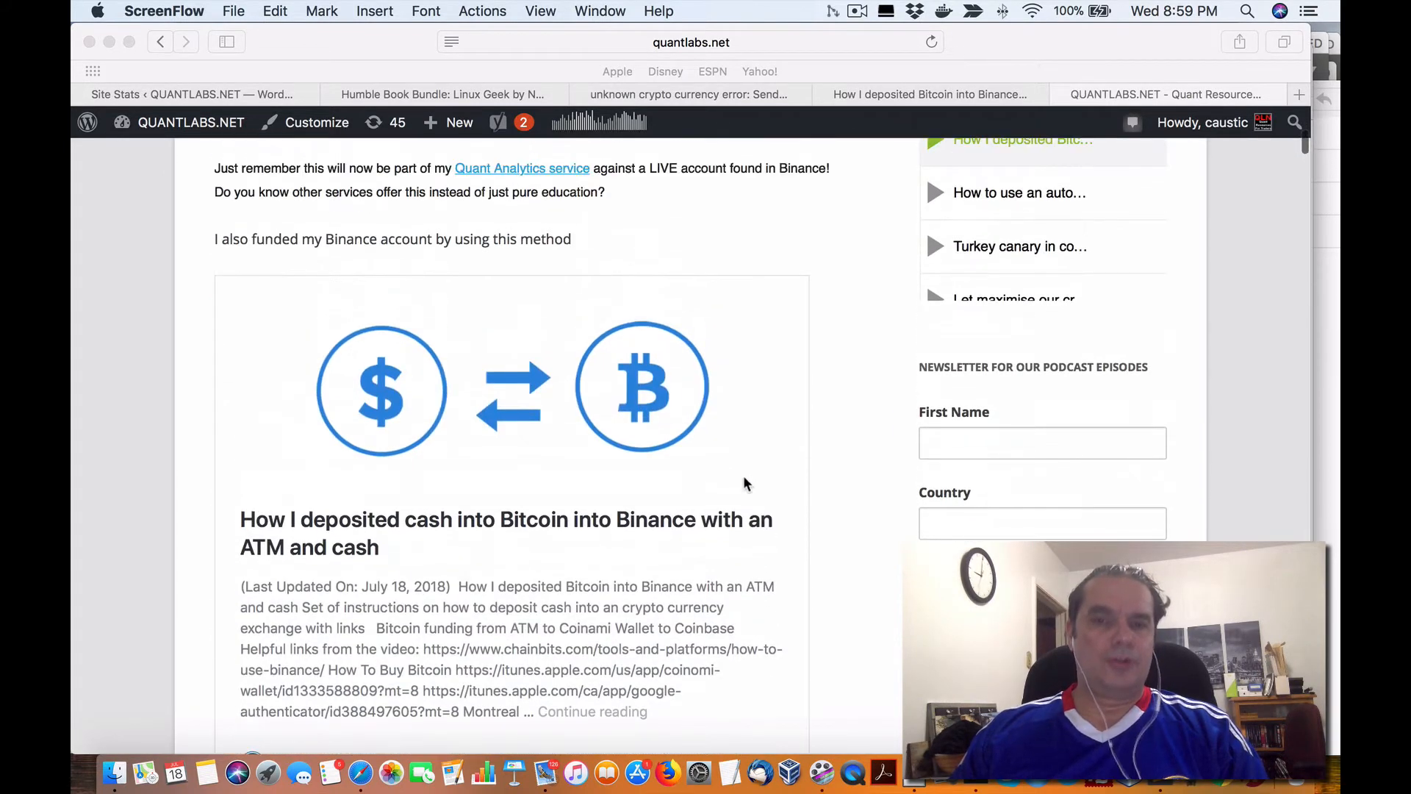
mouse_move(661, 93)
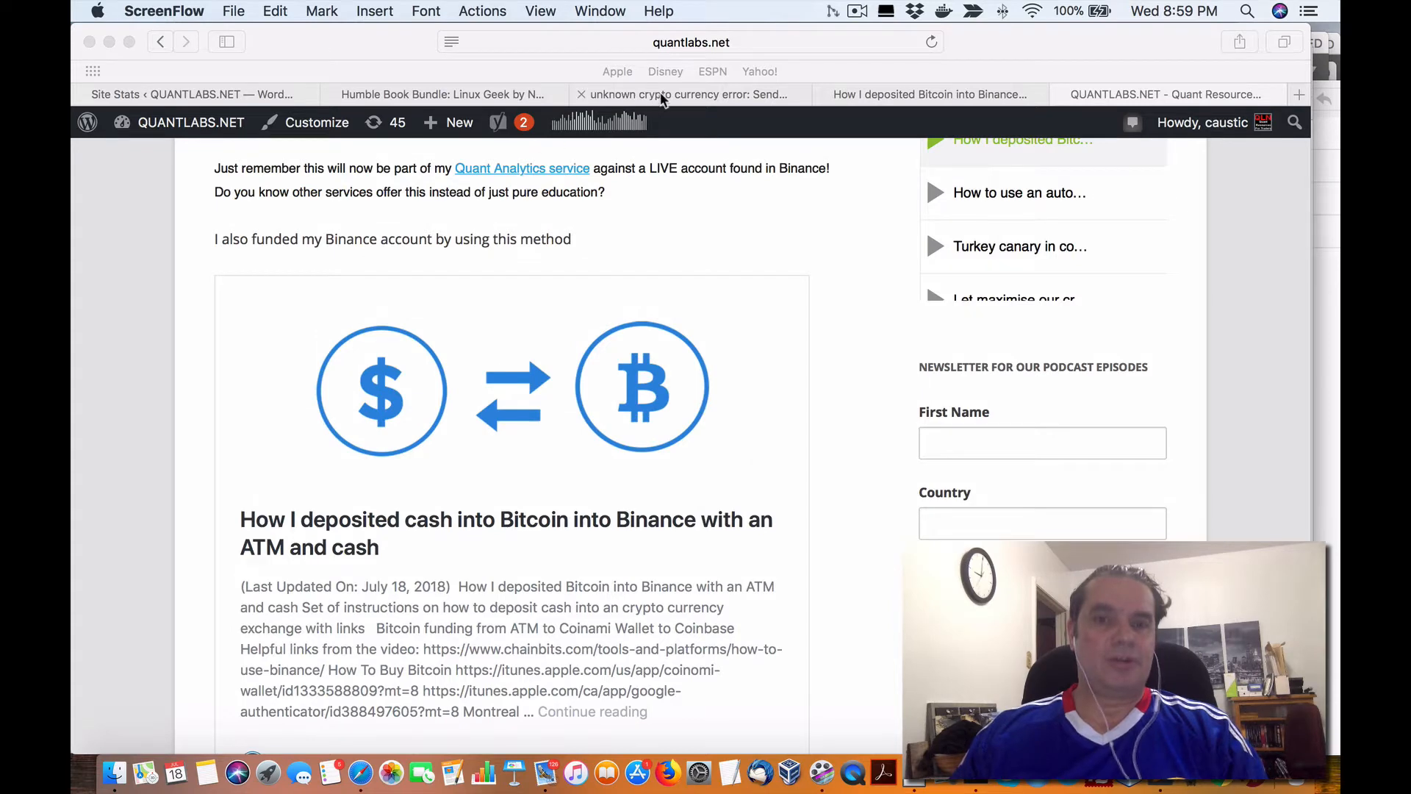
left_click(929, 93)
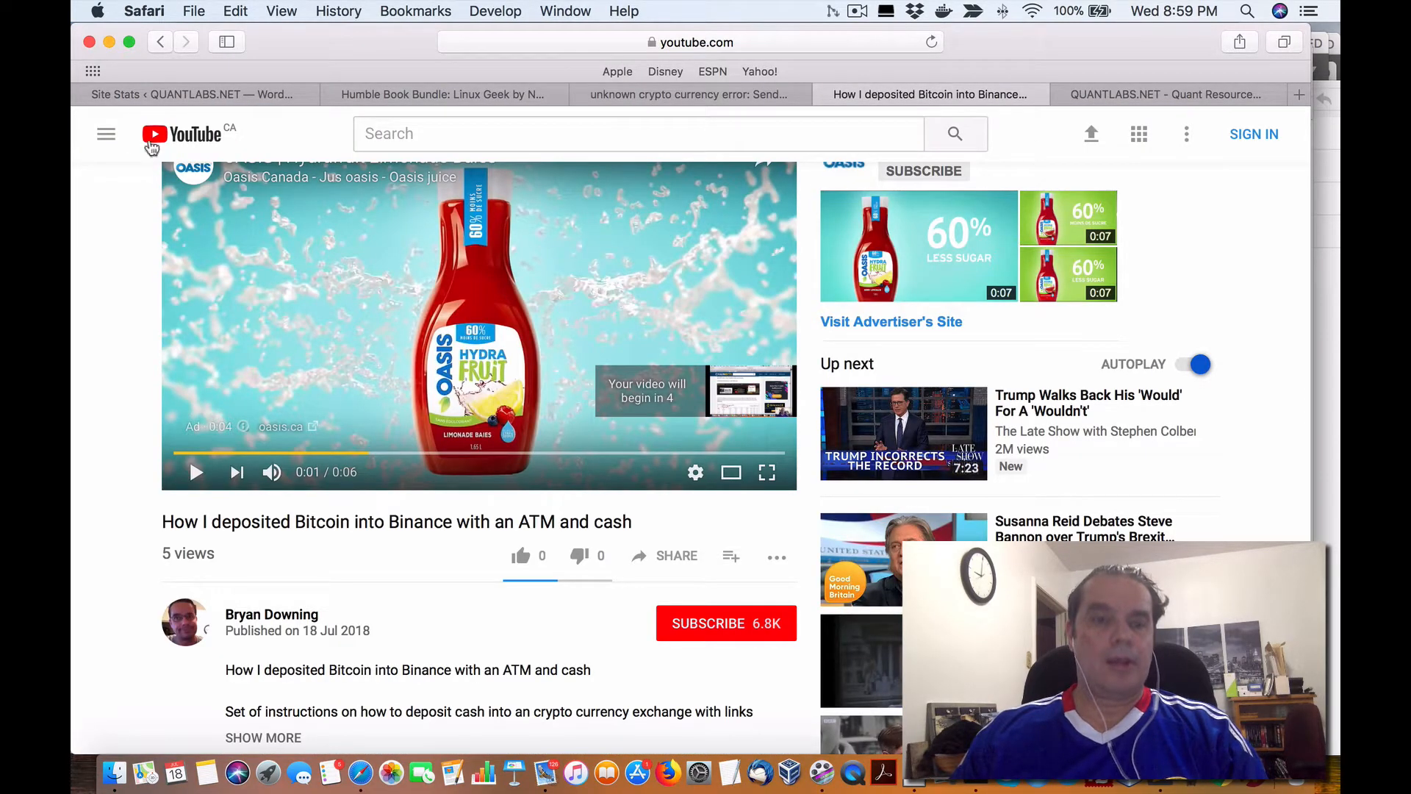
mouse_move(657, 45)
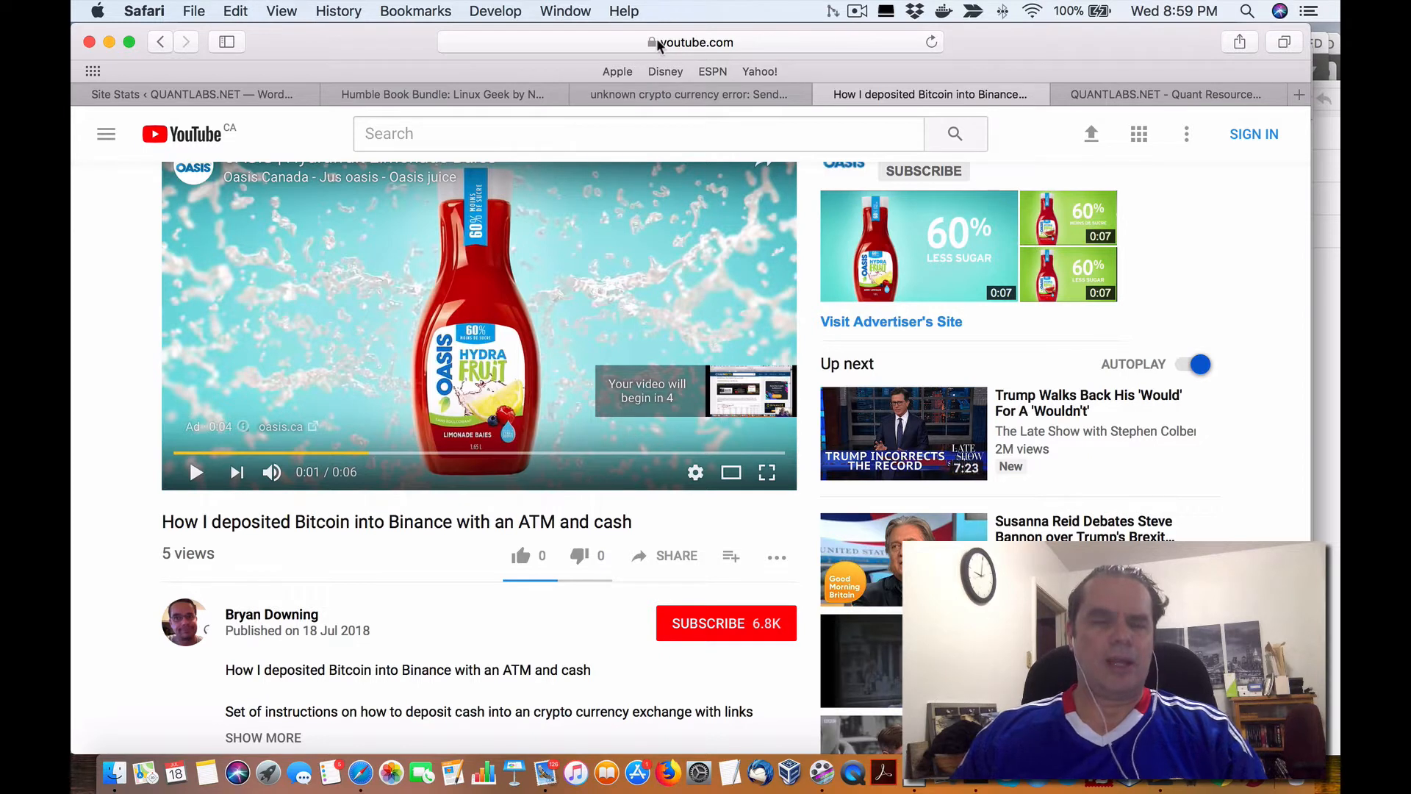
mouse_move(240, 557)
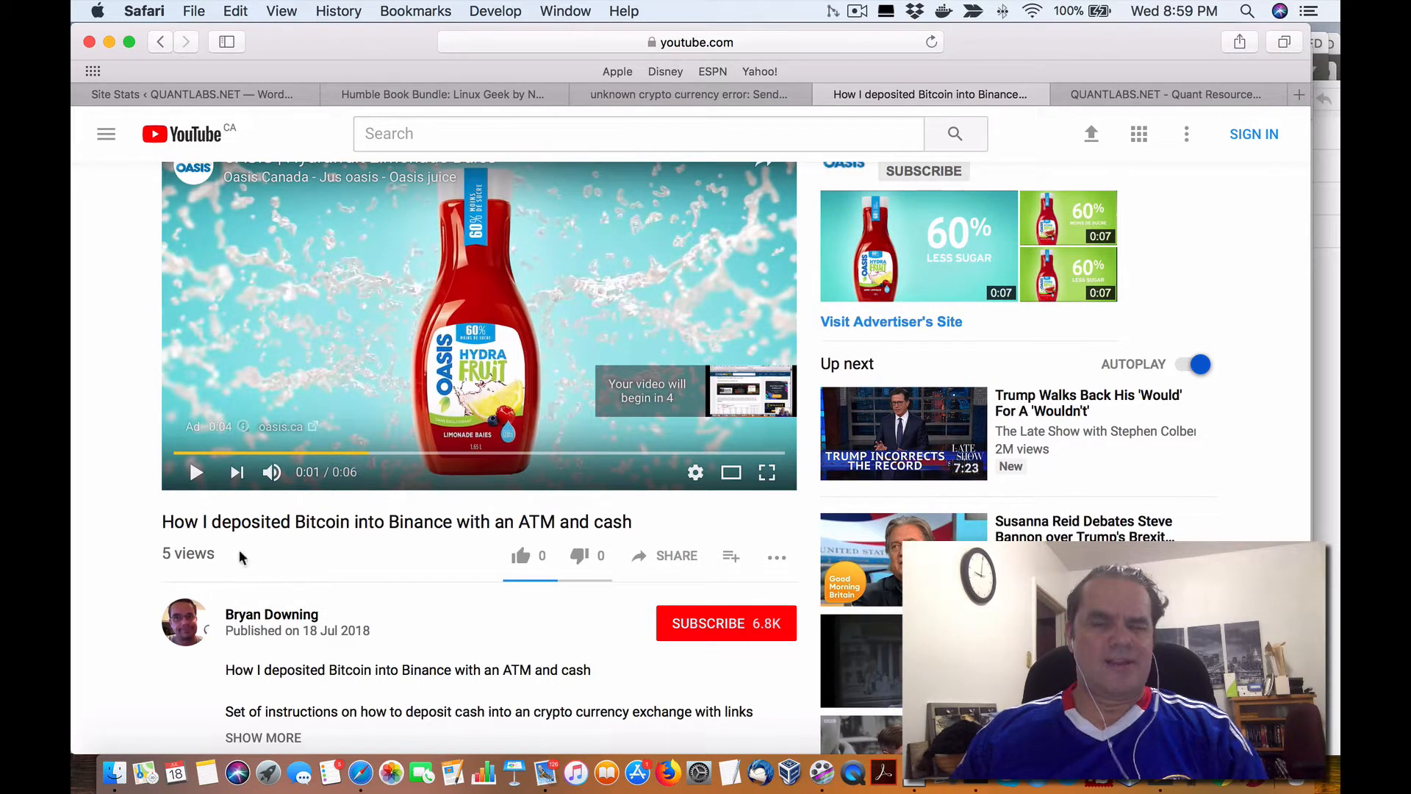
mouse_move(252, 553)
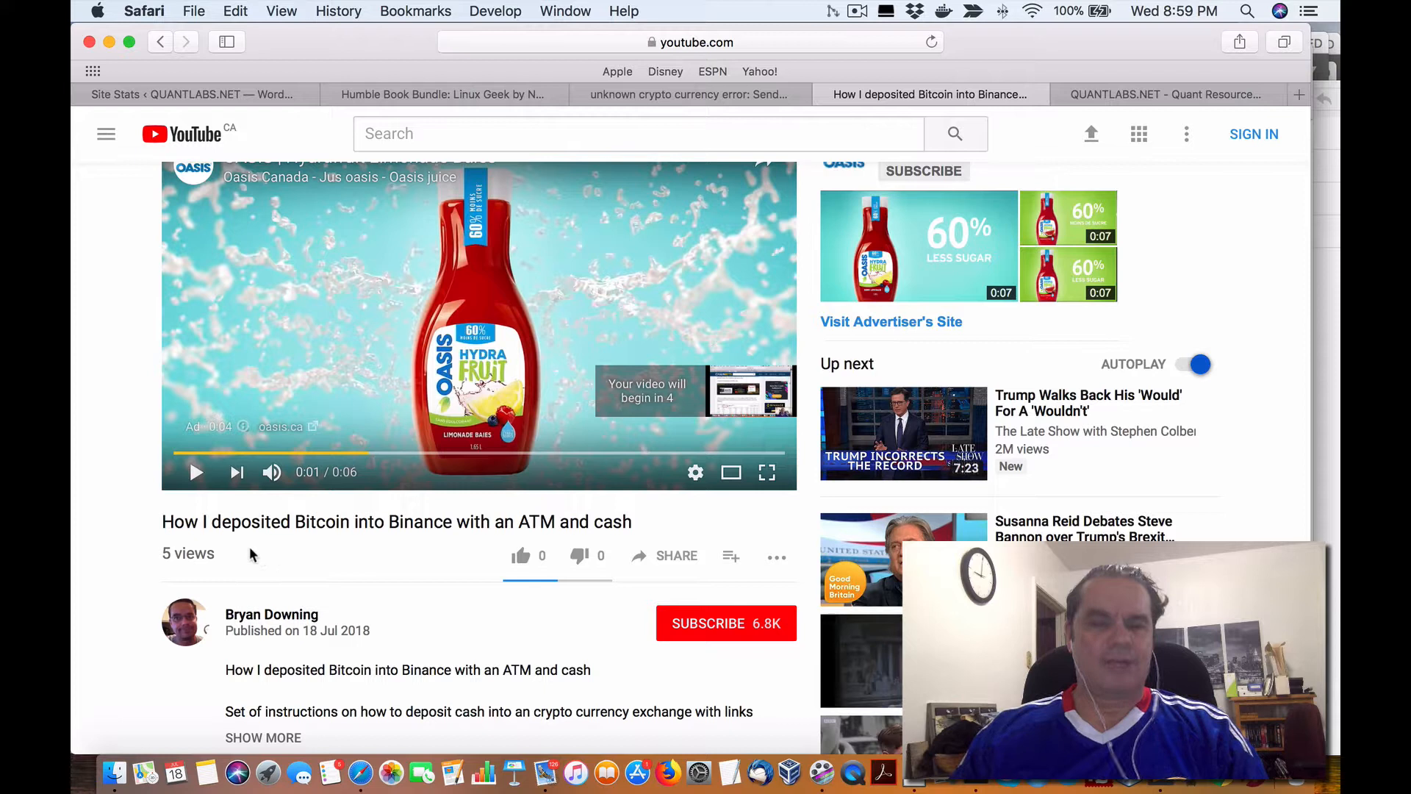
mouse_move(265, 544)
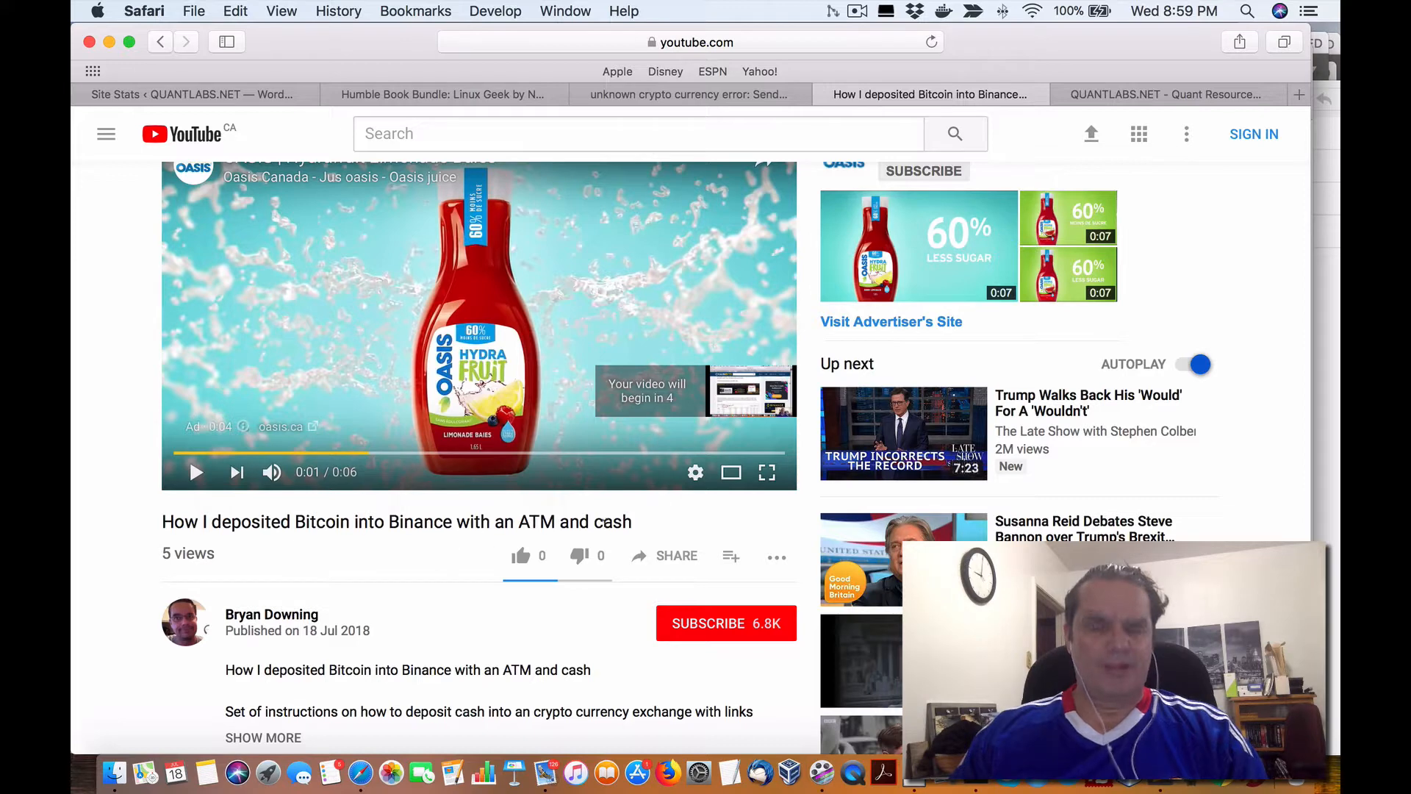
Step: Expand the video's full description and select the quantlabs.net blog link
scroll("down", 3)
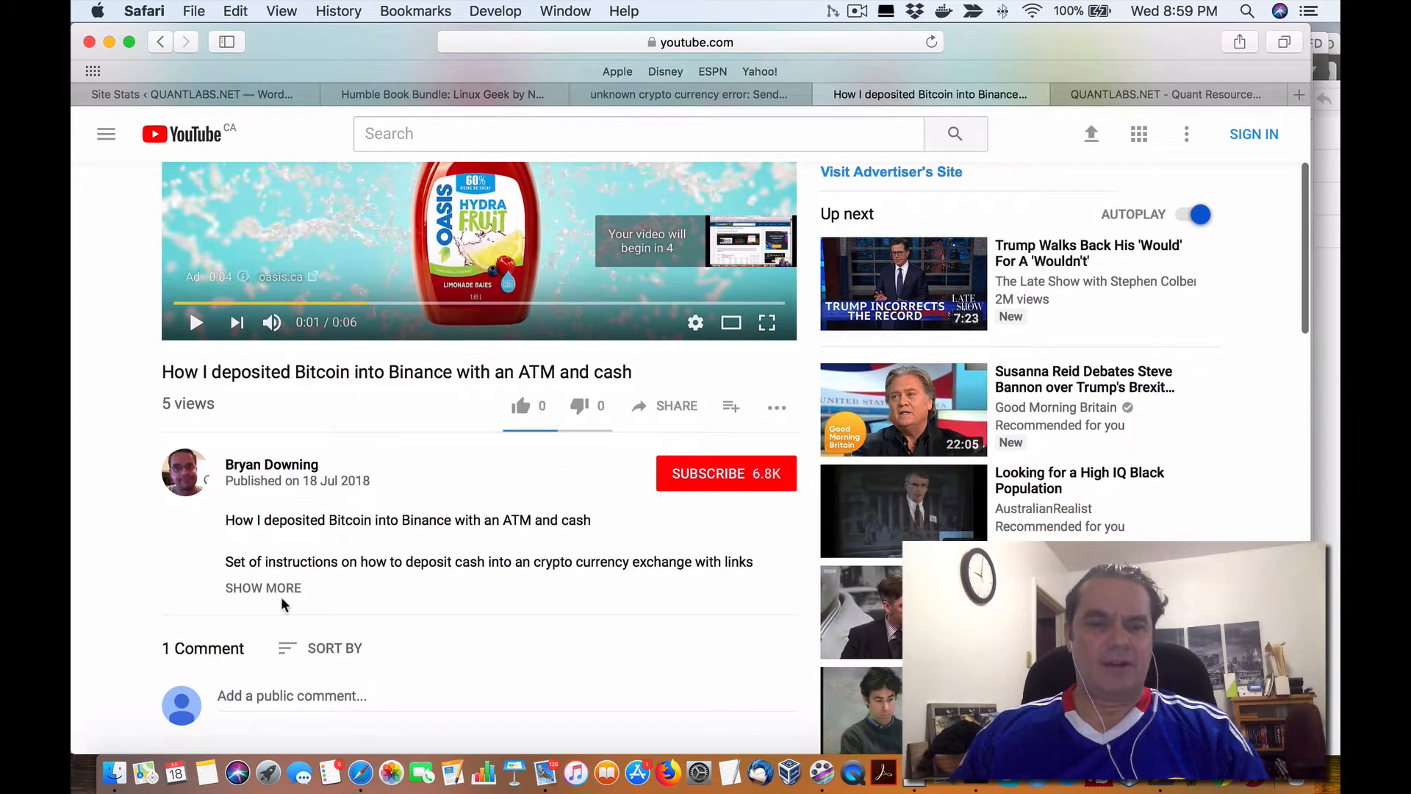
left_click(263, 587)
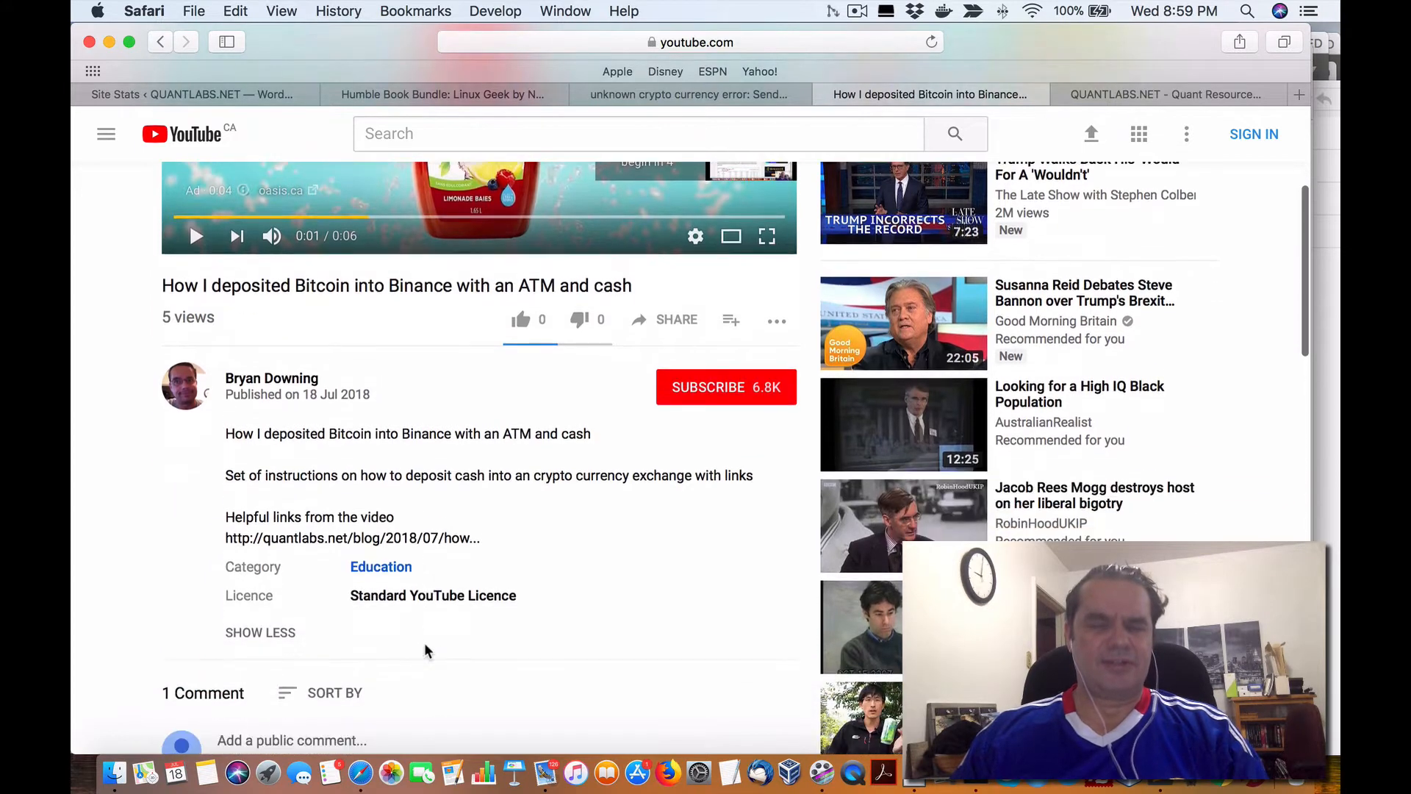
scroll("down", 3)
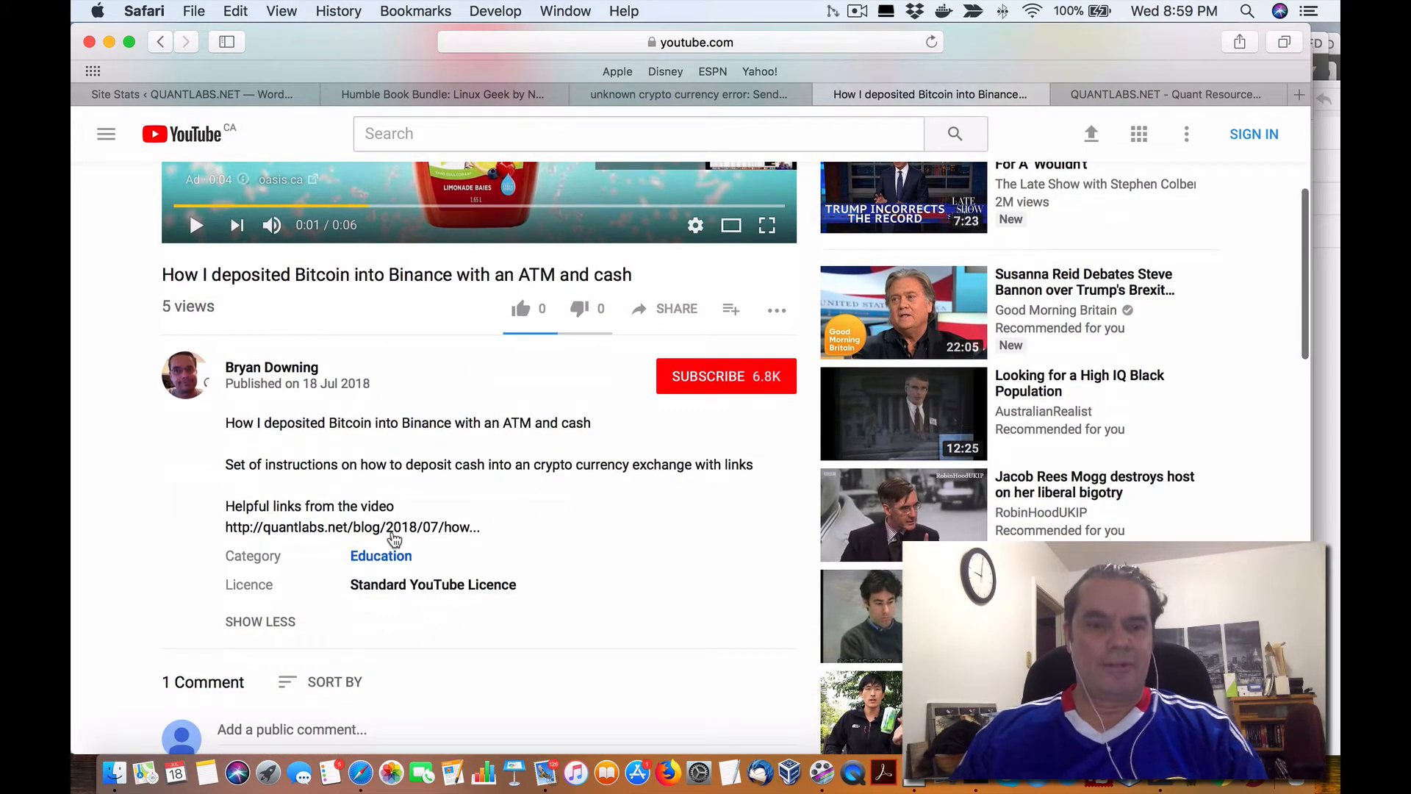
double_click(352, 526)
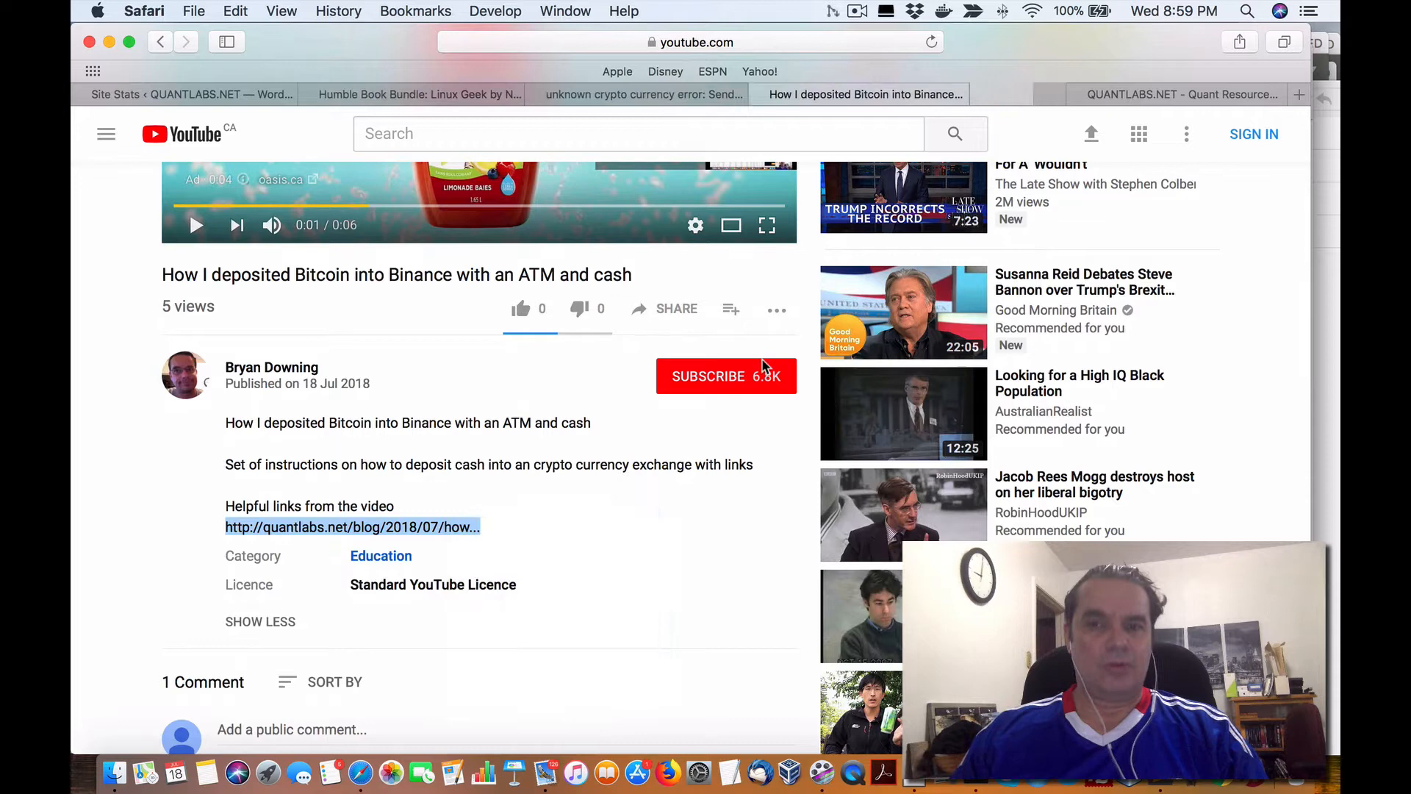
Step: Open the ATM cash-to-Binance deposit post, dismiss the sign-up popup, and read to its video
left_click(352, 526)
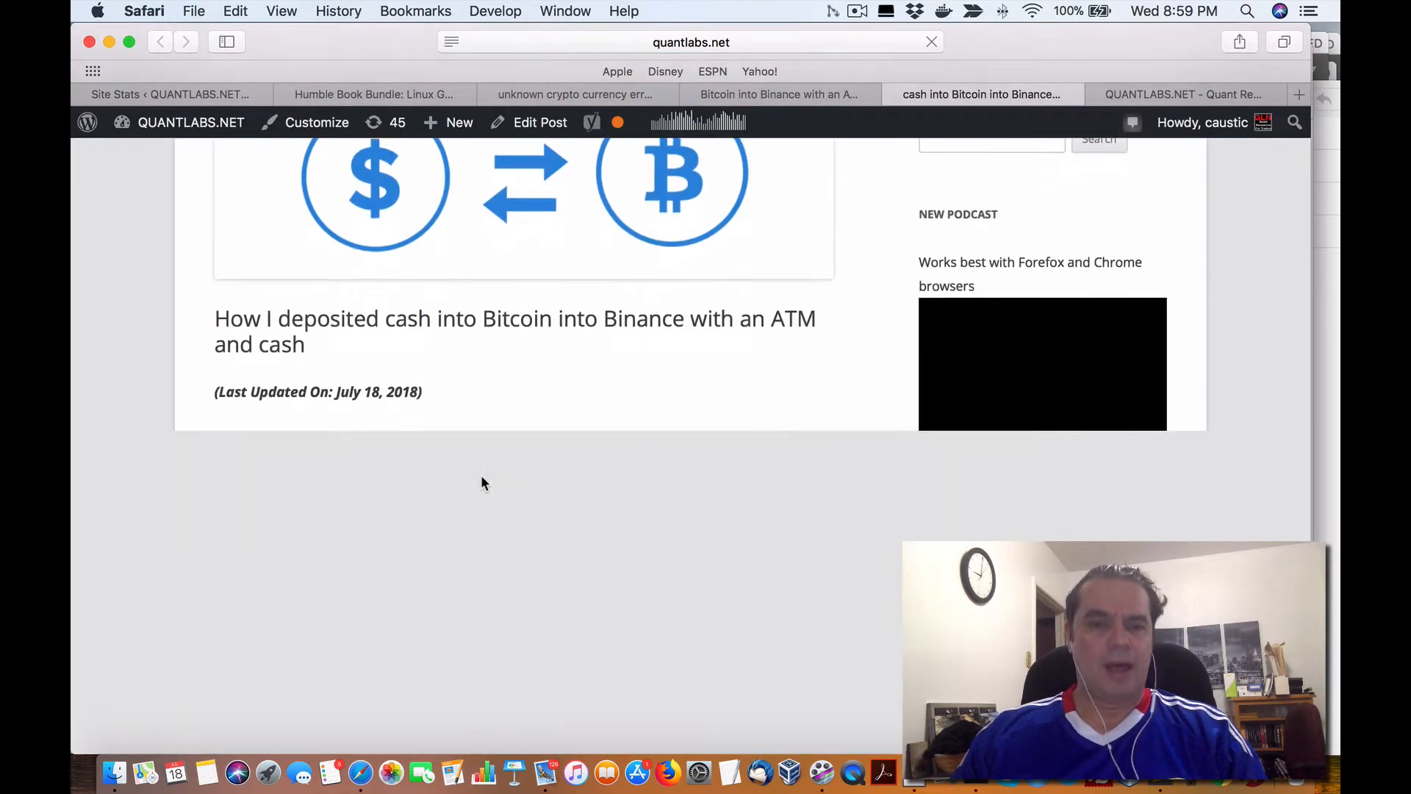
scroll("down", 3)
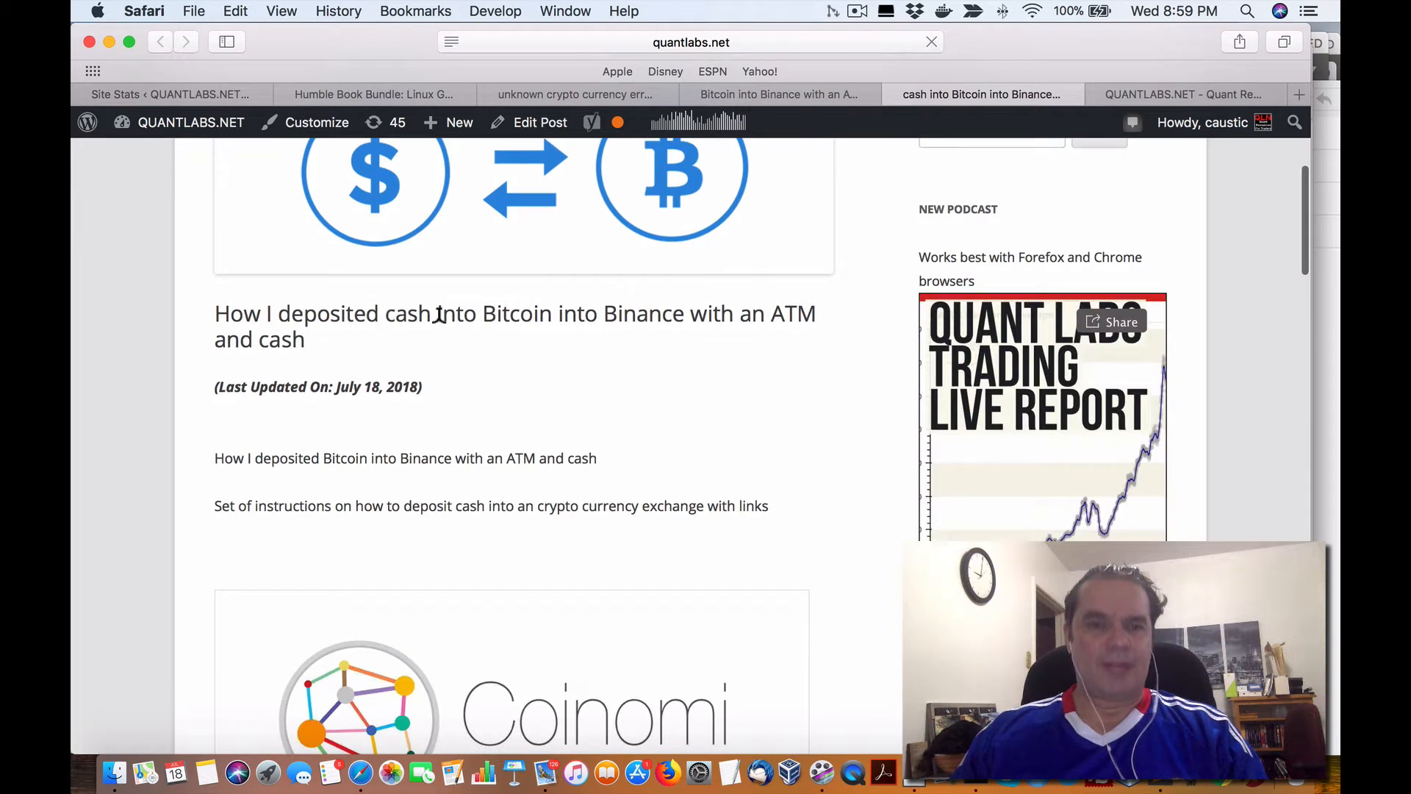
mouse_move(793, 344)
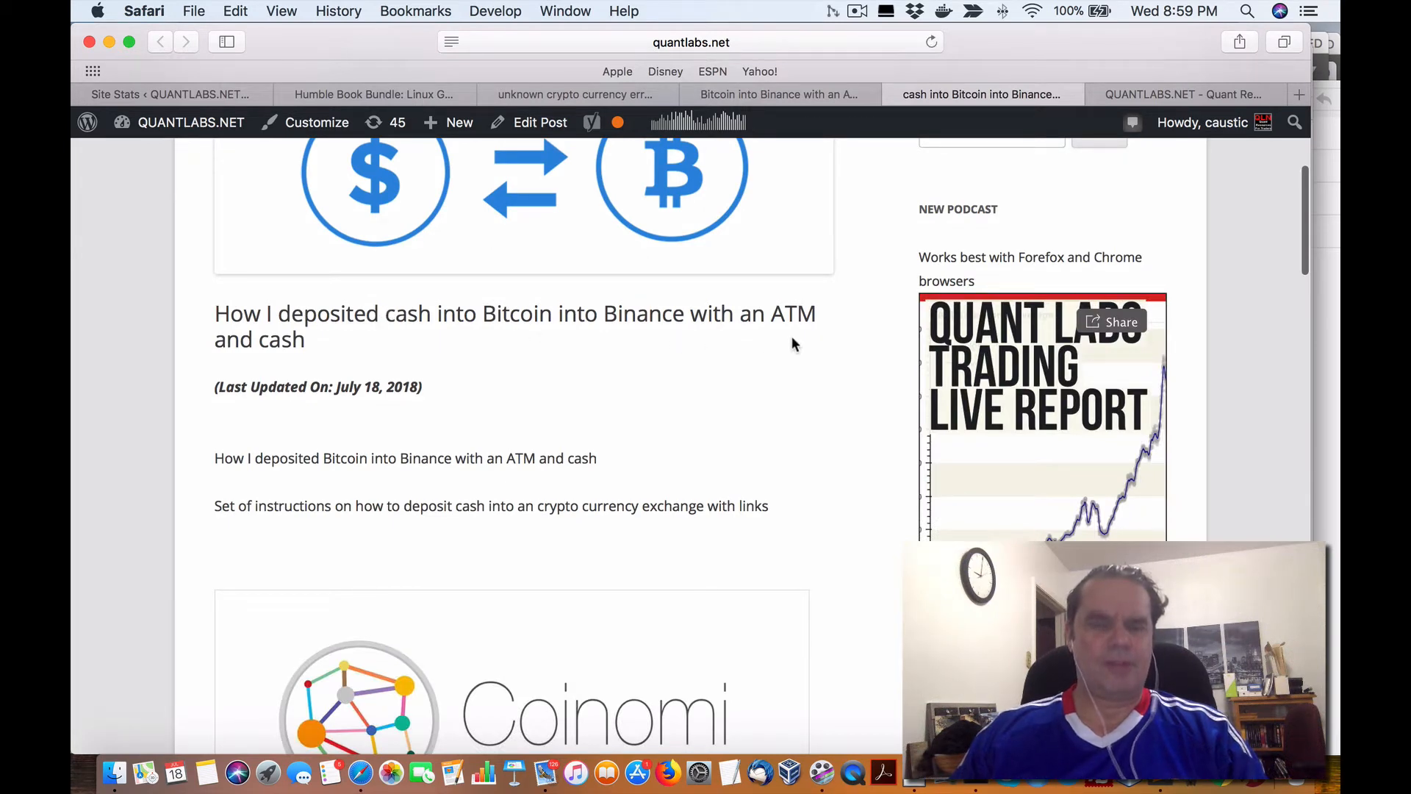
scroll("up", 3)
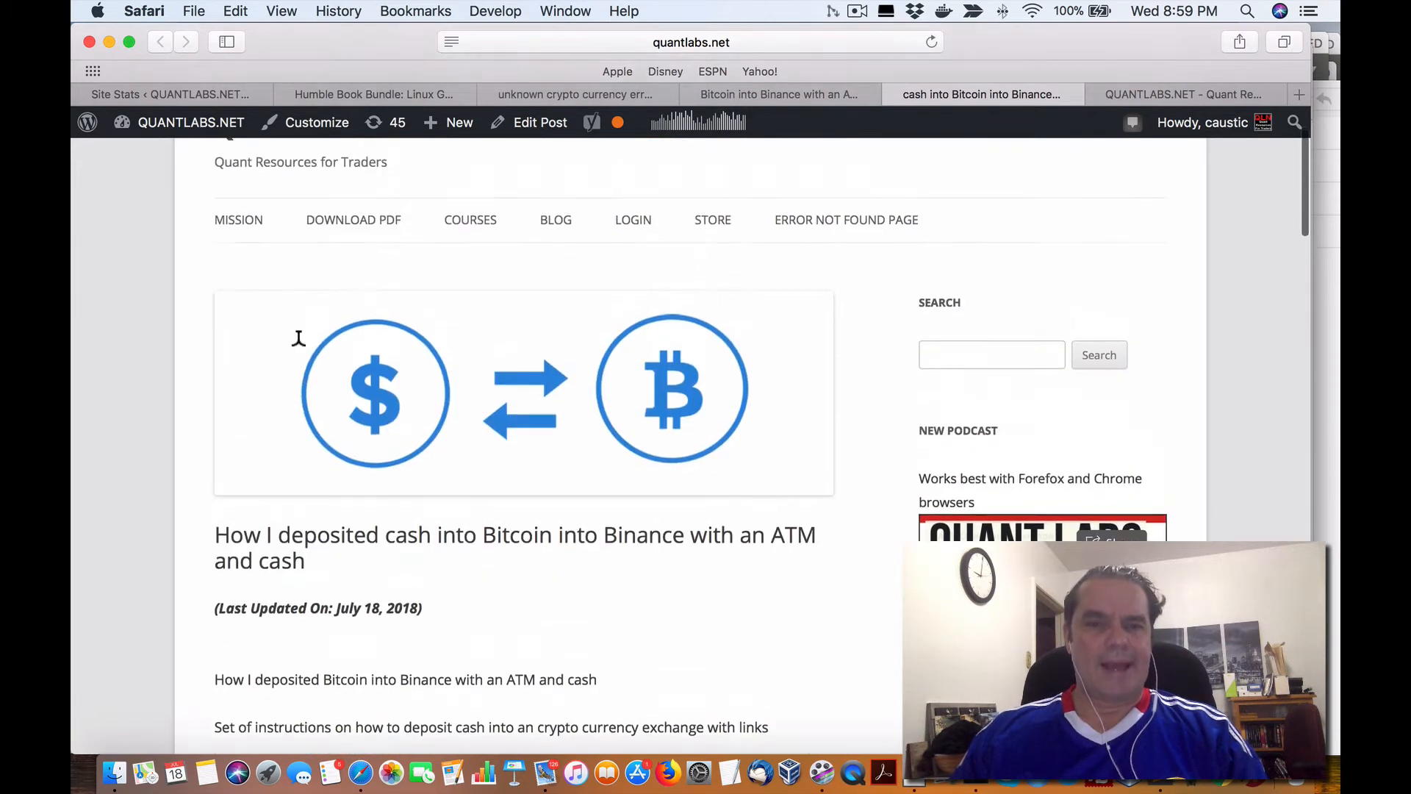
left_click(691, 41)
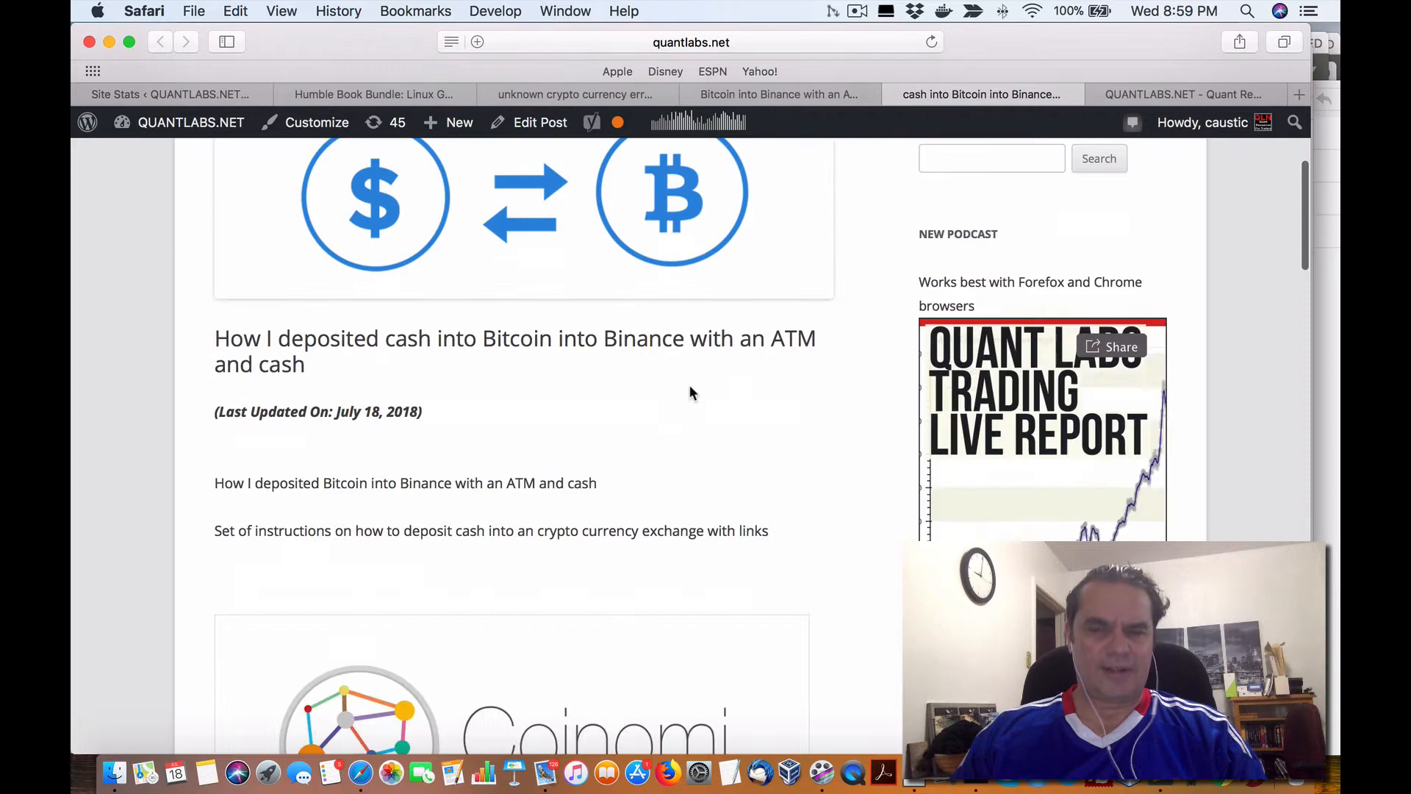
scroll("down", 3)
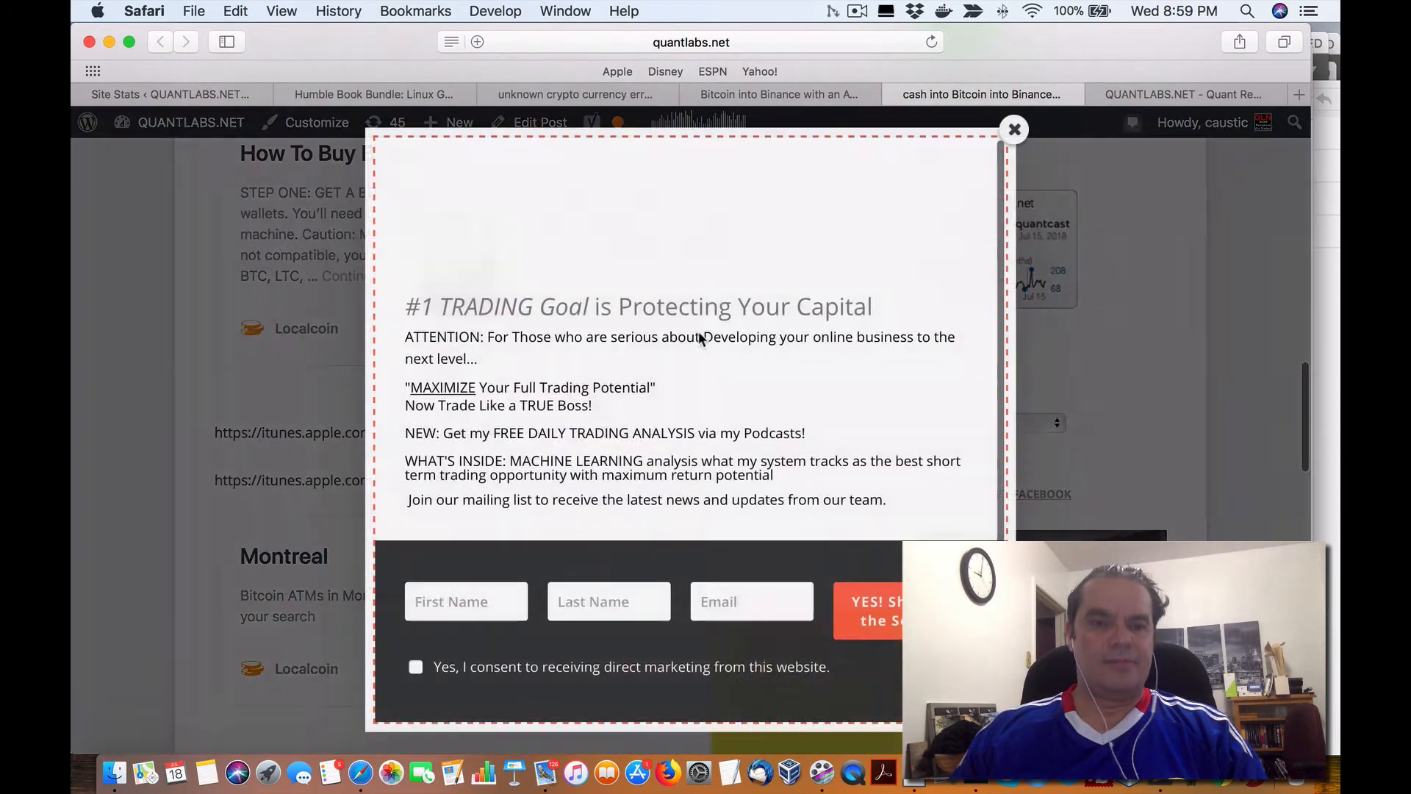
left_click(1013, 129)
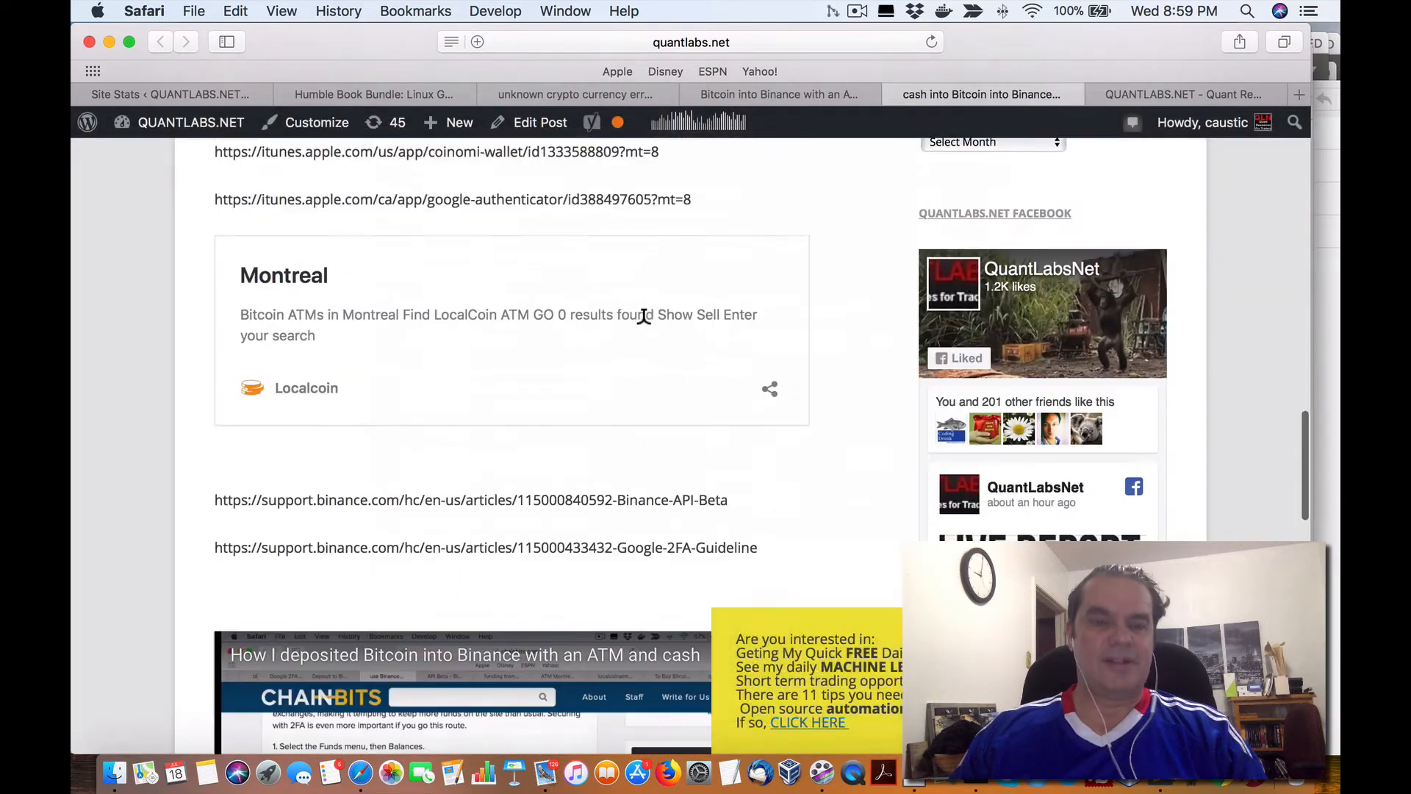
scroll("down", 3)
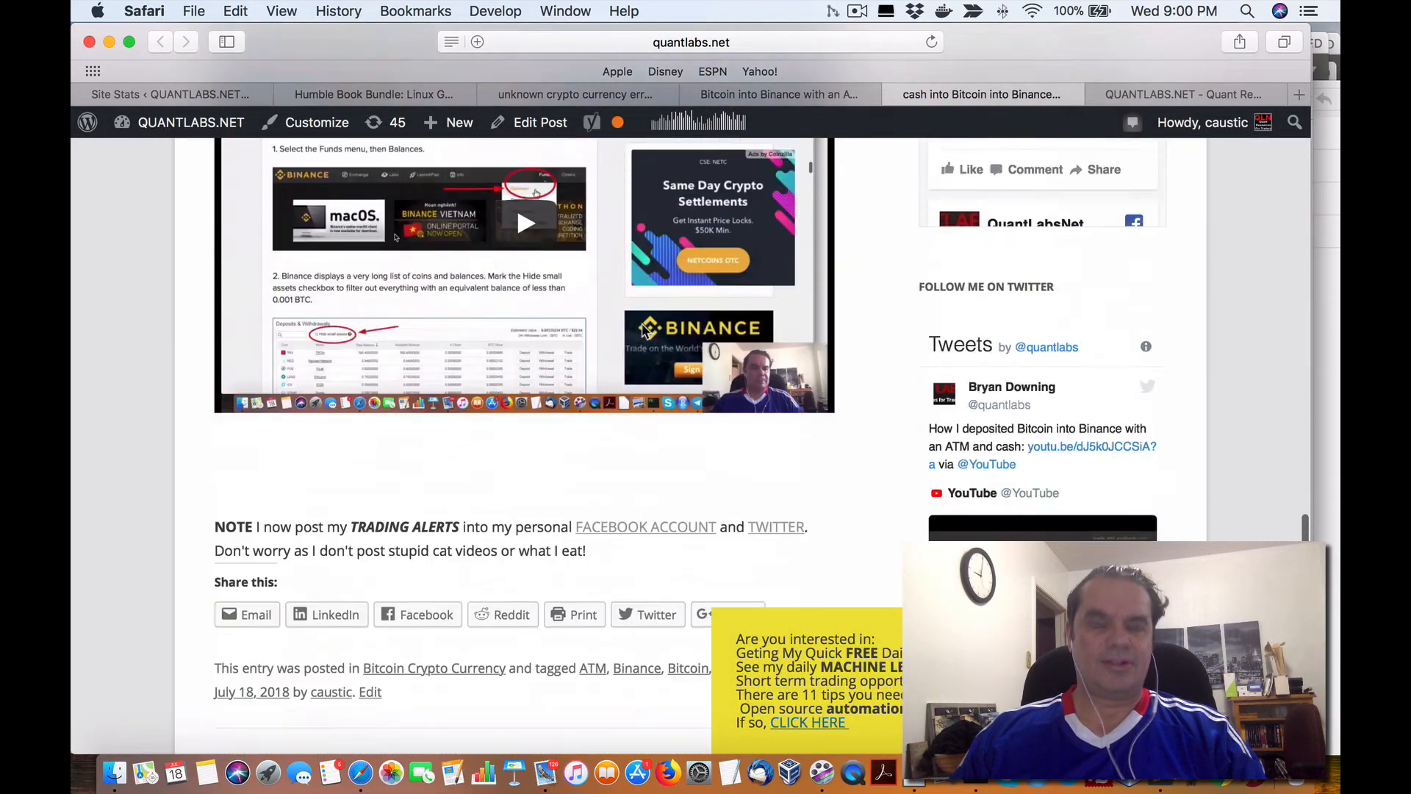
left_click(1202, 122)
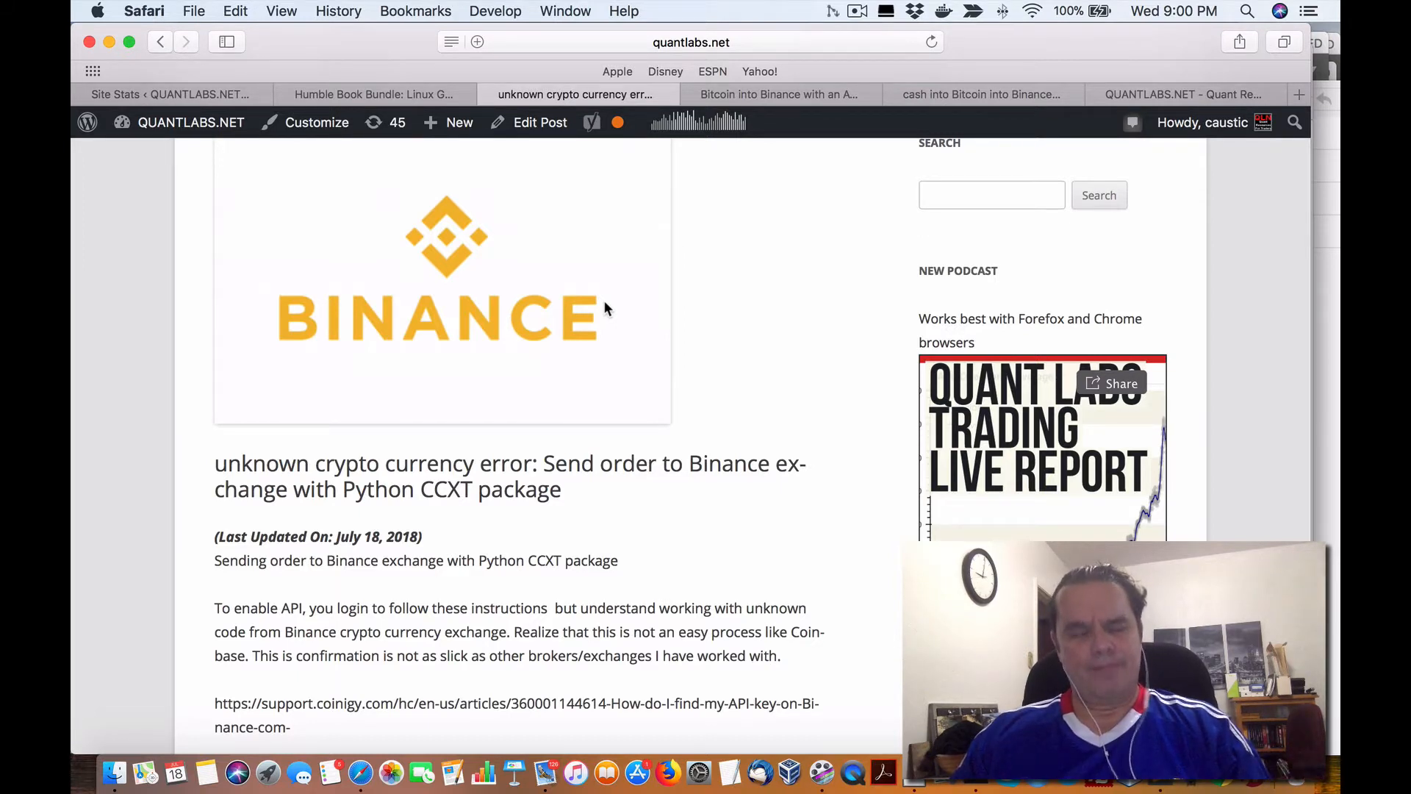
mouse_move(765, 314)
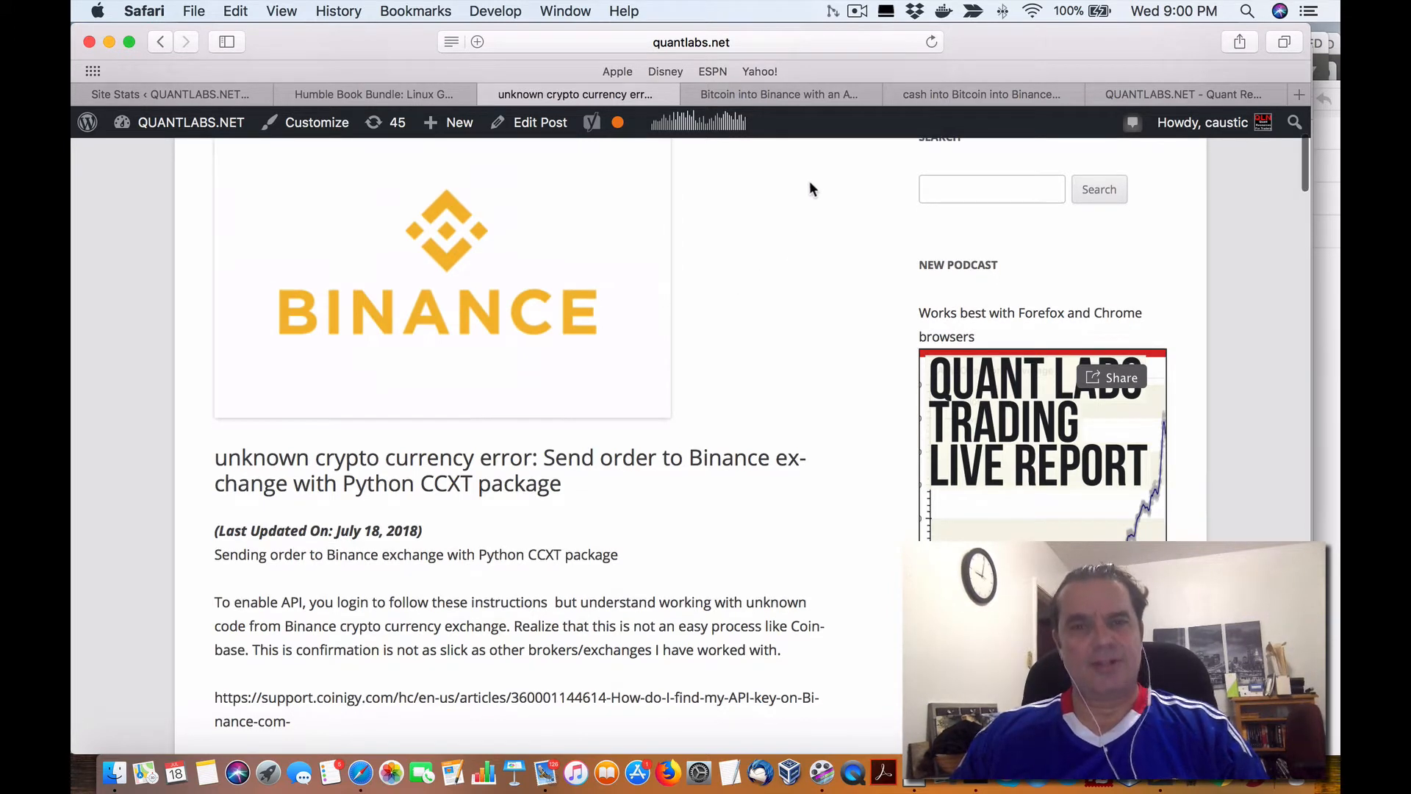
mouse_move(1029, 136)
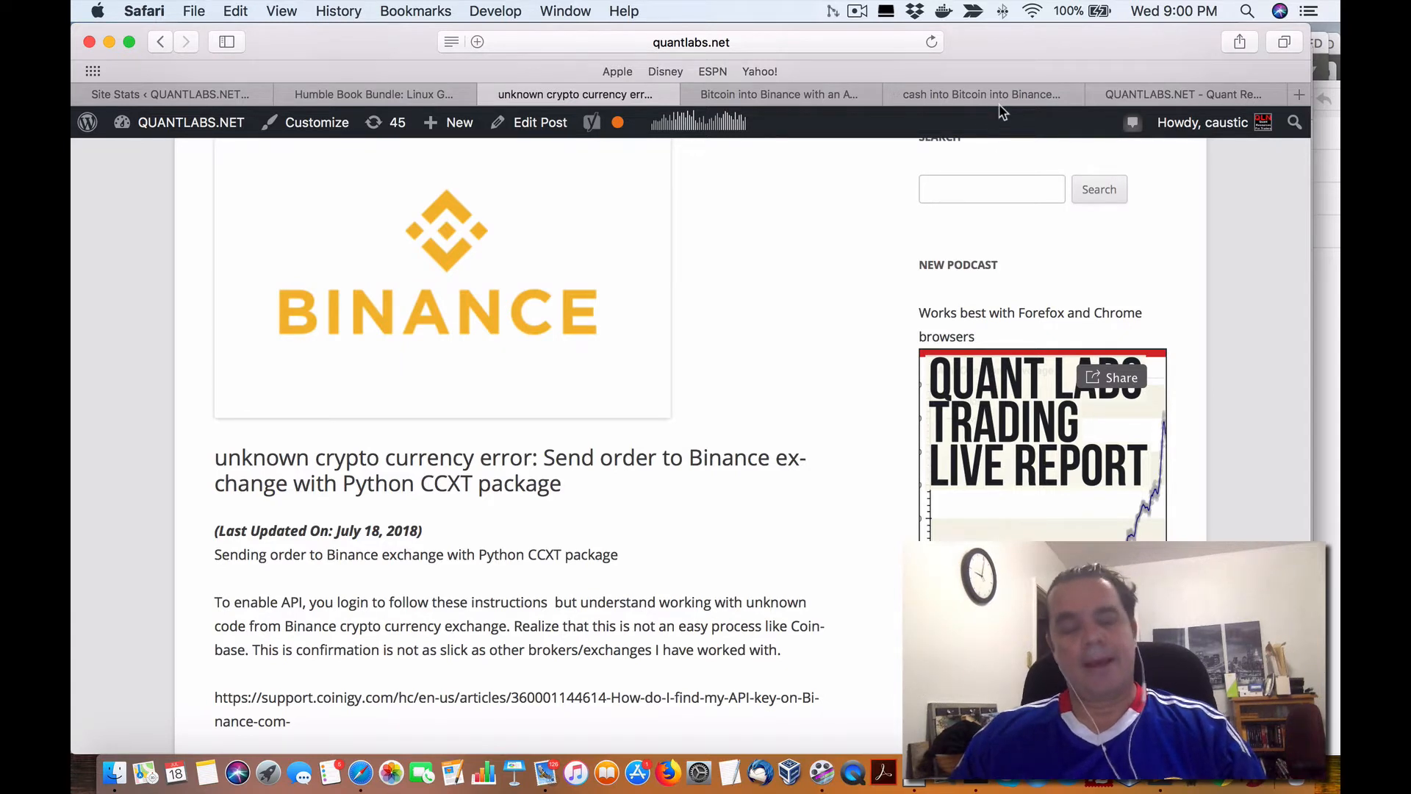
mouse_move(1176, 88)
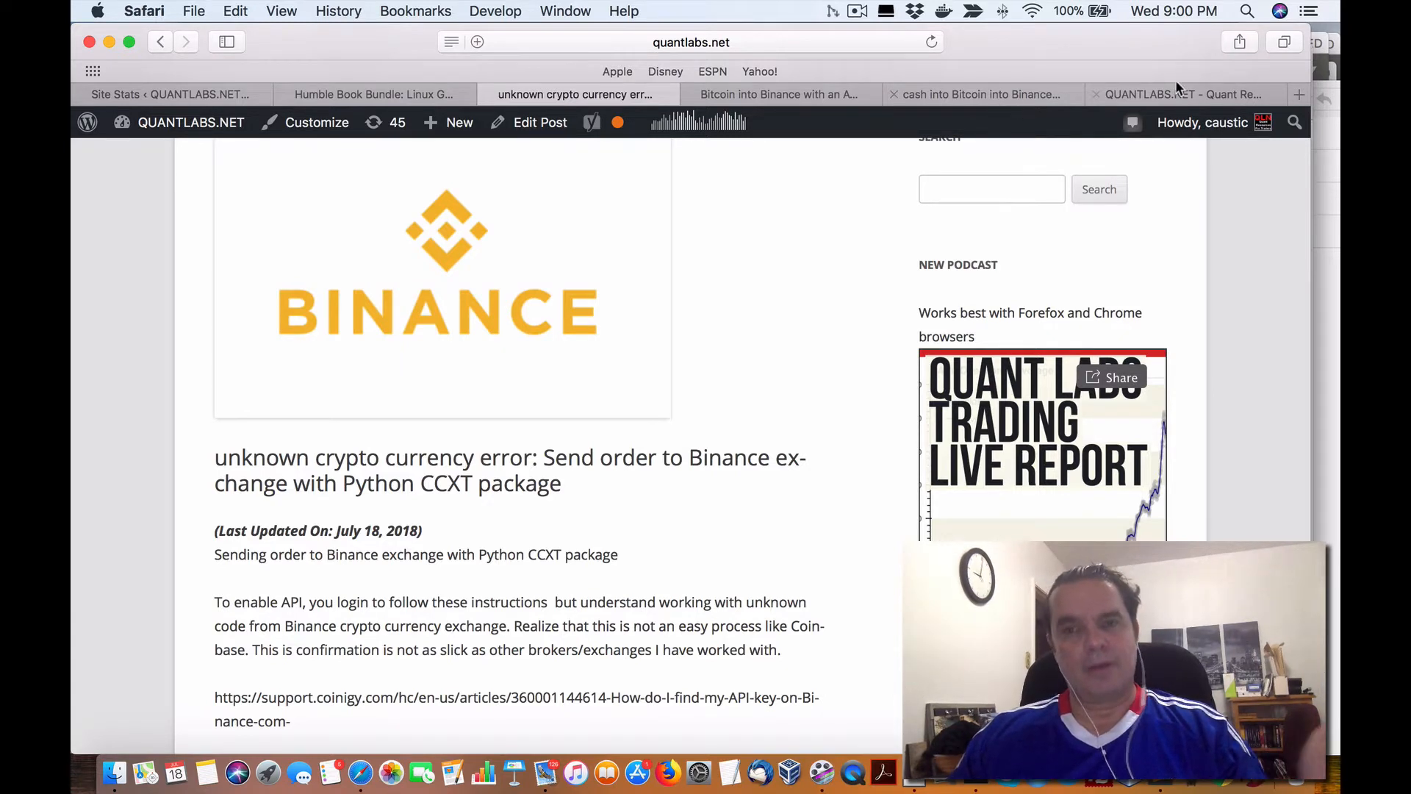
mouse_move(1179, 93)
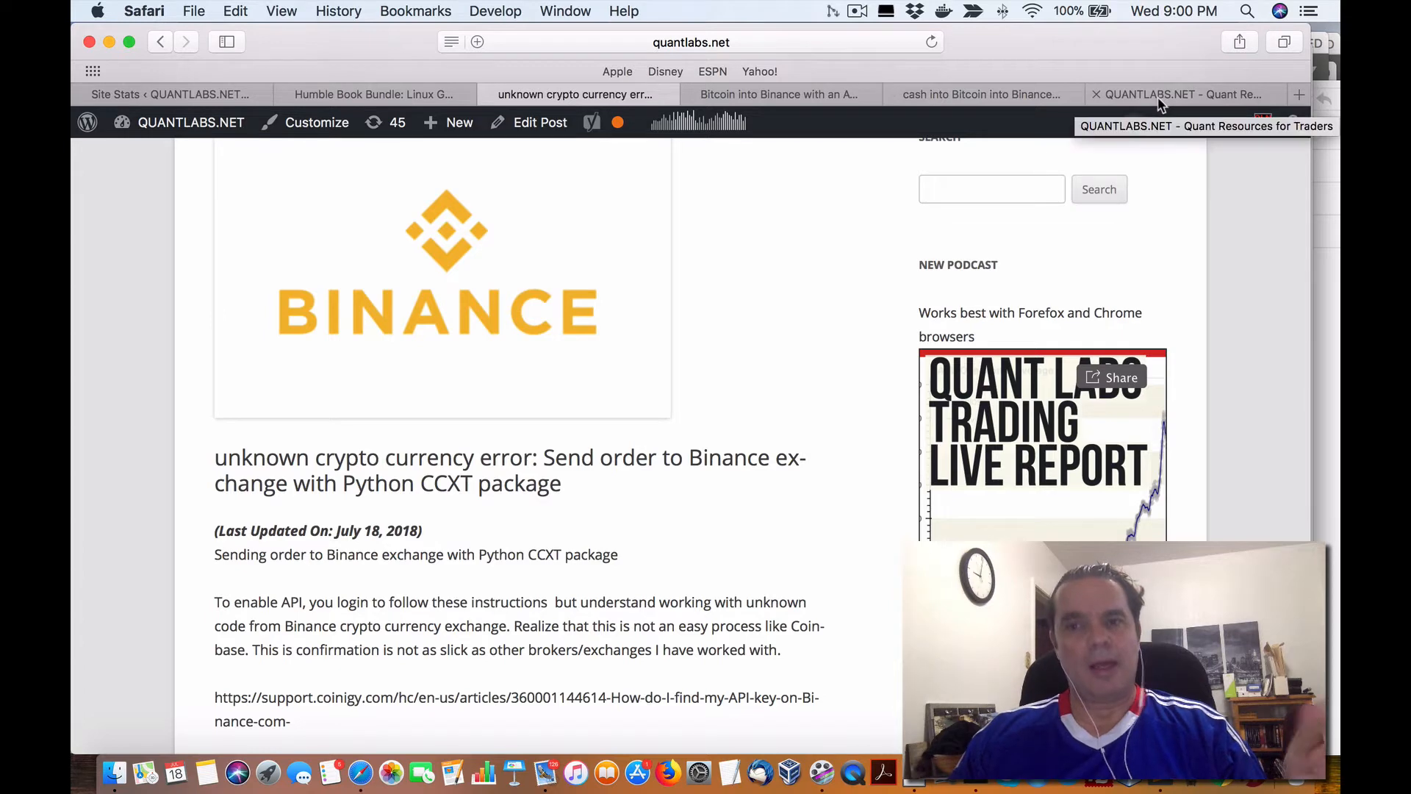
Step: Switch to the QuantLabs.net home page and scroll through its posts
left_click(1183, 93)
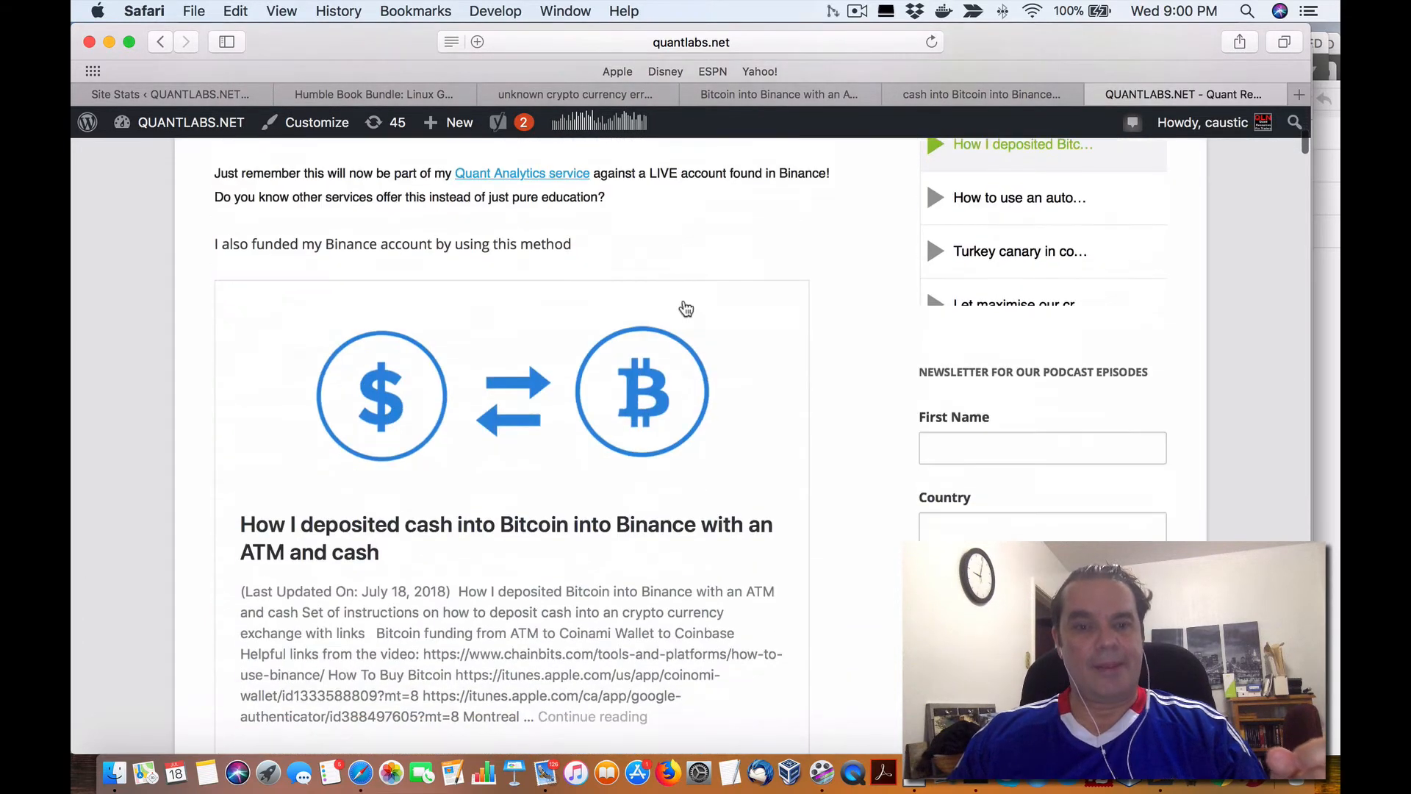
scroll("down", 3)
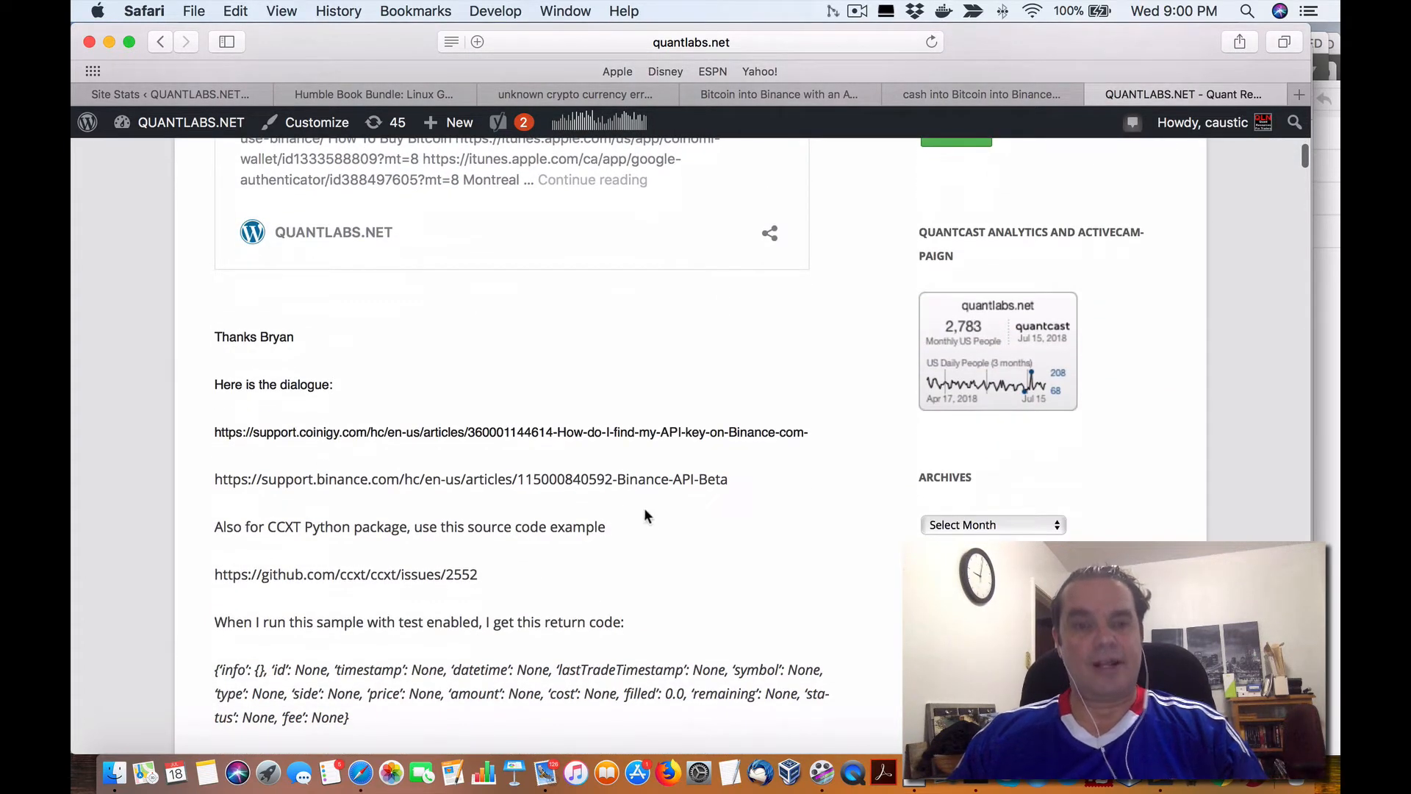
scroll("down", 3)
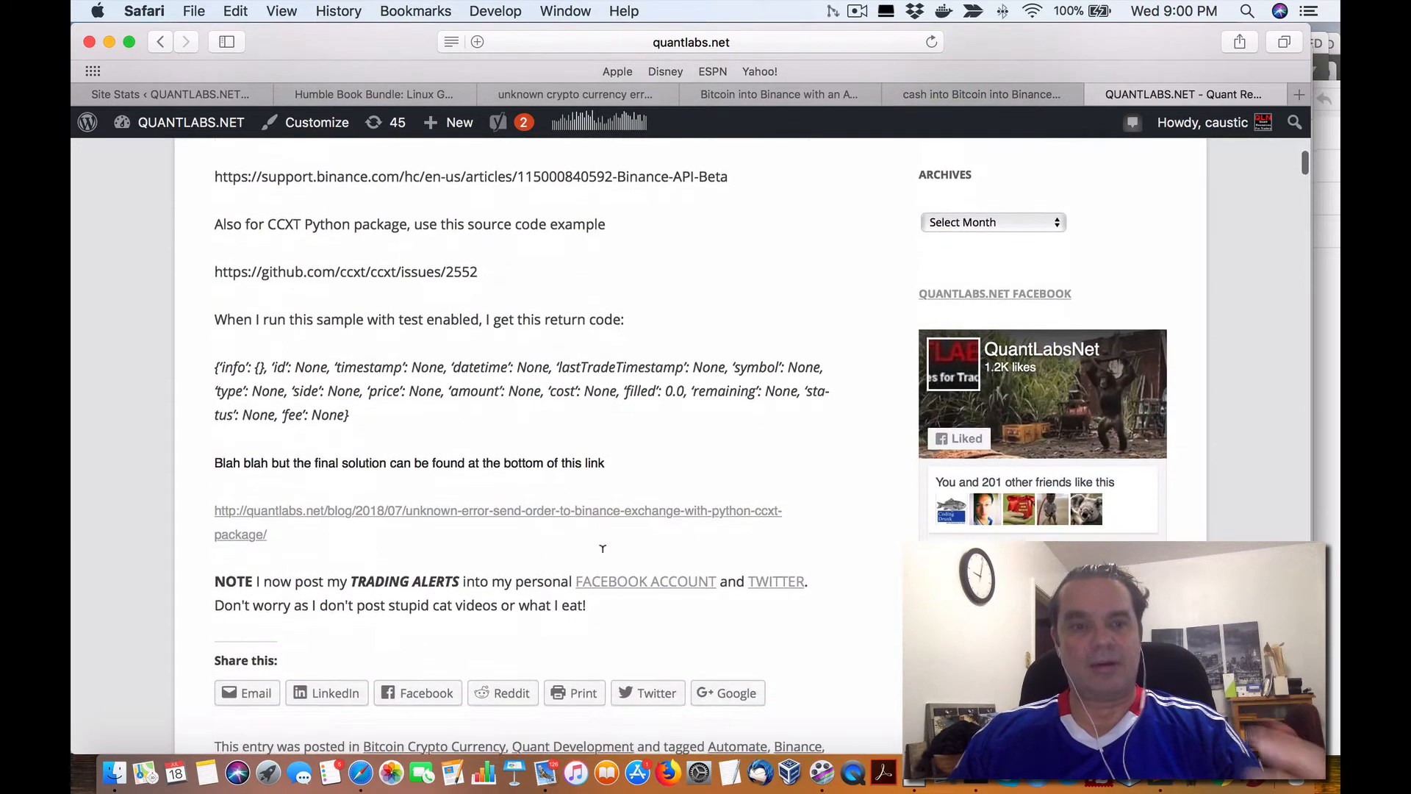
scroll("down", 3)
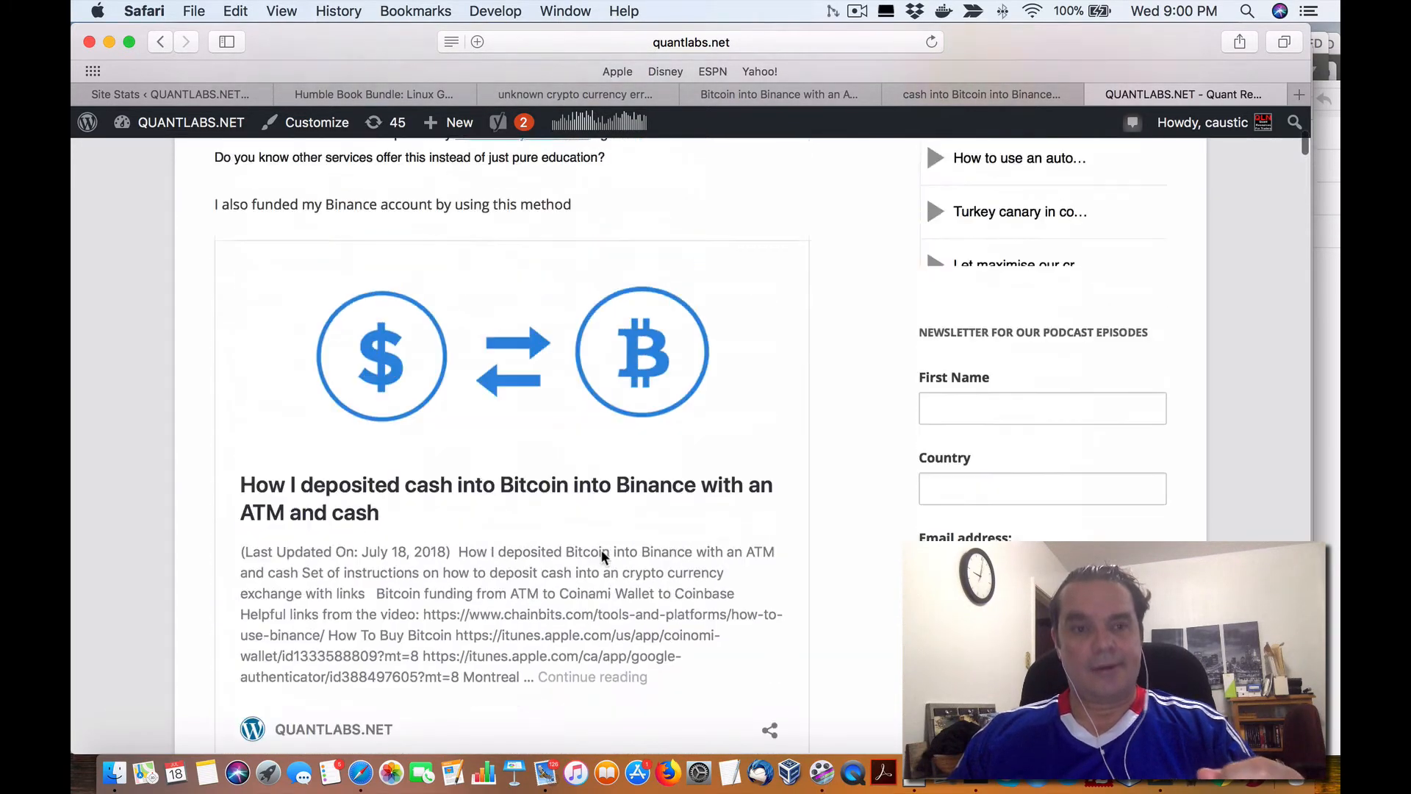
scroll("up", 3)
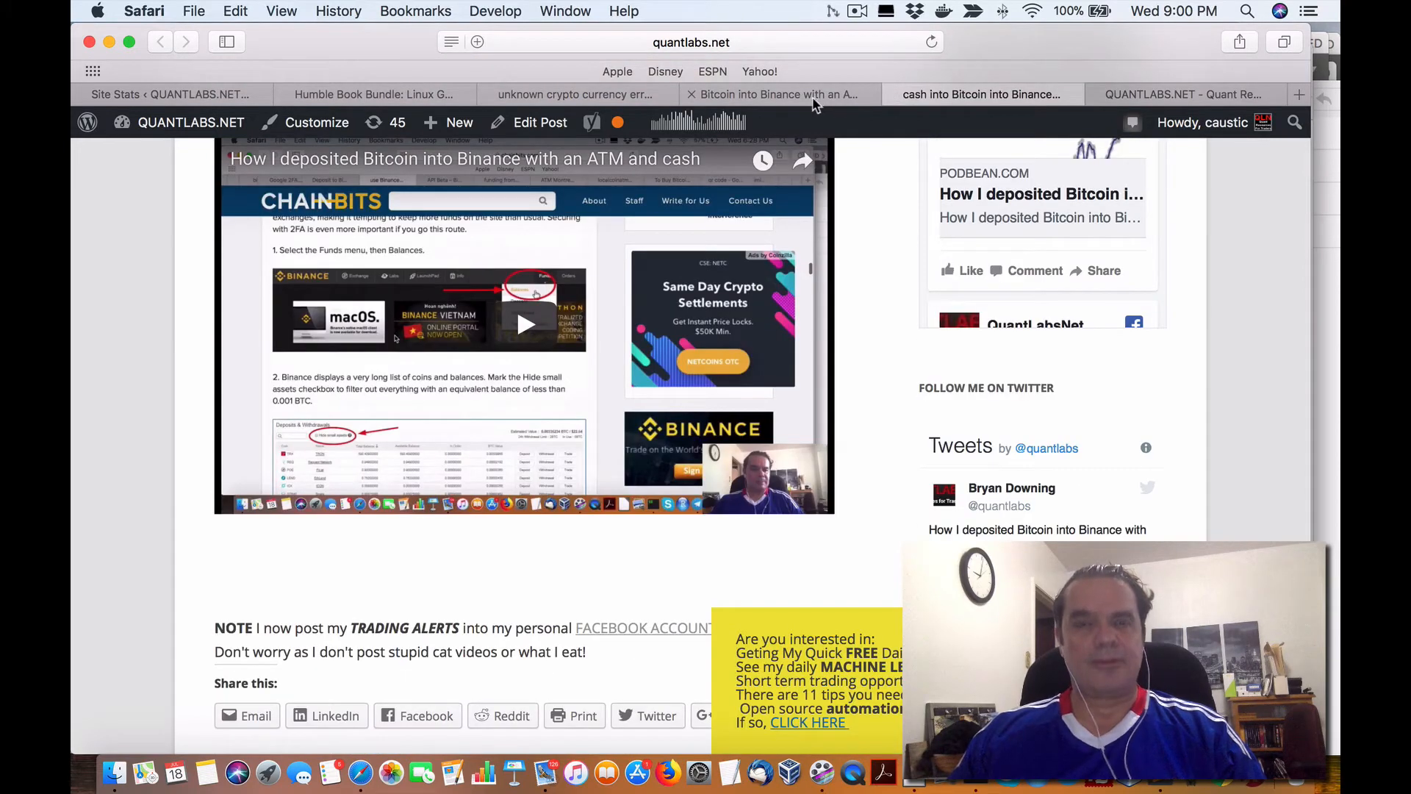
mouse_move(774, 94)
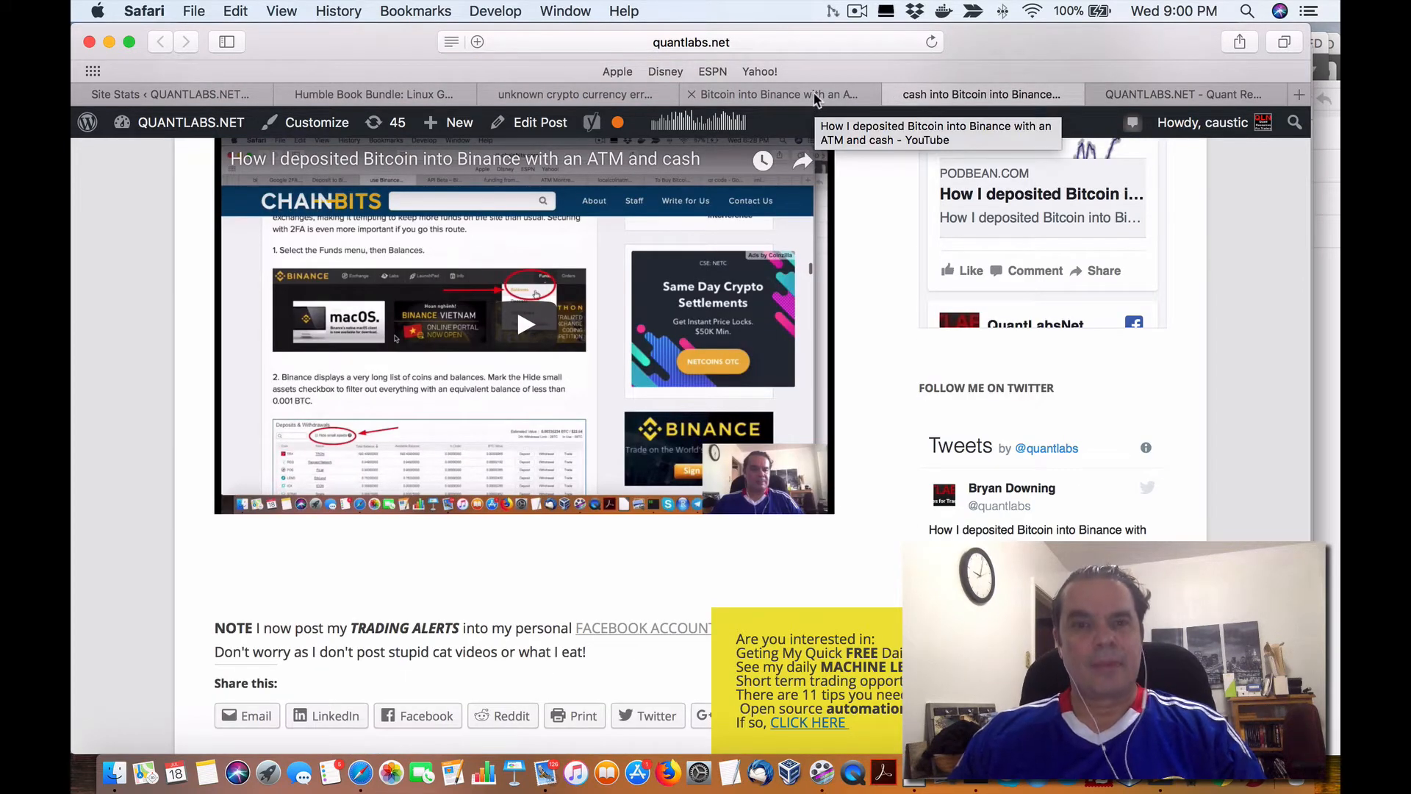
Step: Return to the CCXT order error post and select its title
left_click(576, 93)
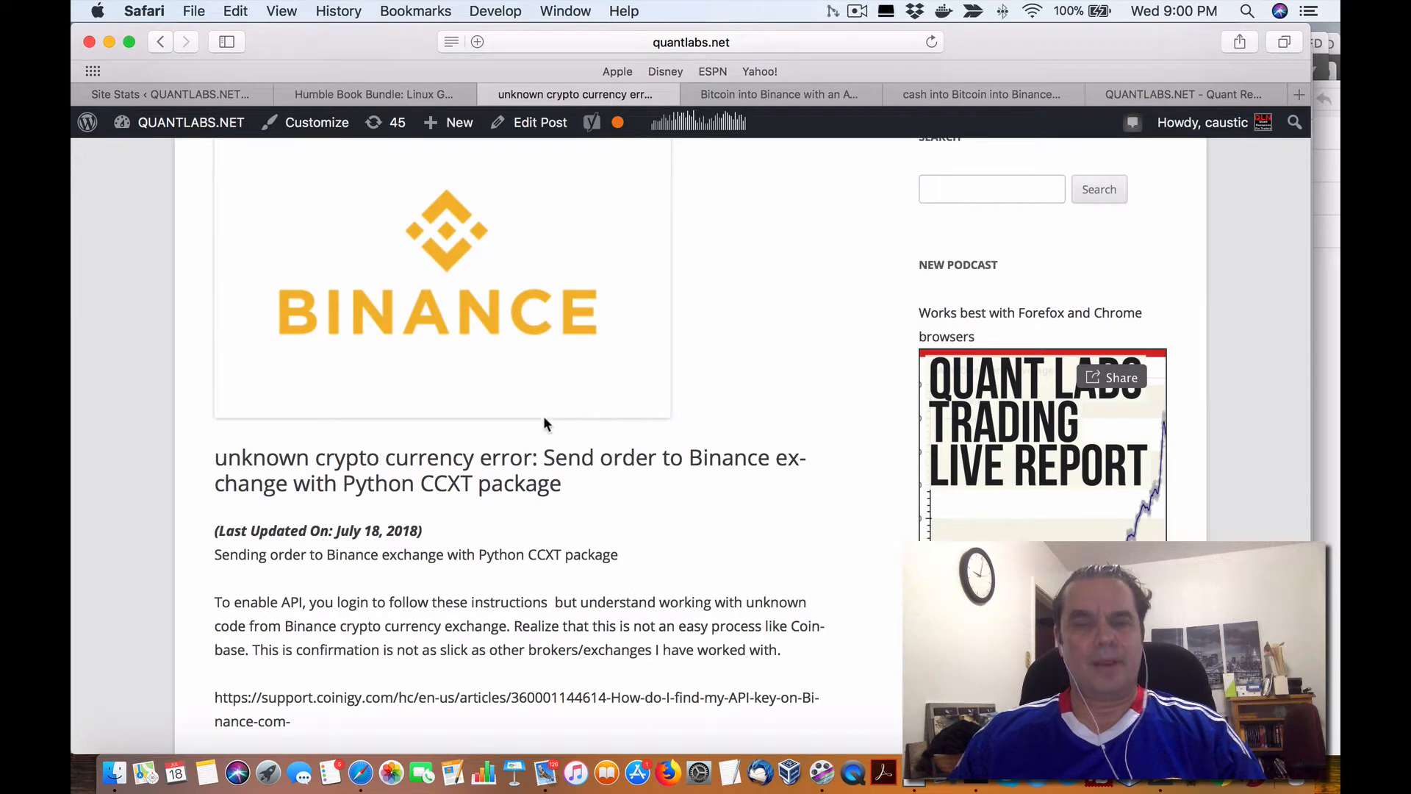
double_click(520, 484)
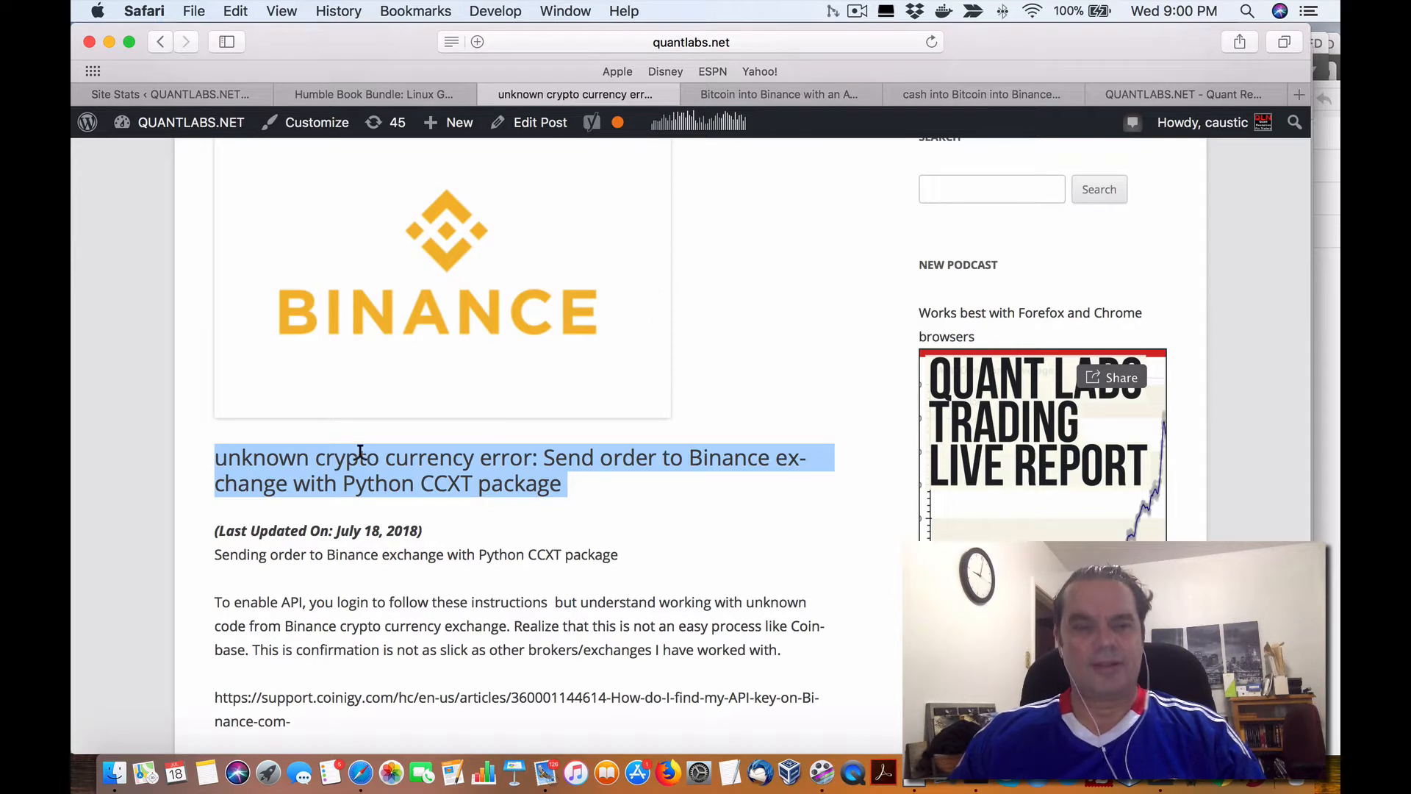
mouse_move(562, 483)
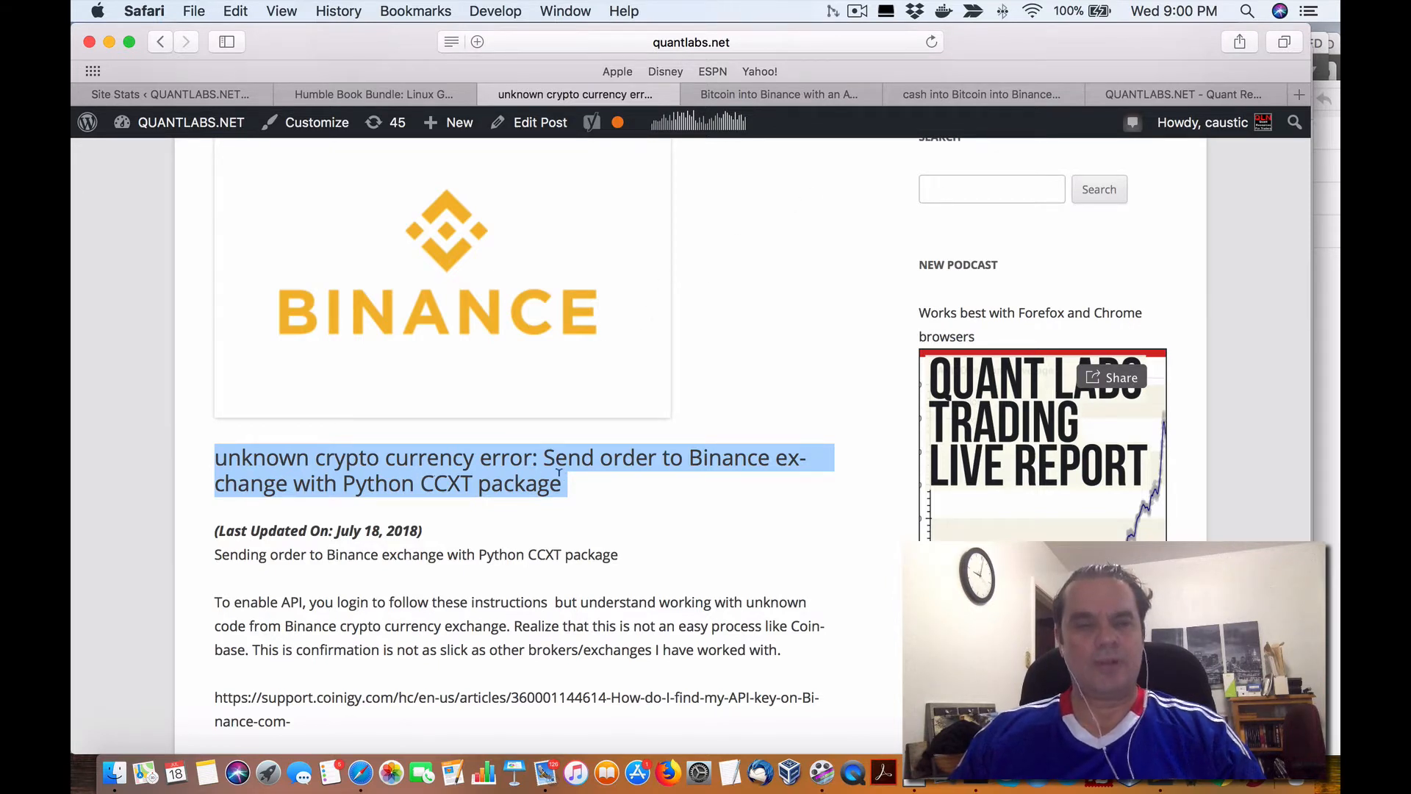
mouse_move(796, 483)
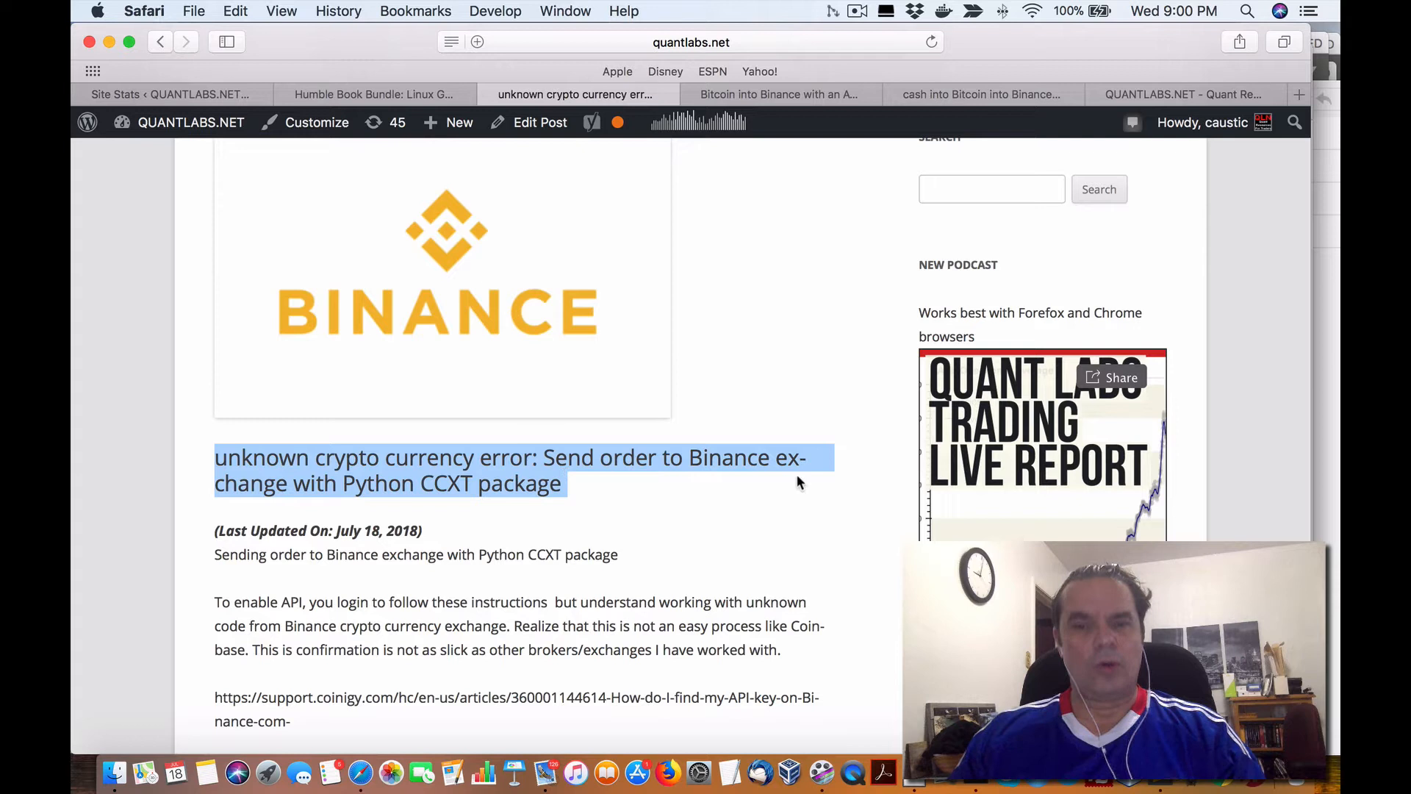
mouse_move(458, 509)
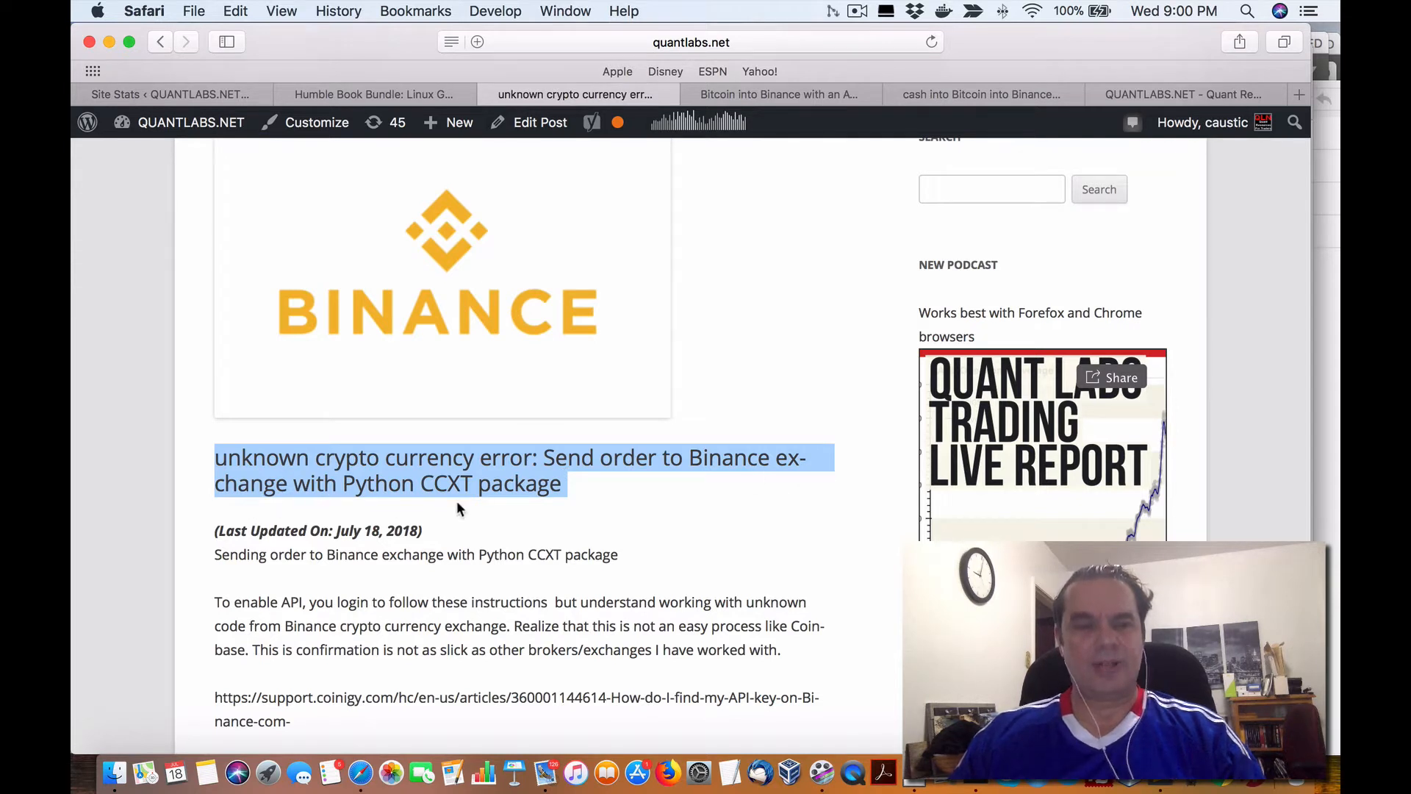
scroll("down", 3)
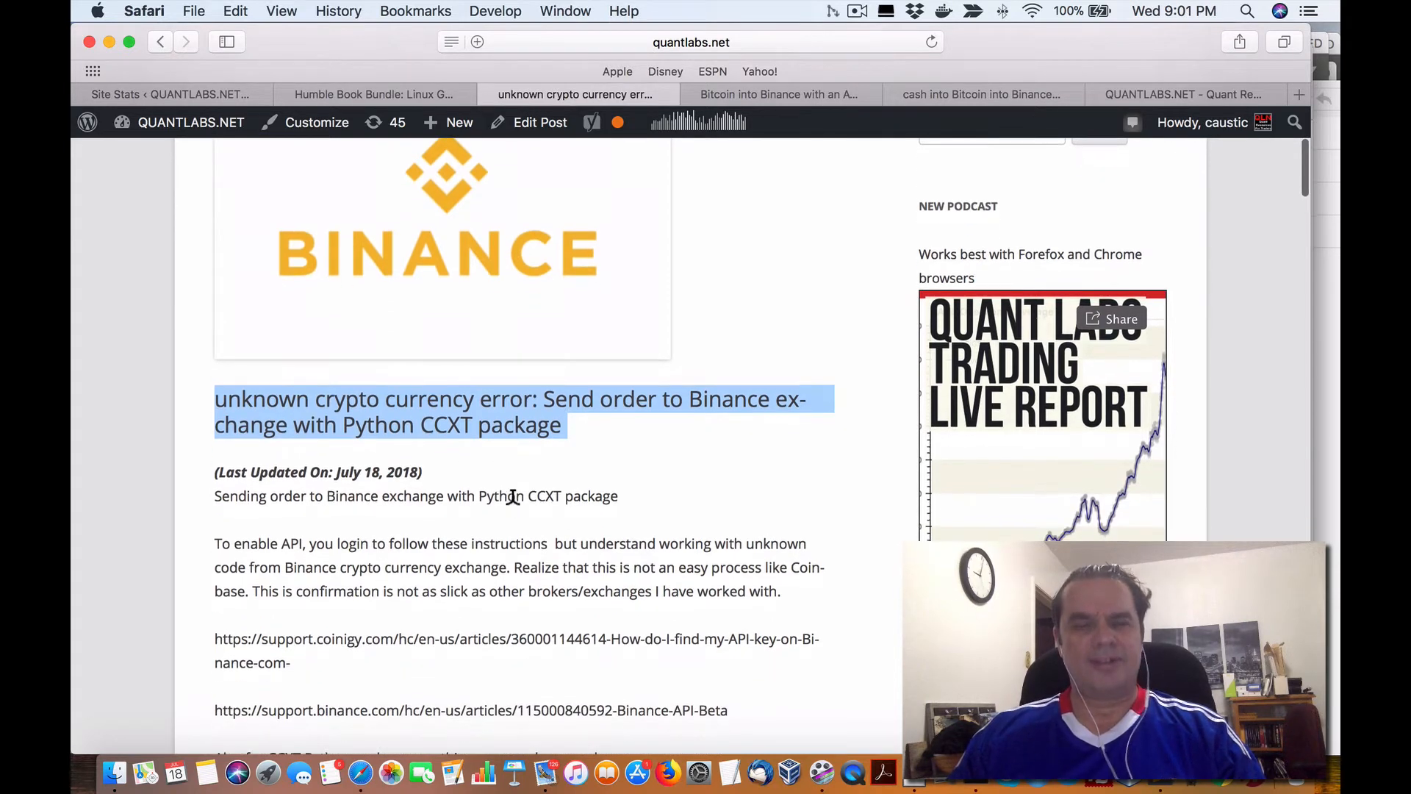
scroll("down", 3)
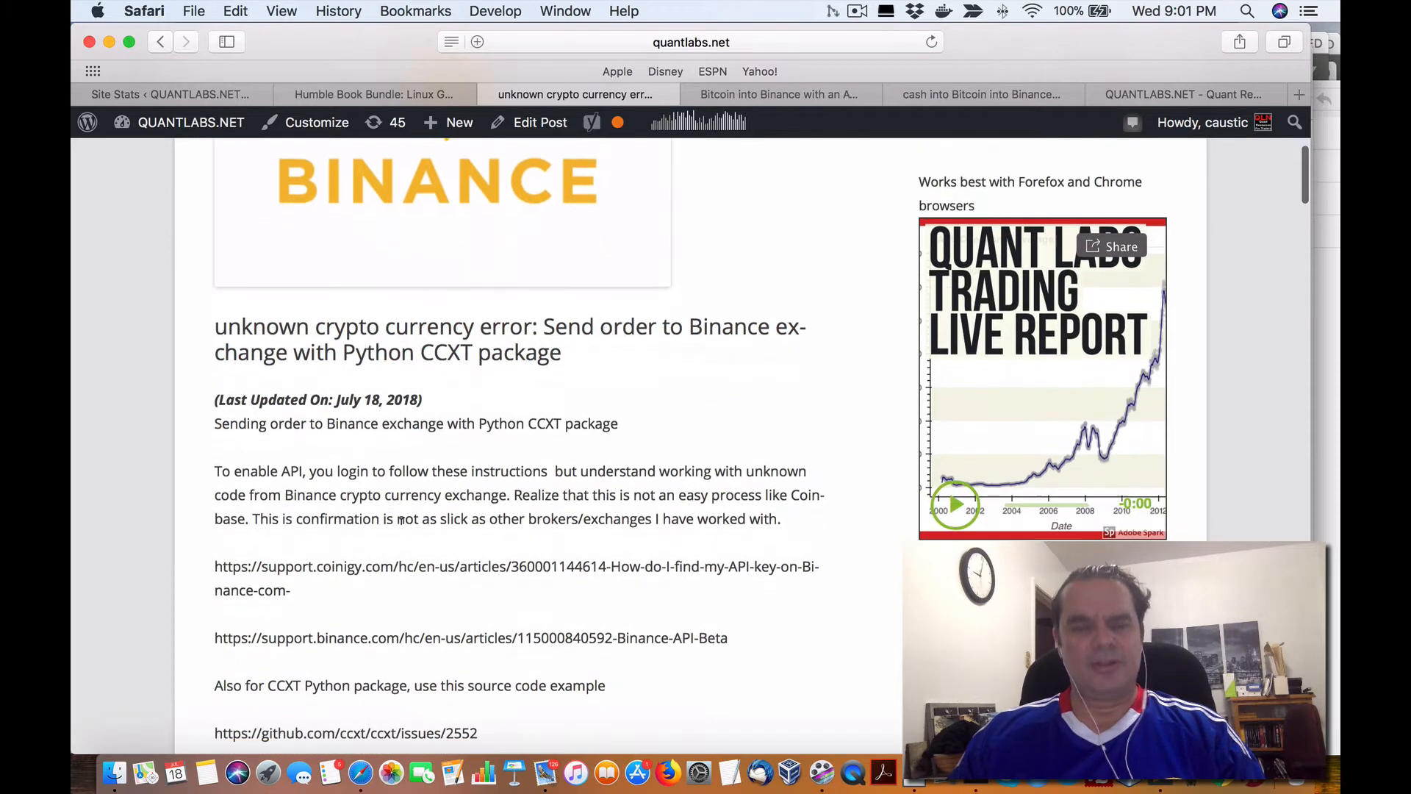
scroll("down", 3)
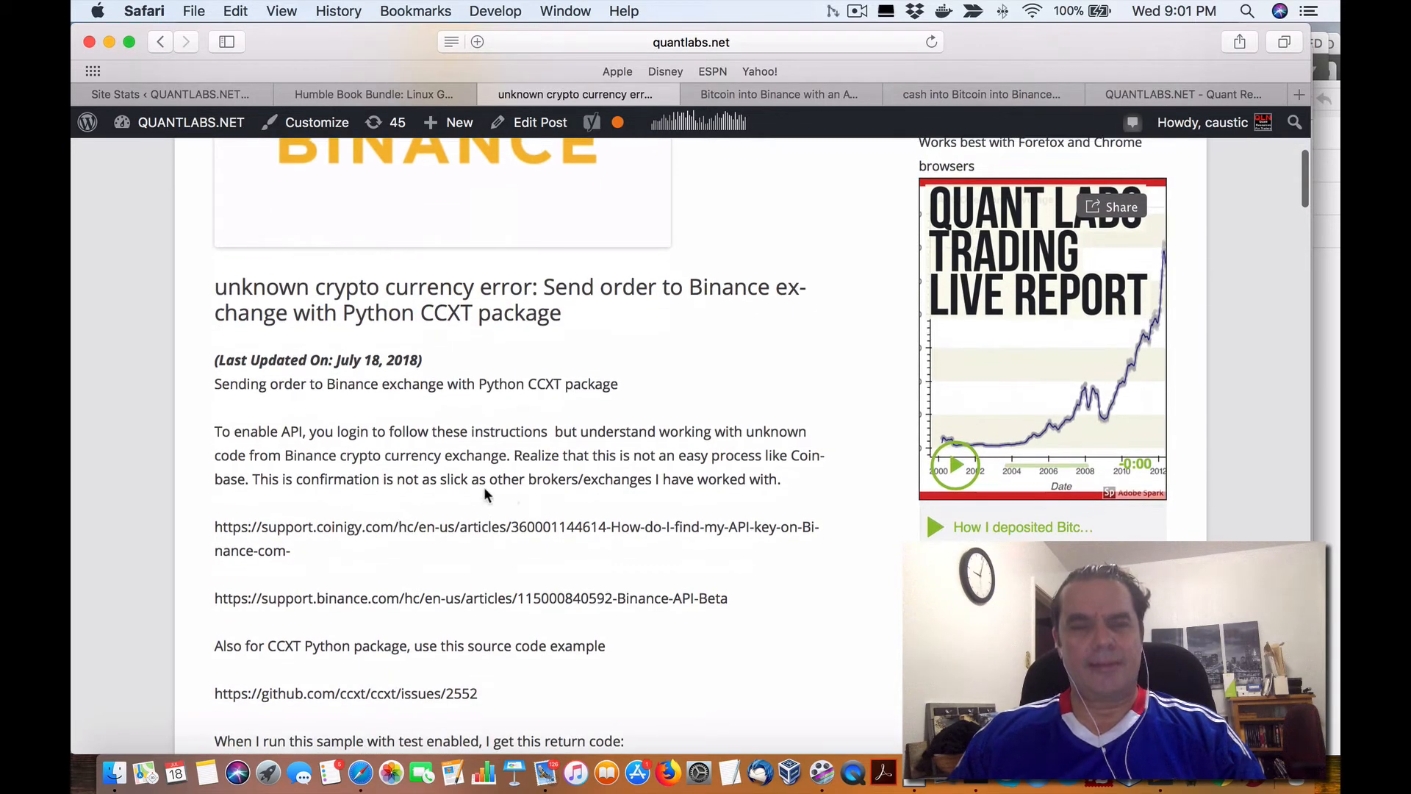
Step: Review the post's Binance API links, CCXT GitHub issue link and sample return code
scroll("down", 3)
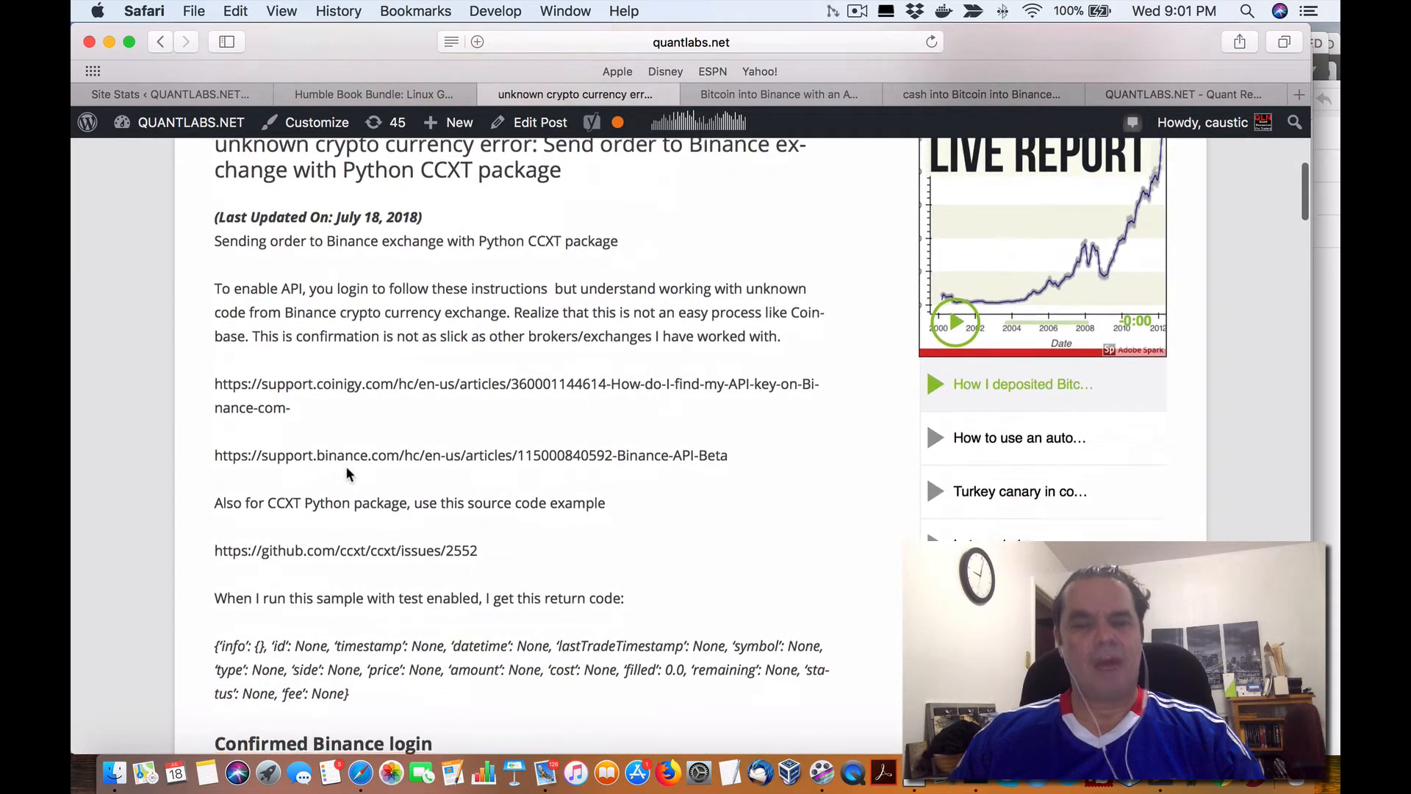
scroll("down", 3)
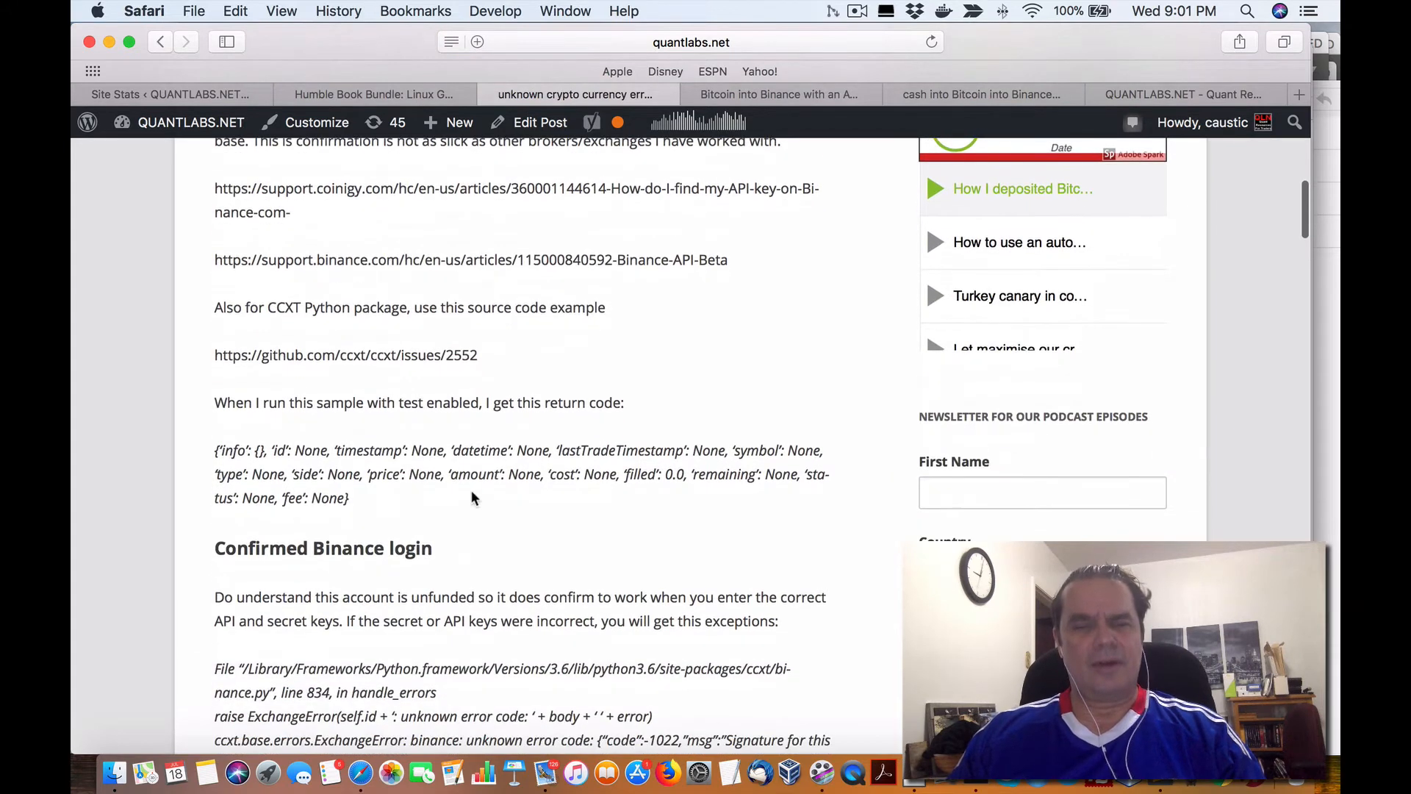
scroll("down", 3)
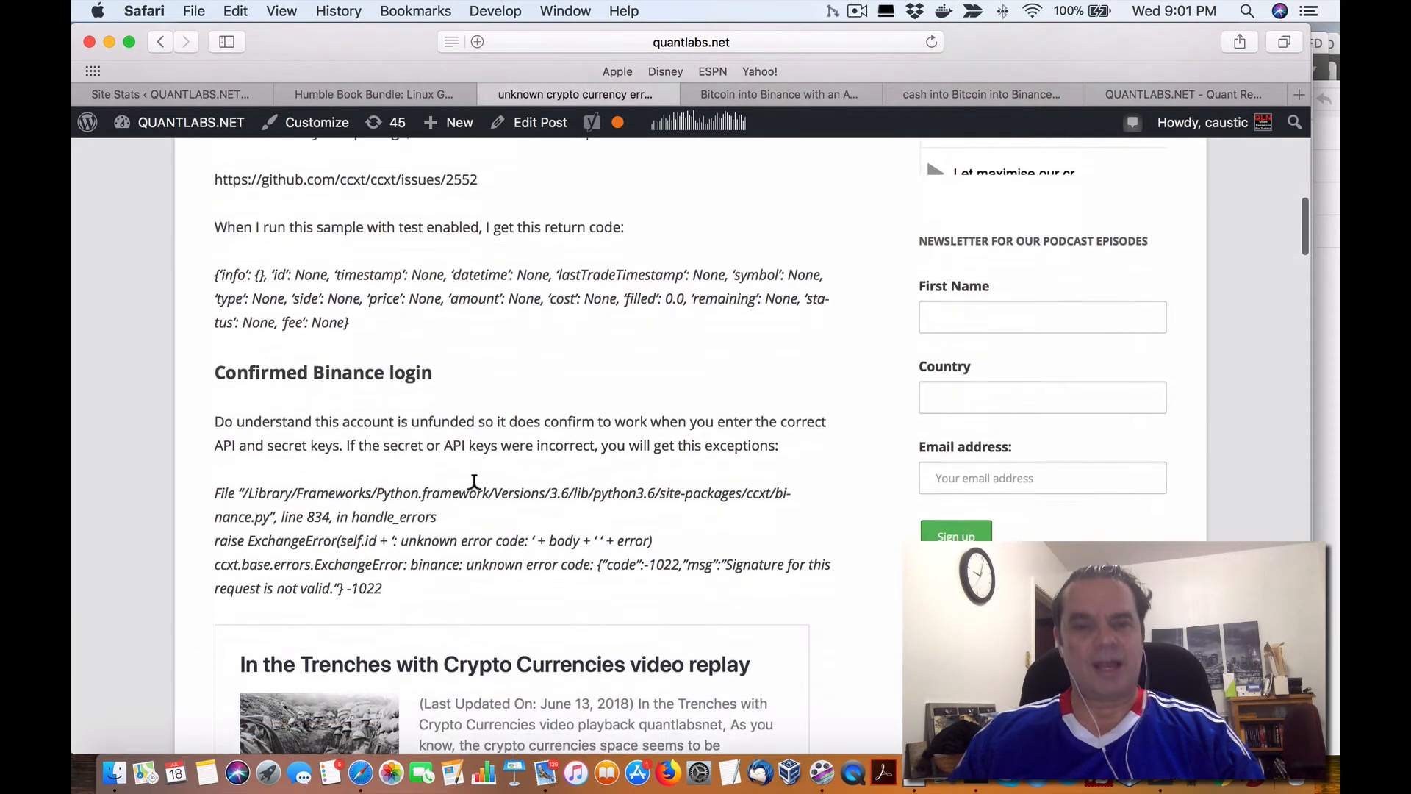
scroll("up", 3)
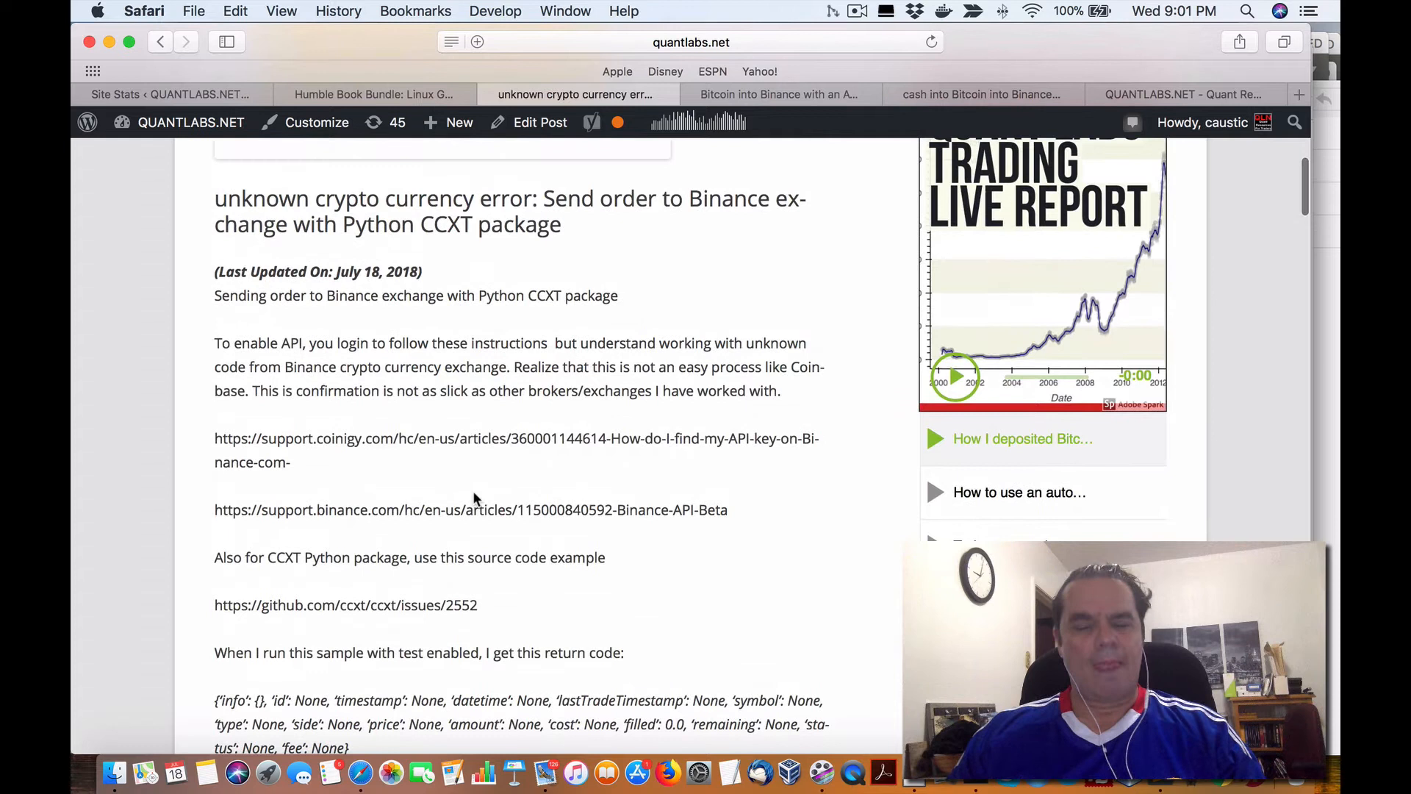
scroll("down", 3)
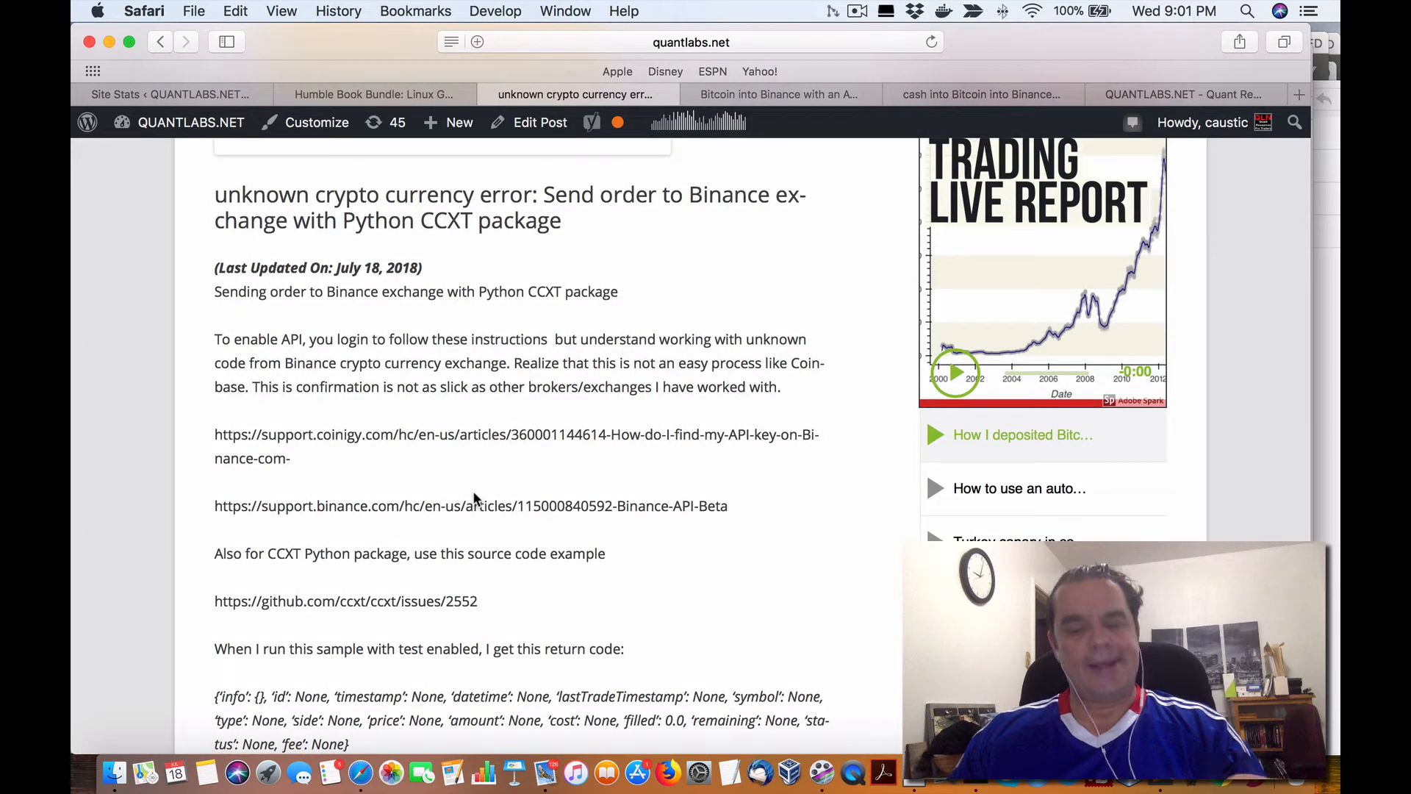
mouse_move(428, 486)
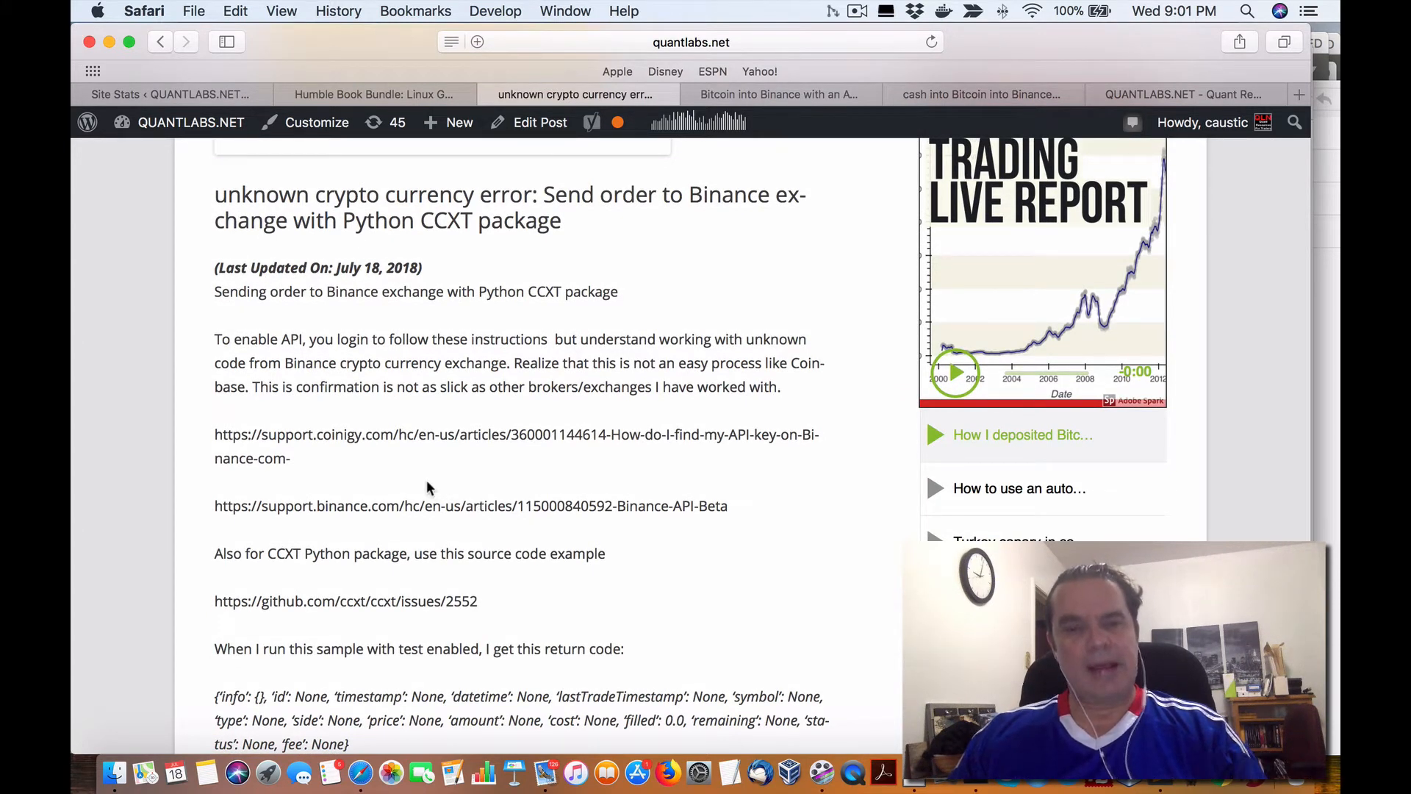
mouse_move(401, 449)
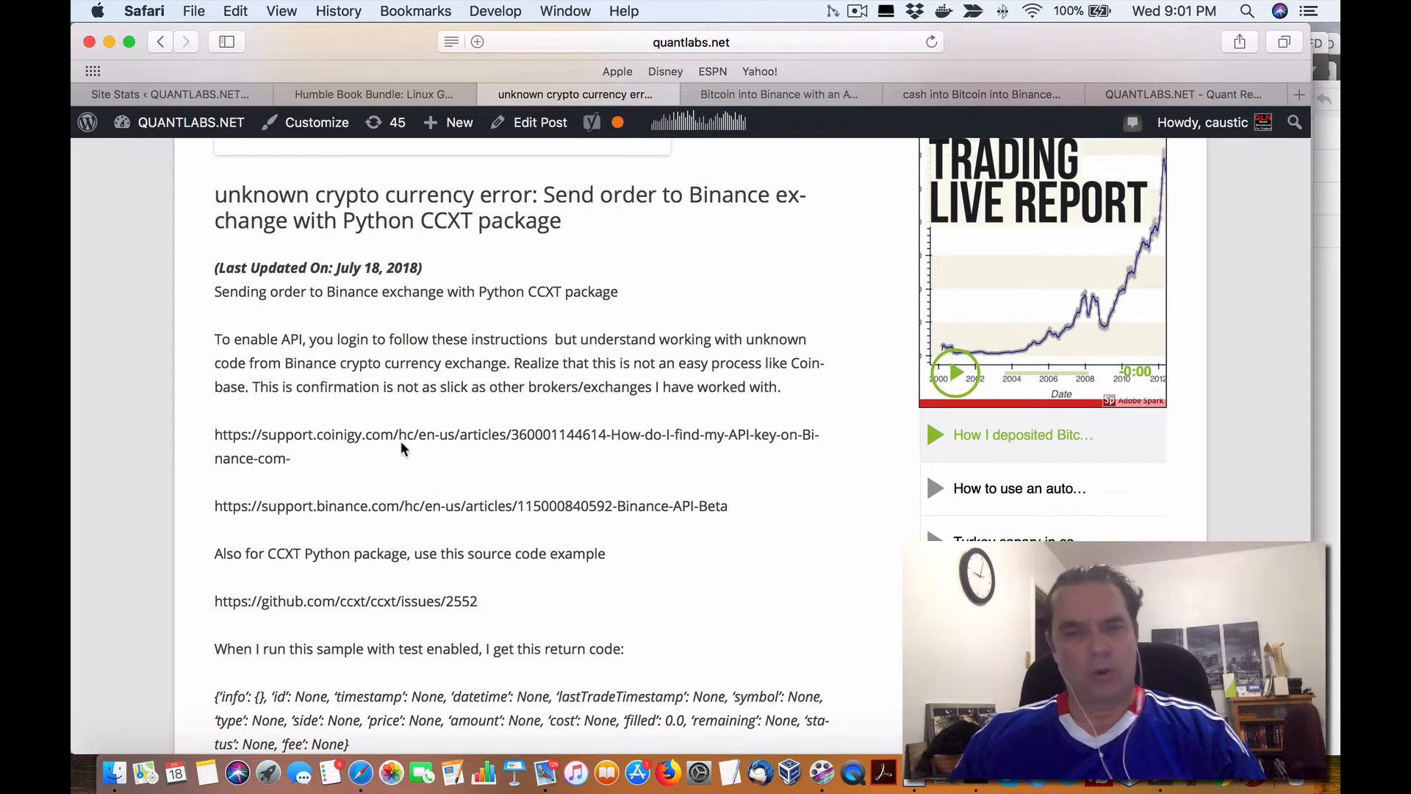
mouse_move(401, 432)
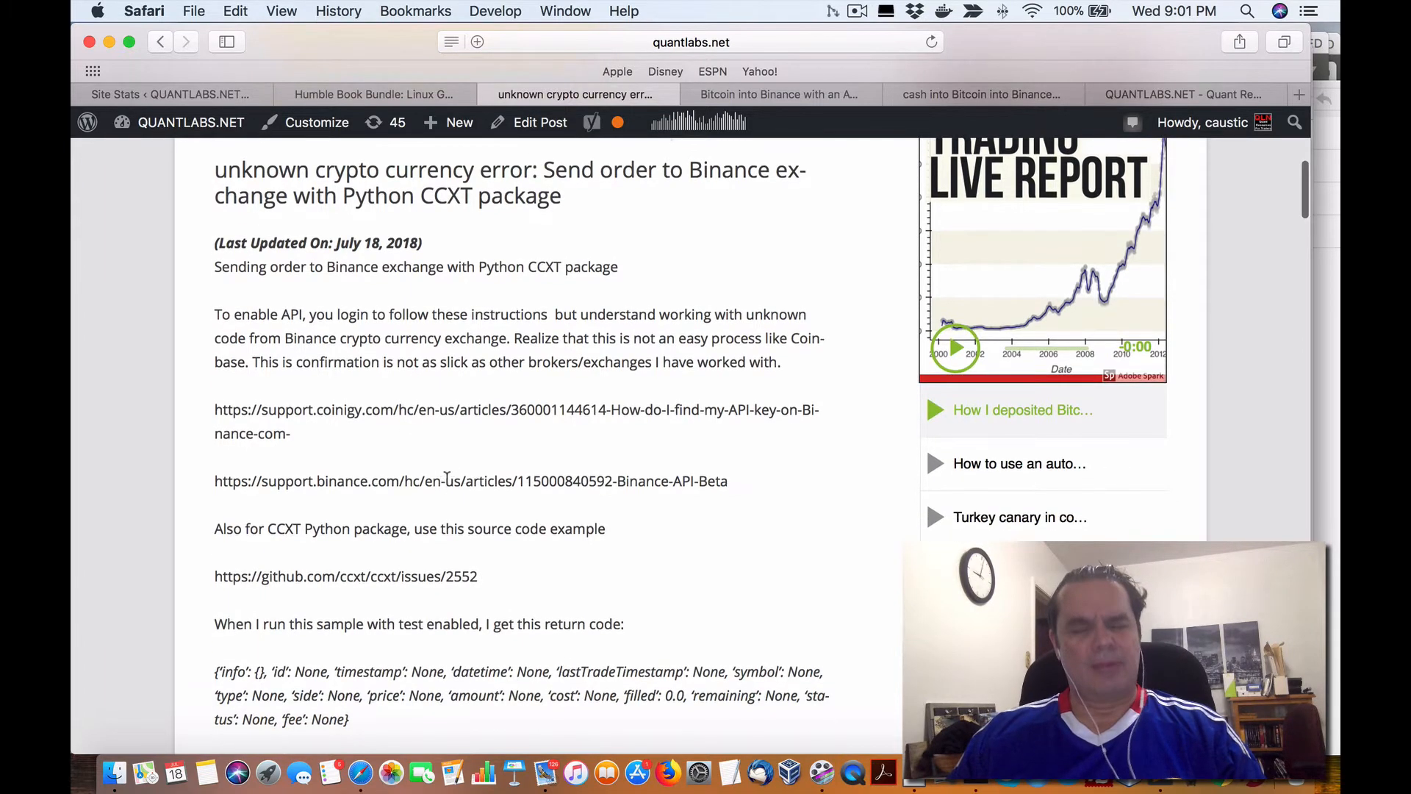
scroll("down", 3)
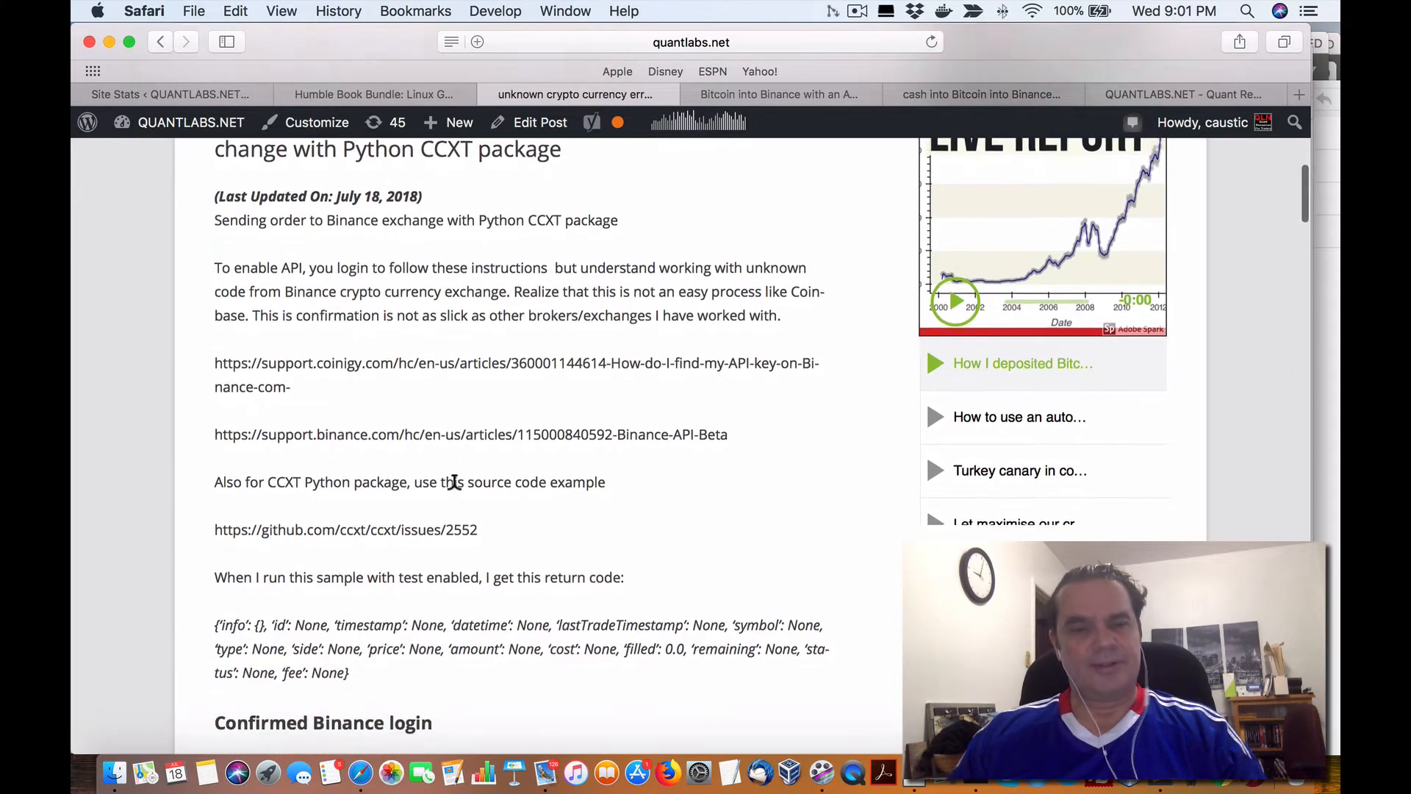
scroll("down", 3)
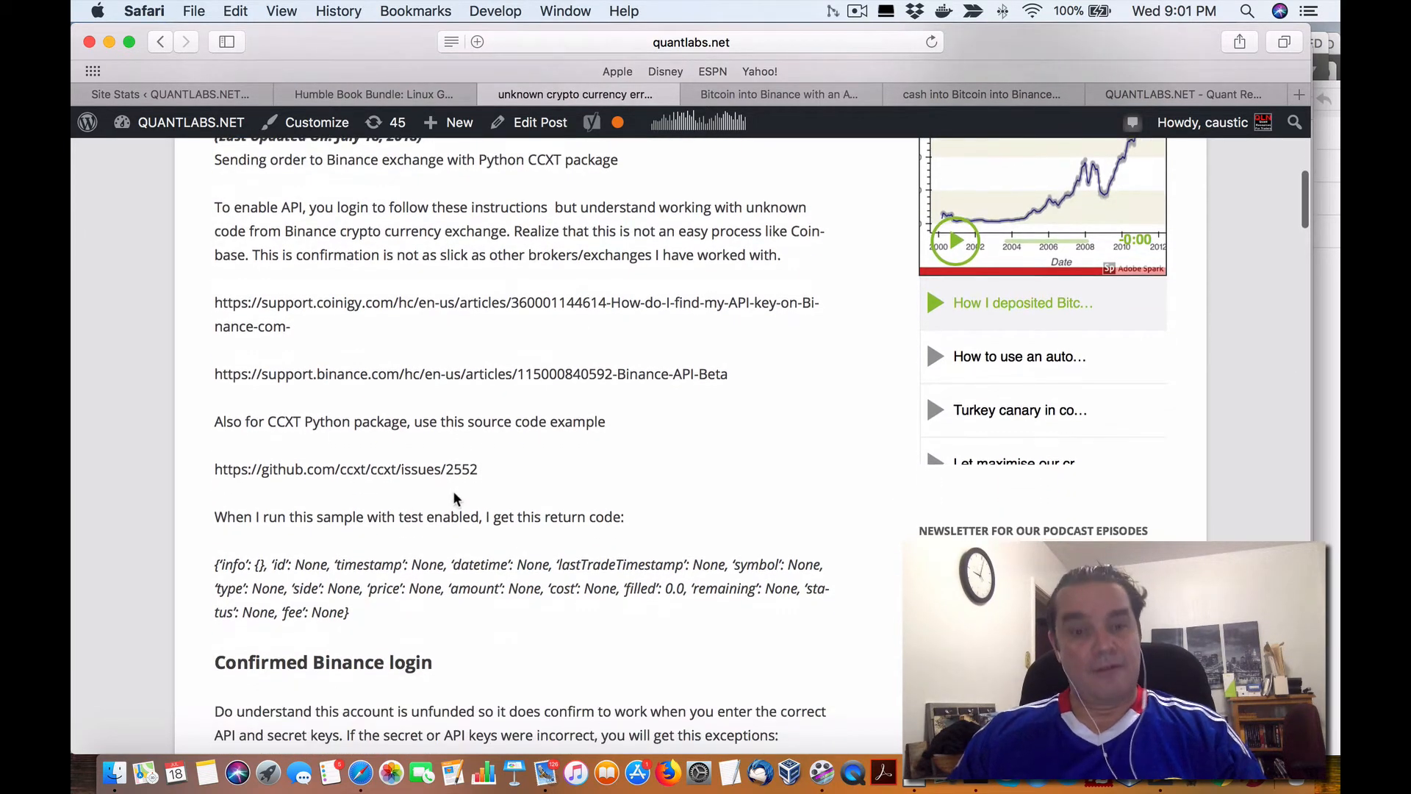
scroll("down", 3)
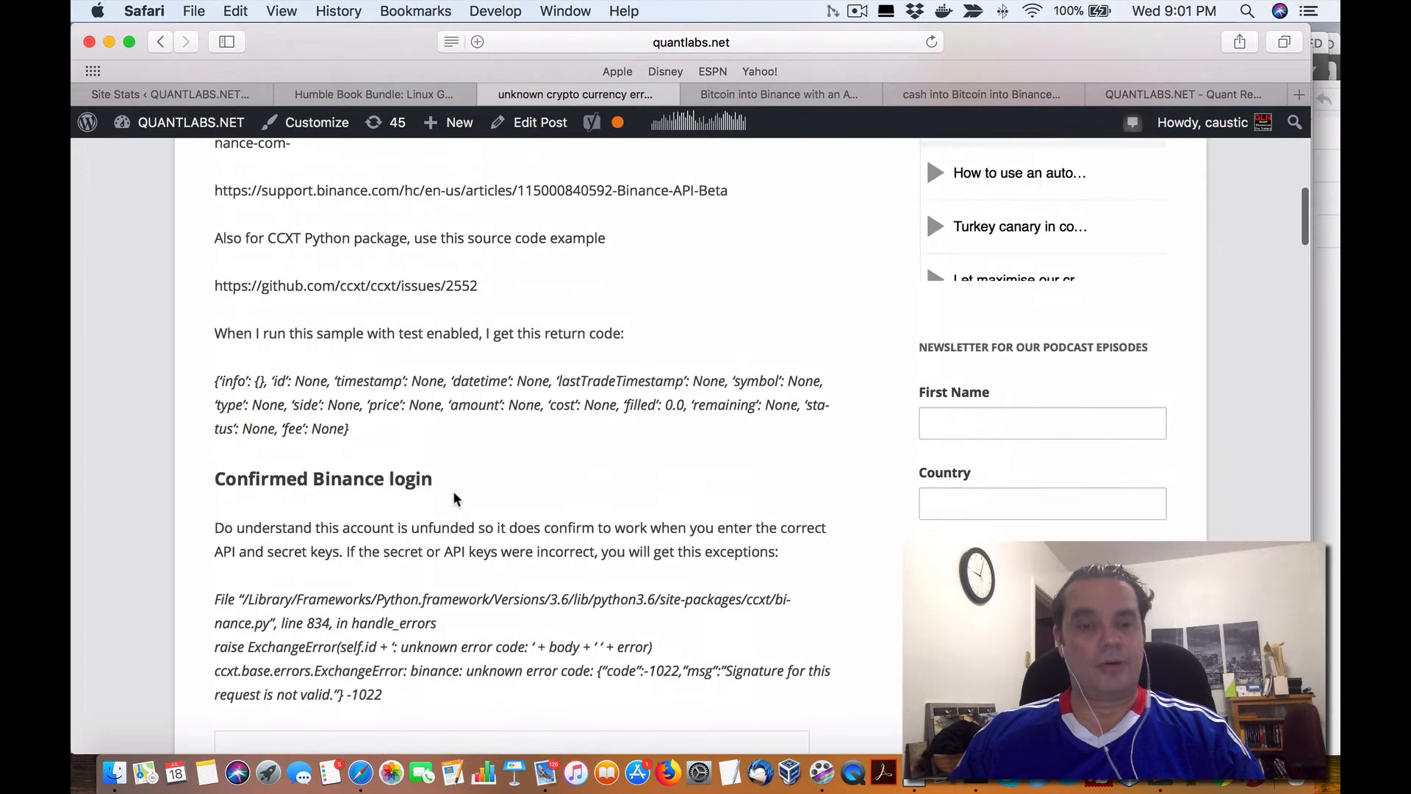
scroll("up", 3)
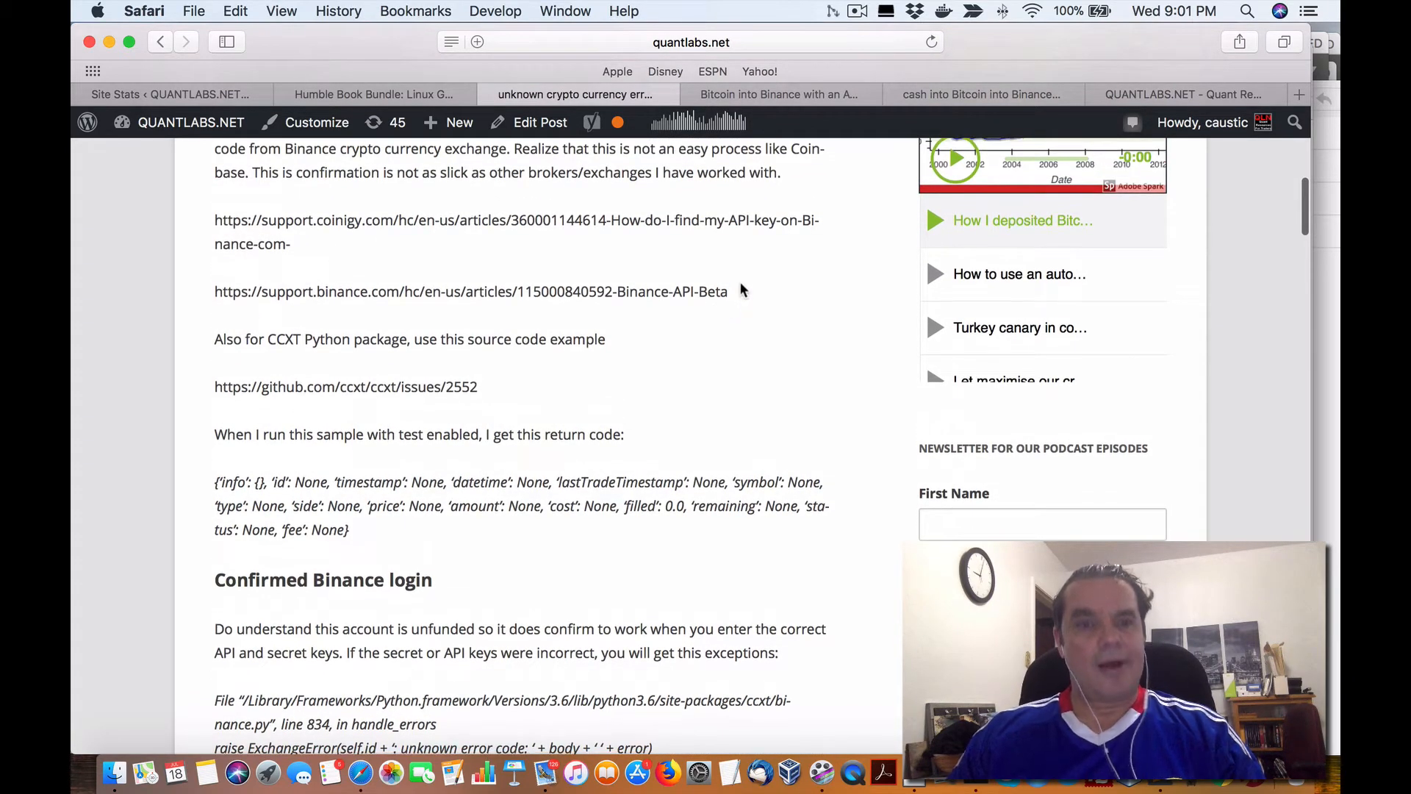
scroll("up", 3)
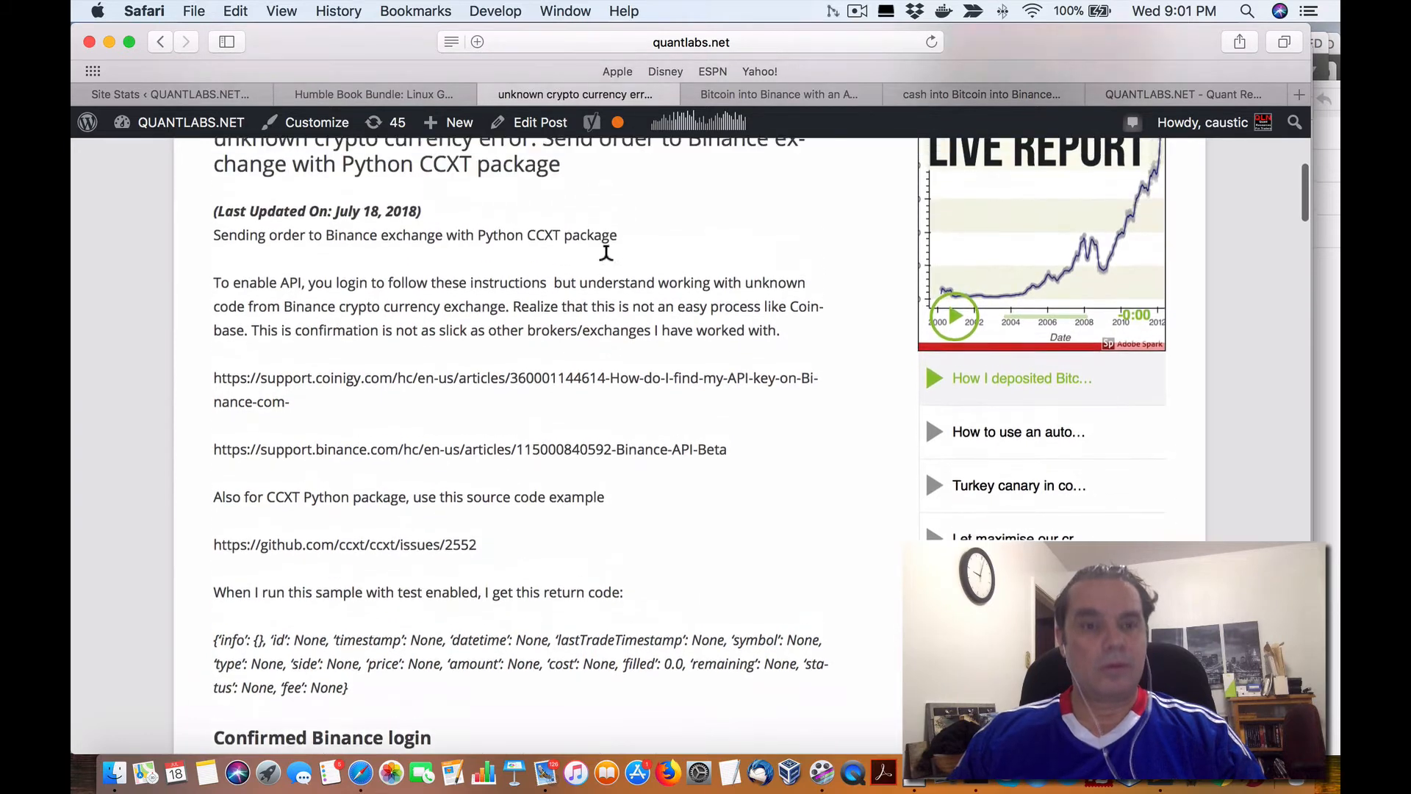
scroll("down", 3)
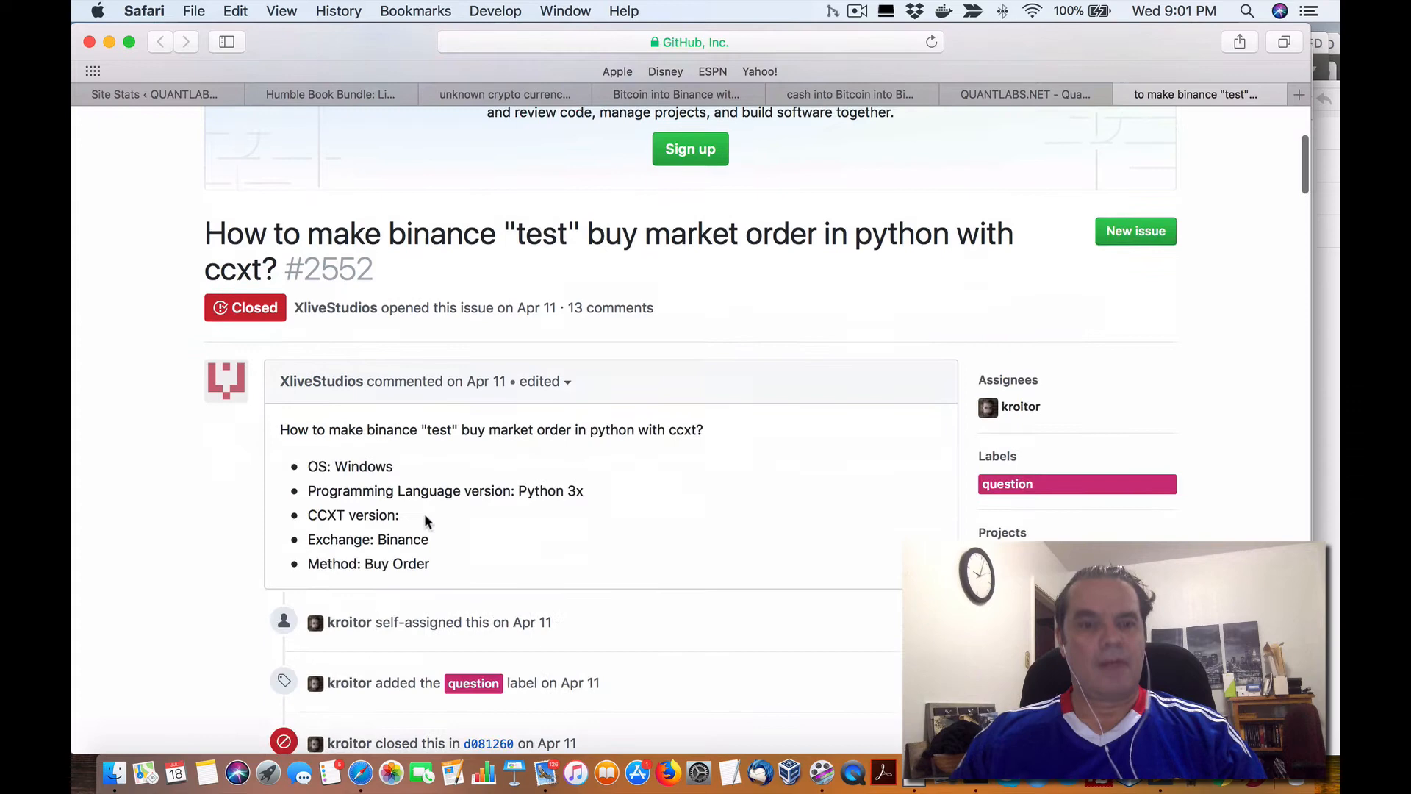
Step: Scroll to the binance-test-order.py example and highlight the import ccxt line
scroll("down", 3)
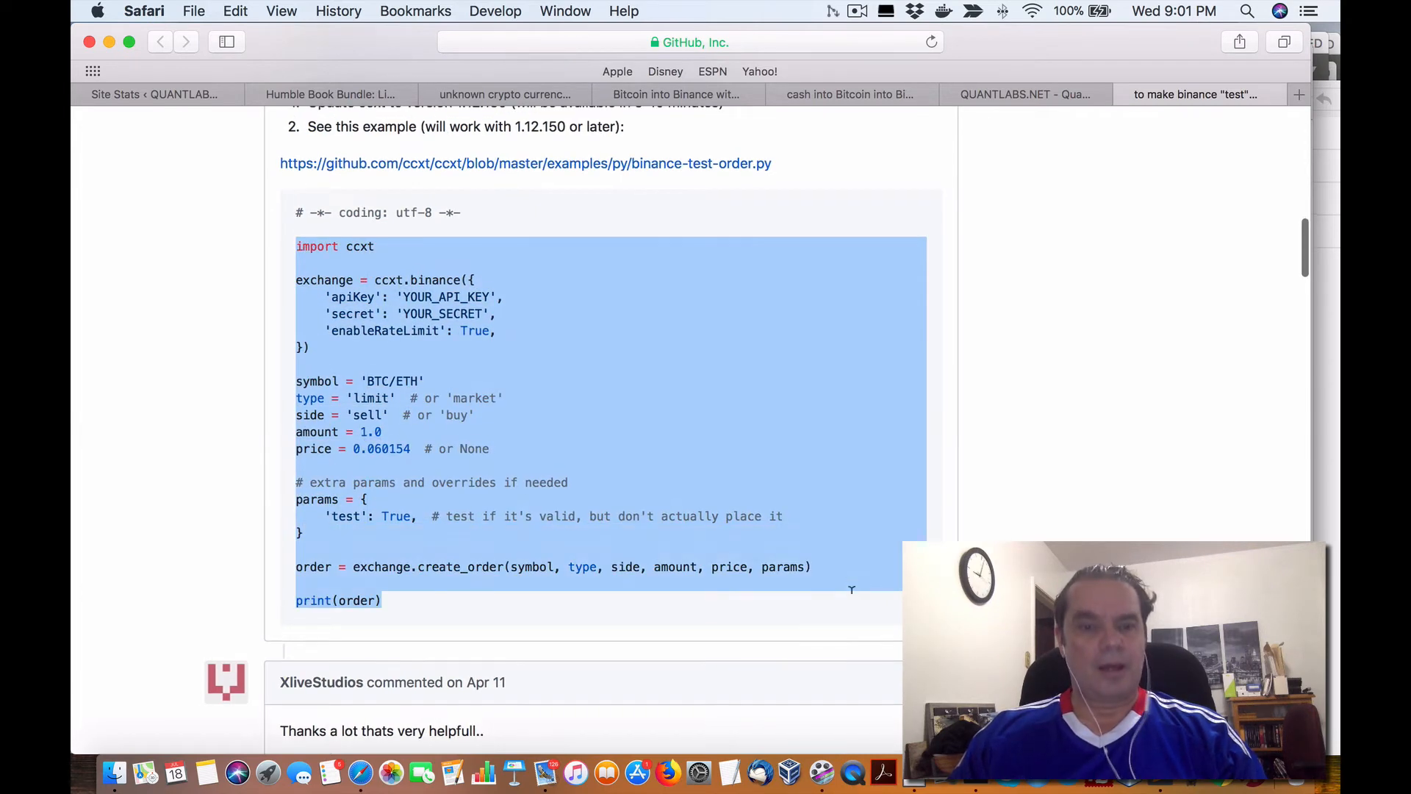
scroll("up", 3)
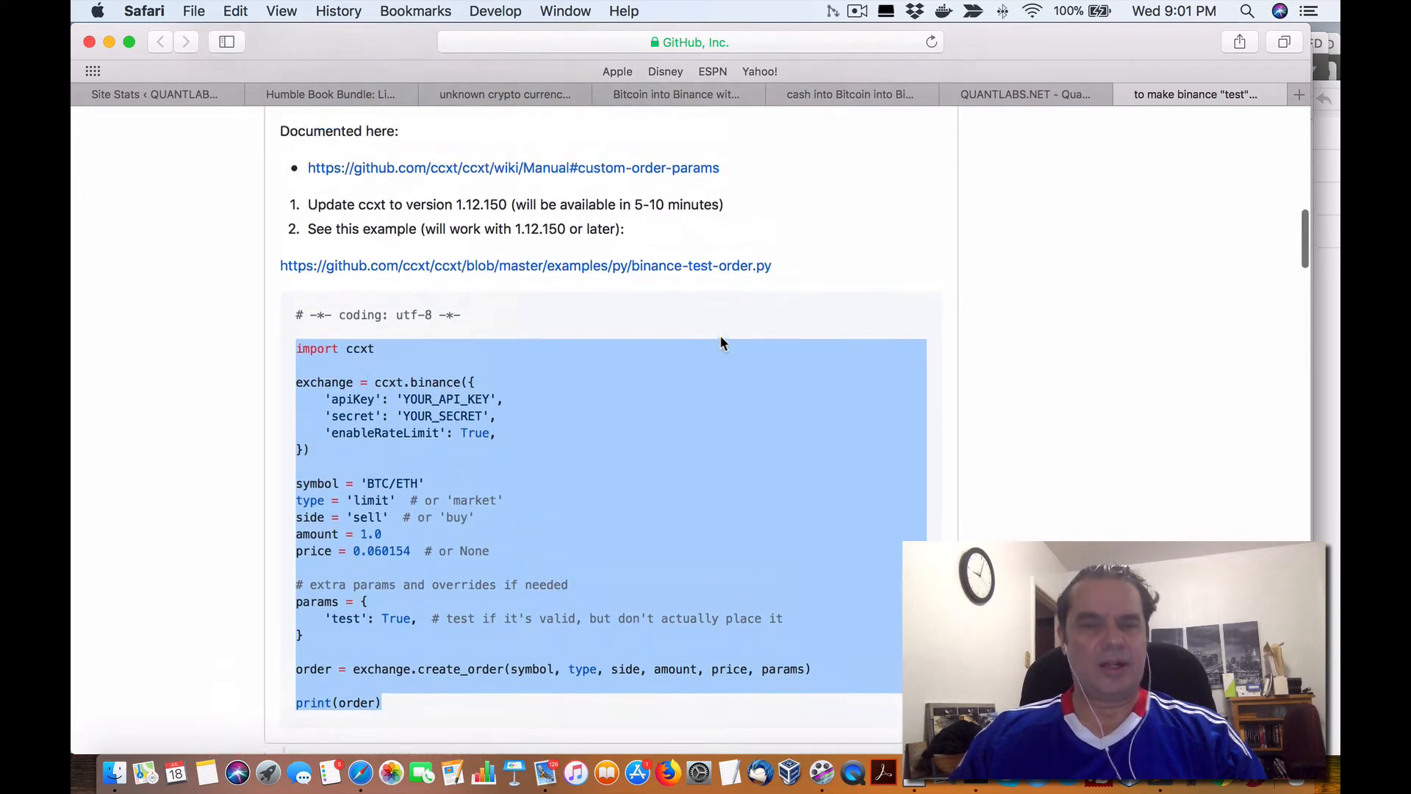
scroll("down", 3)
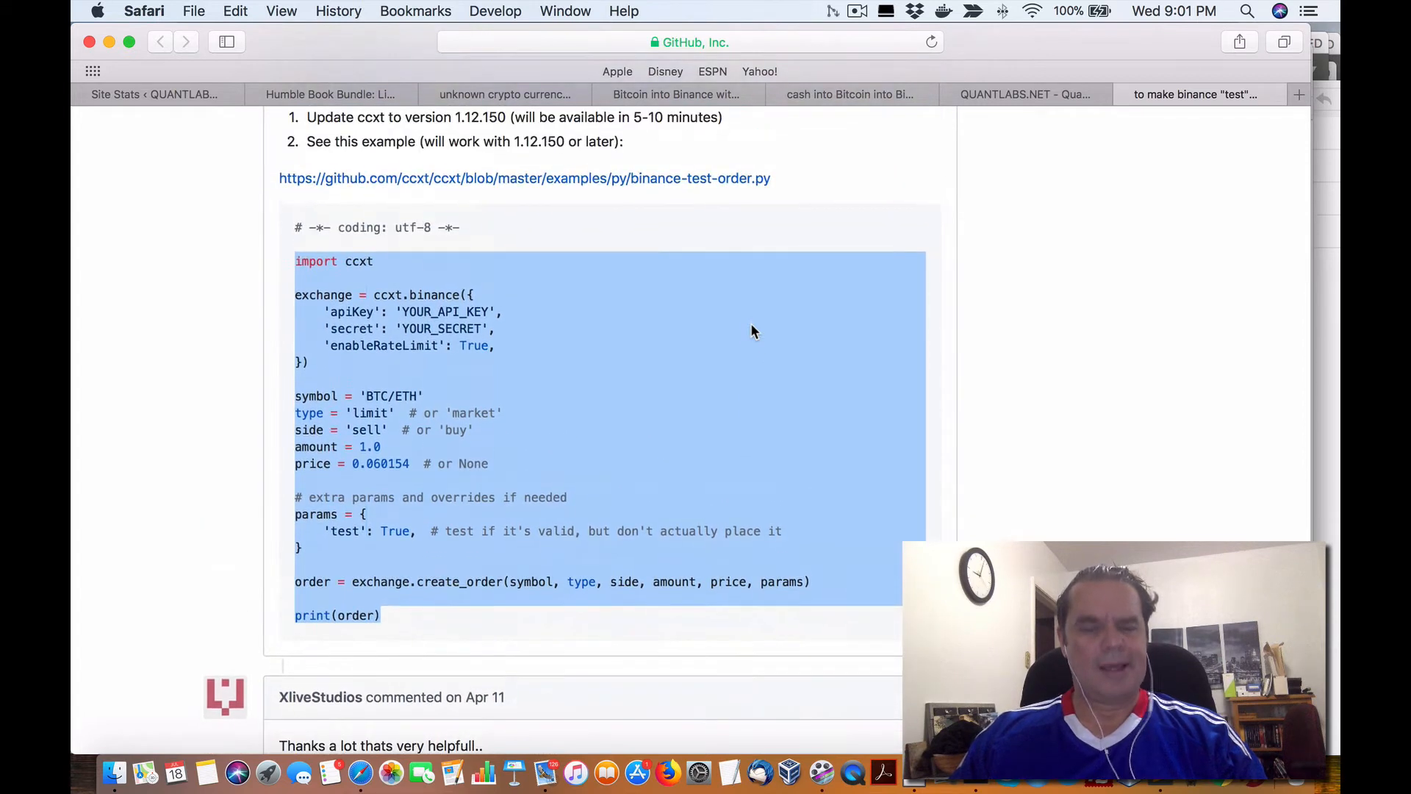
left_click(297, 261)
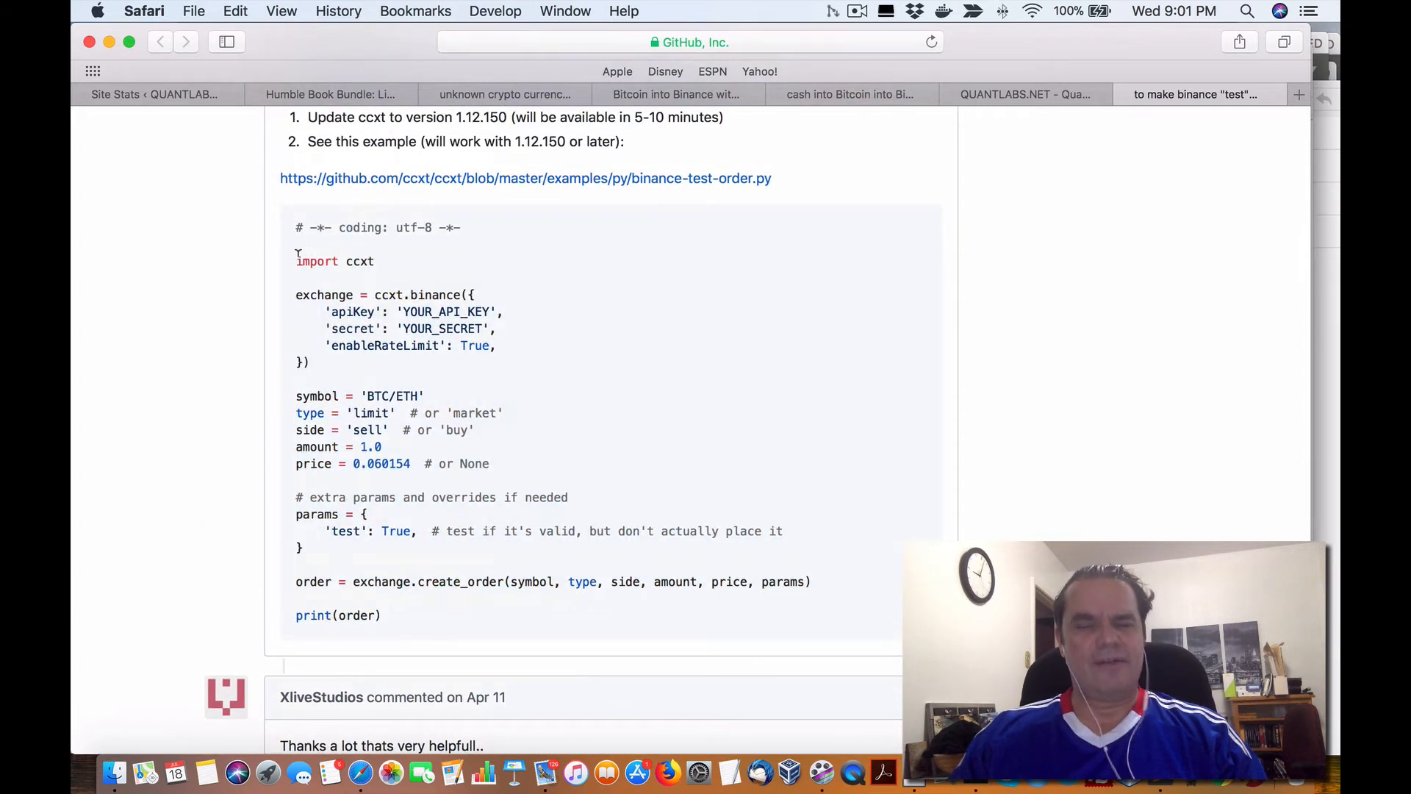
double_click(360, 261)
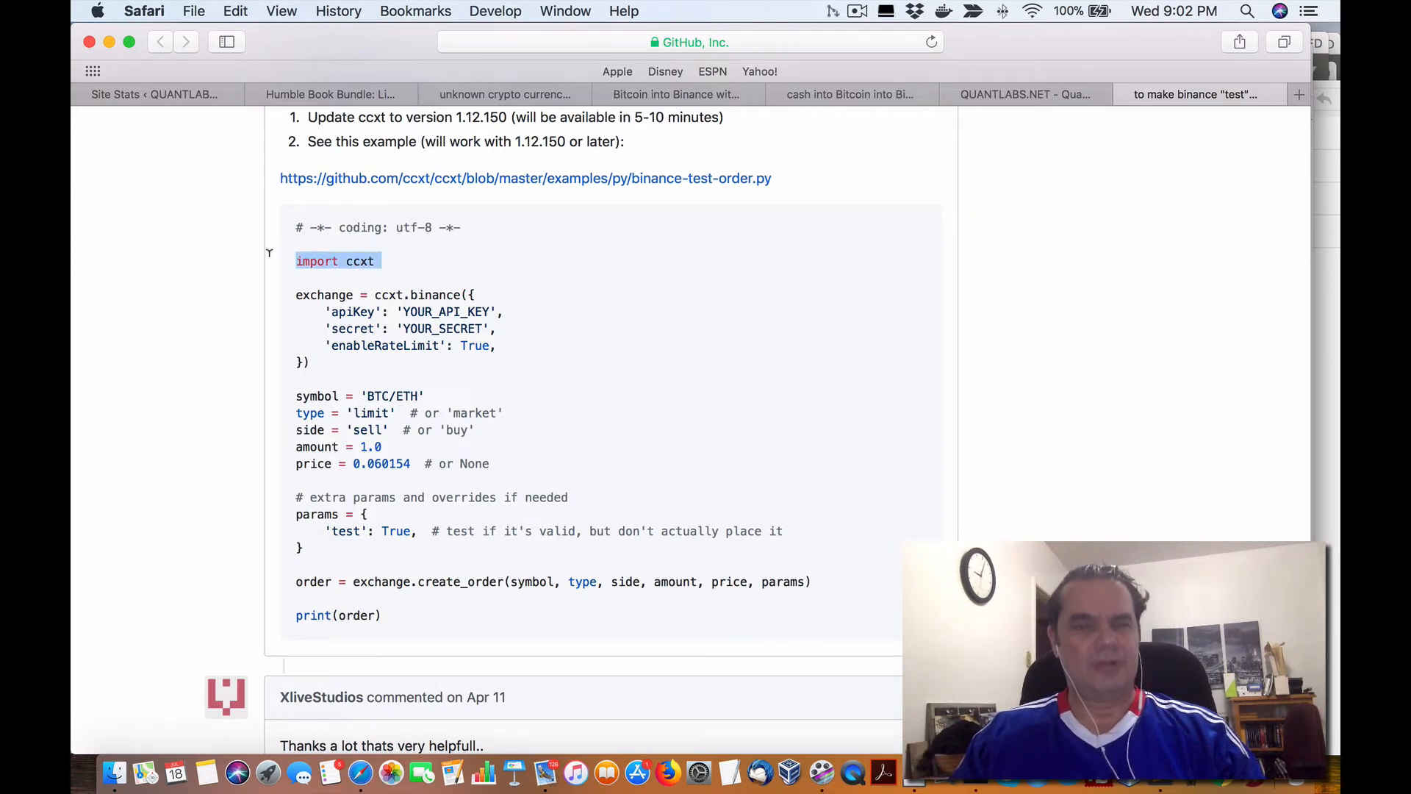
Step: Highlight the enableRateLimit setting, the amount = 1.0 line and the test params block
scroll("down", 3)
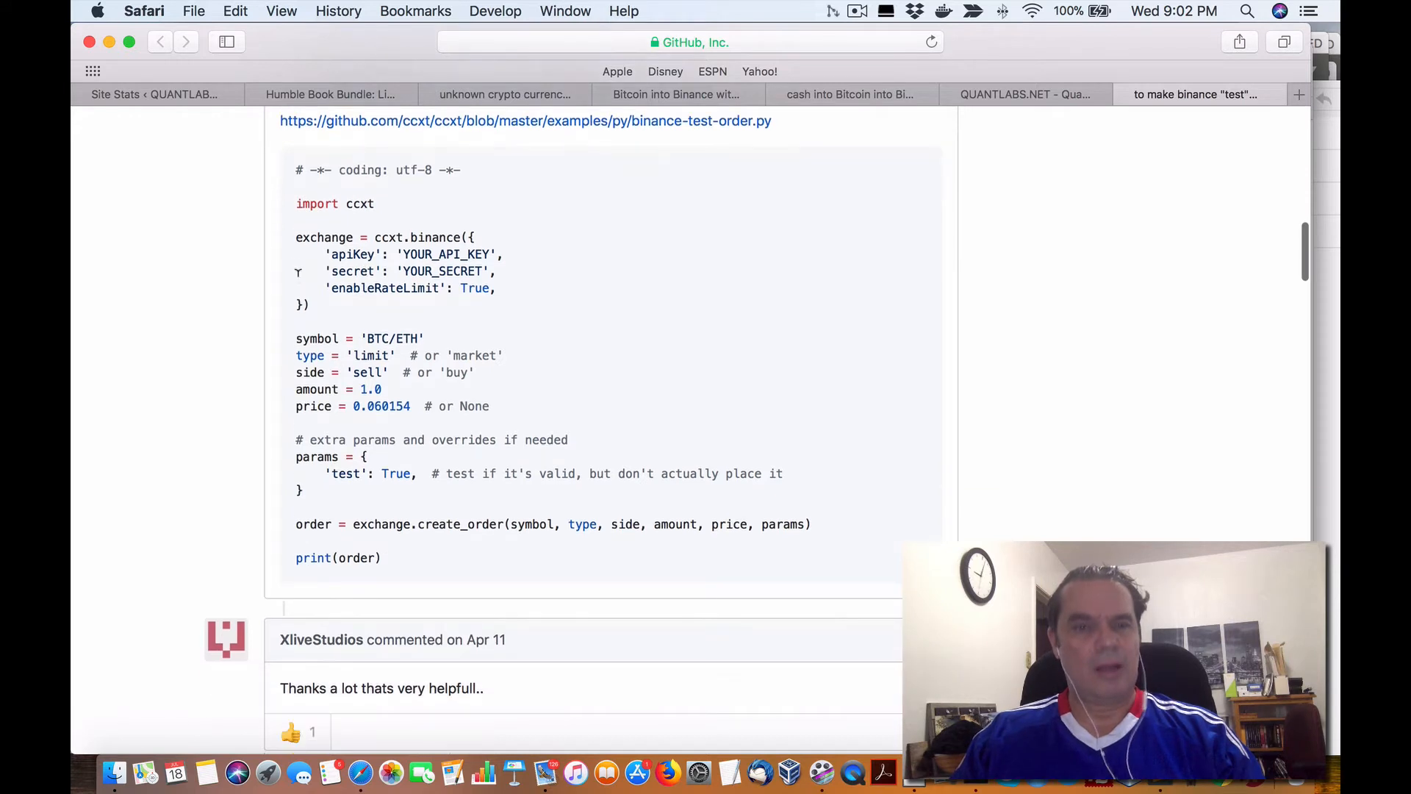
left_click_drag(296, 236, 308, 304)
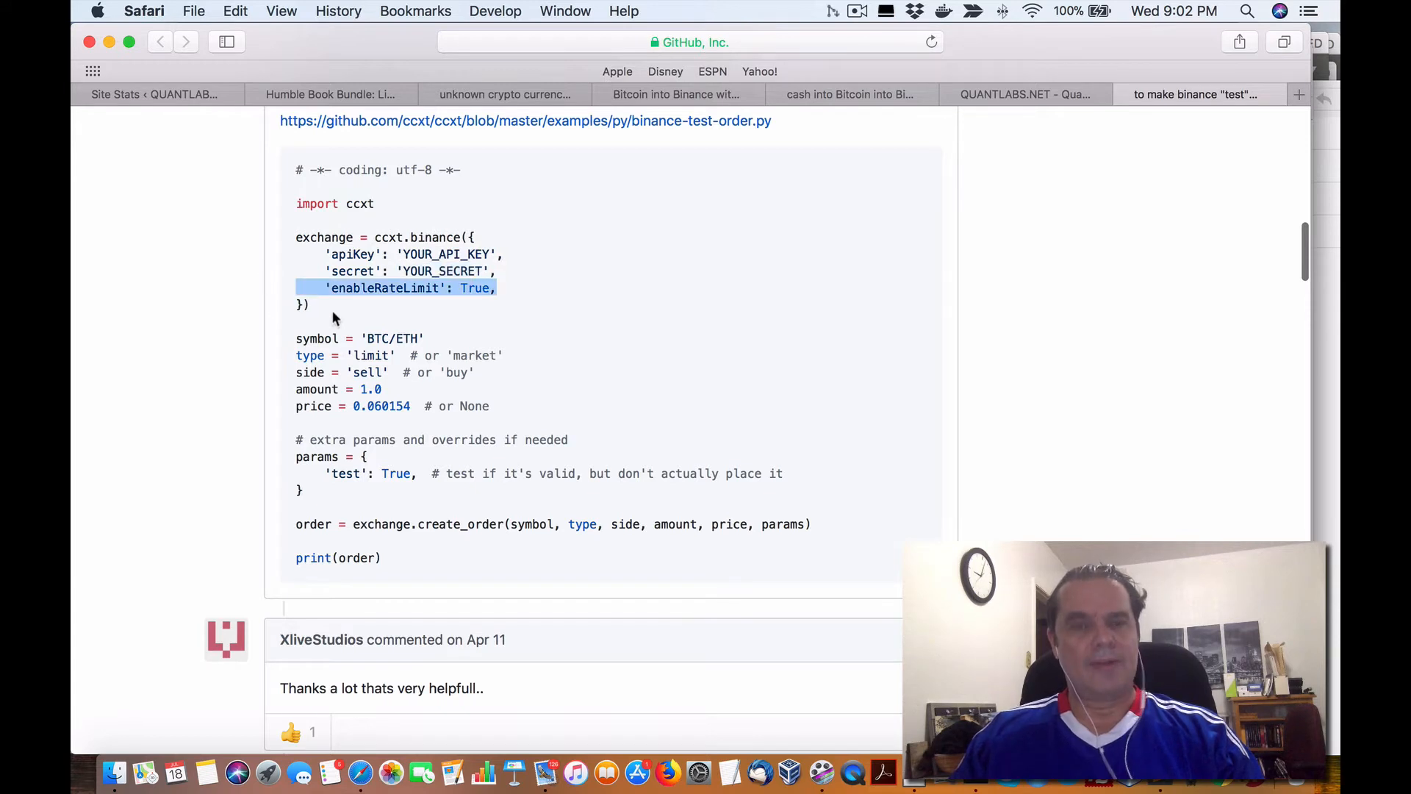
mouse_move(450, 306)
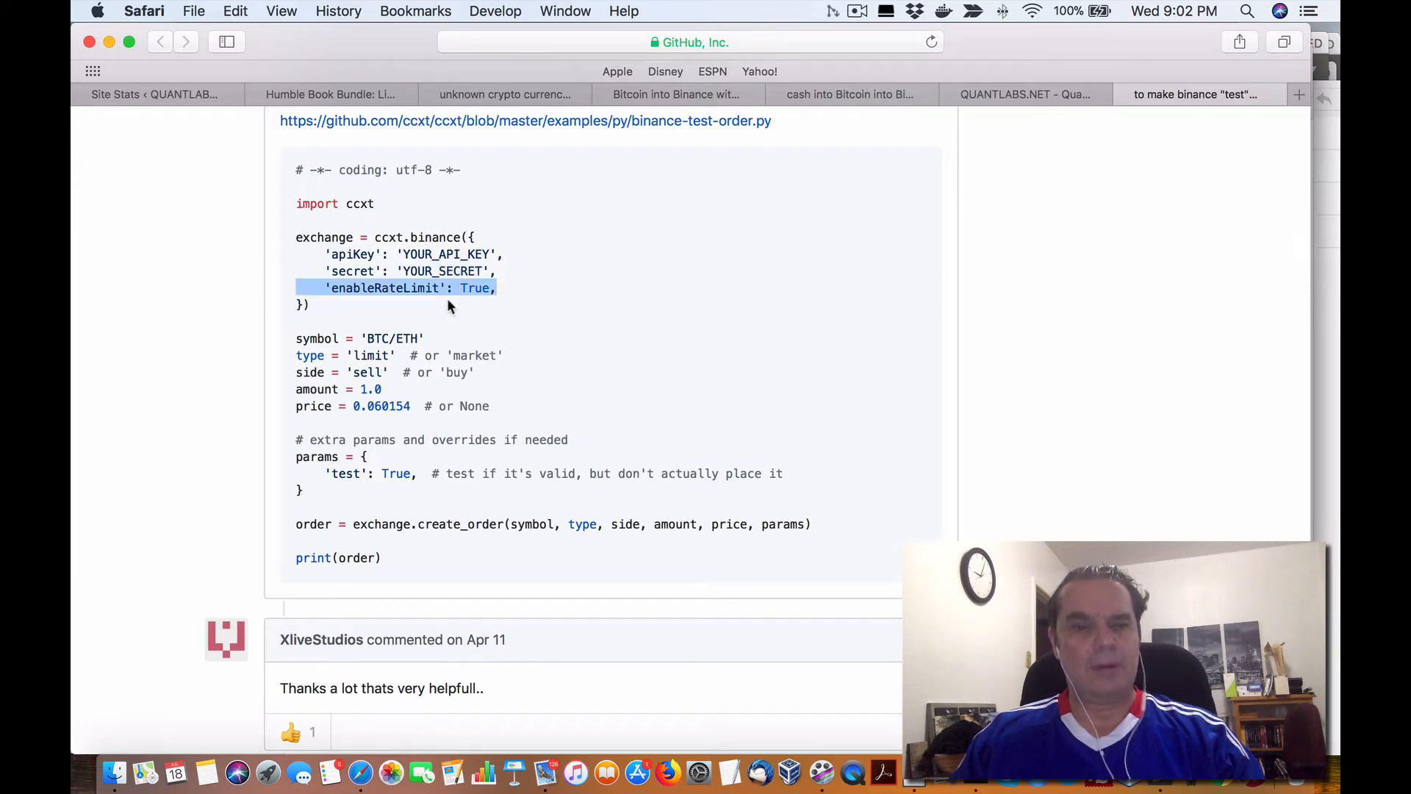
double_click(392, 338)
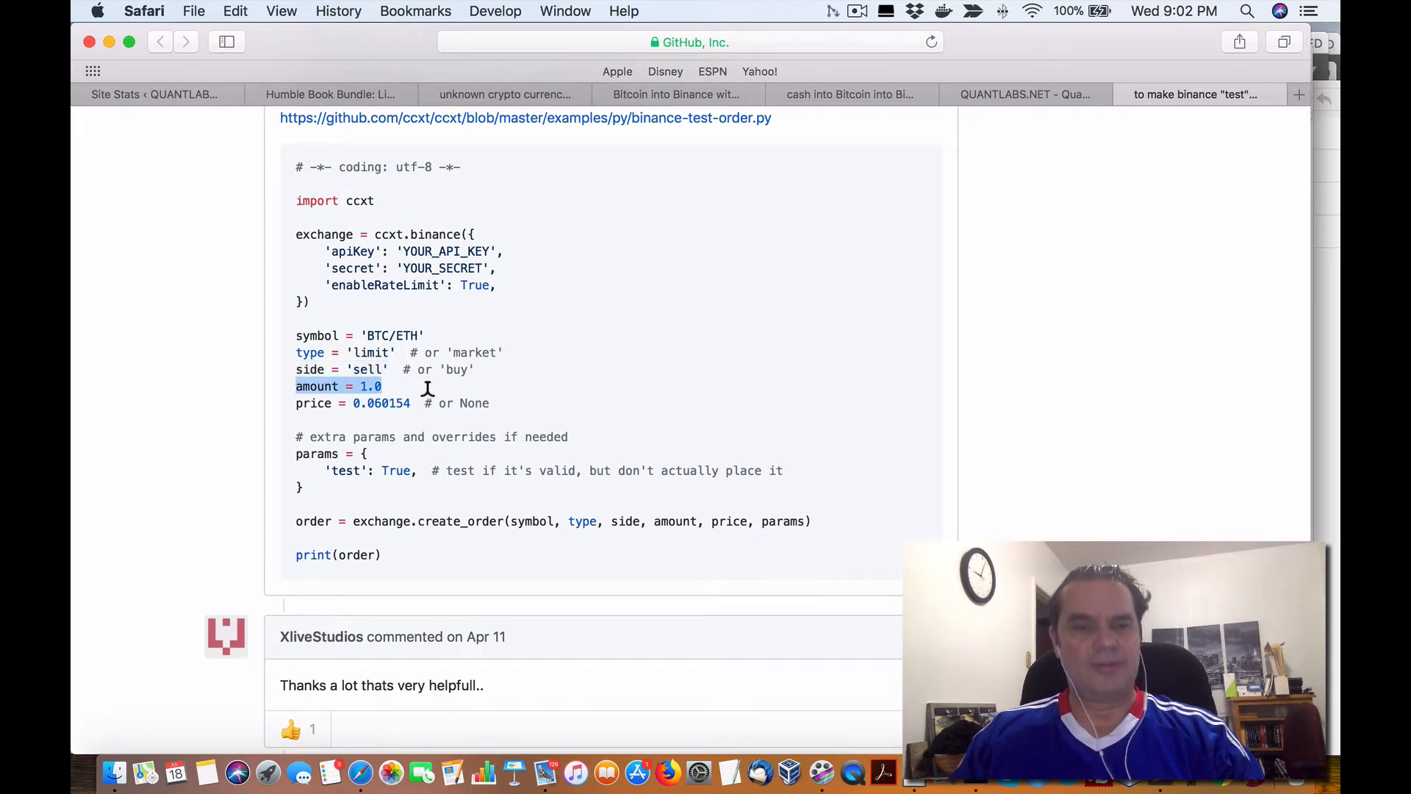
scroll("down", 3)
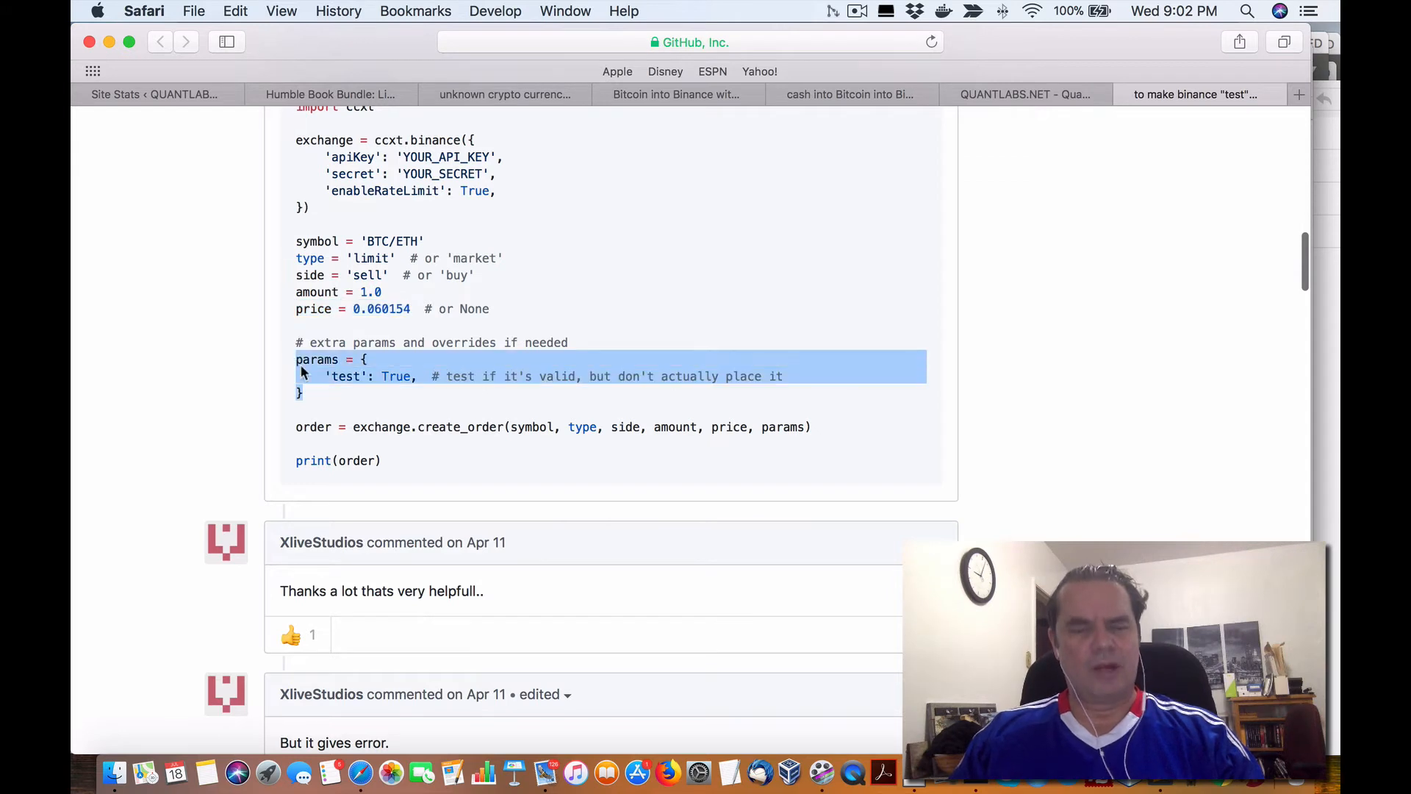
mouse_move(414, 398)
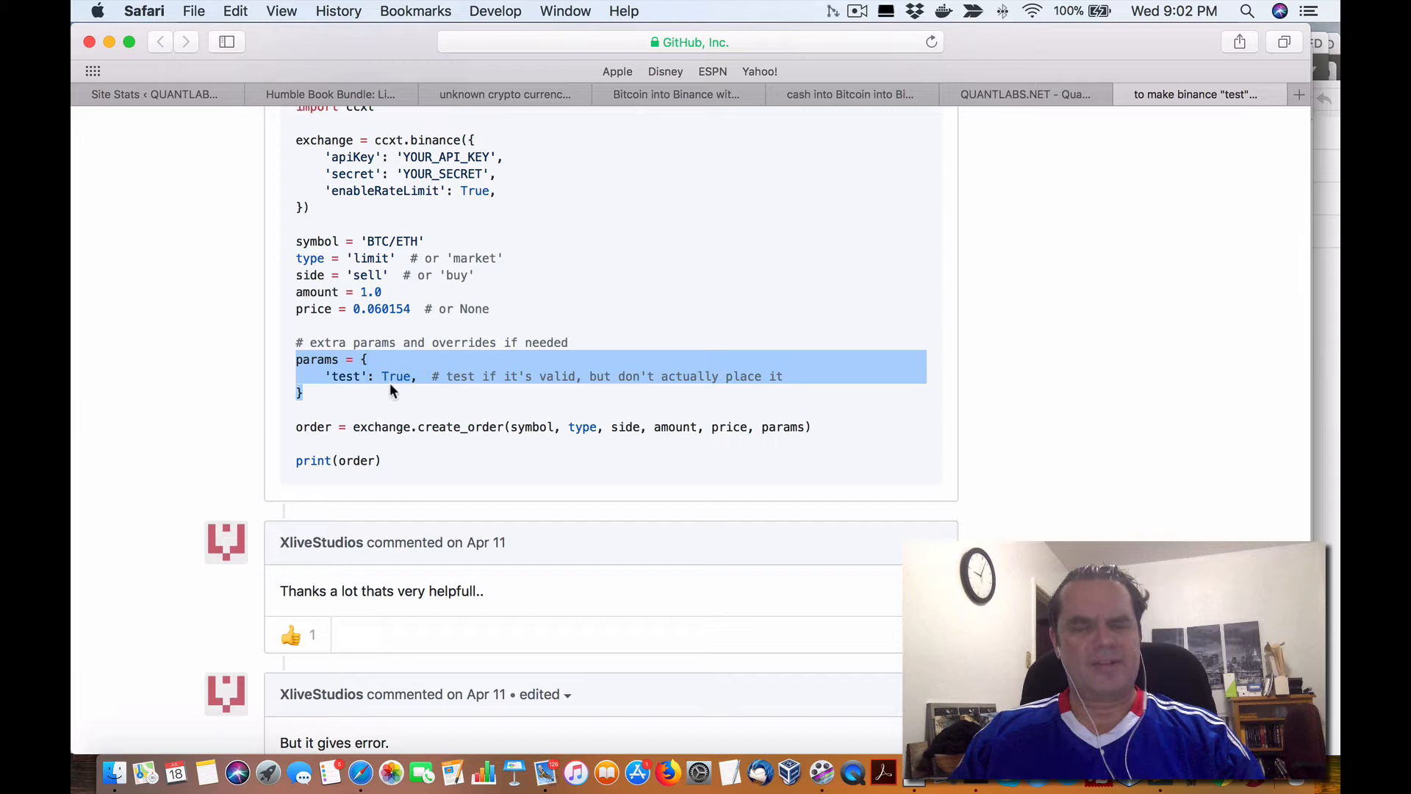
mouse_move(772, 411)
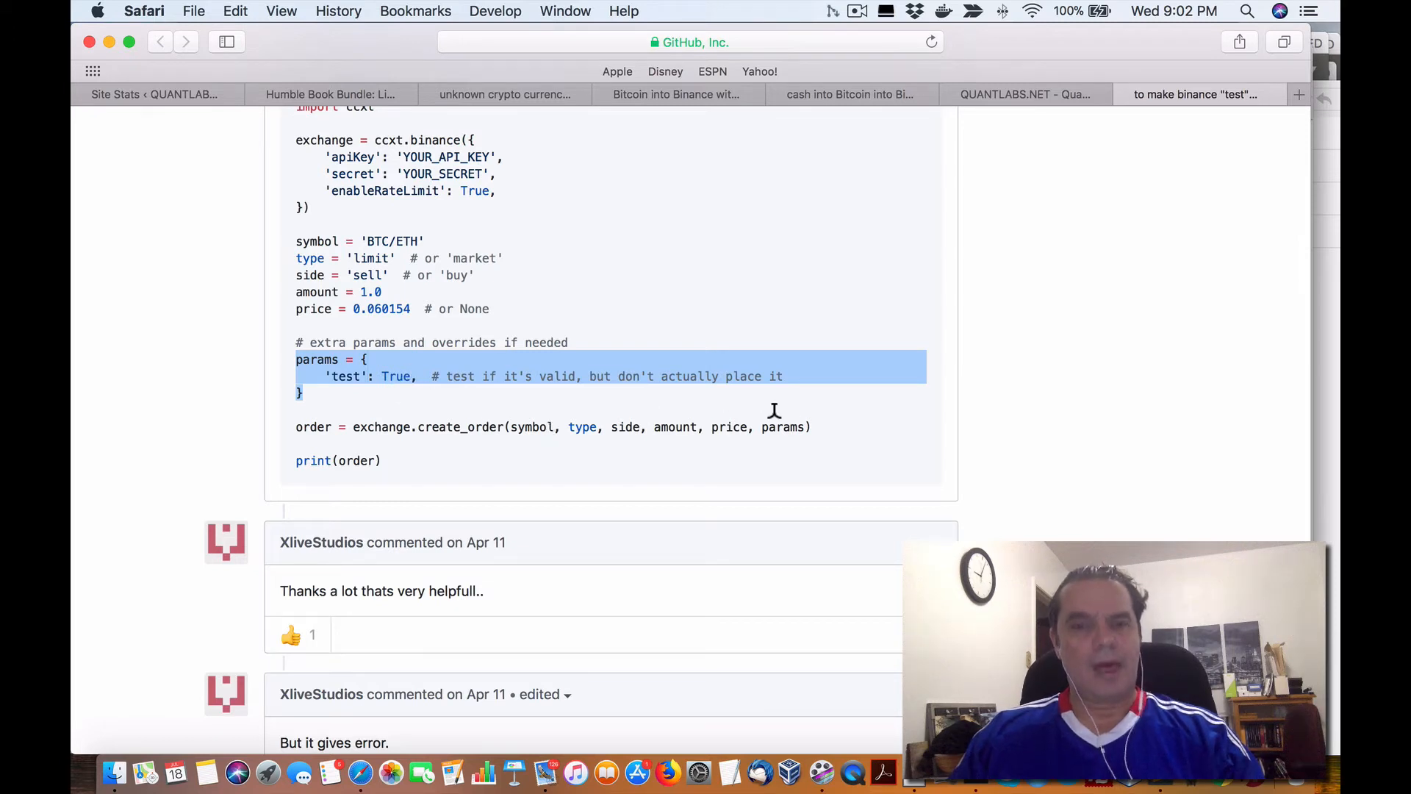
left_click(553, 427)
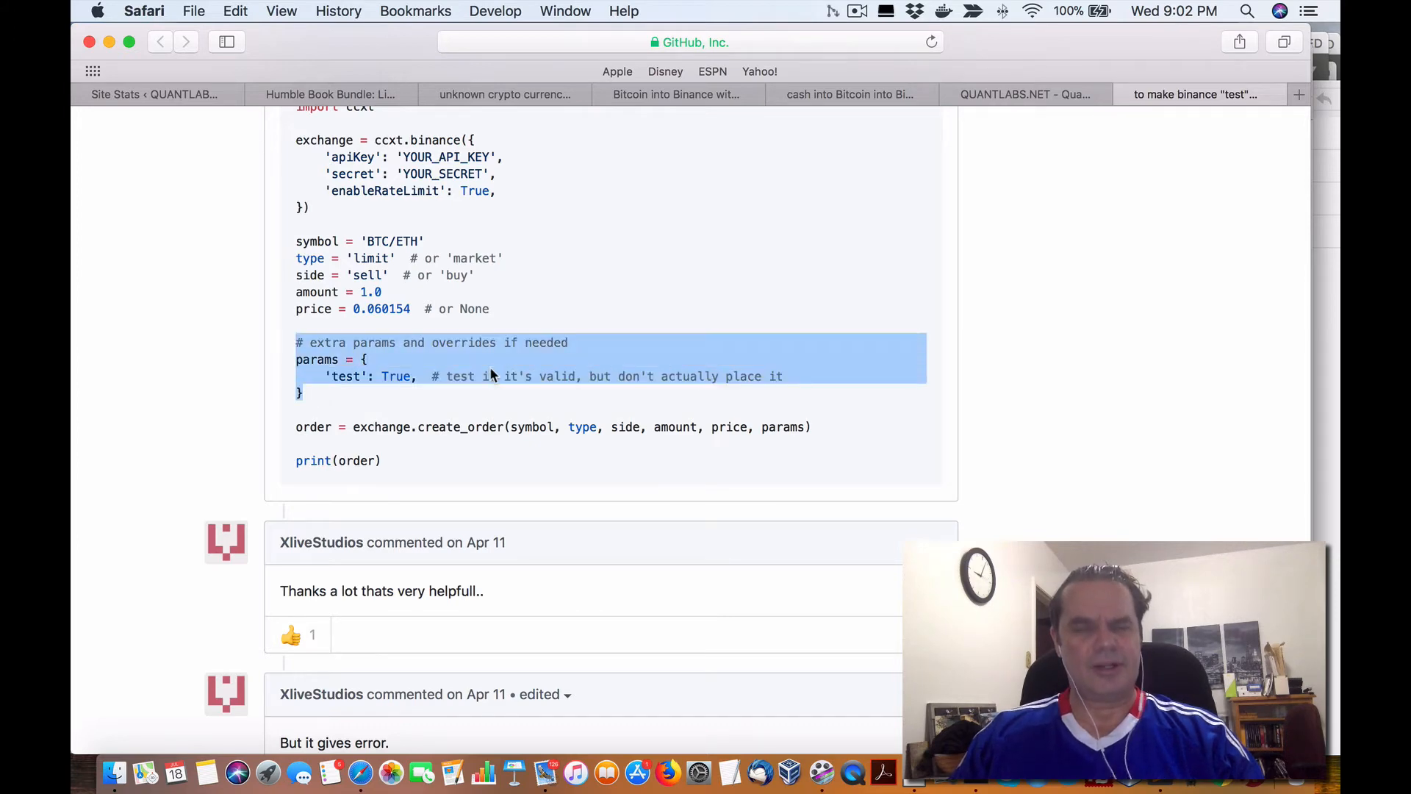
scroll("up", 3)
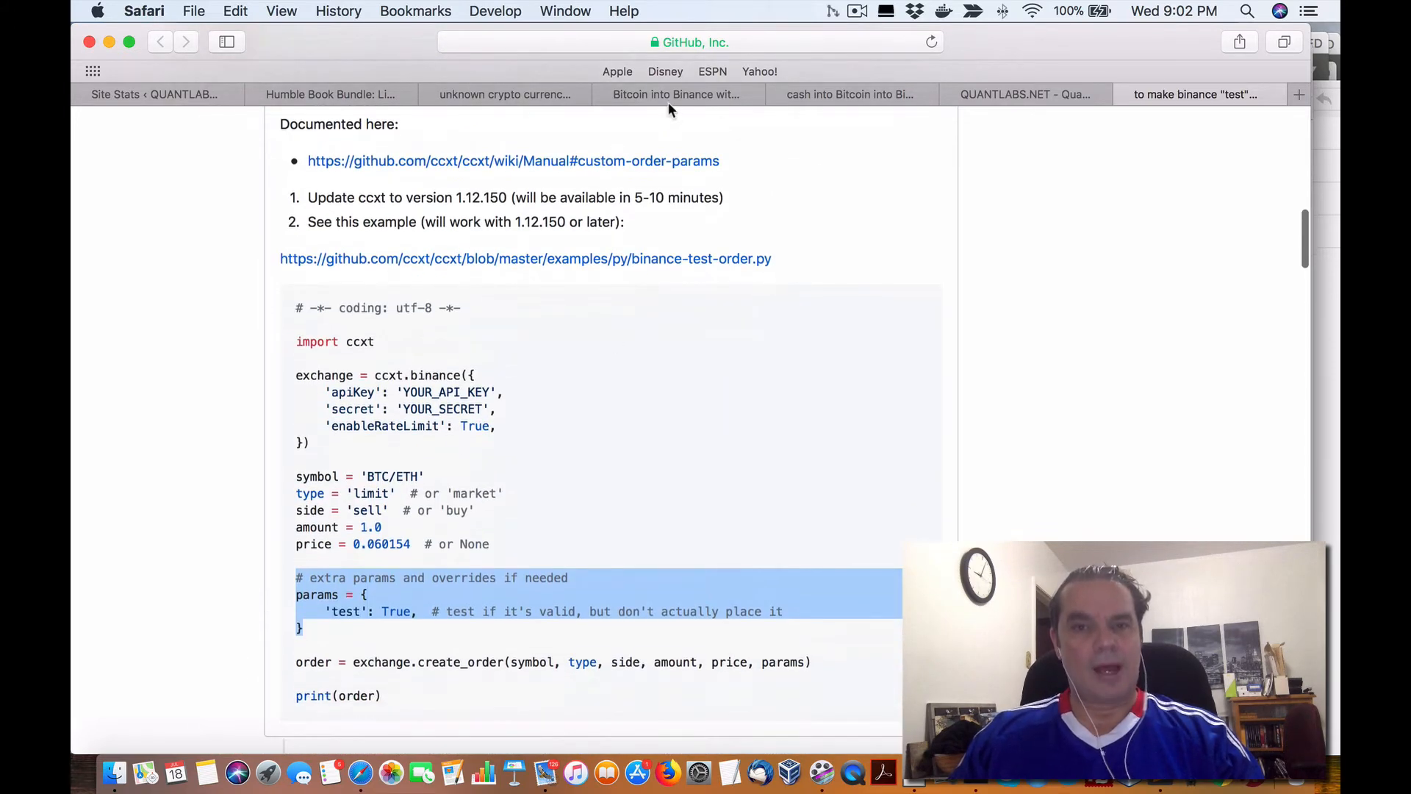
Step: Switch back to the QuantLabs CCXT error post and scroll down to its sample return code
left_click(504, 93)
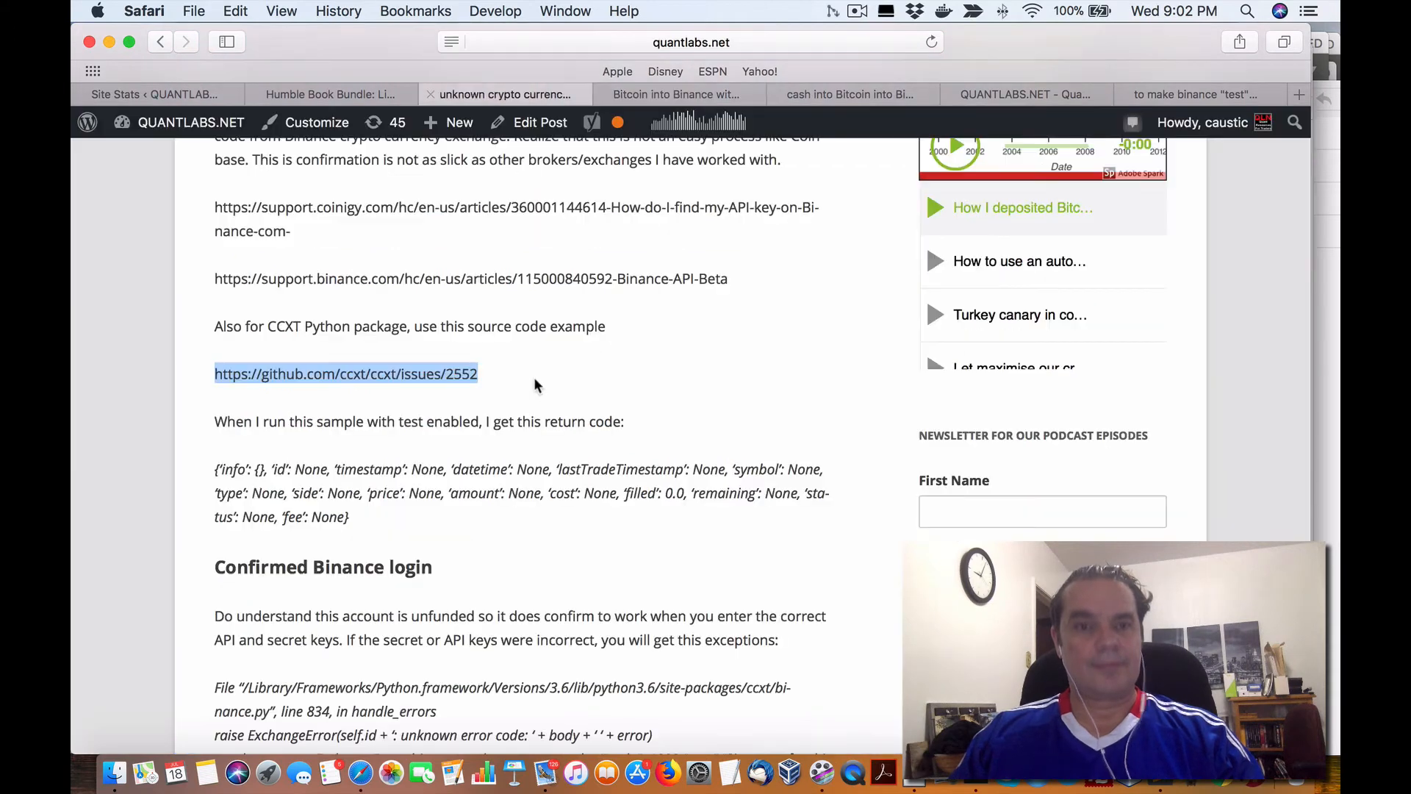
scroll("up", 3)
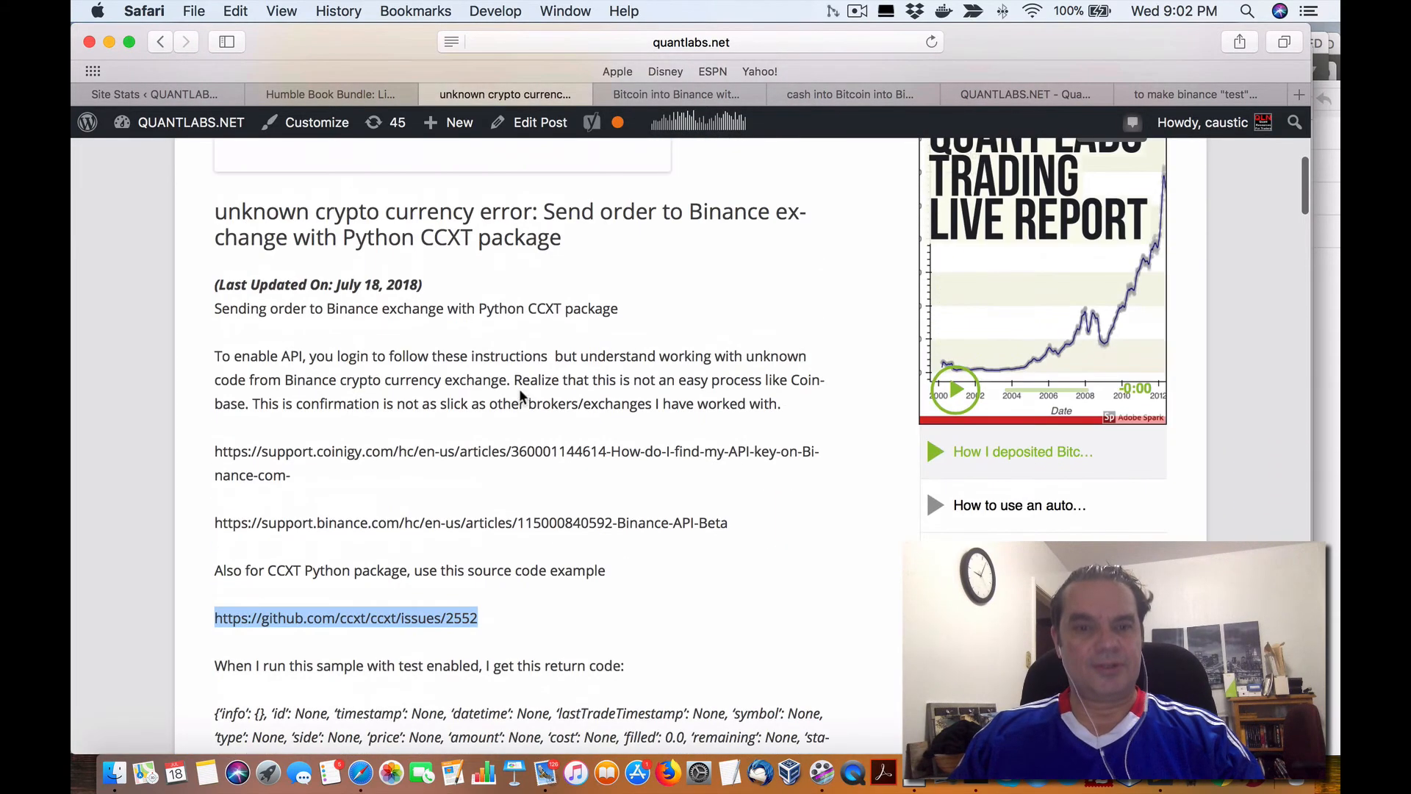
scroll("down", 3)
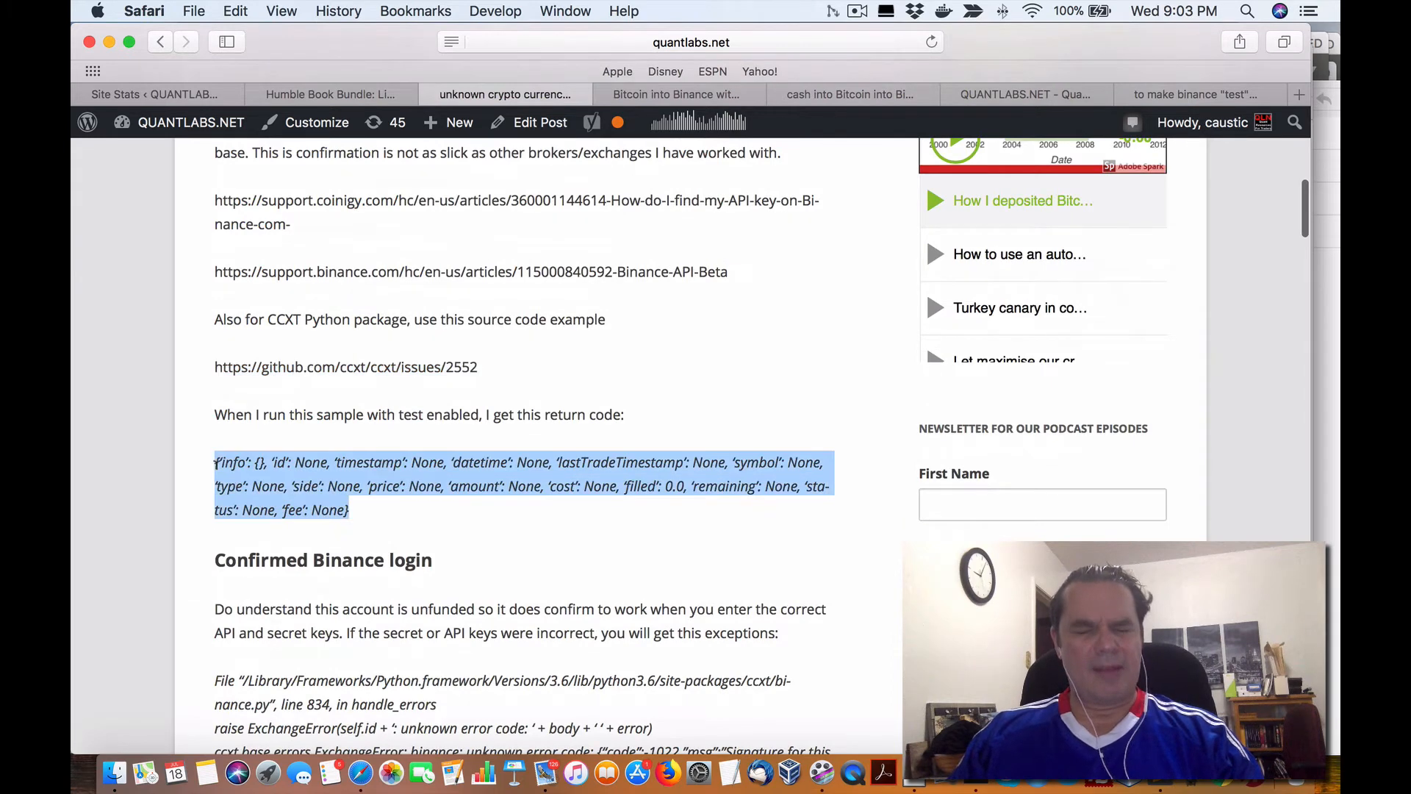
scroll("down", 3)
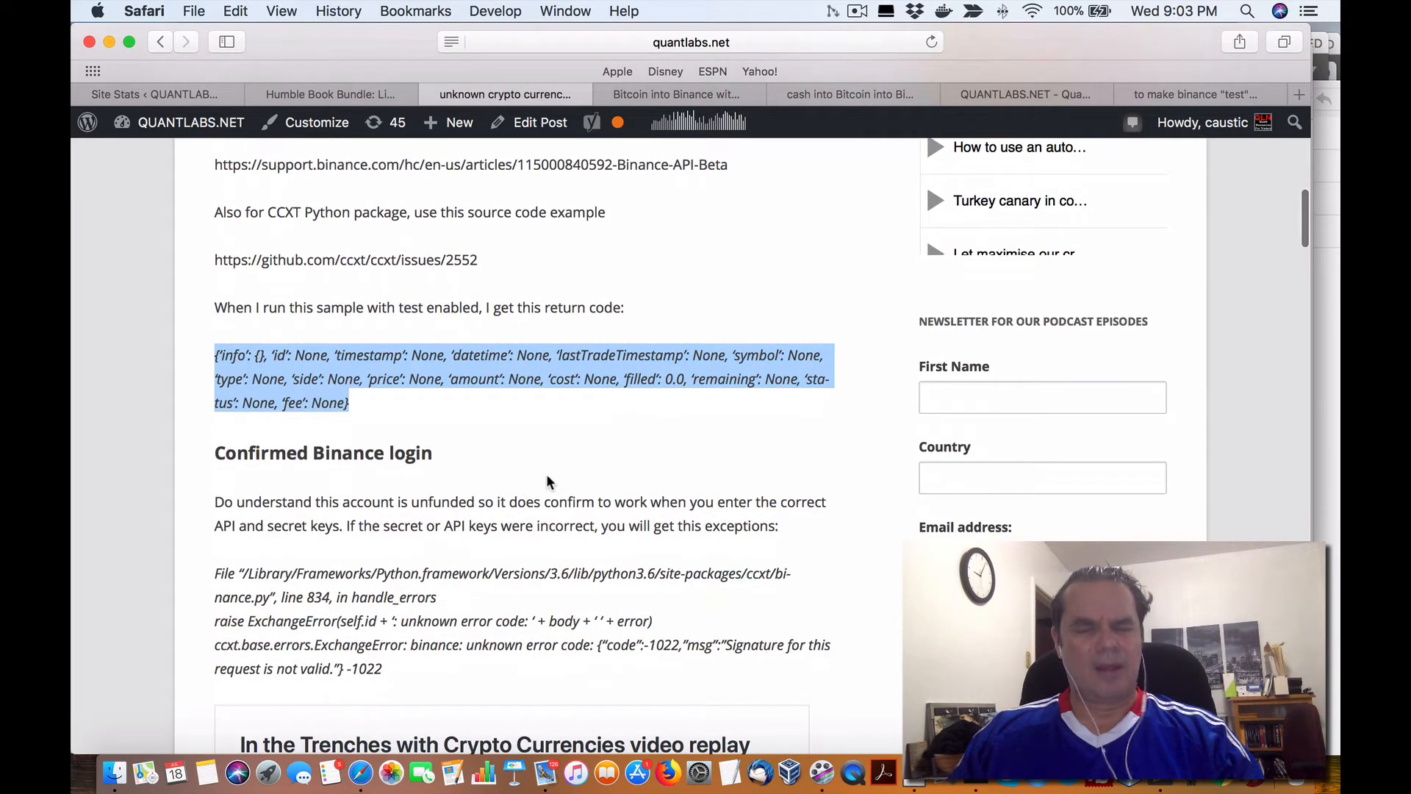
scroll("down", 3)
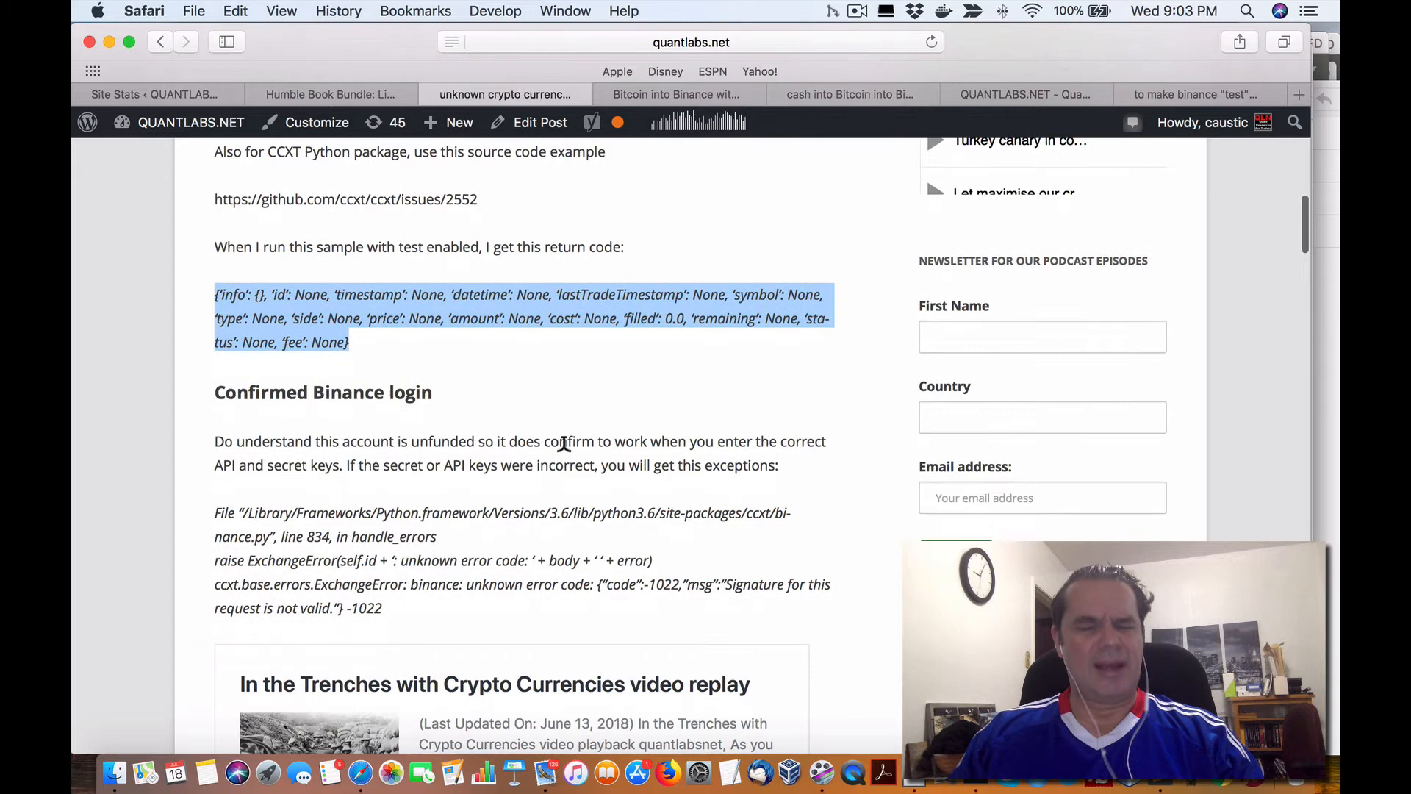
mouse_move(380, 354)
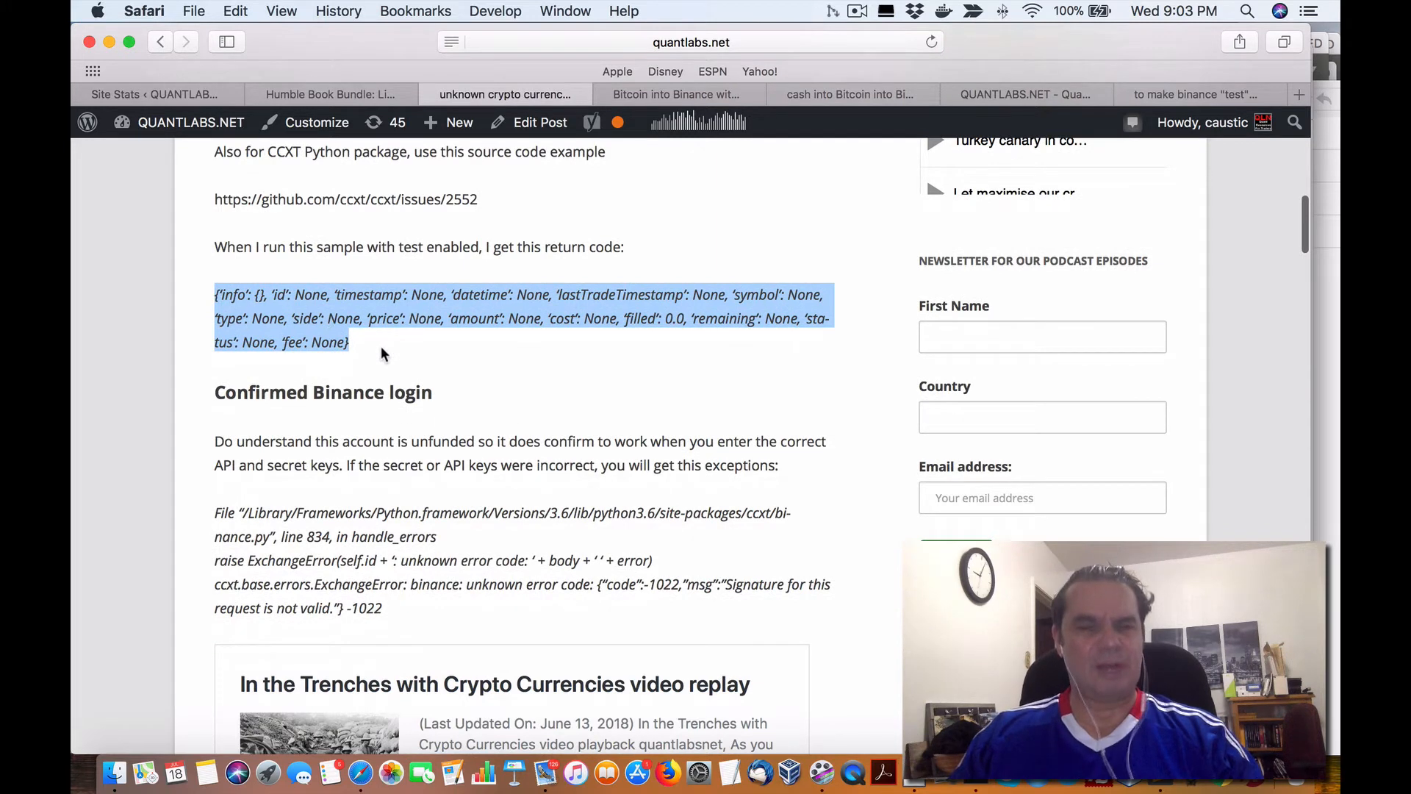
mouse_move(438, 627)
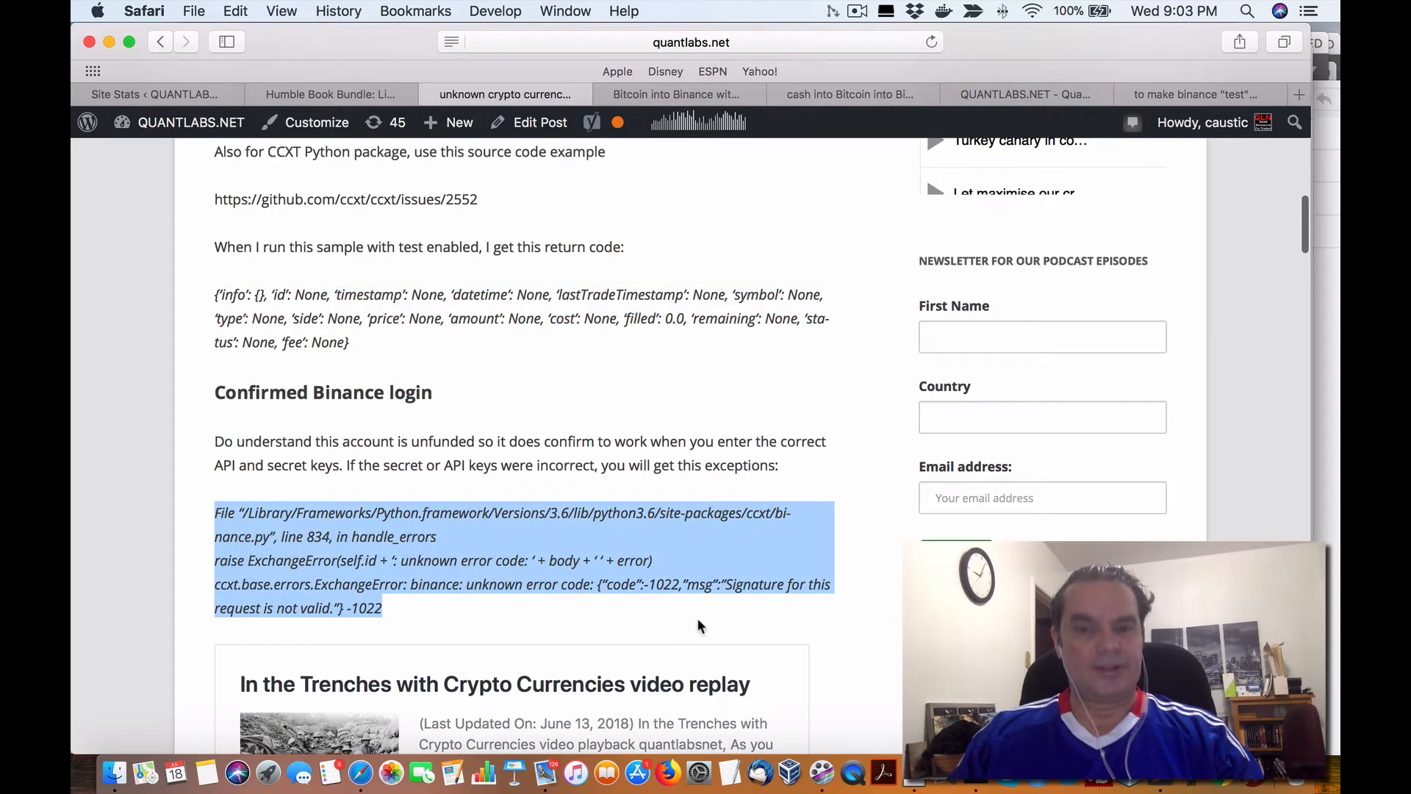
scroll("down", 3)
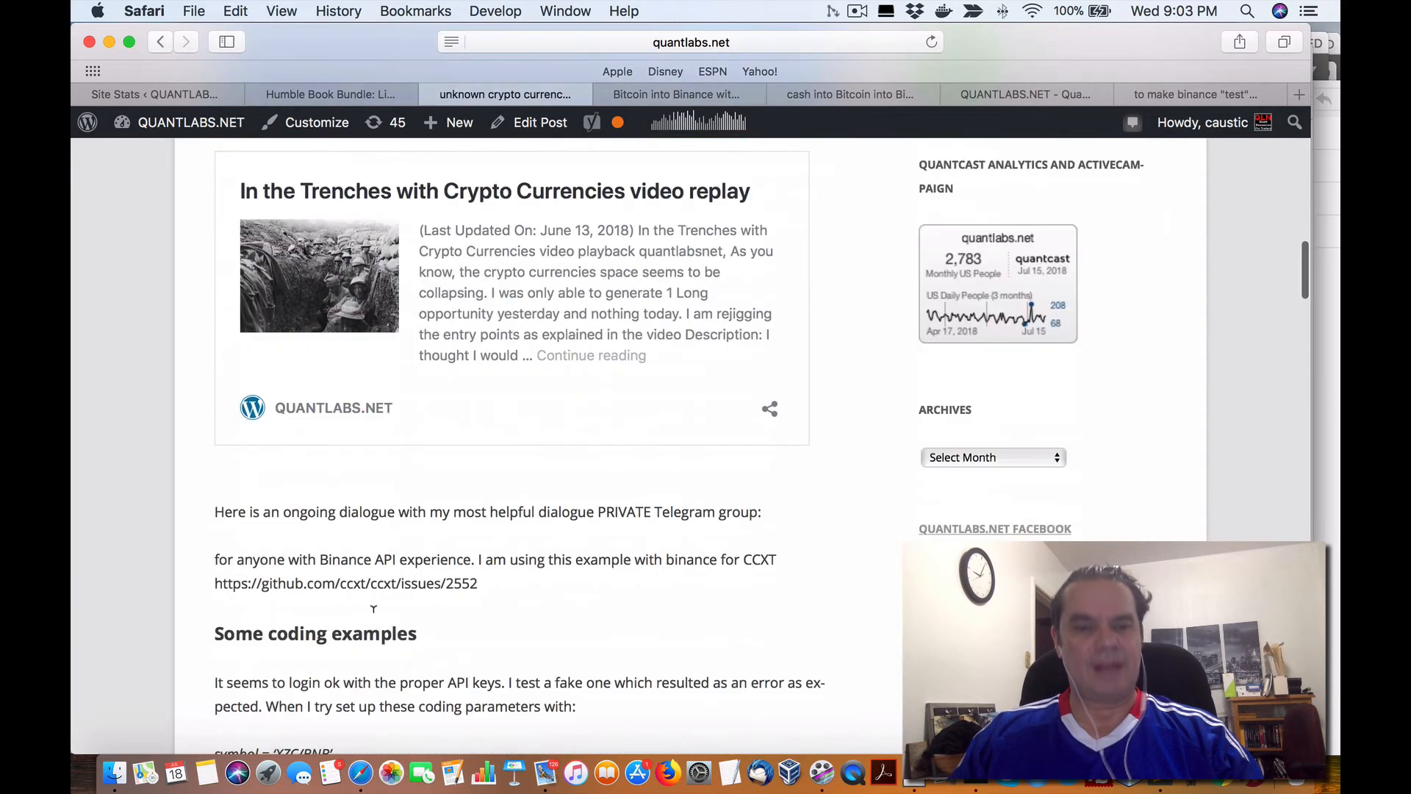
scroll("down", 3)
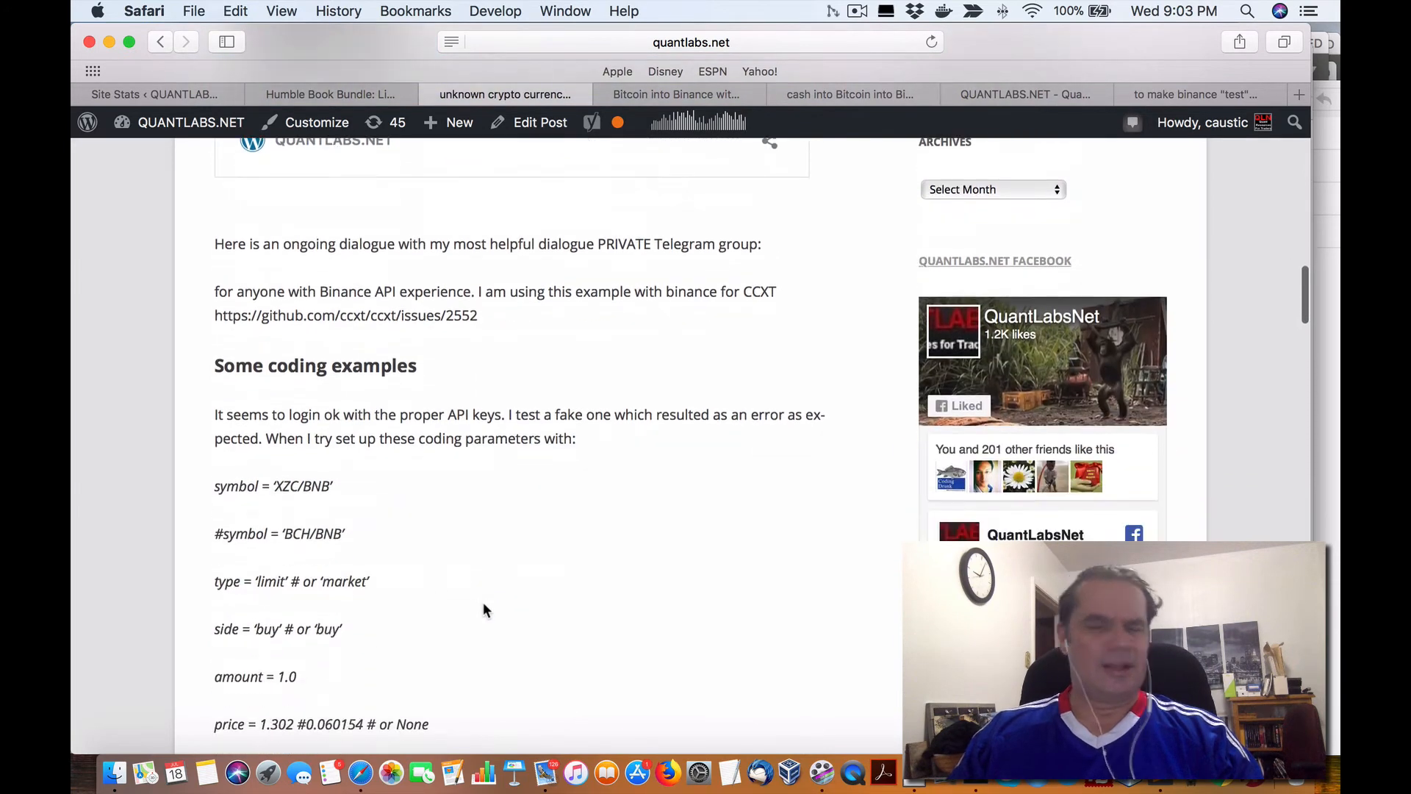
mouse_move(519, 601)
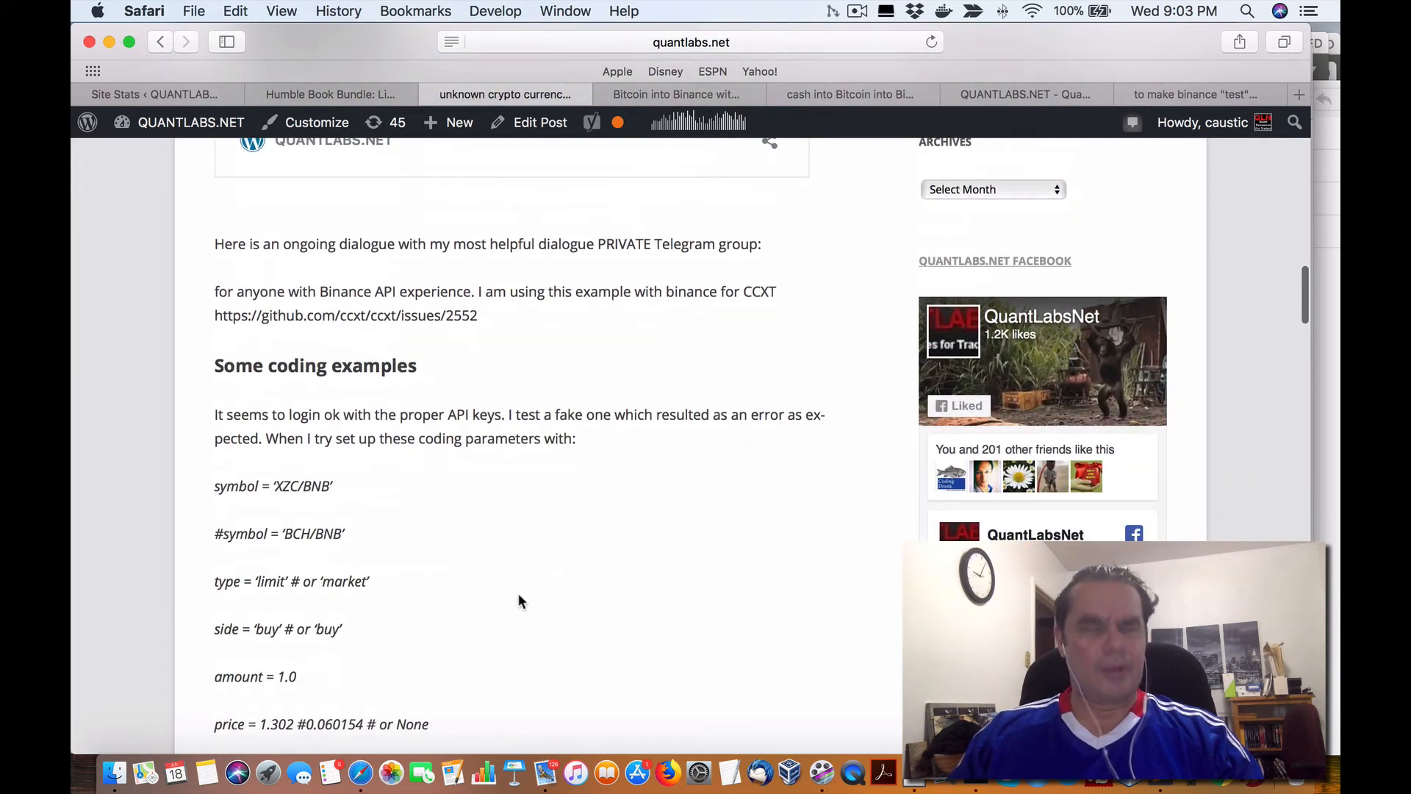
mouse_move(276, 478)
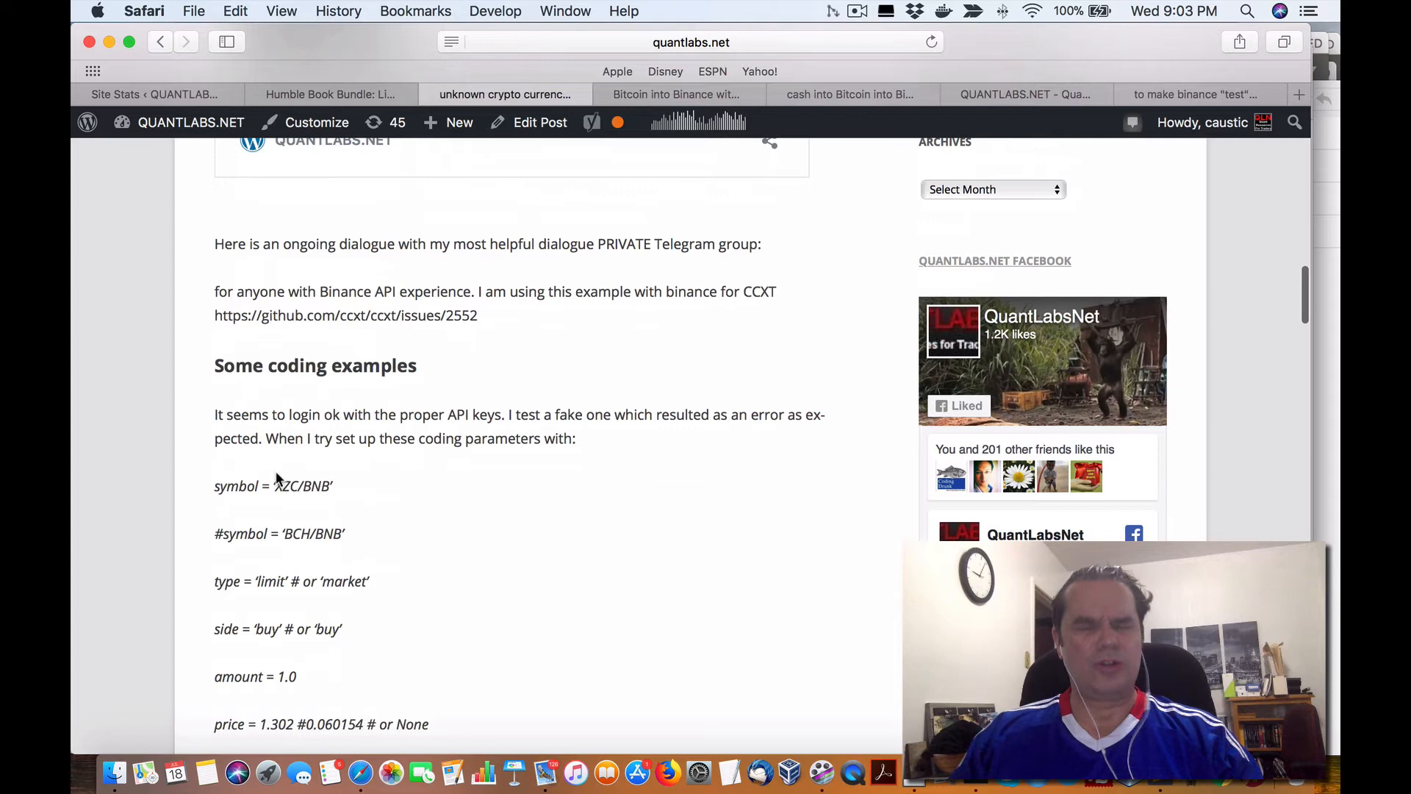
scroll("down", 3)
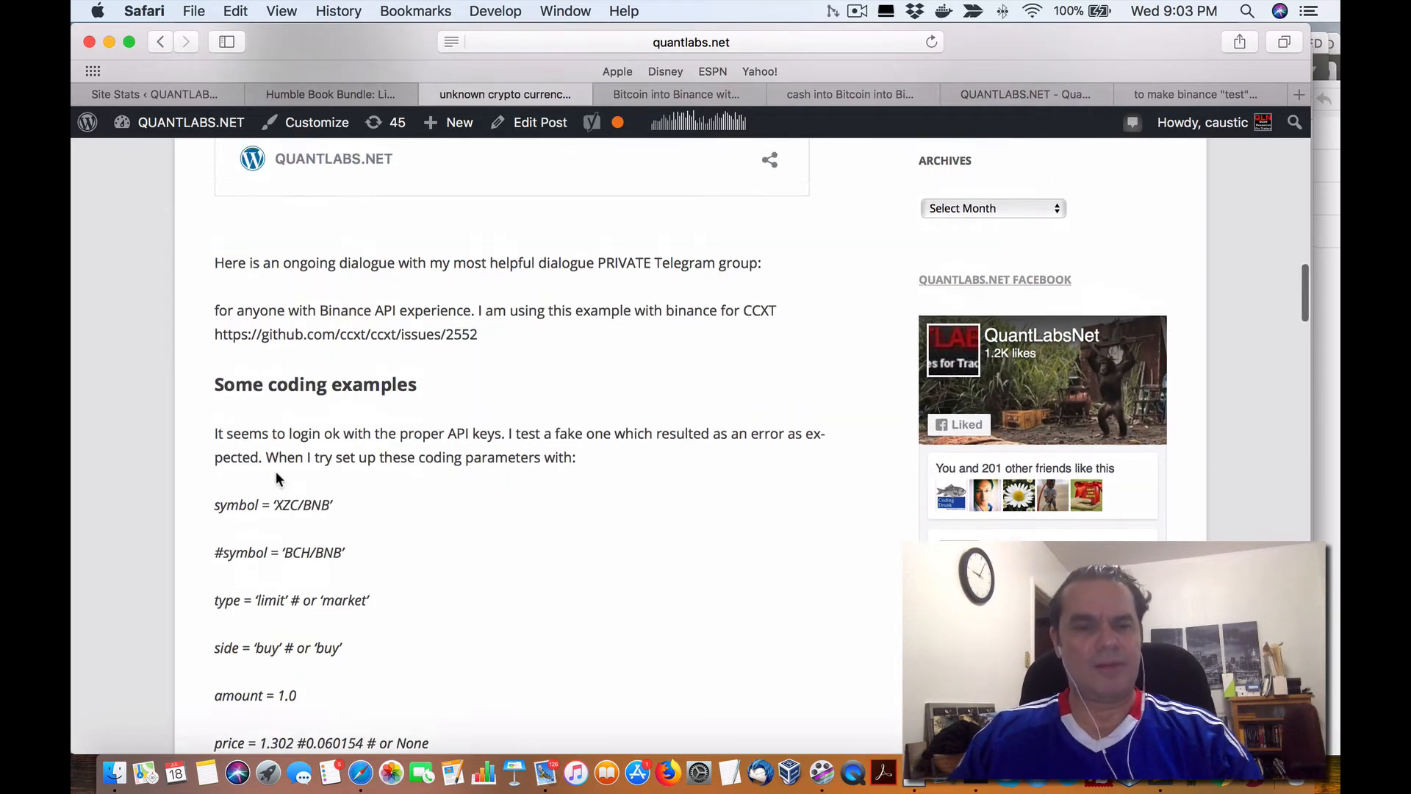
scroll("up", 3)
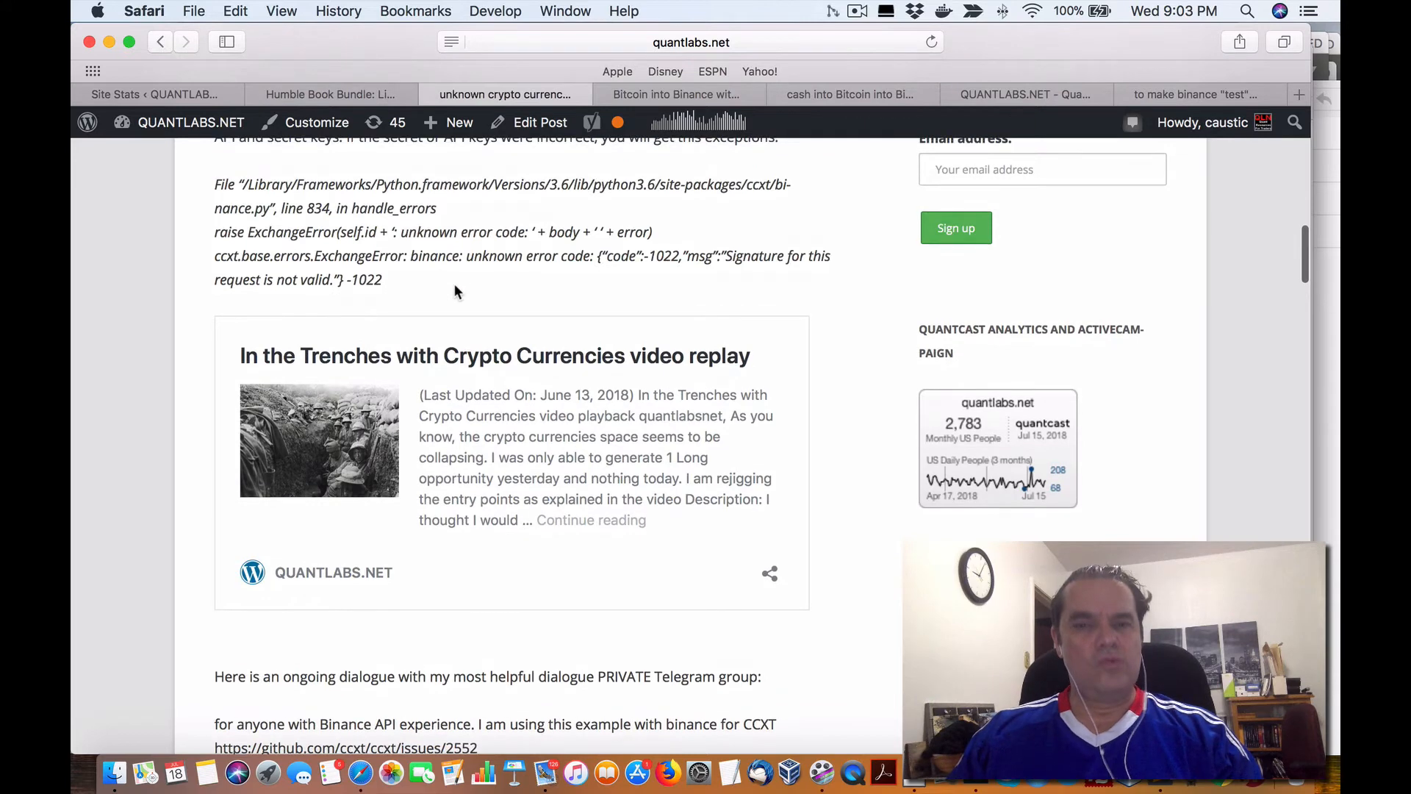
scroll("up", 3)
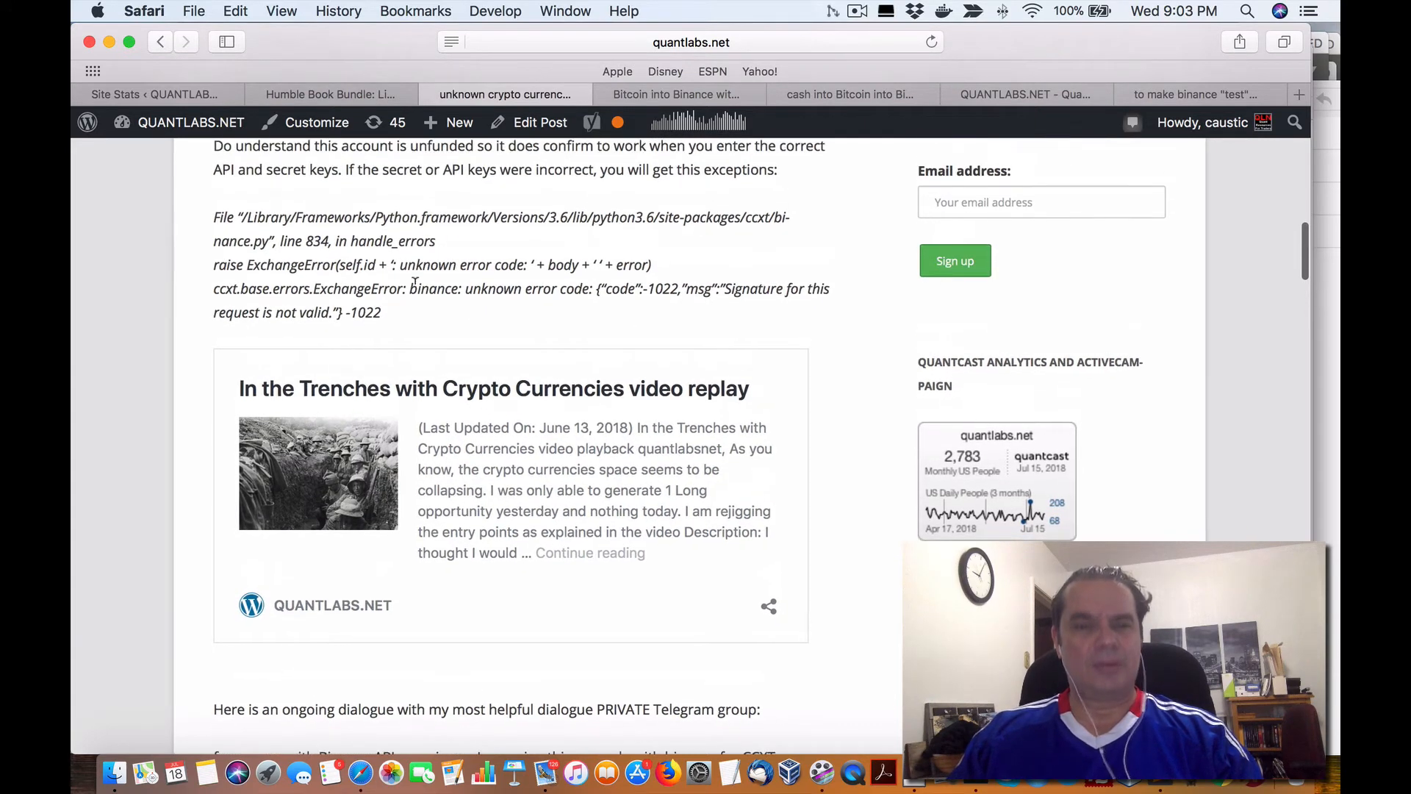
scroll("up", 3)
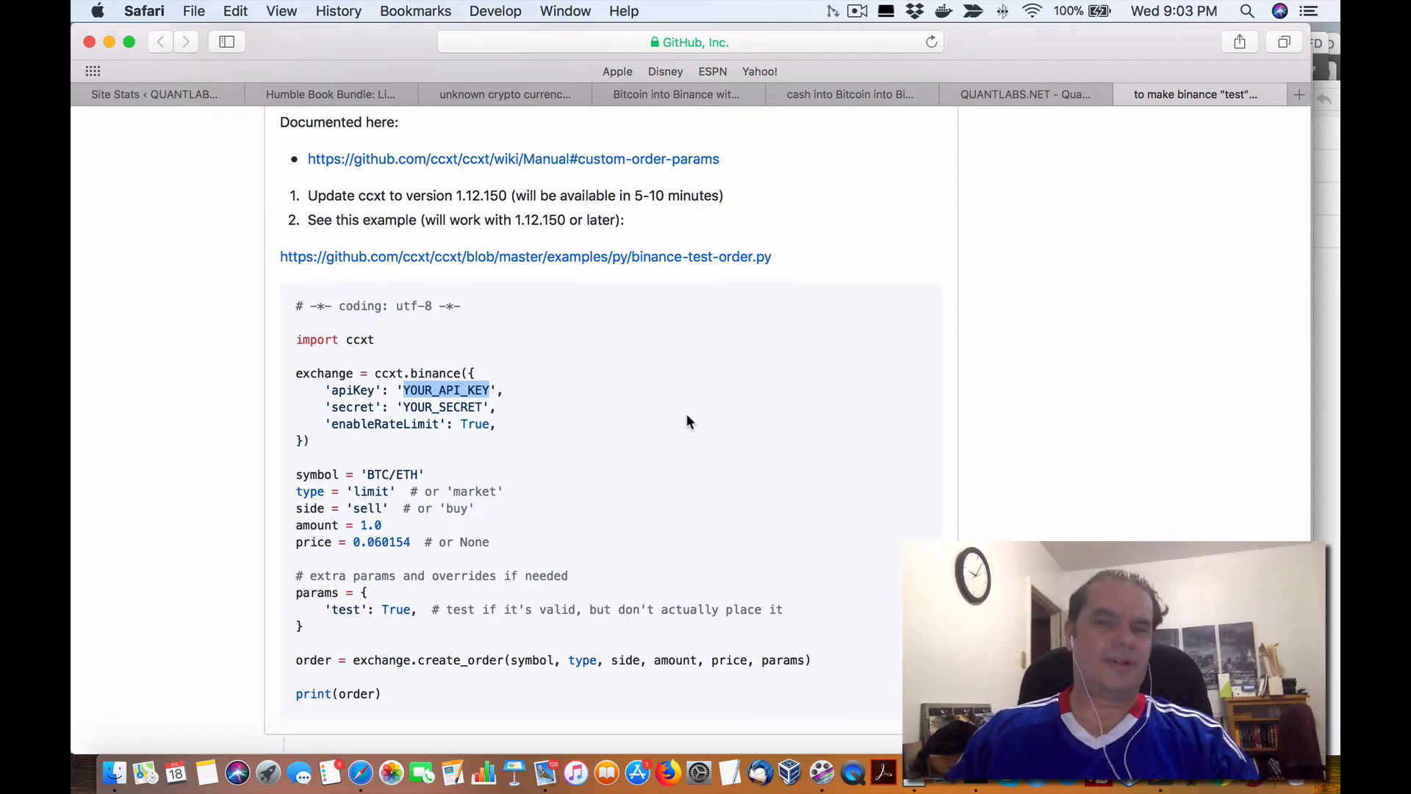
left_click(504, 94)
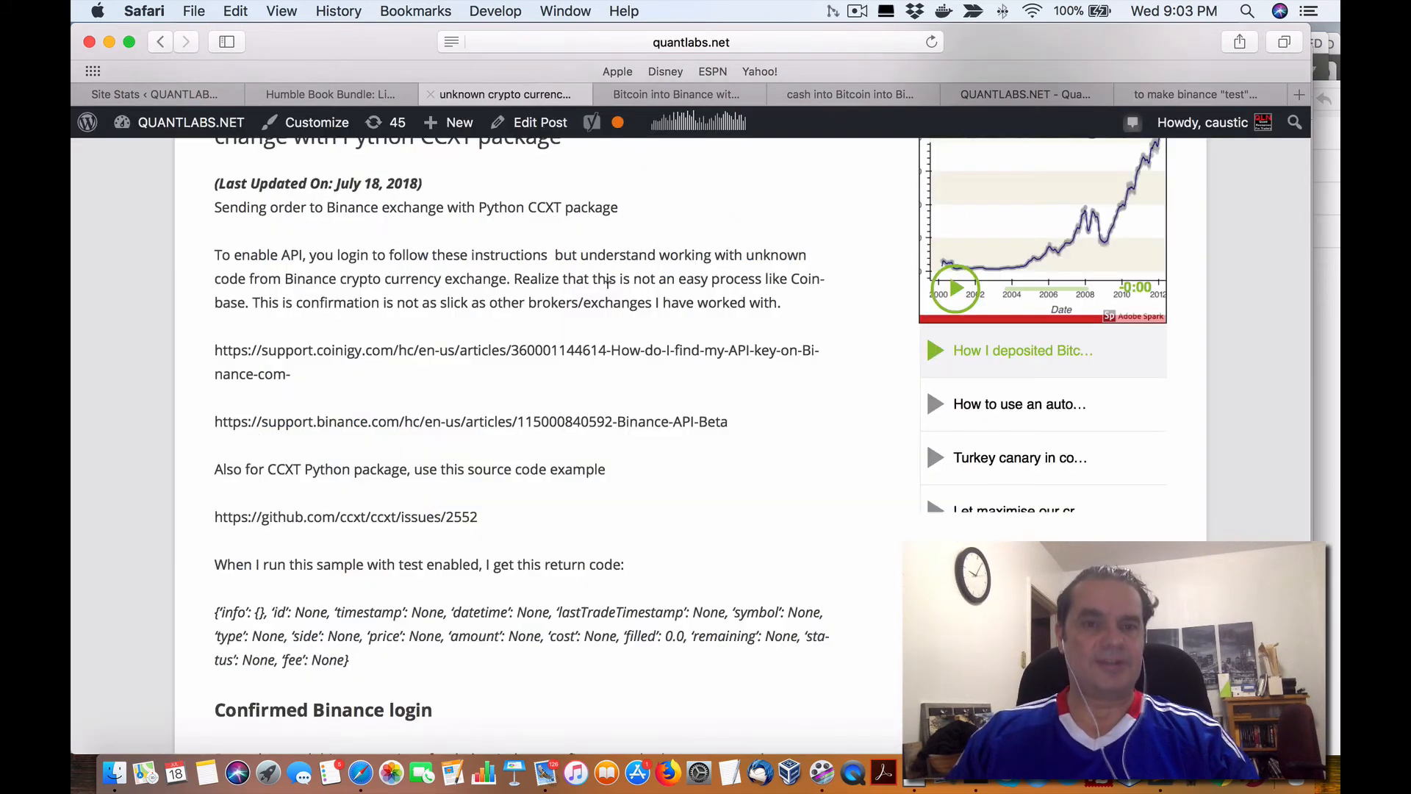
scroll("down", 3)
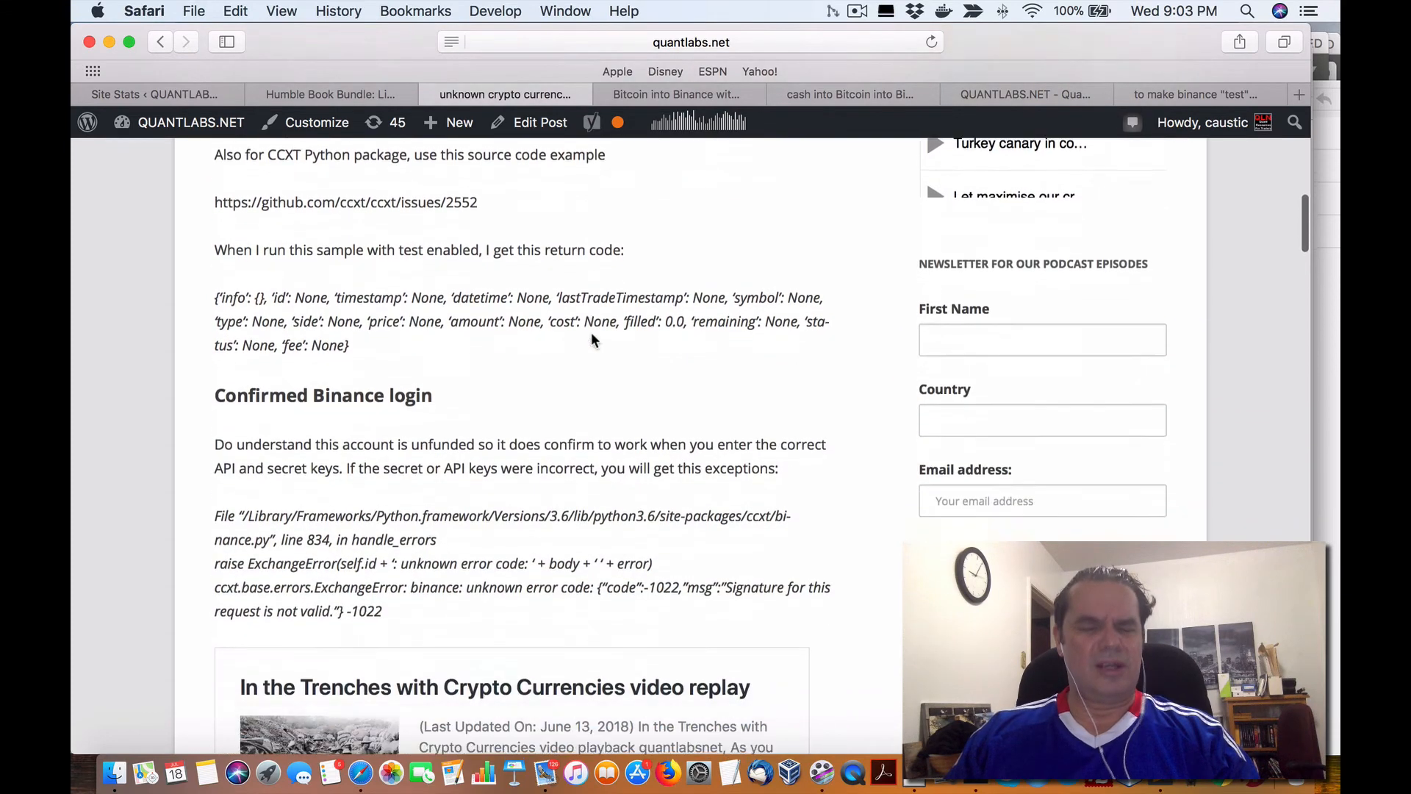
scroll("down", 3)
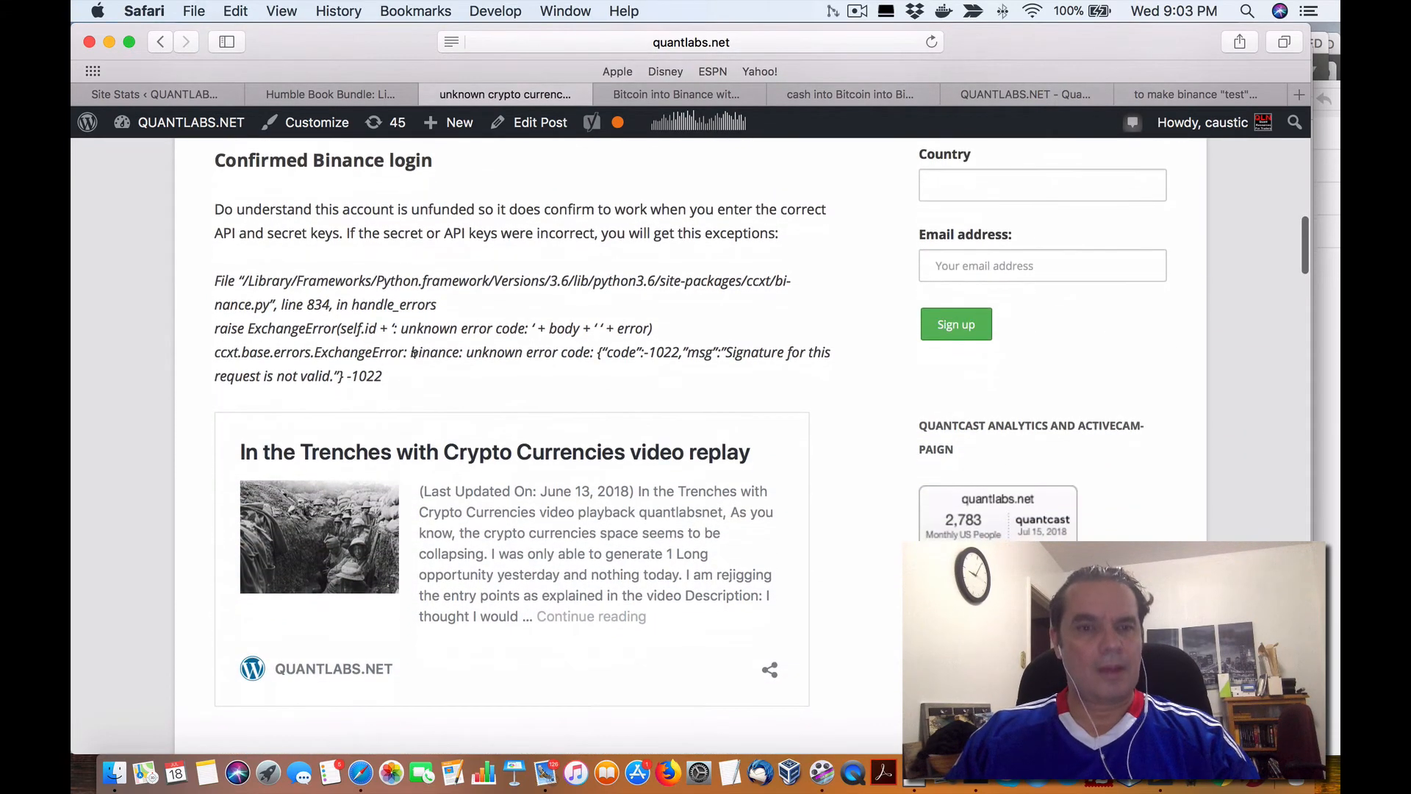
scroll("up", 3)
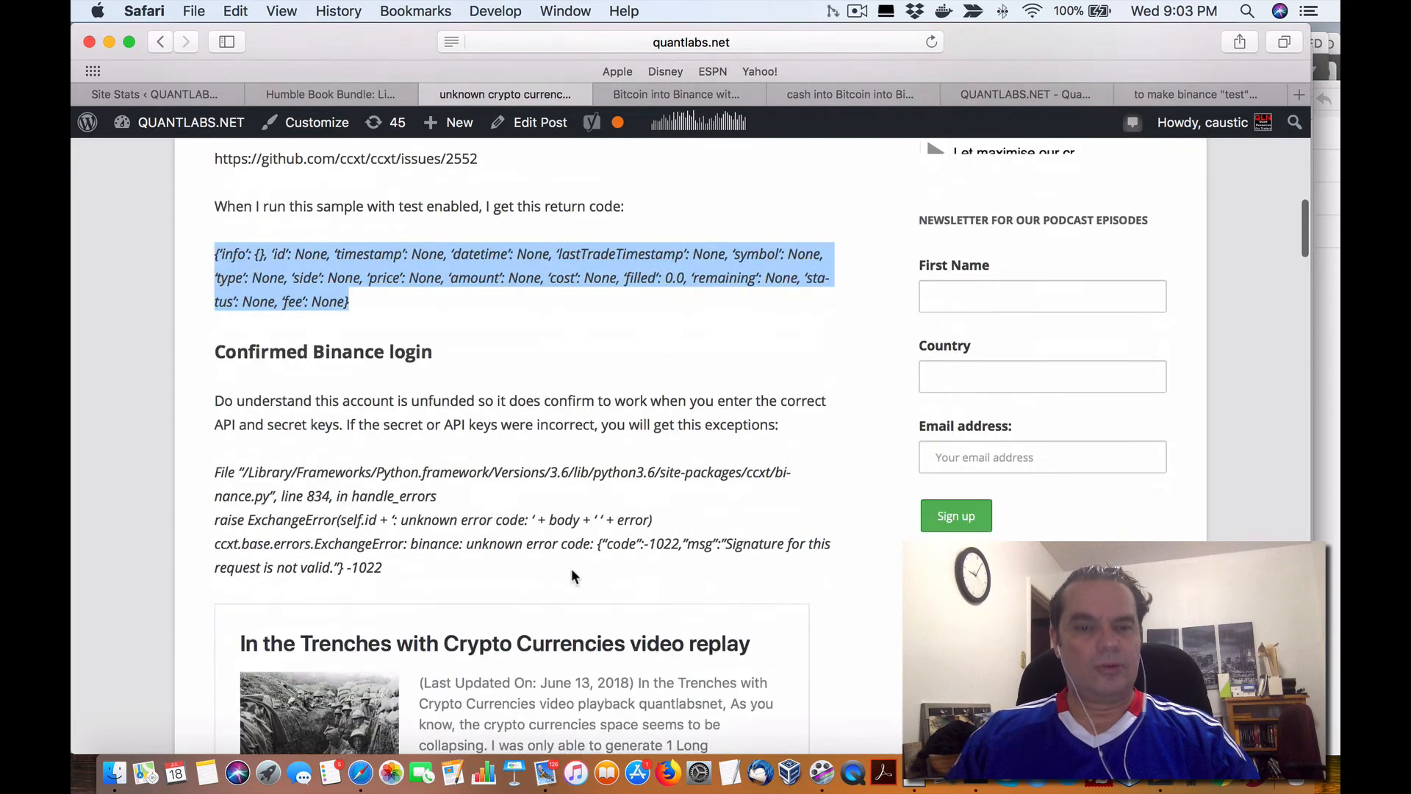
scroll("down", 3)
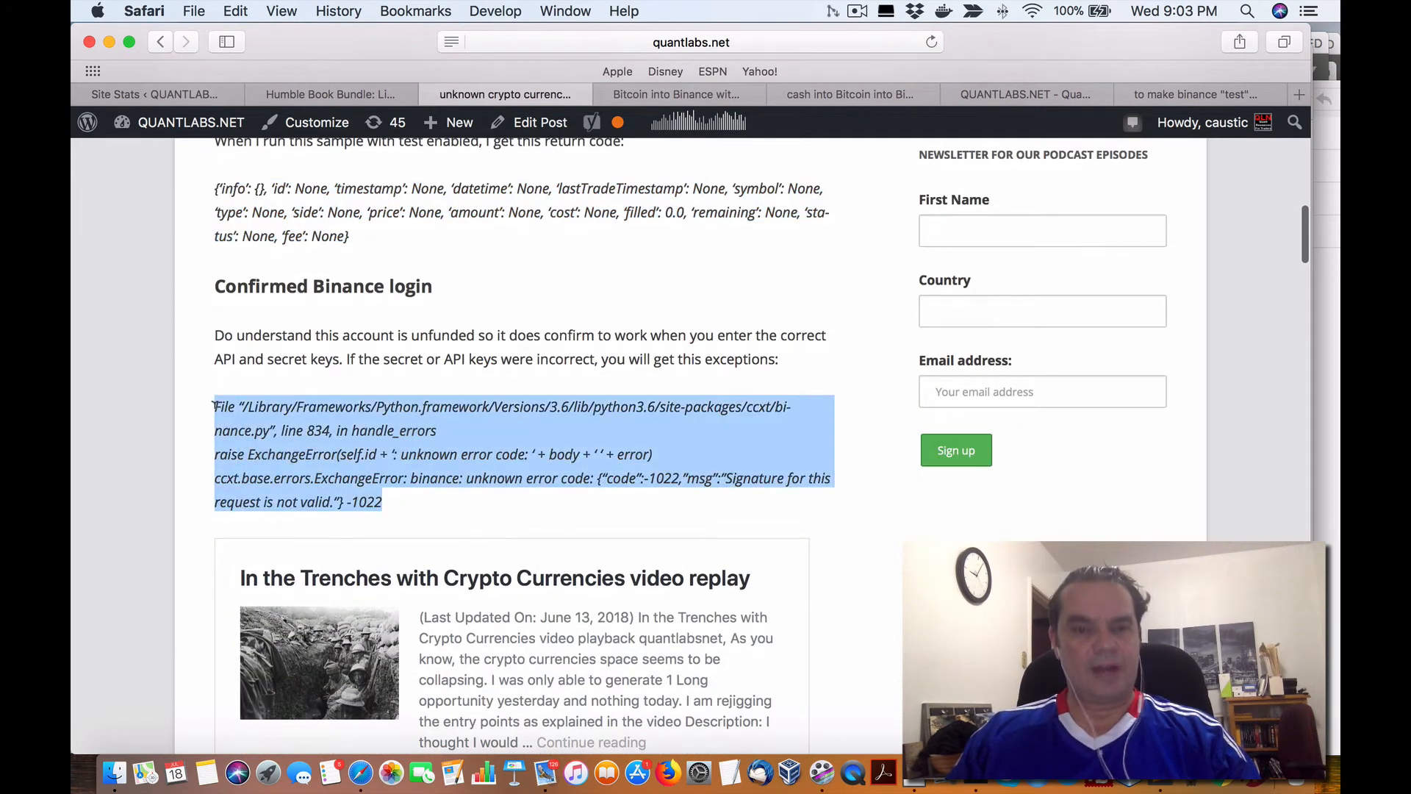
scroll("down", 3)
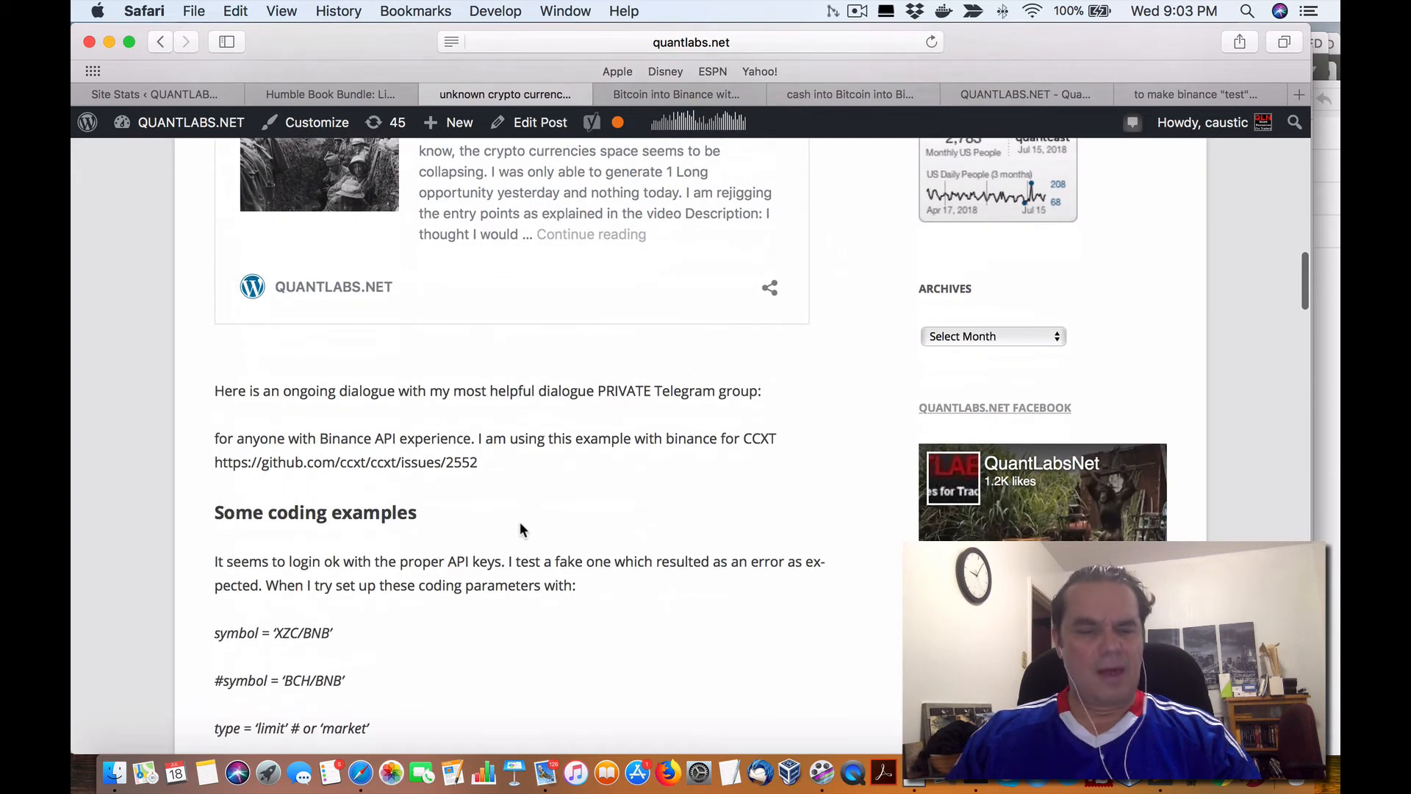
scroll("down", 3)
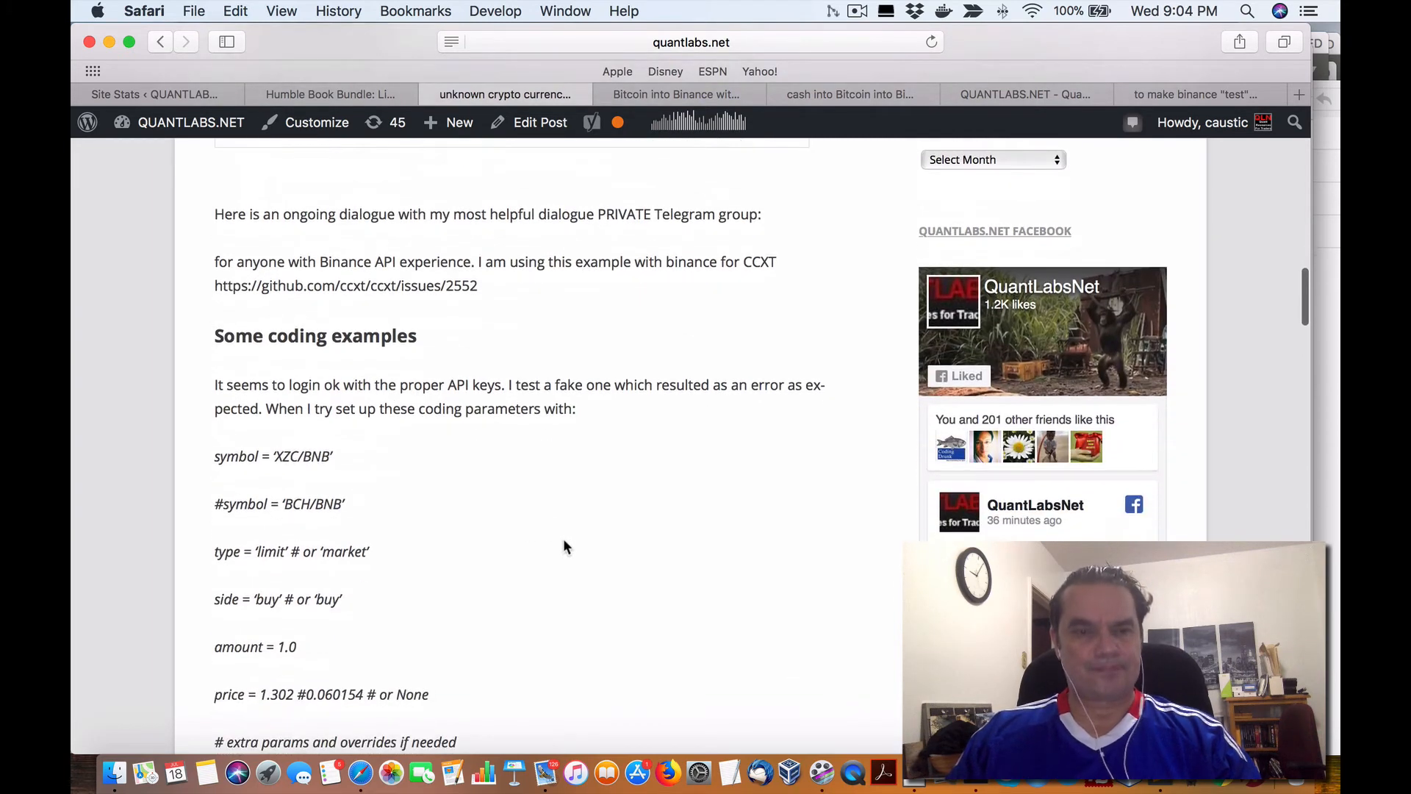
scroll("down", 3)
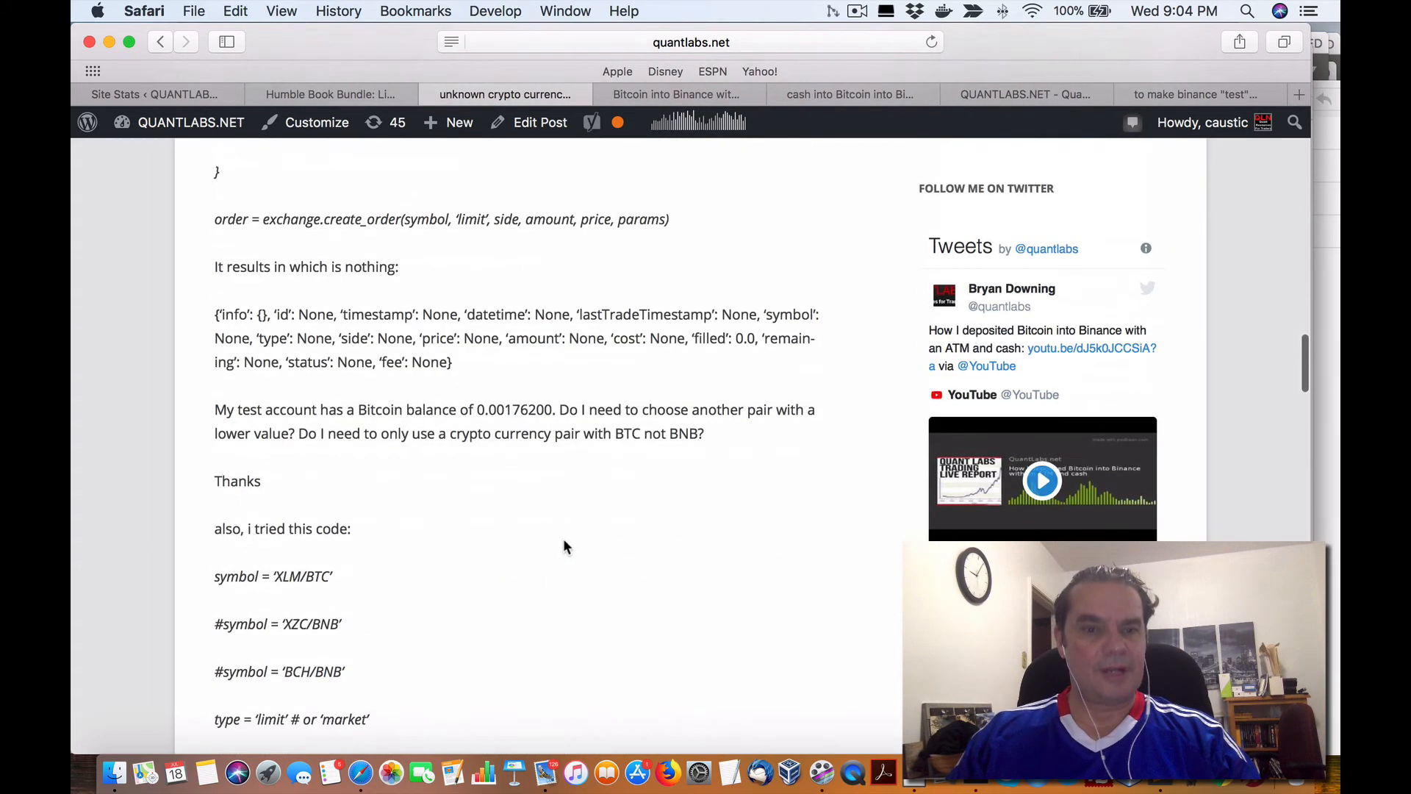
scroll("down", 3)
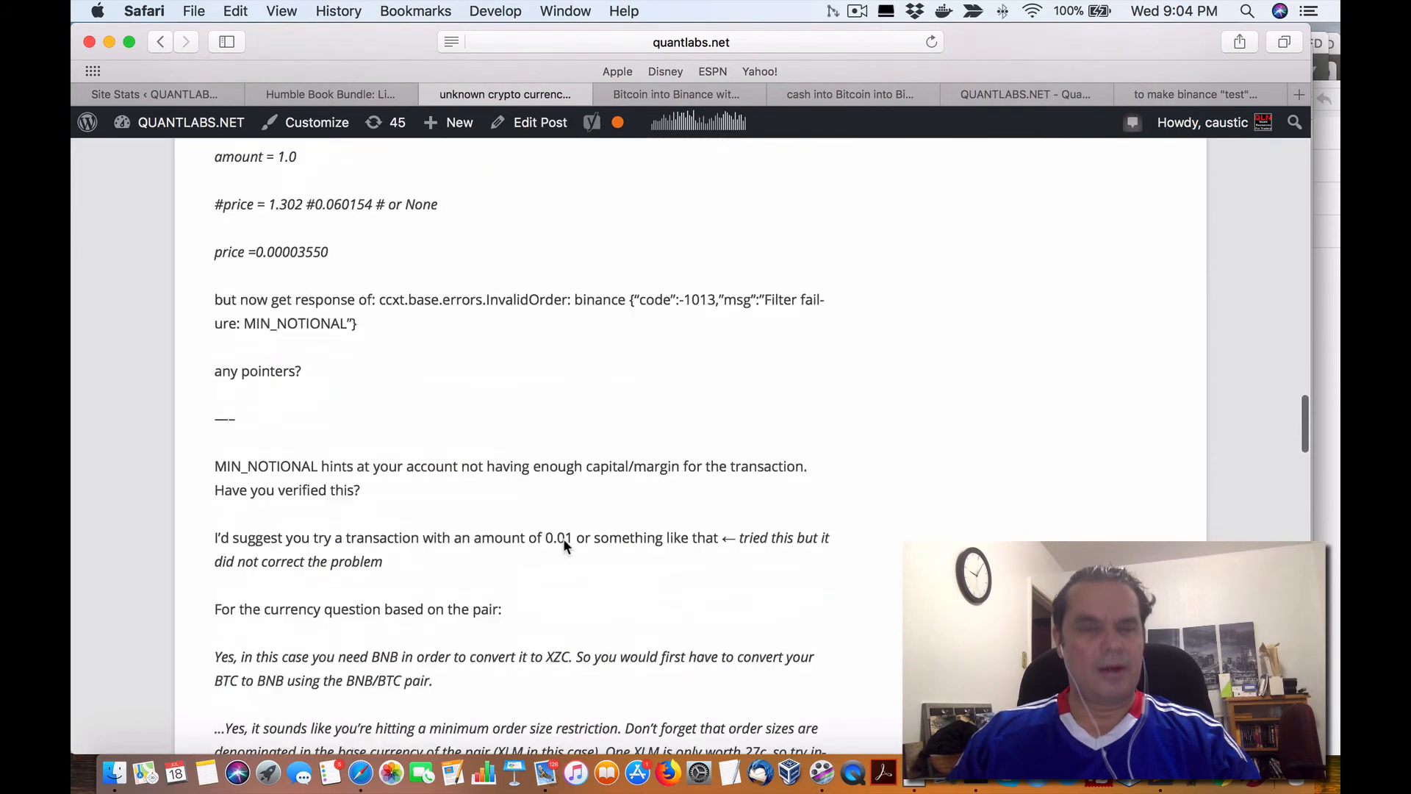
scroll("up", 3)
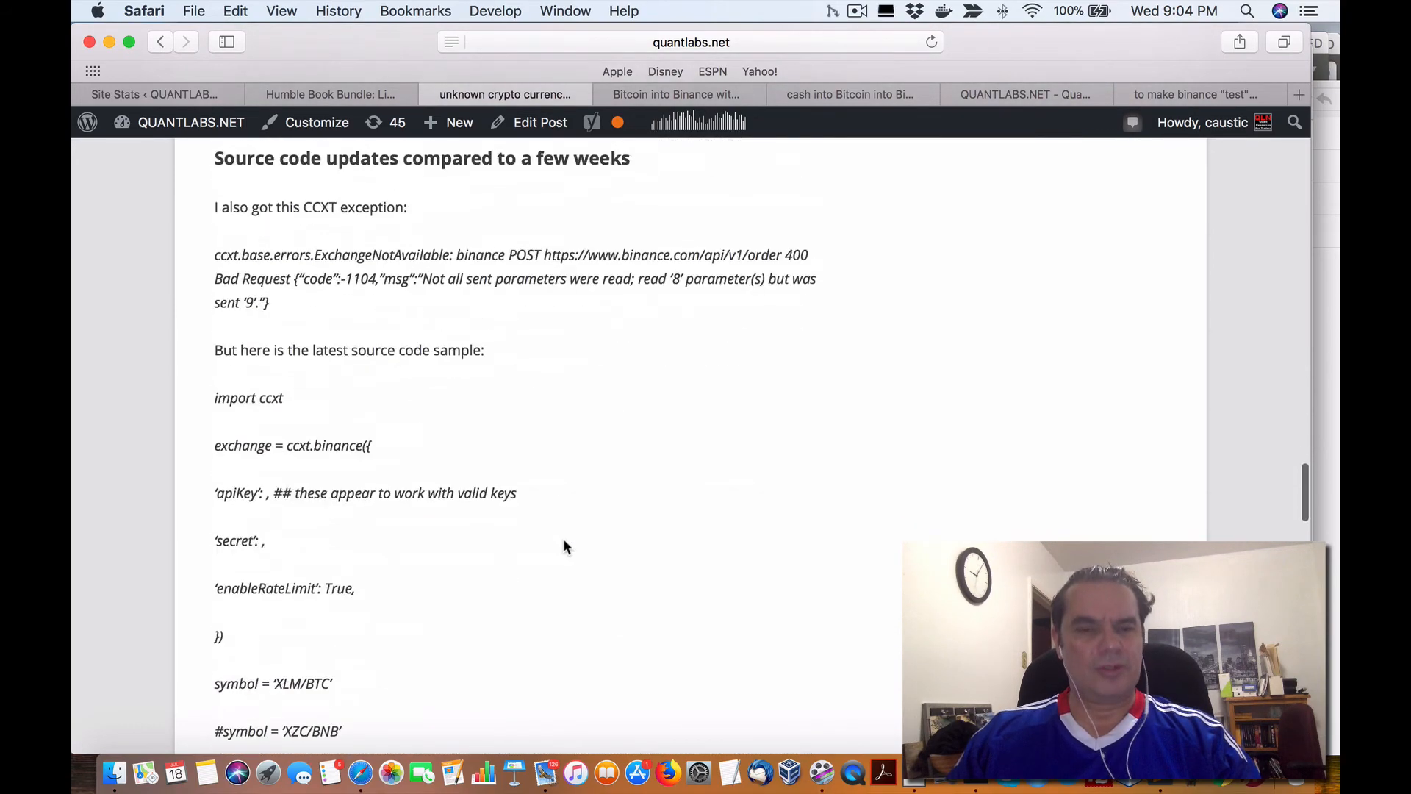
scroll("down", 3)
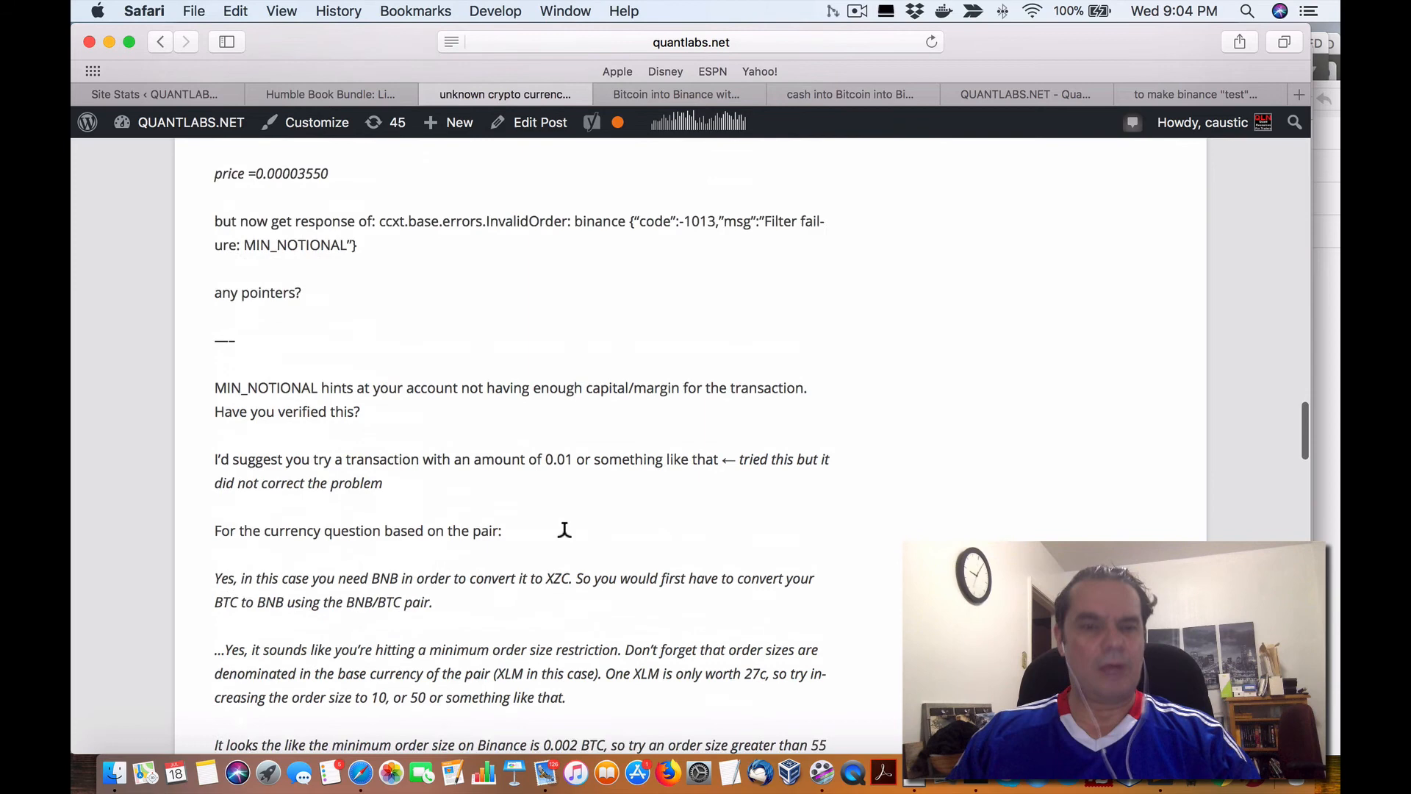
scroll("down", 3)
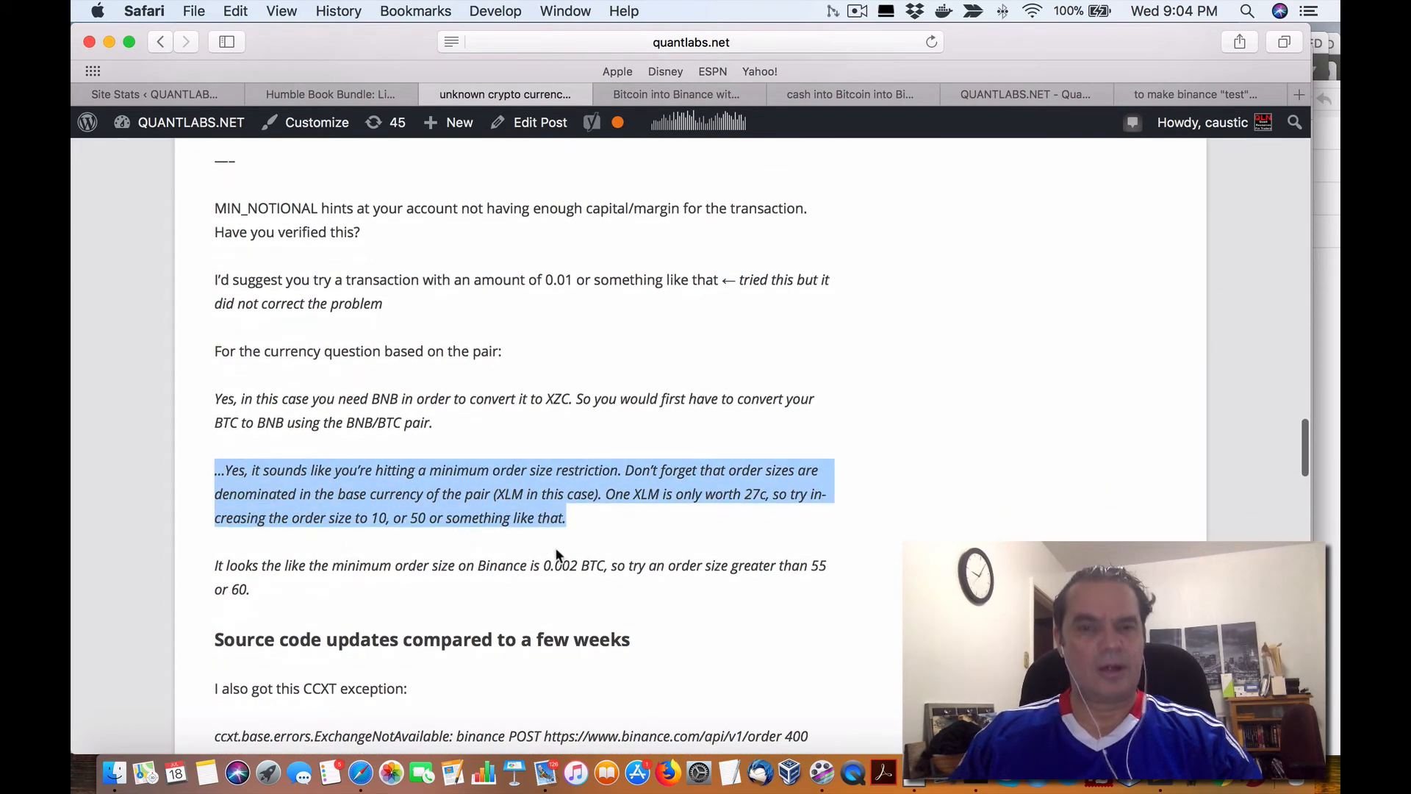
scroll("up", 3)
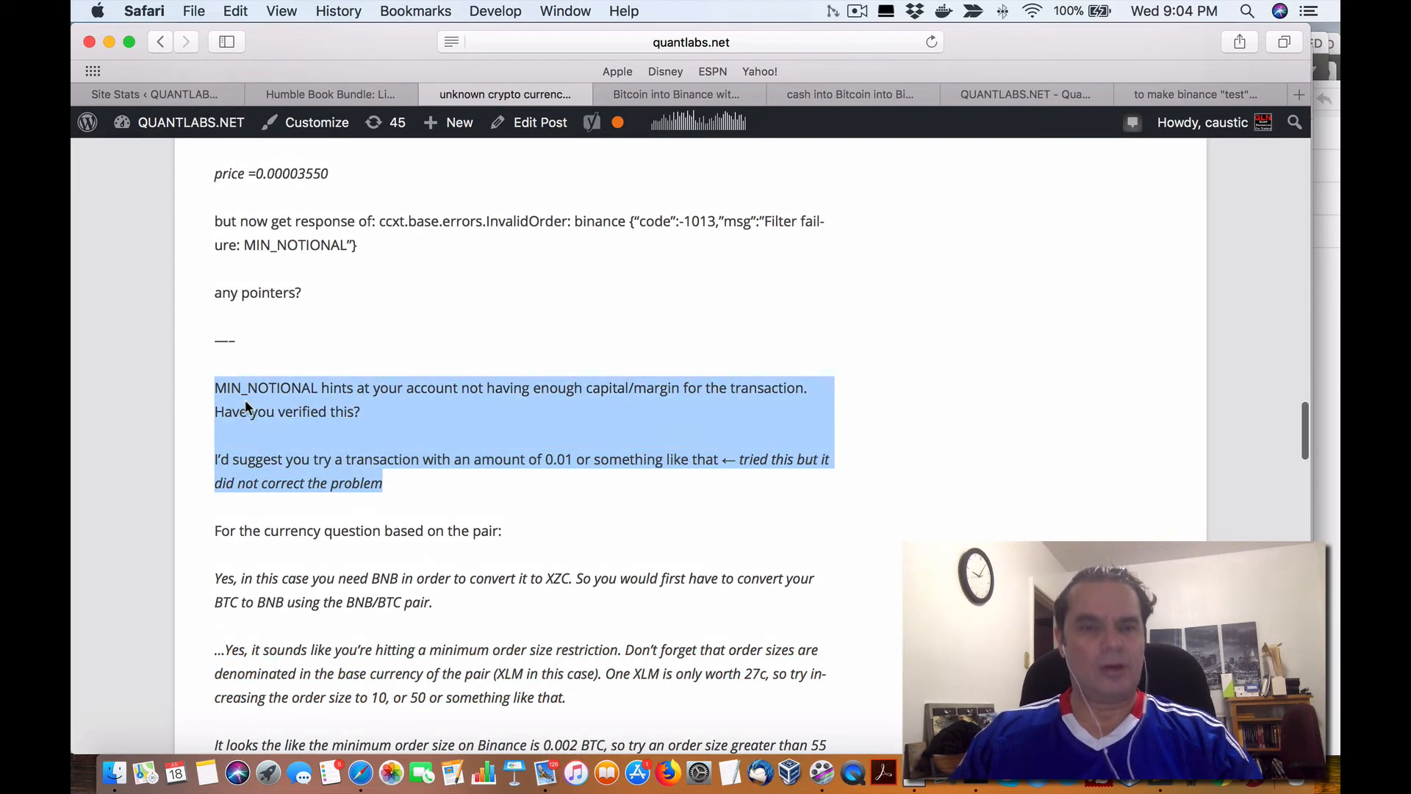
scroll("up", 3)
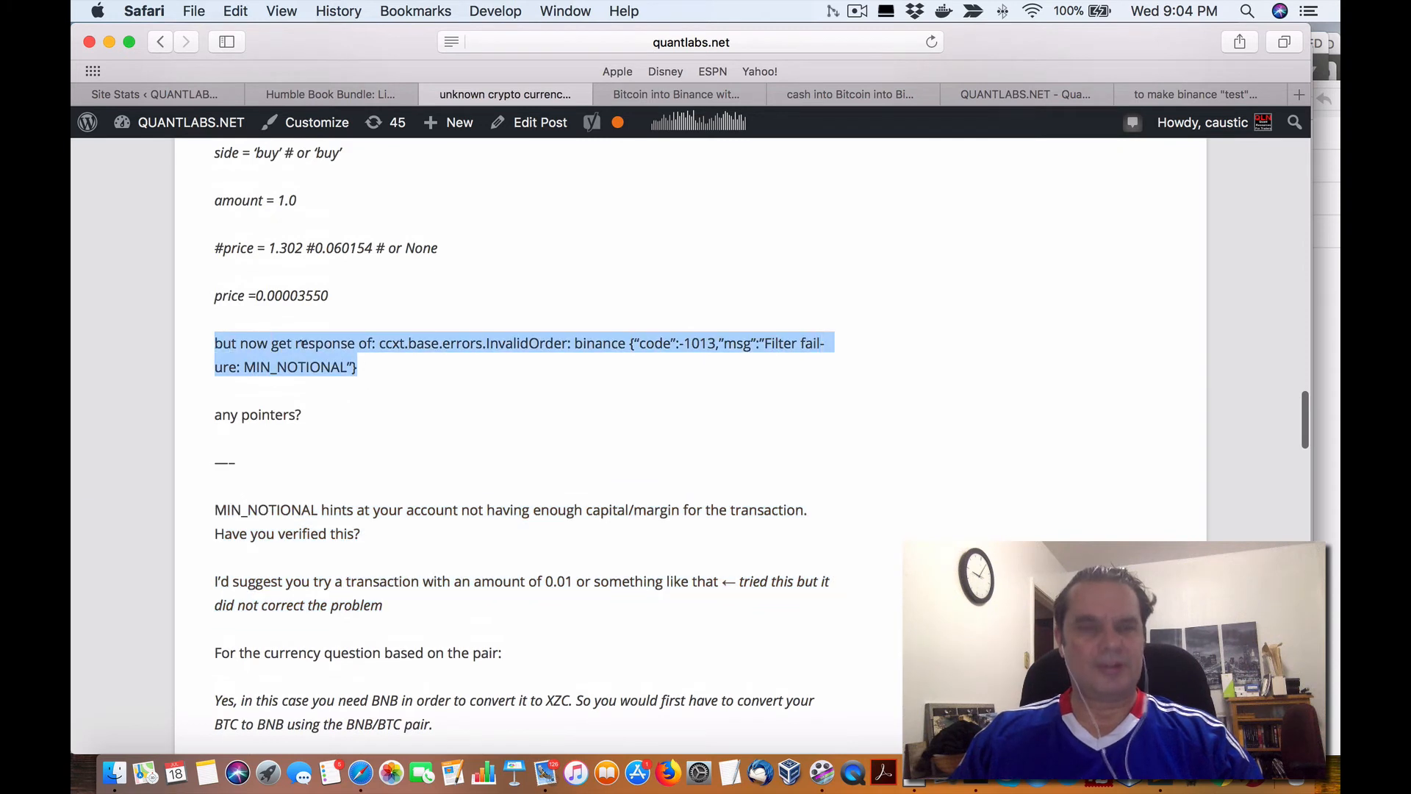
scroll("up", 3)
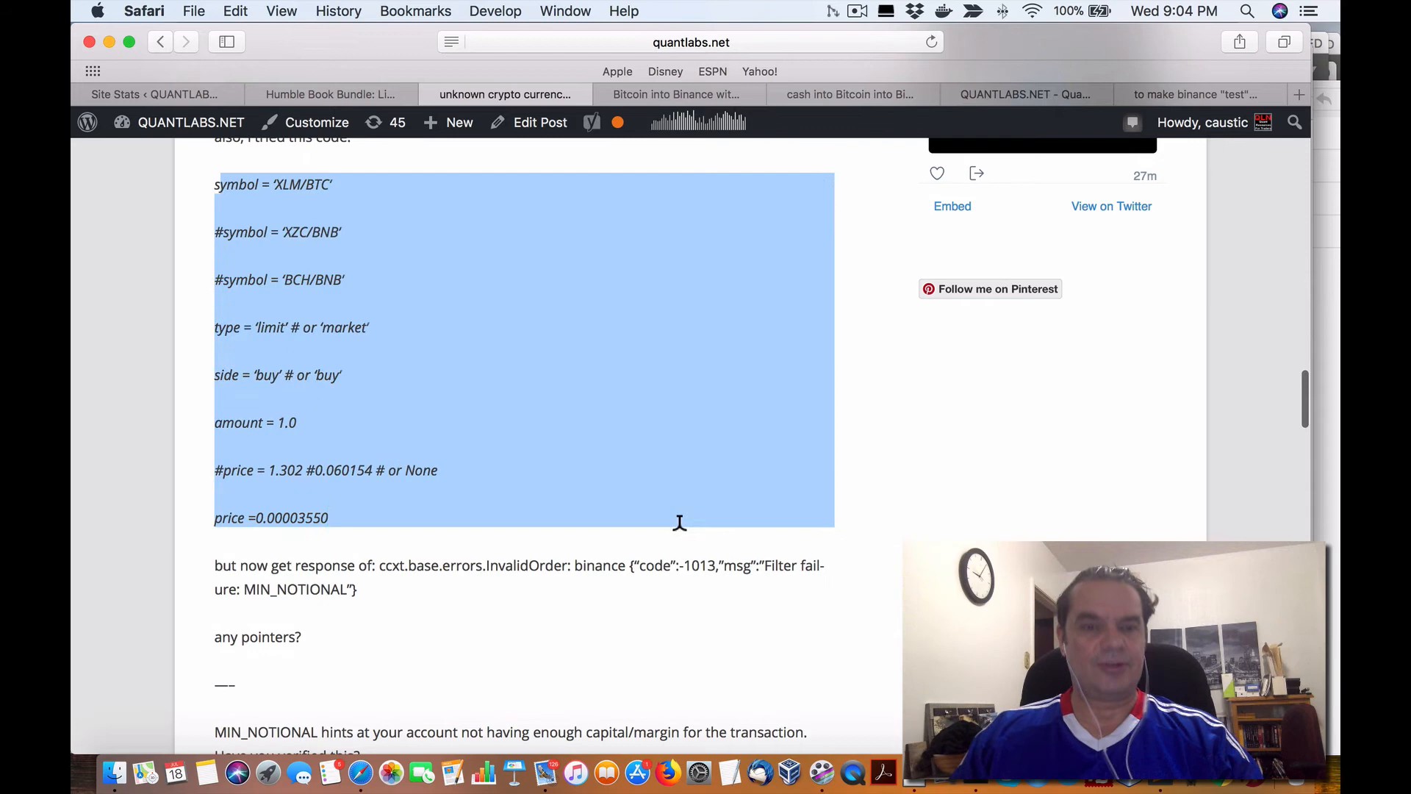
scroll("down", 3)
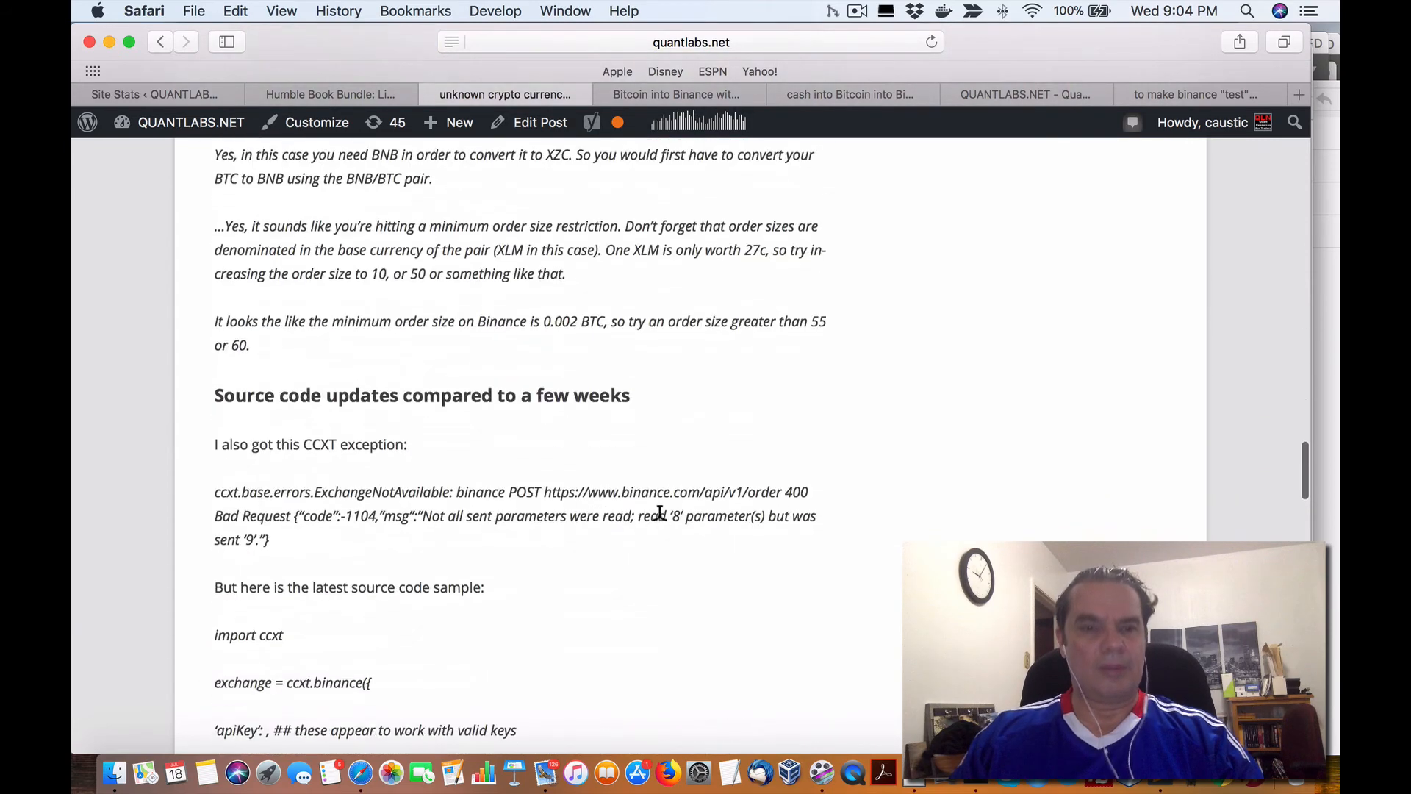
triple_click(422, 396)
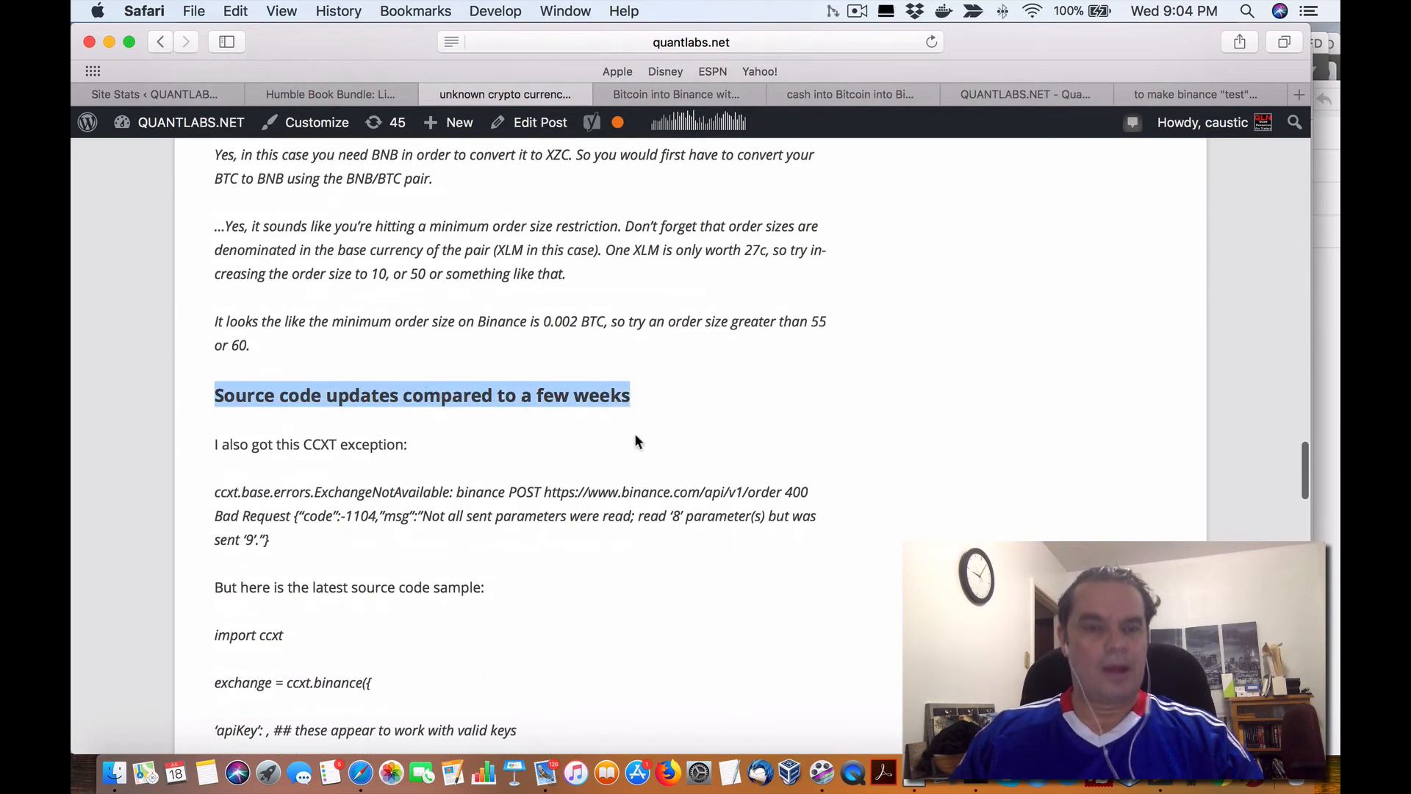
scroll("down", 3)
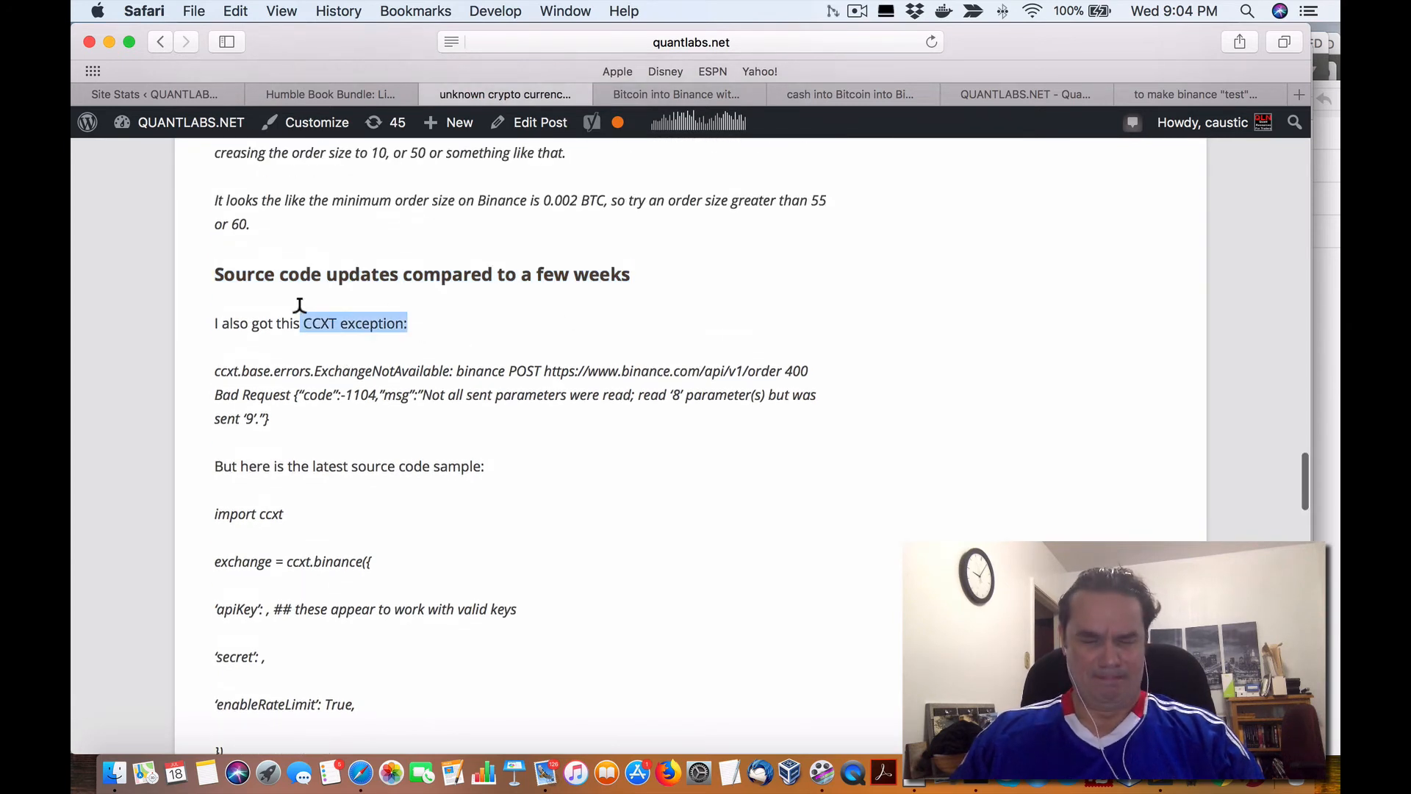
scroll("down", 3)
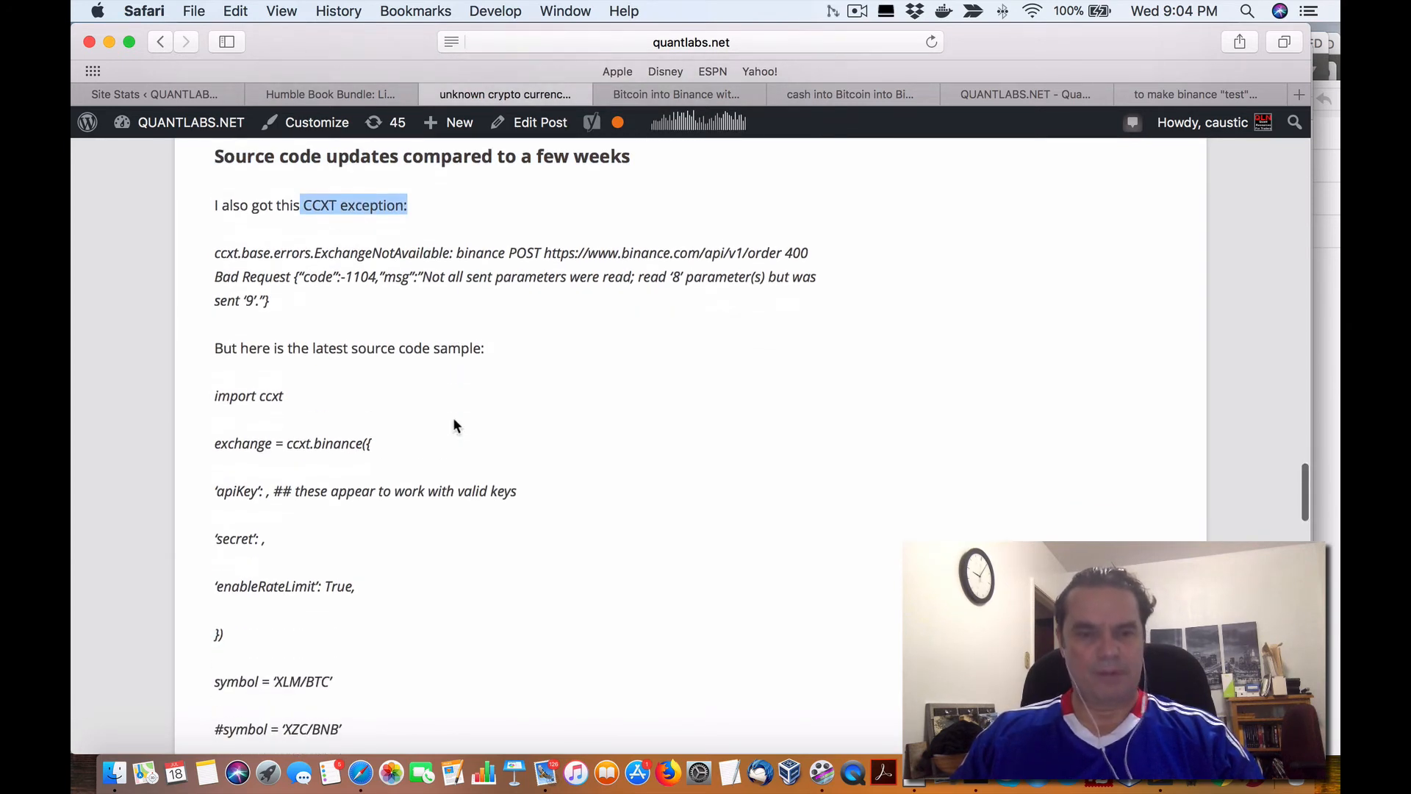
scroll("down", 3)
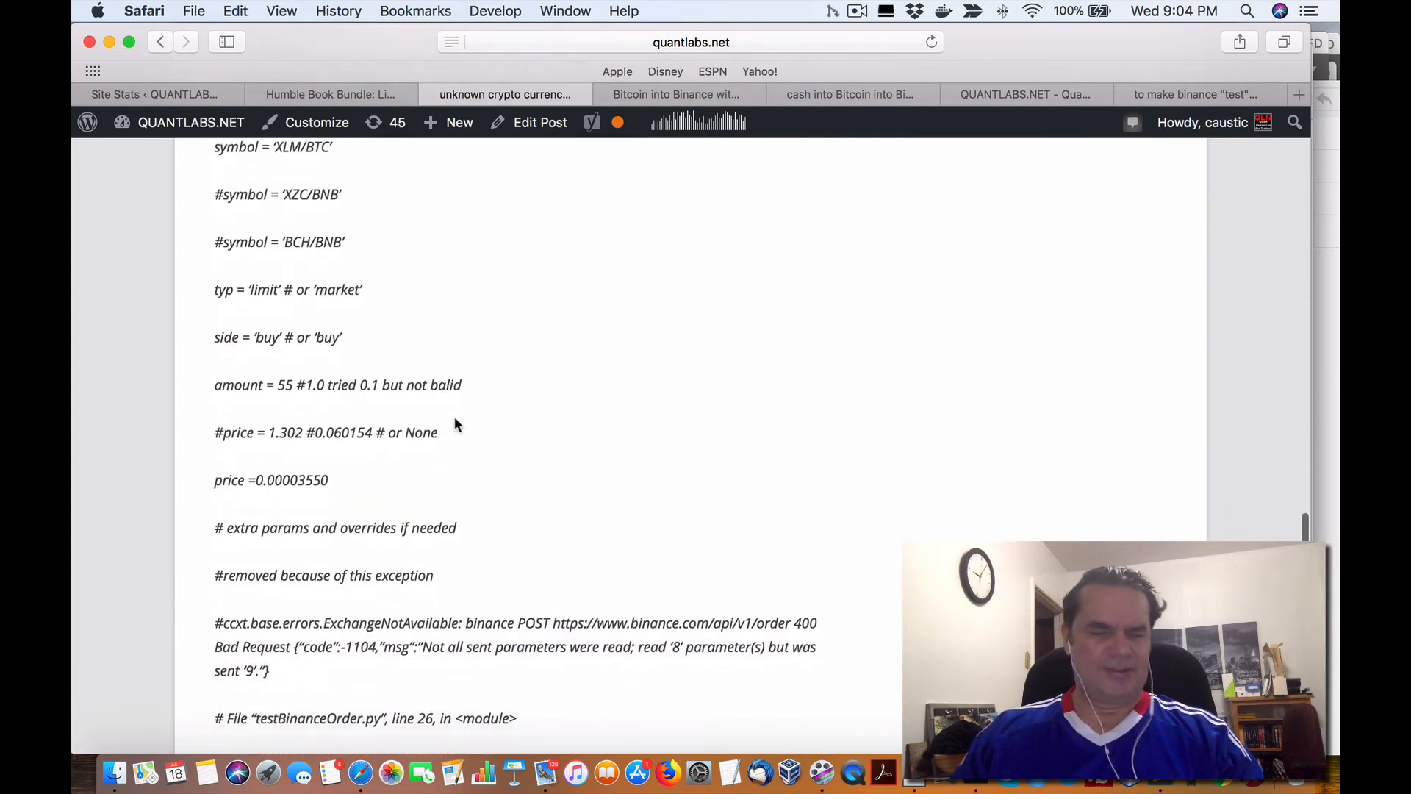
Step: Clear the error-text highlight and highlight the github.com/ccxt/ccxt/issues/298 link
scroll("down", 3)
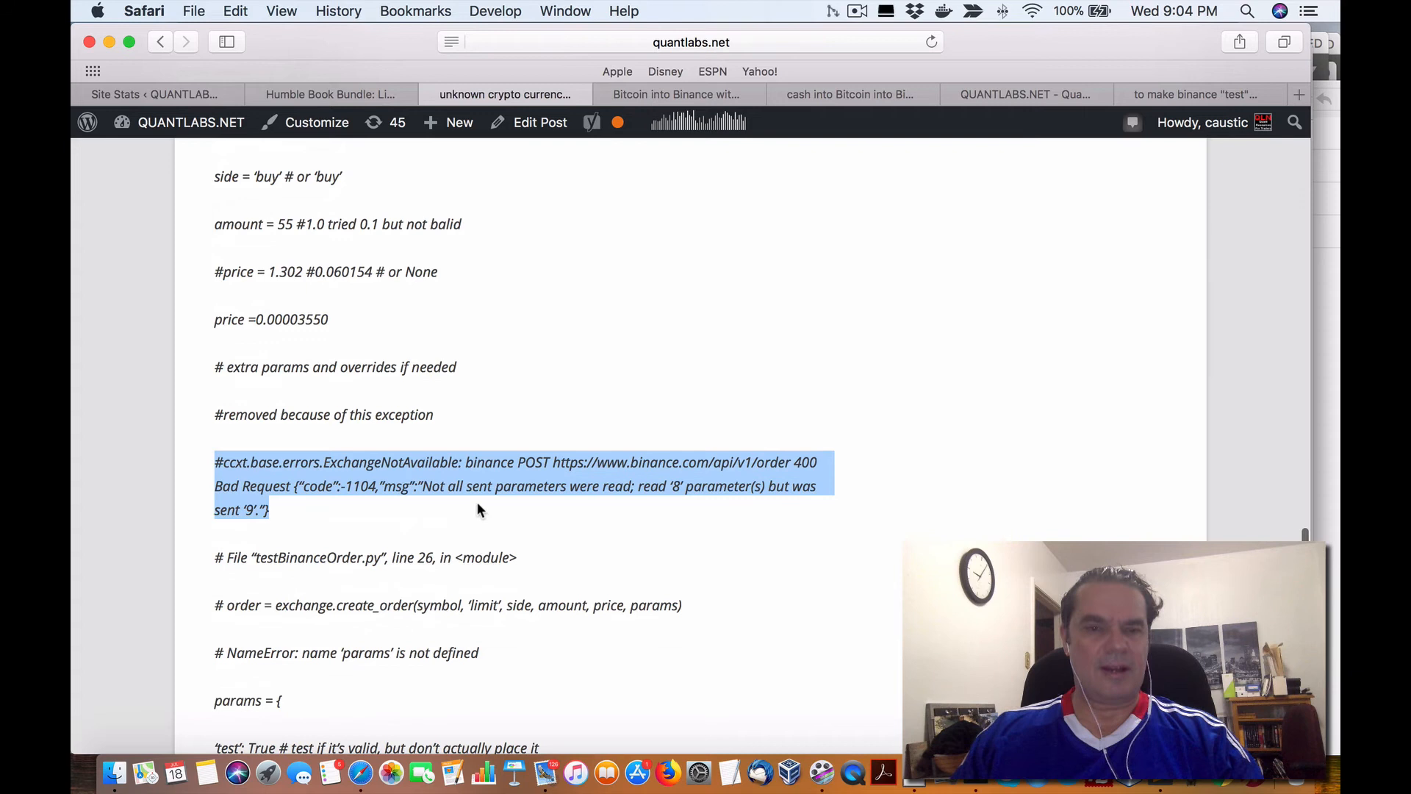
mouse_move(574, 504)
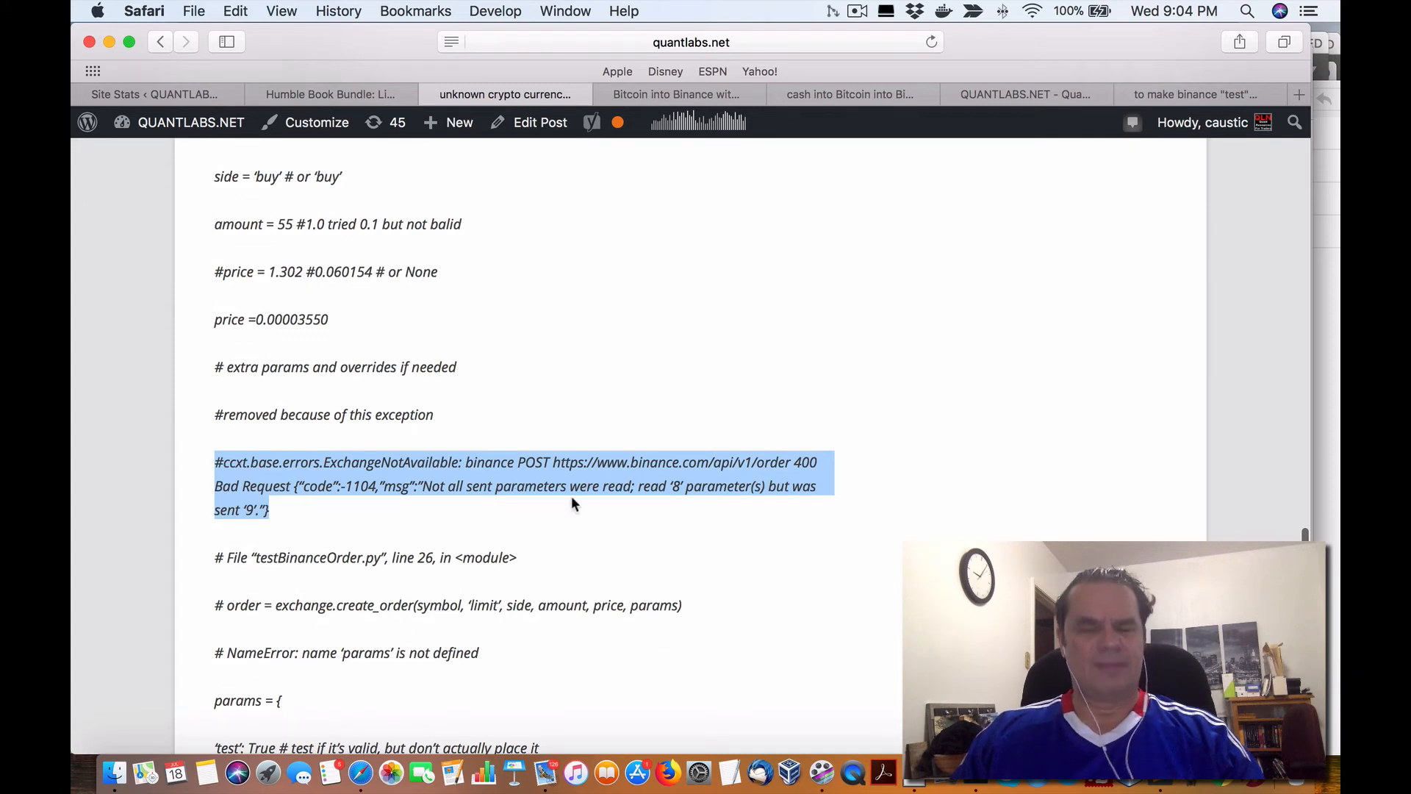
mouse_move(778, 501)
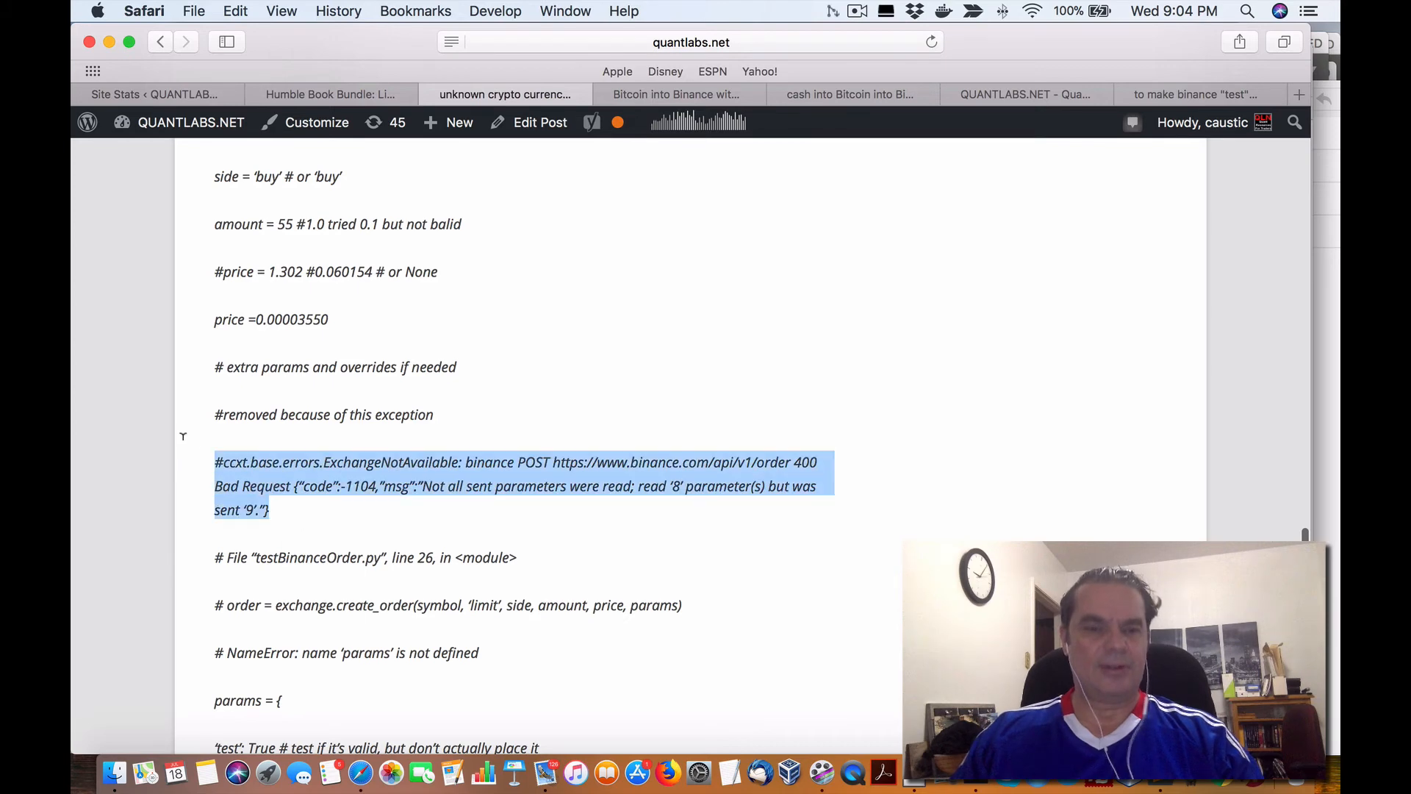
scroll("down", 3)
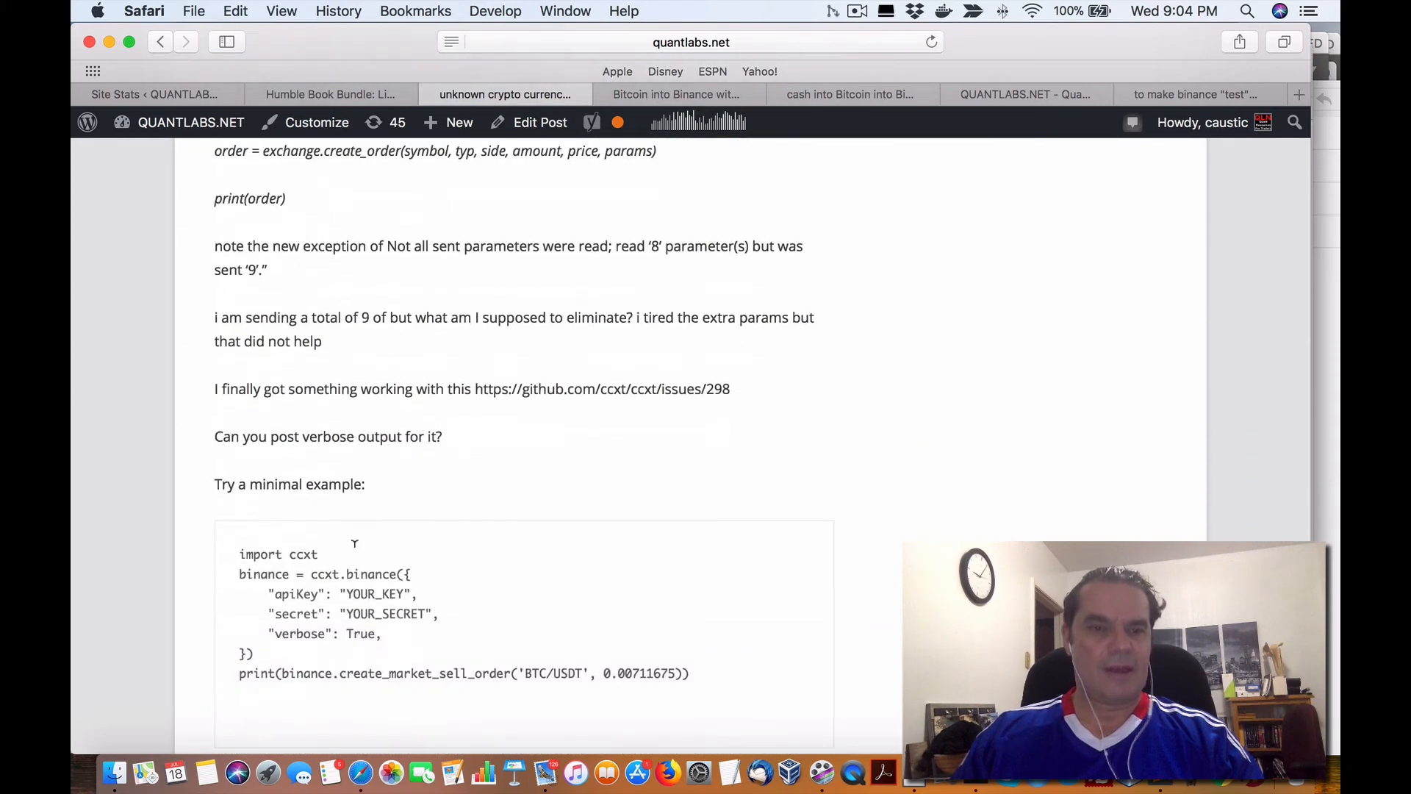
scroll("up", 3)
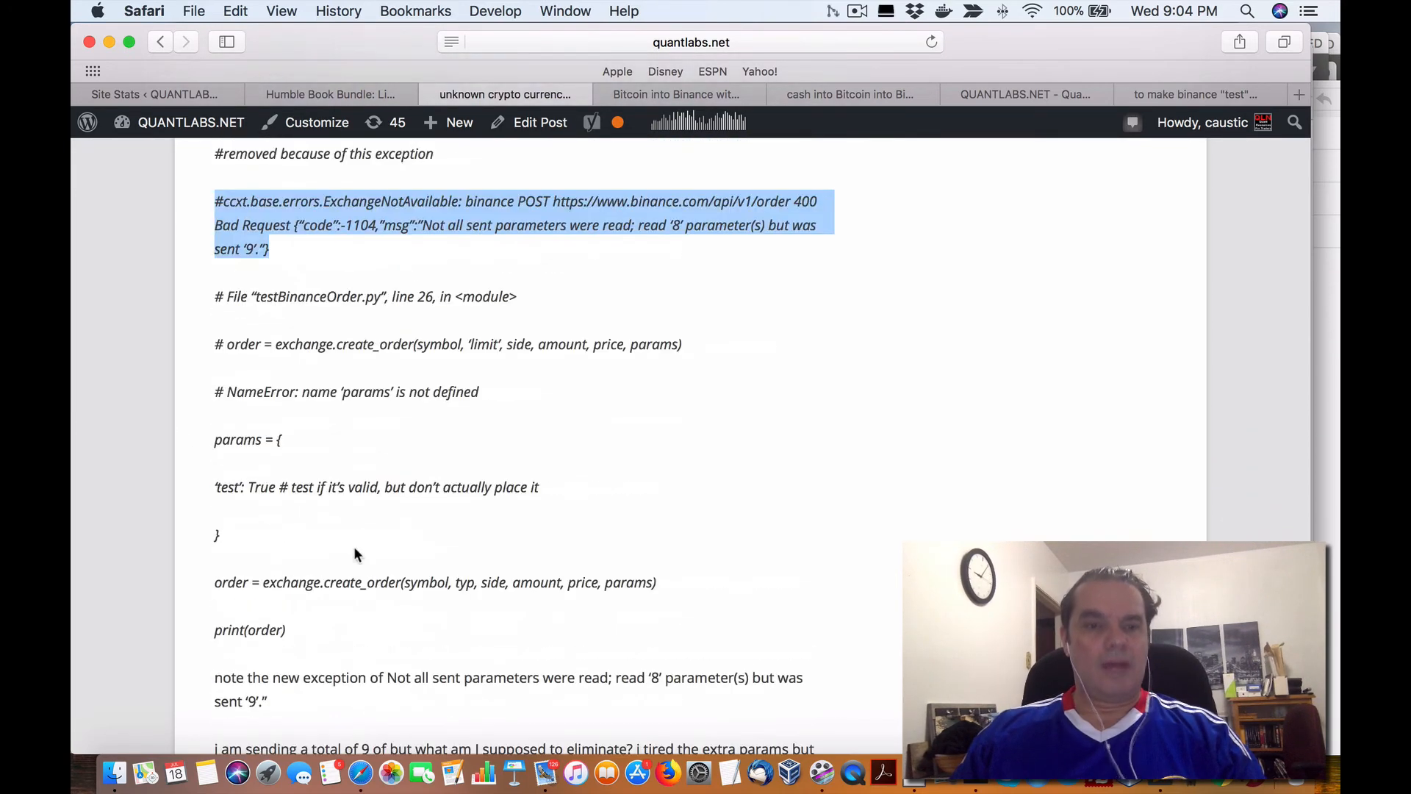
left_click(504, 453)
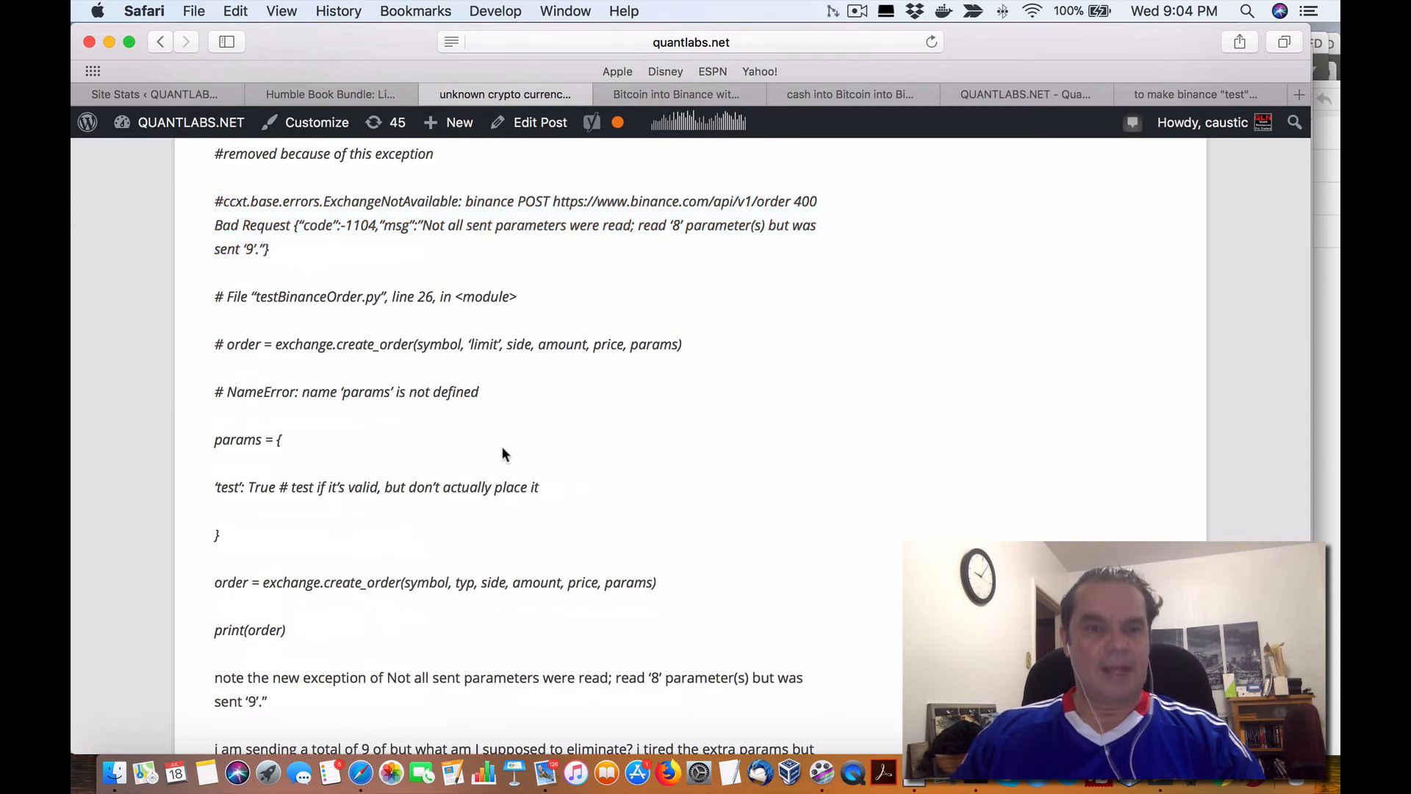
scroll("down", 3)
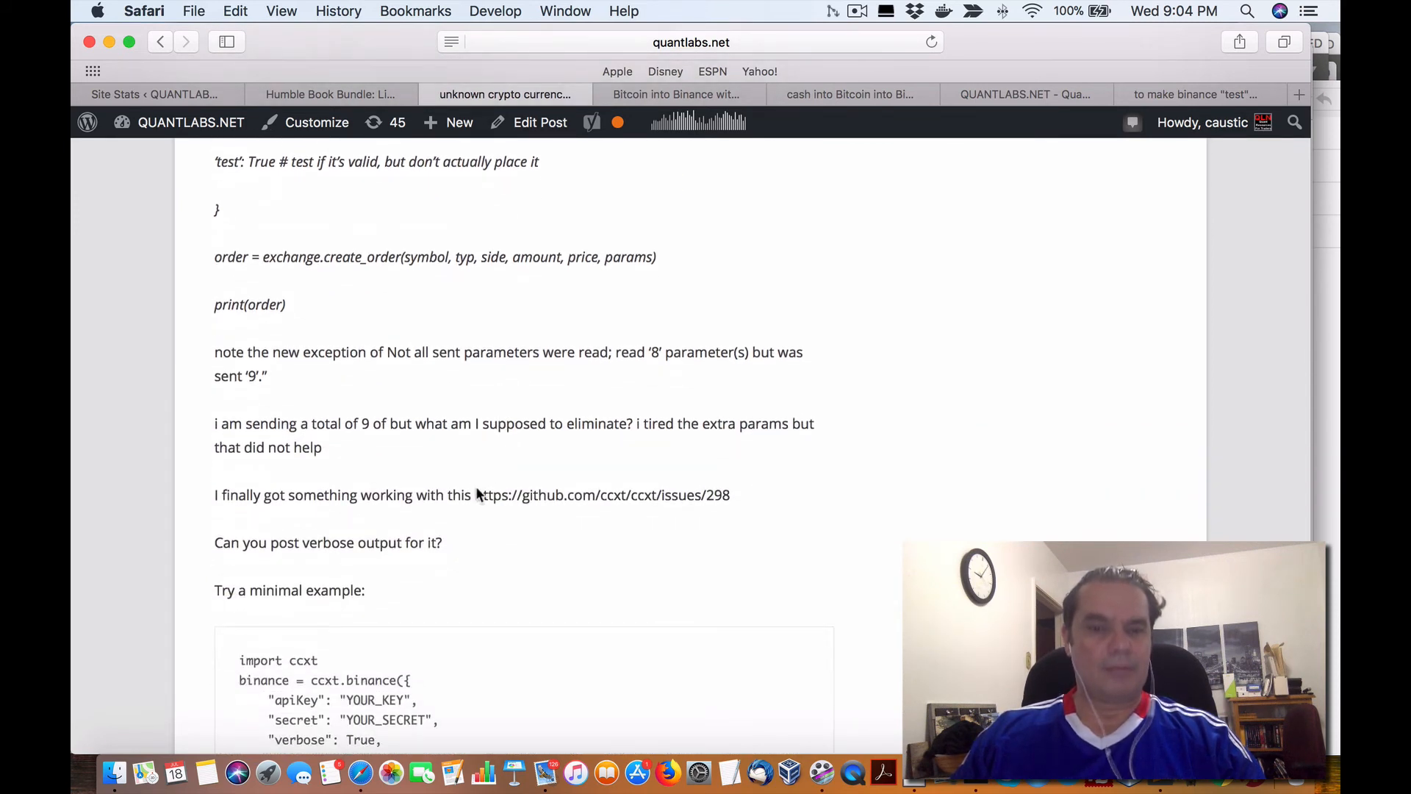
double_click(601, 495)
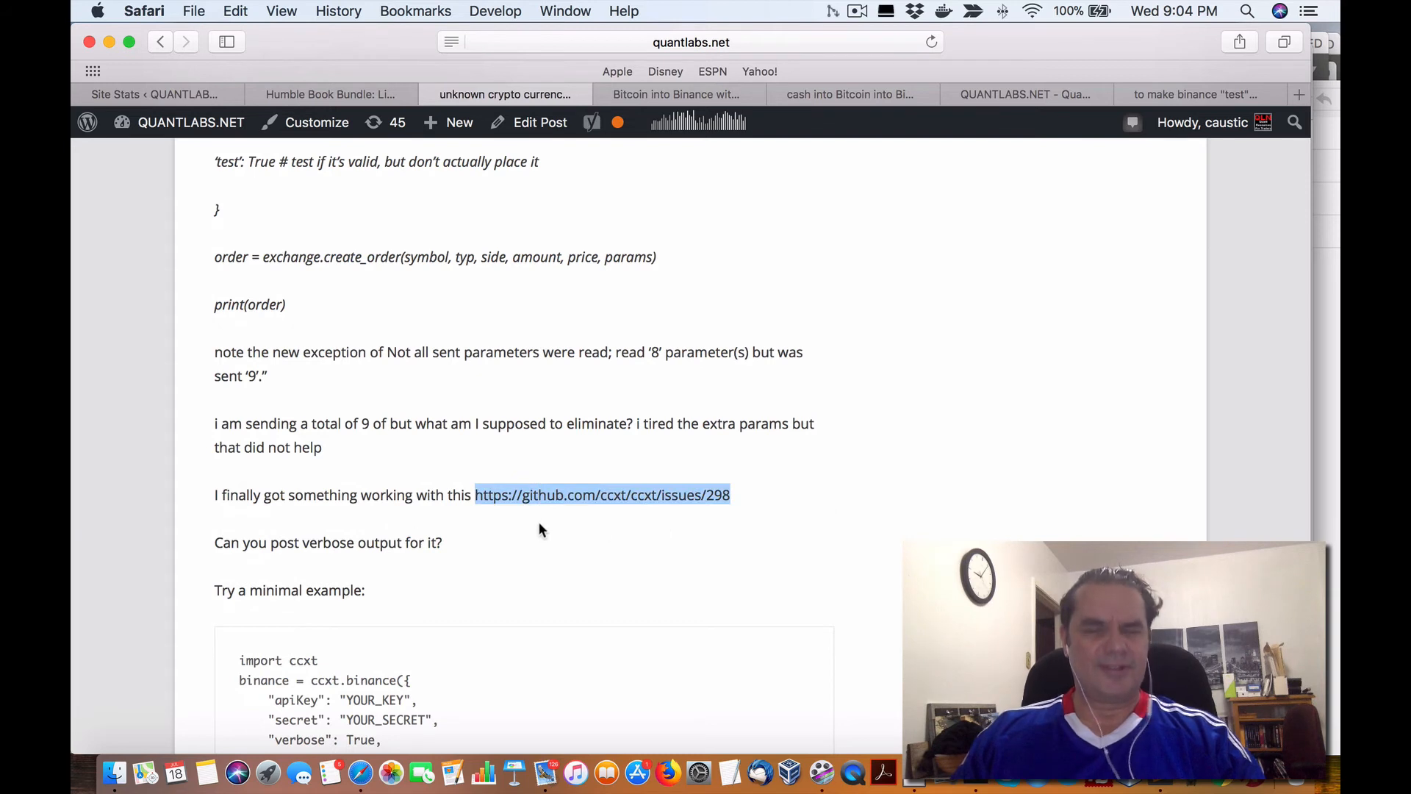
scroll("down", 3)
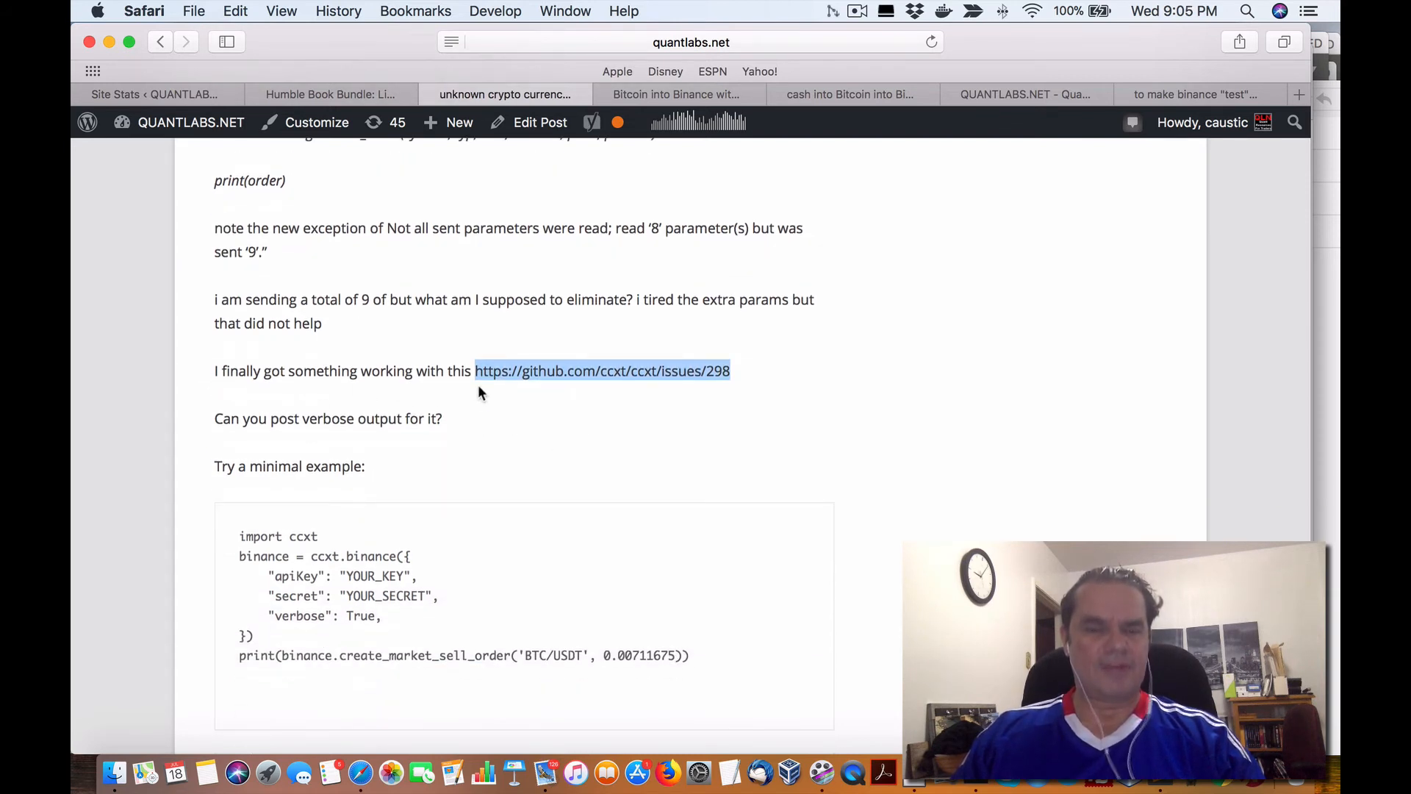
mouse_move(675, 389)
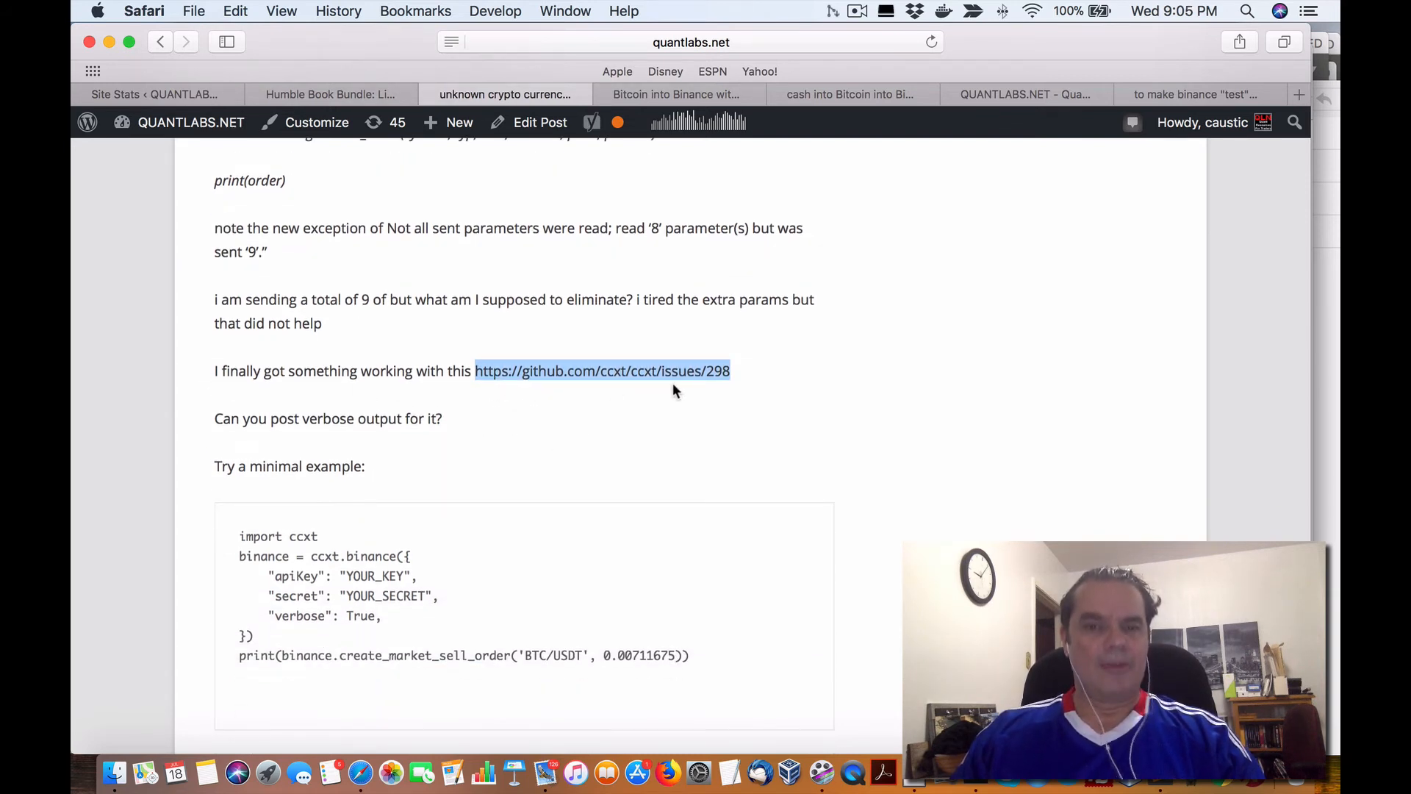
mouse_move(736, 374)
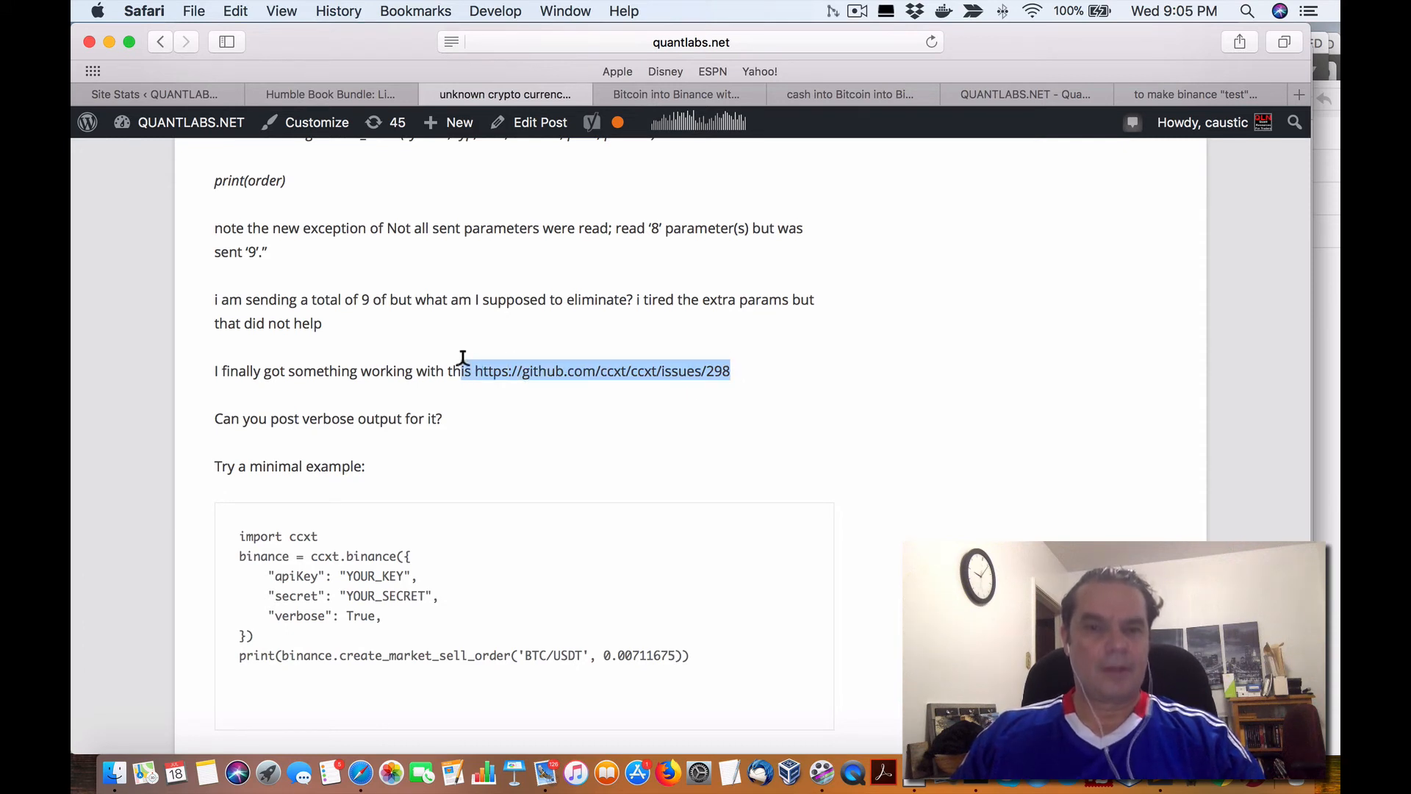
mouse_move(400, 437)
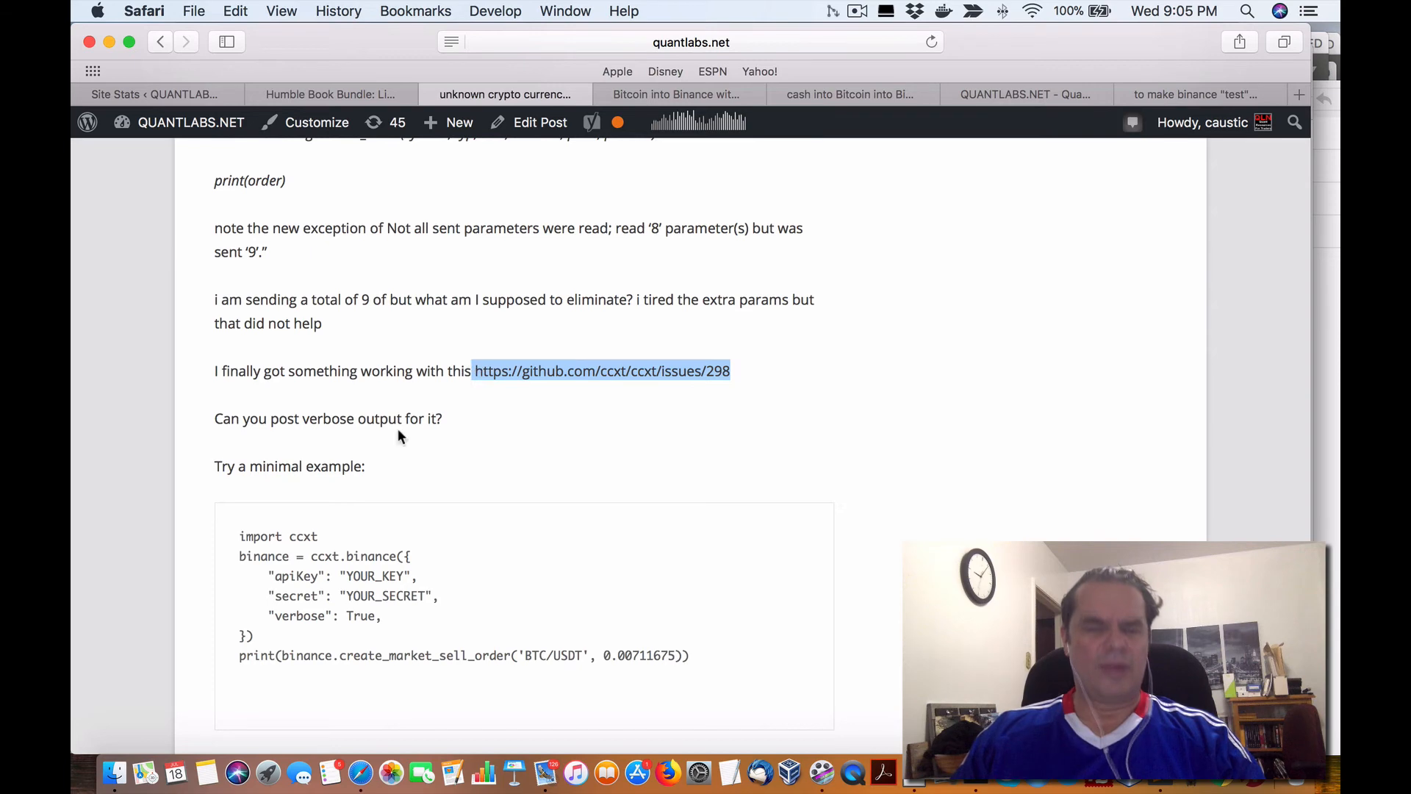
Step: Highlight the minimal example's binance setup lines, print line and create_market_sell_order name
scroll("down", 3)
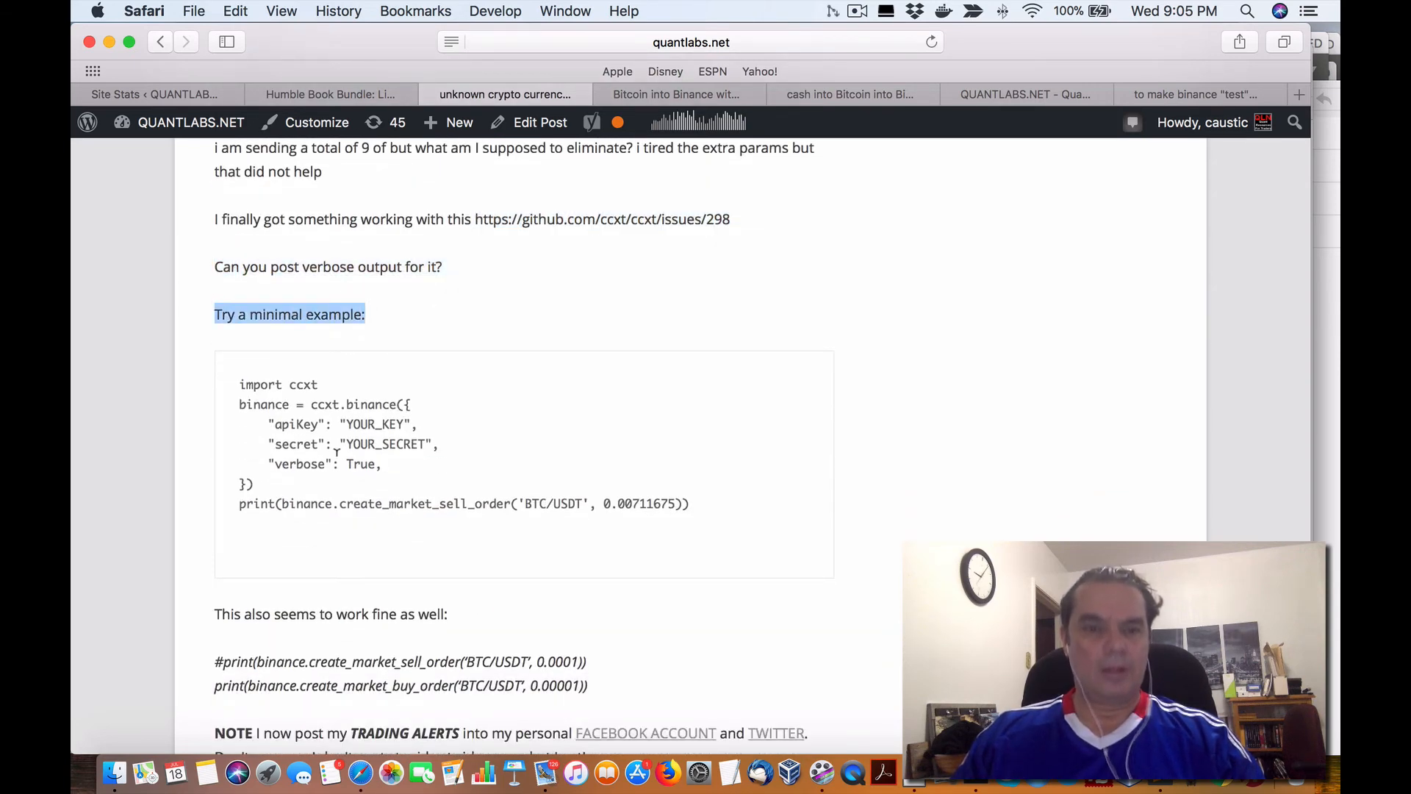
mouse_move(250, 477)
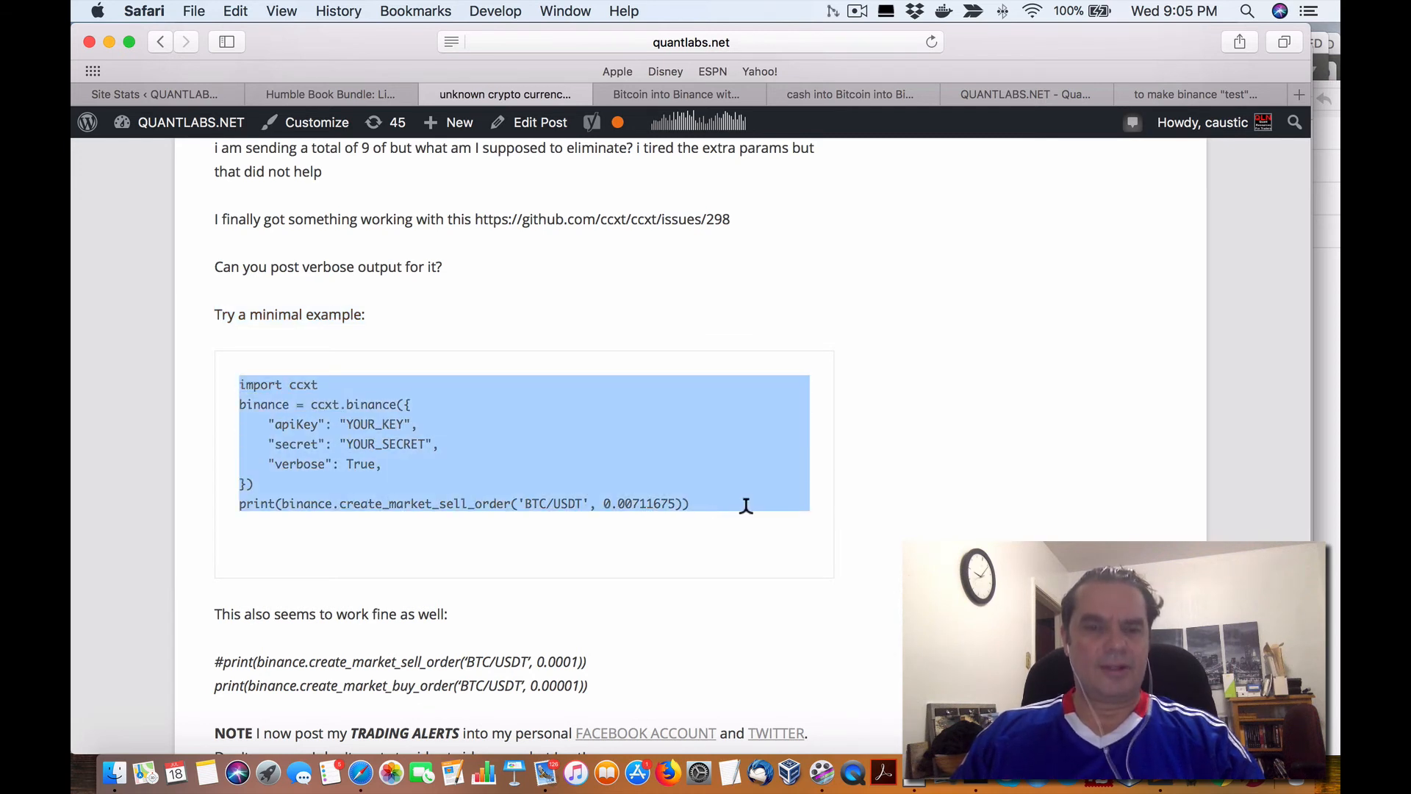
left_click(531, 465)
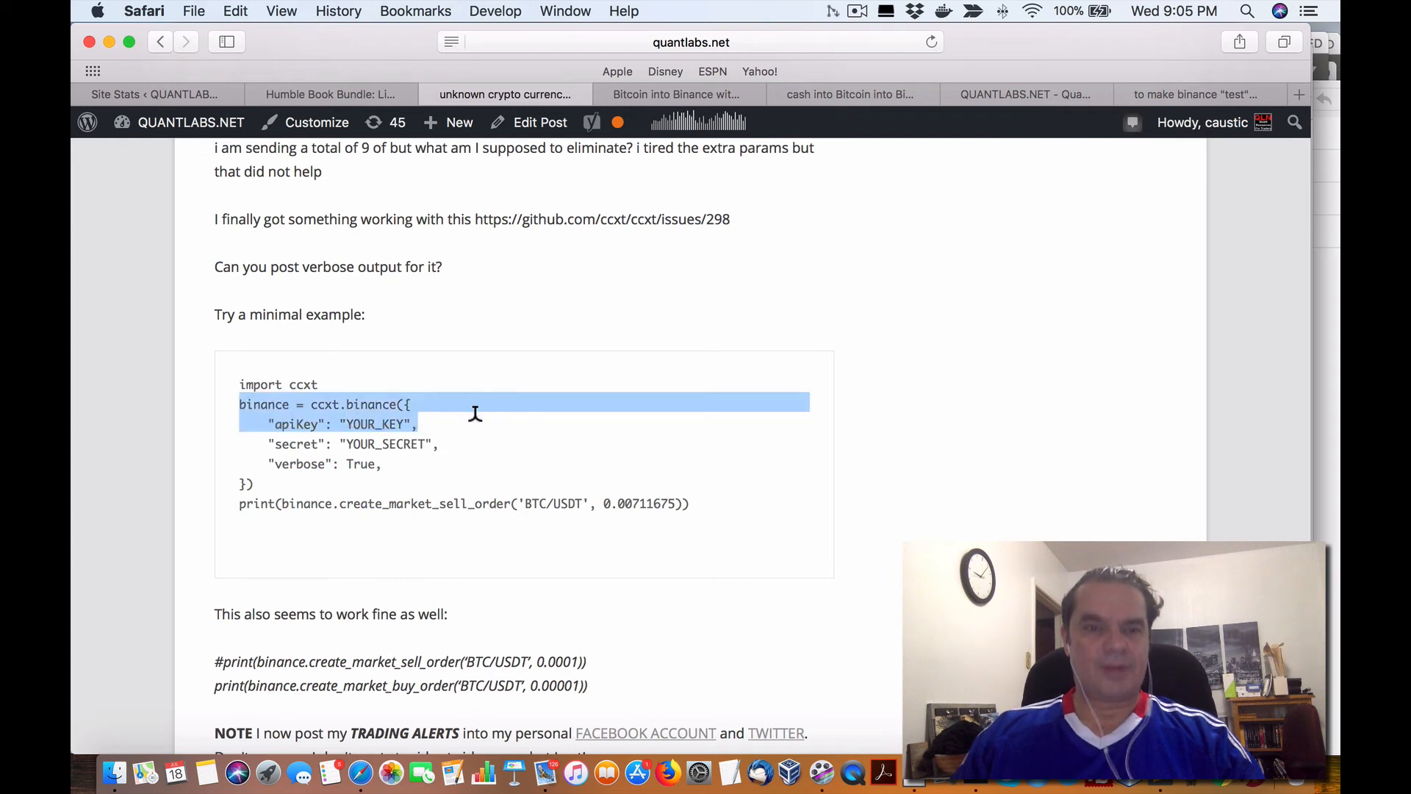
left_click(452, 448)
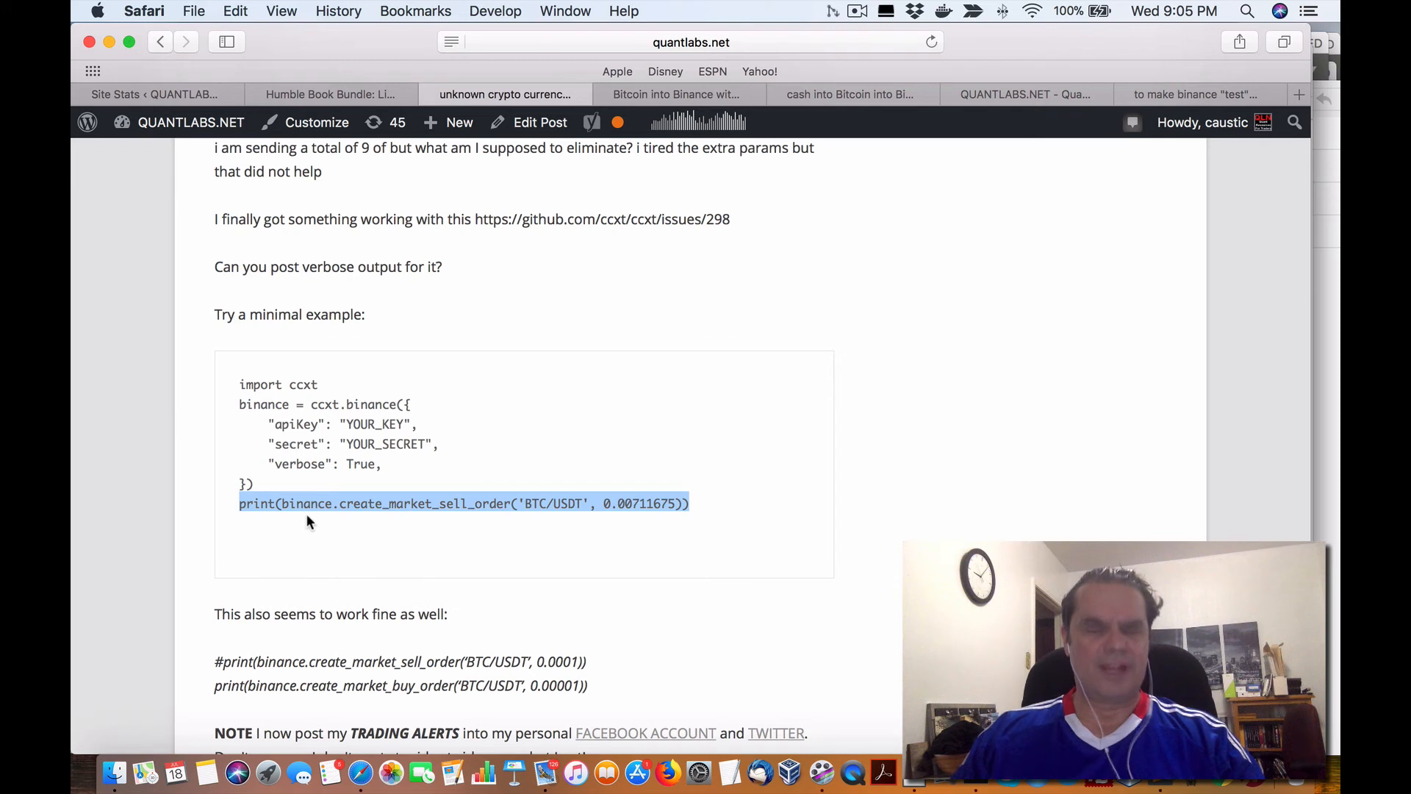
mouse_move(375, 518)
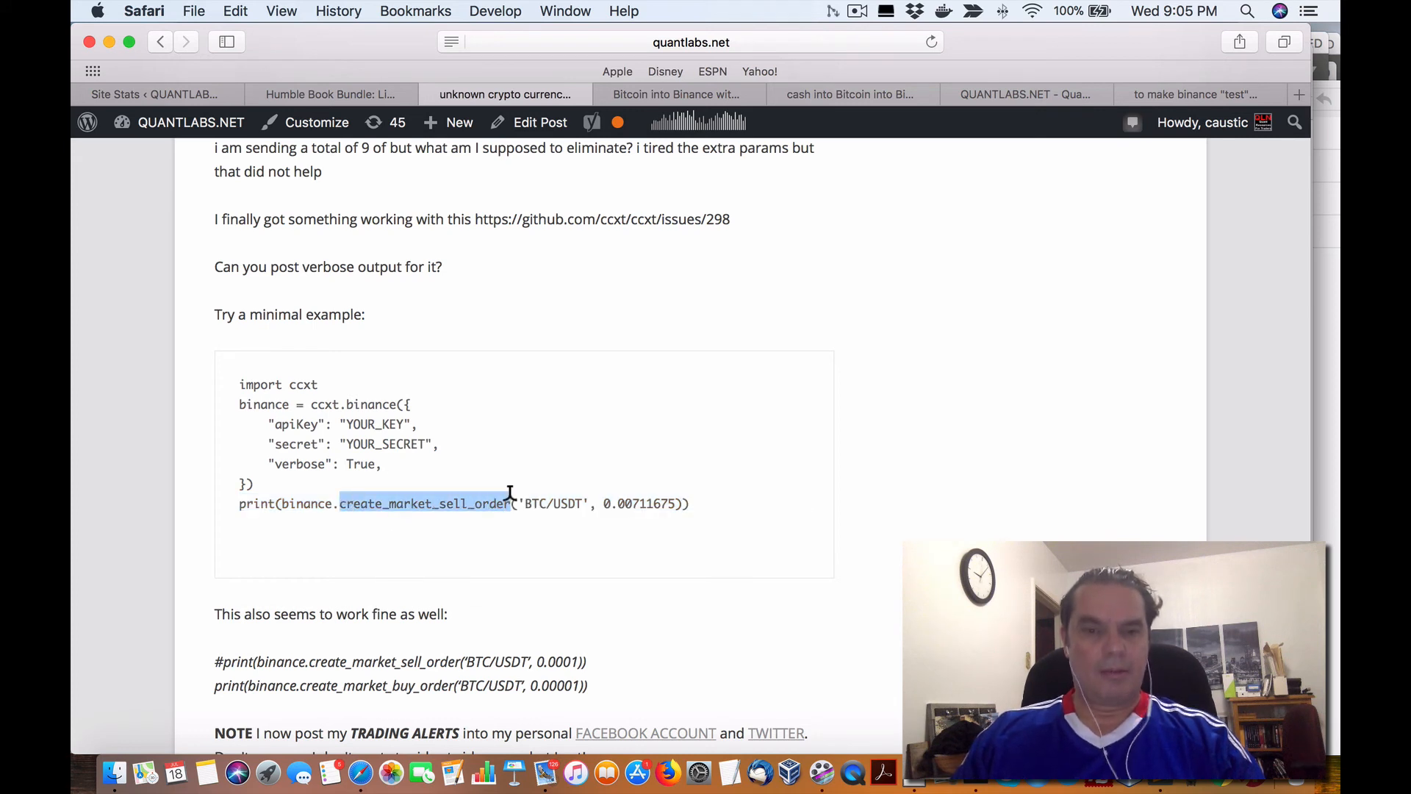
double_click(550, 503)
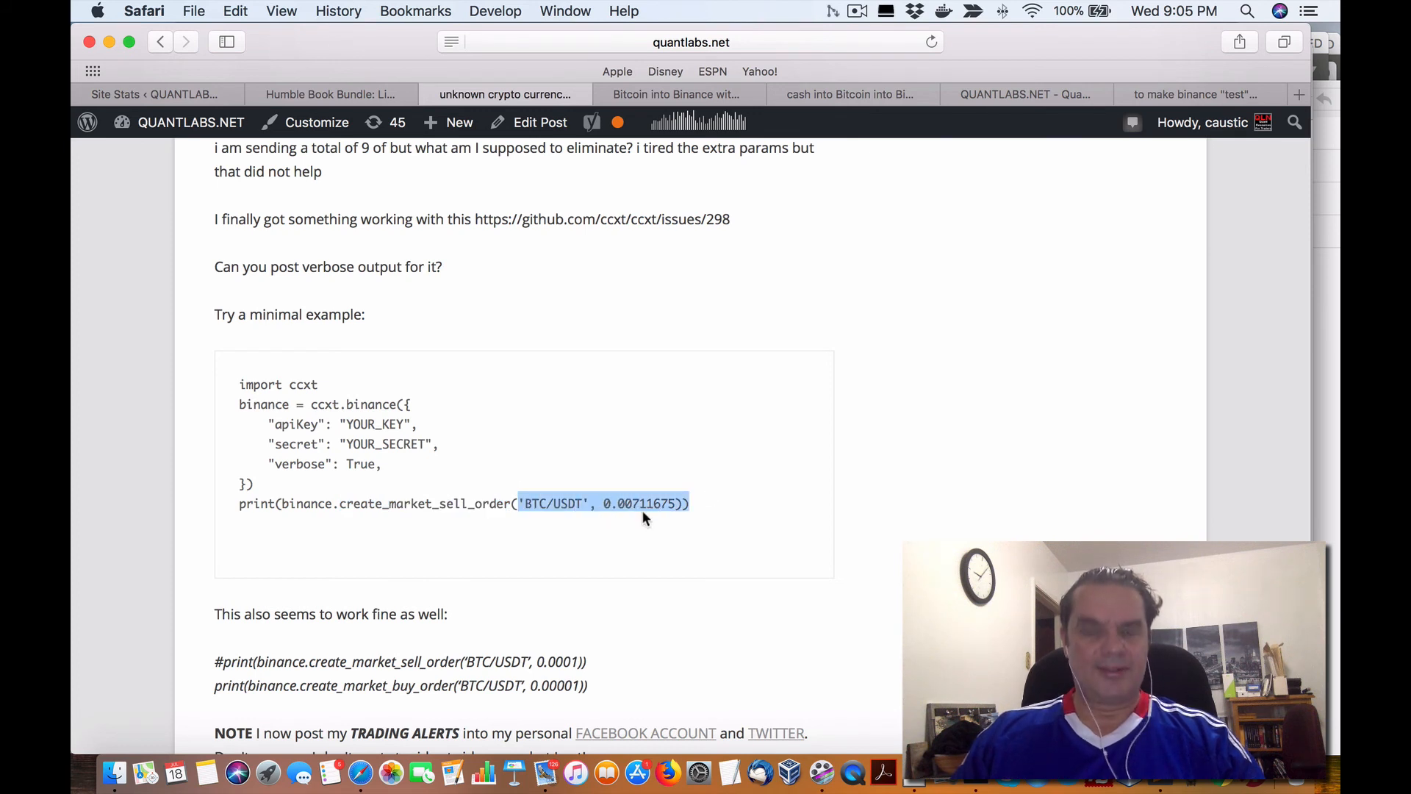
mouse_move(655, 517)
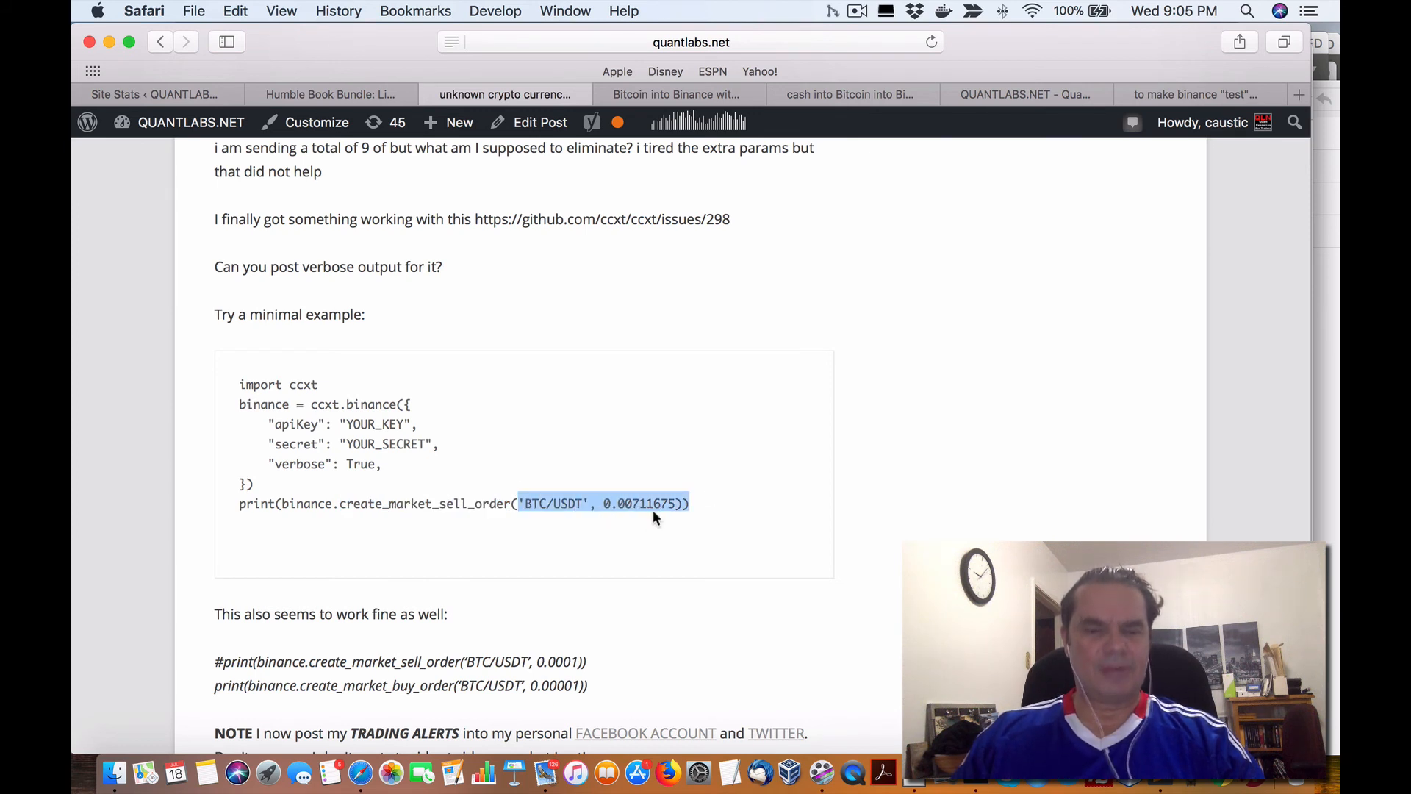
scroll("down", 3)
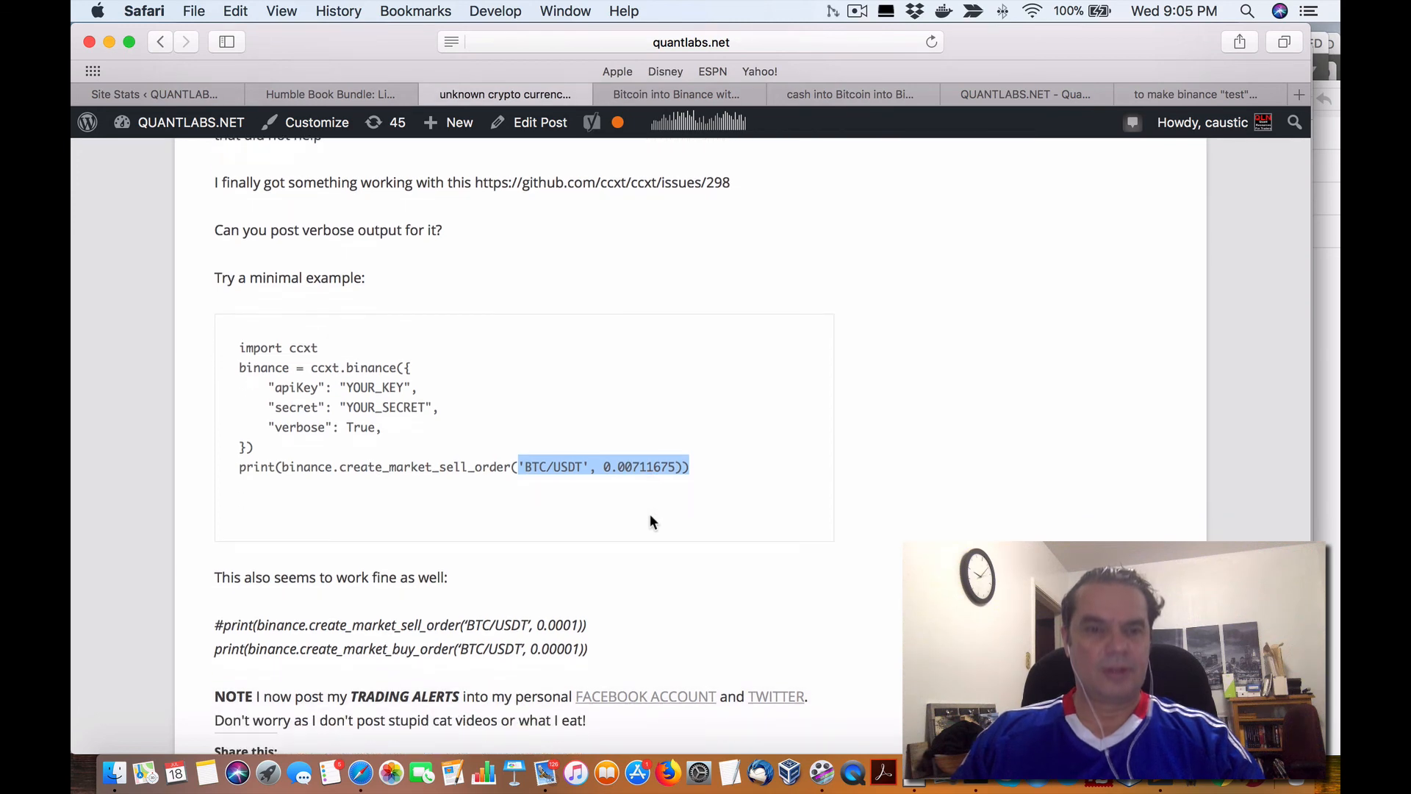
scroll("down", 3)
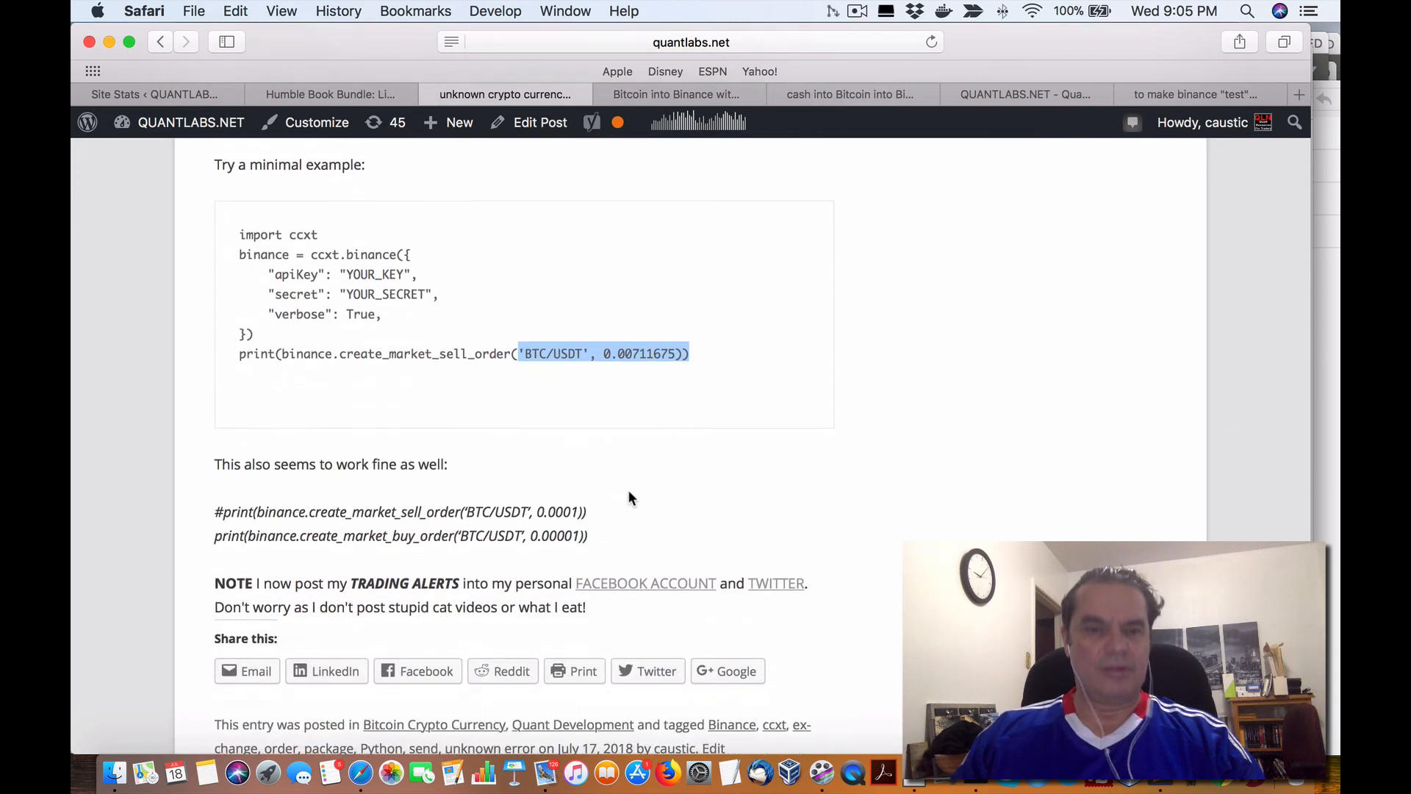
Step: Highlight the market buy order line in the minimal example
scroll("up", 3)
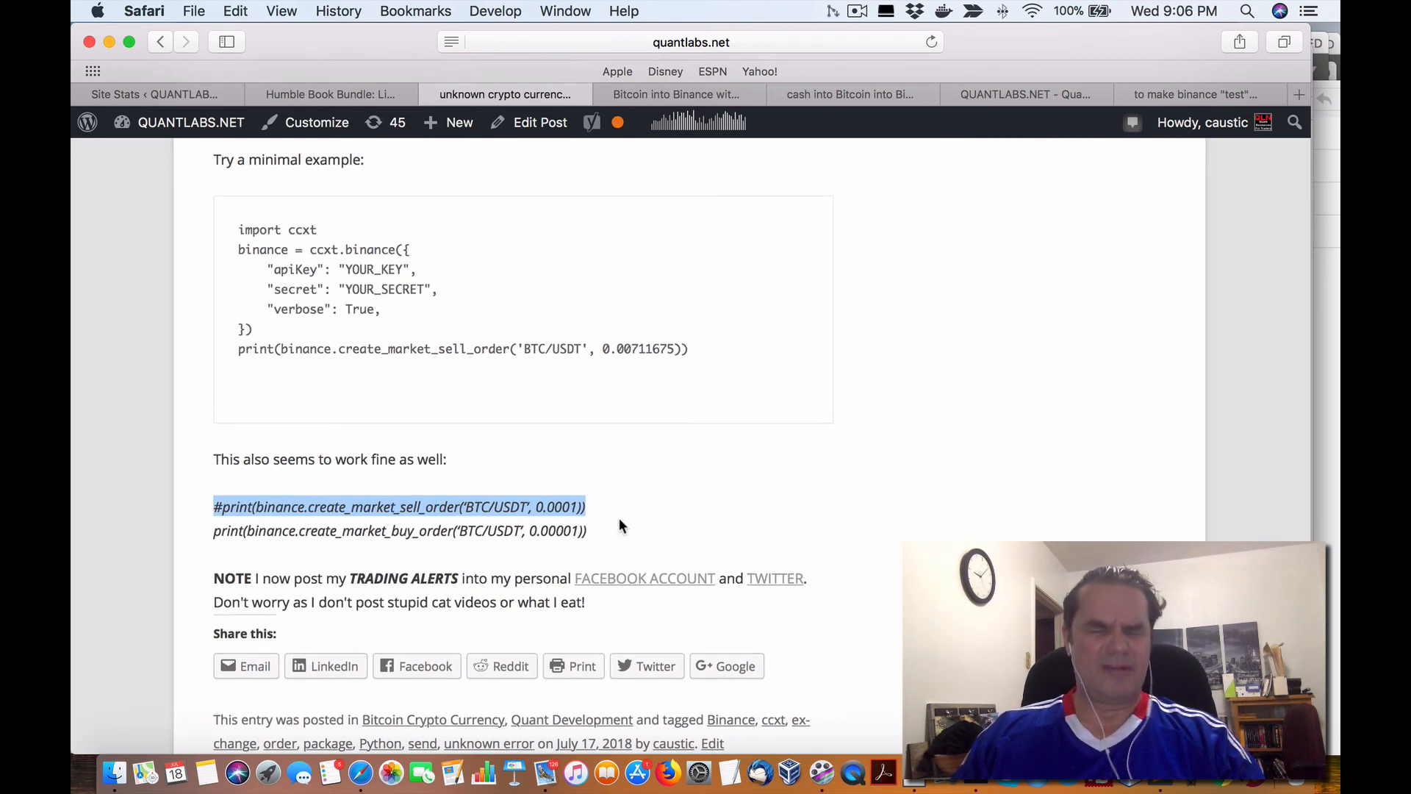
left_click(521, 505)
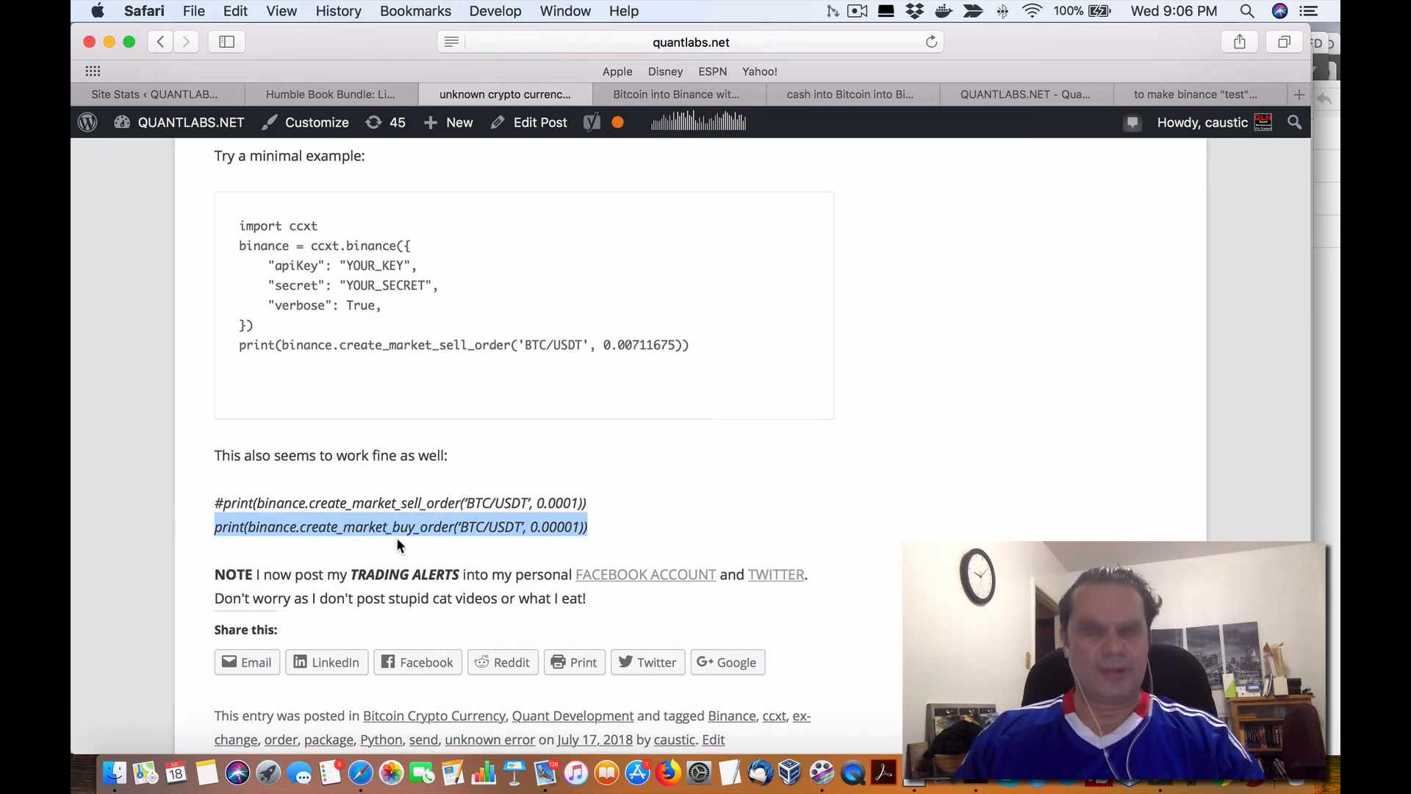
scroll("down", 3)
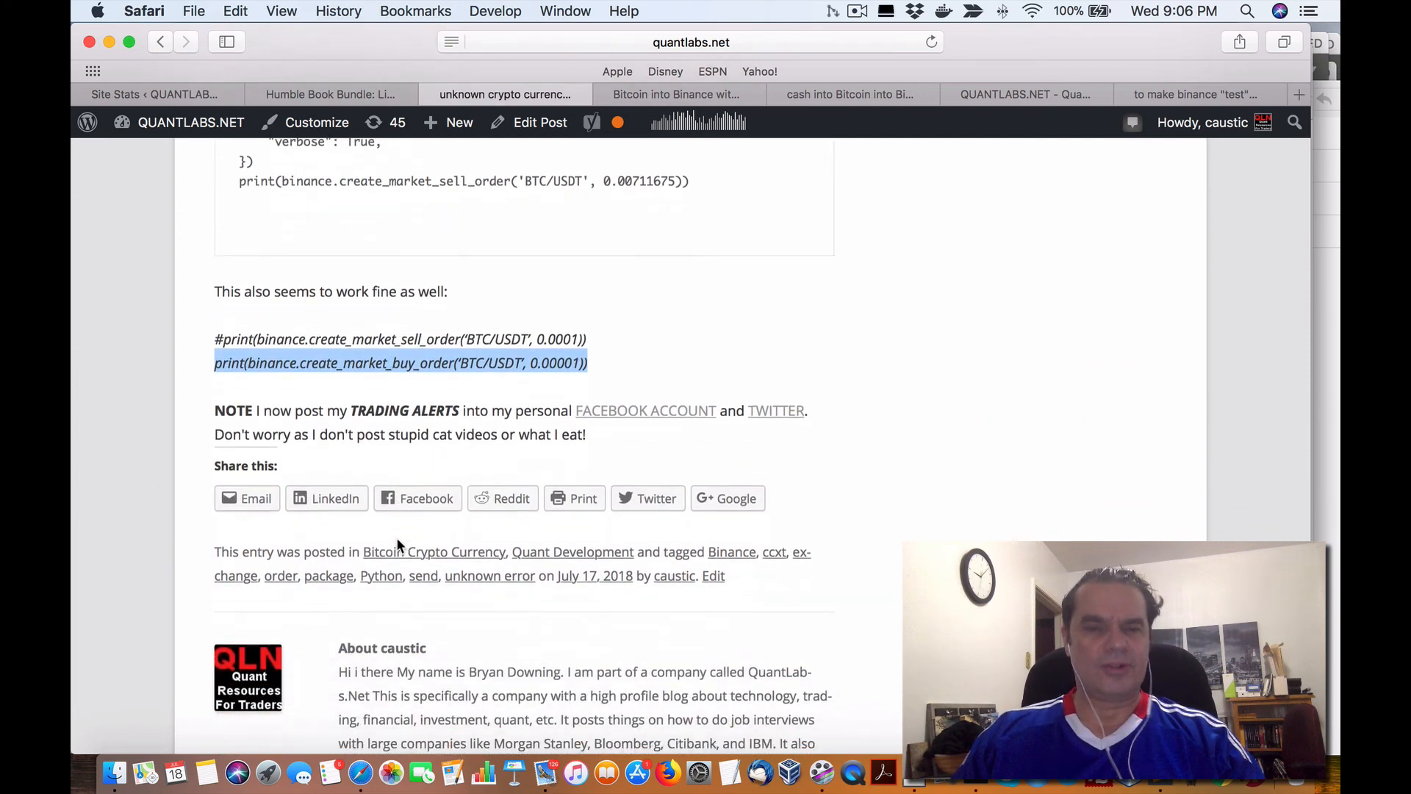
scroll("up", 3)
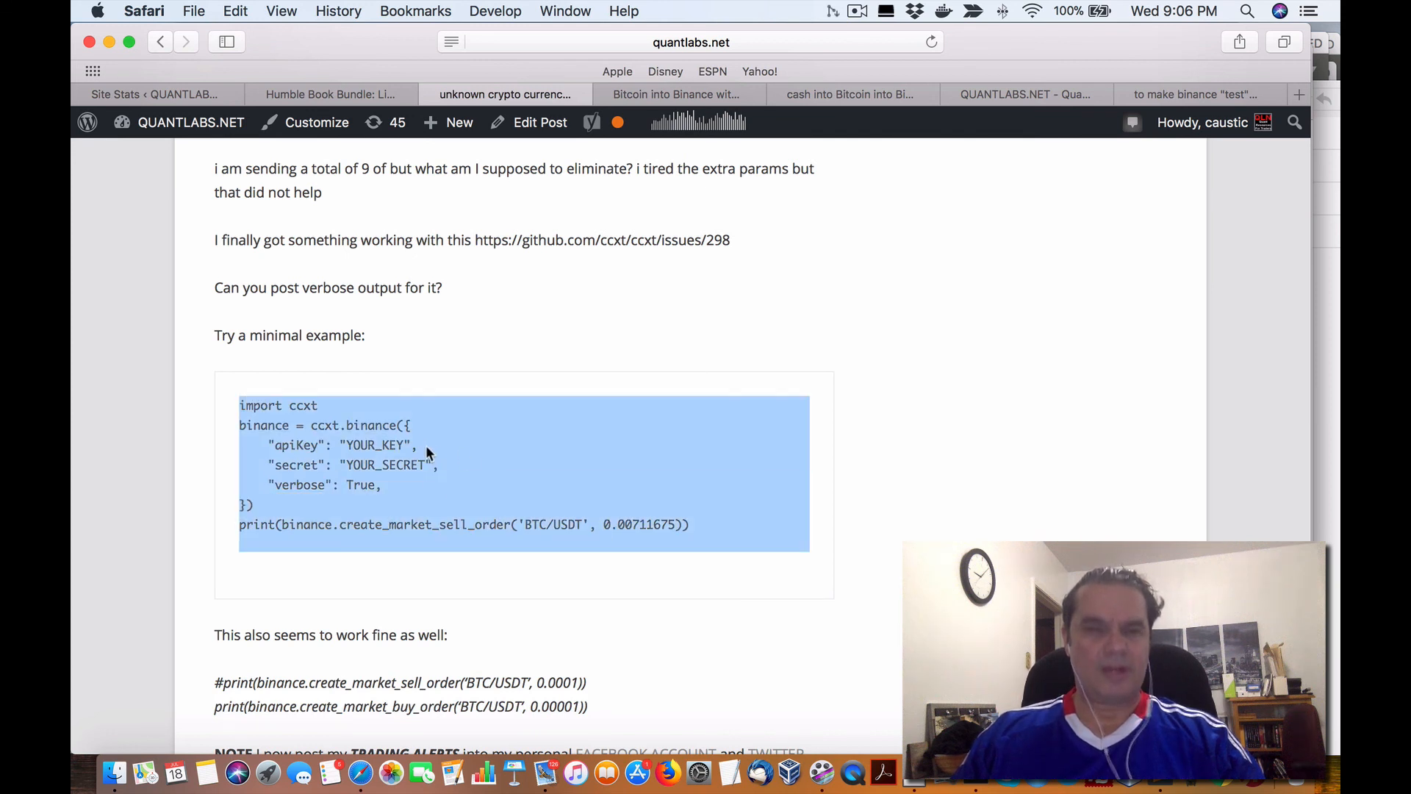
mouse_move(541, 542)
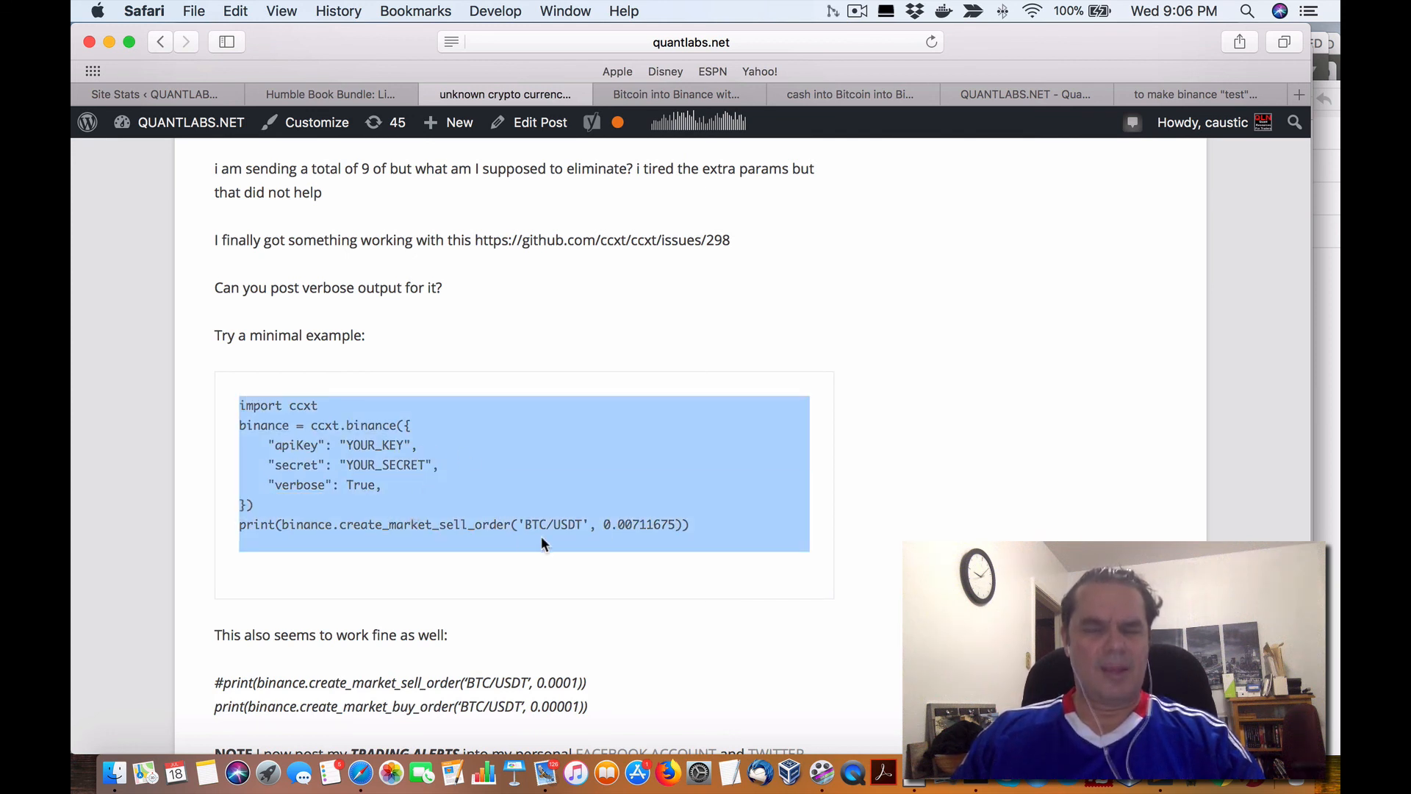
Step: Clear the code block highlight and scroll to the 'BTC/USDT', 0.00711675 print line
left_click(230, 405)
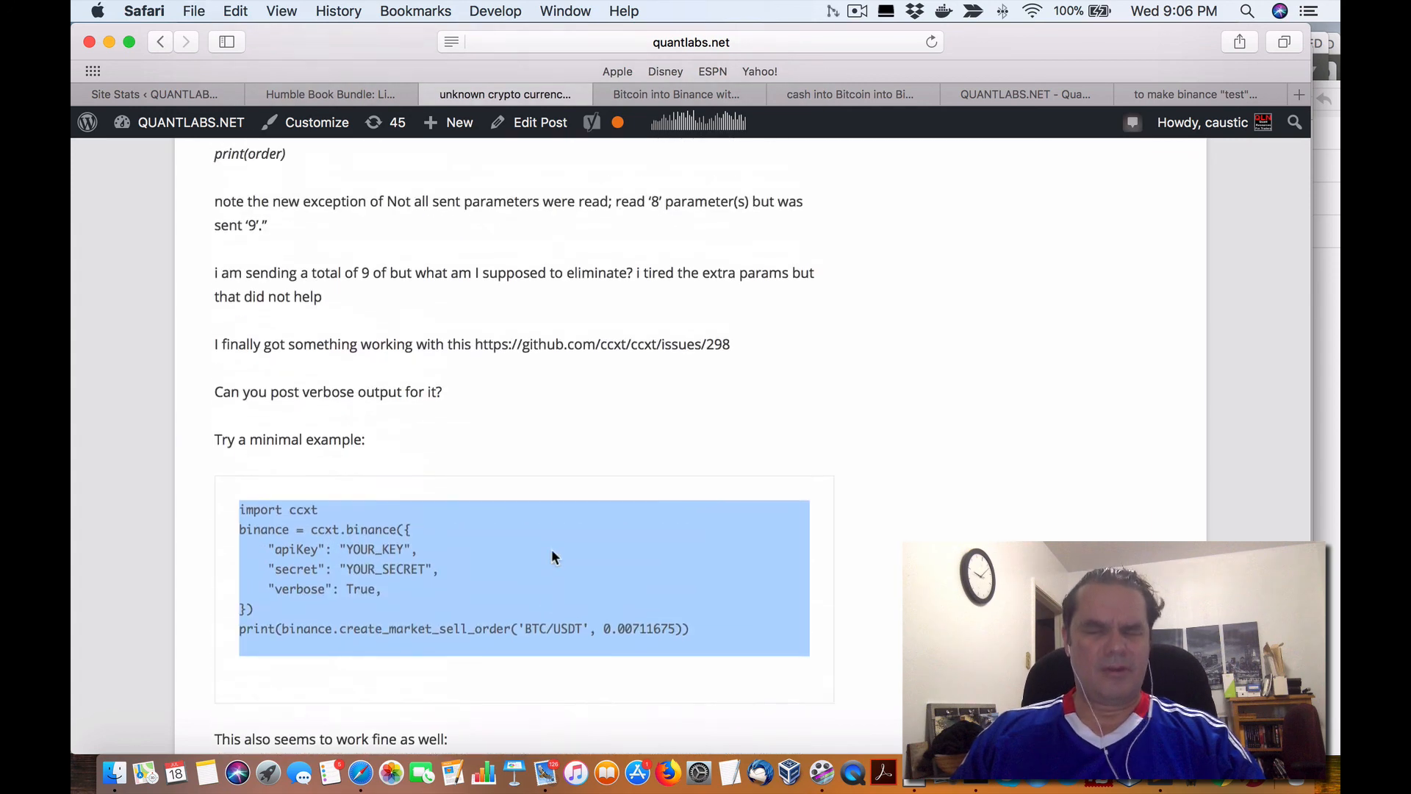
scroll("down", 3)
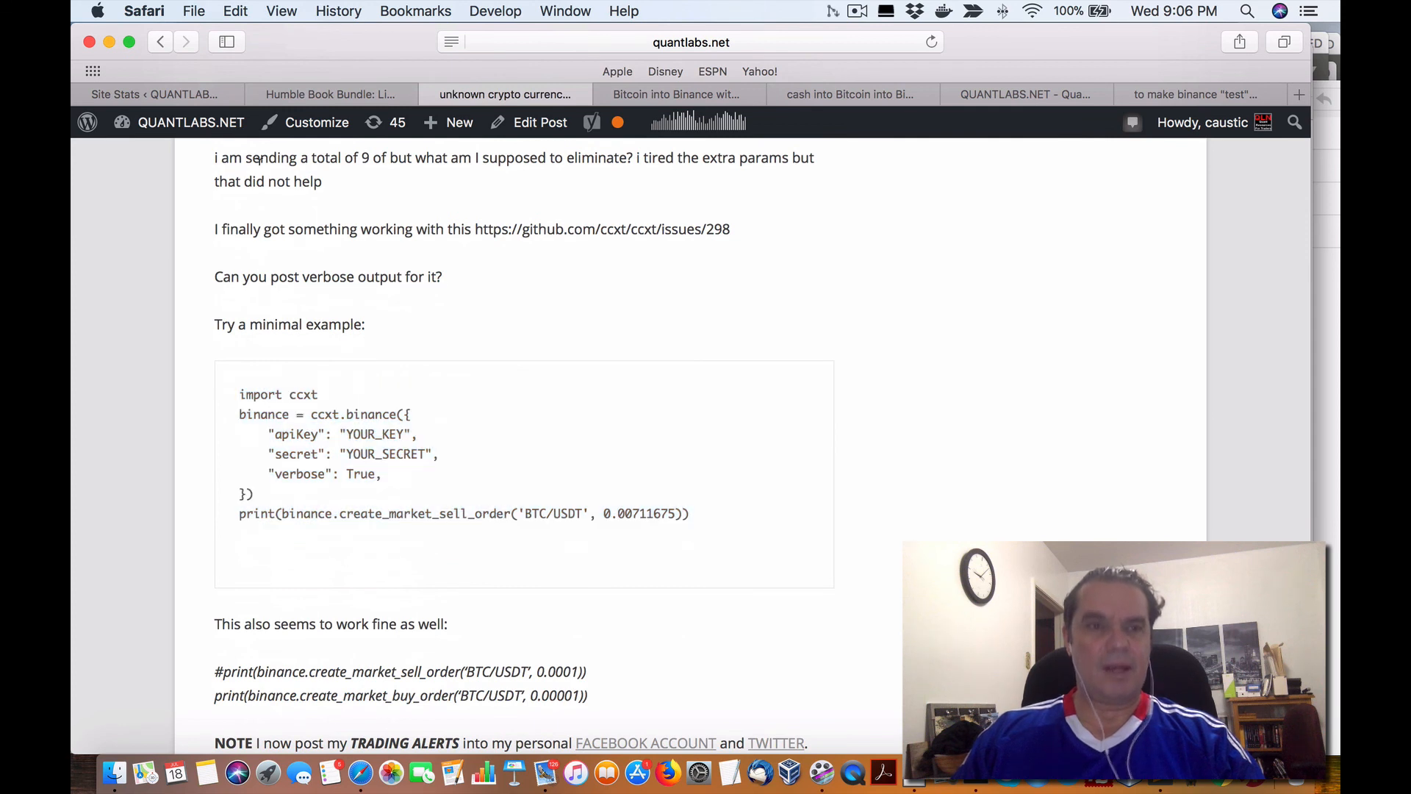
mouse_move(507, 504)
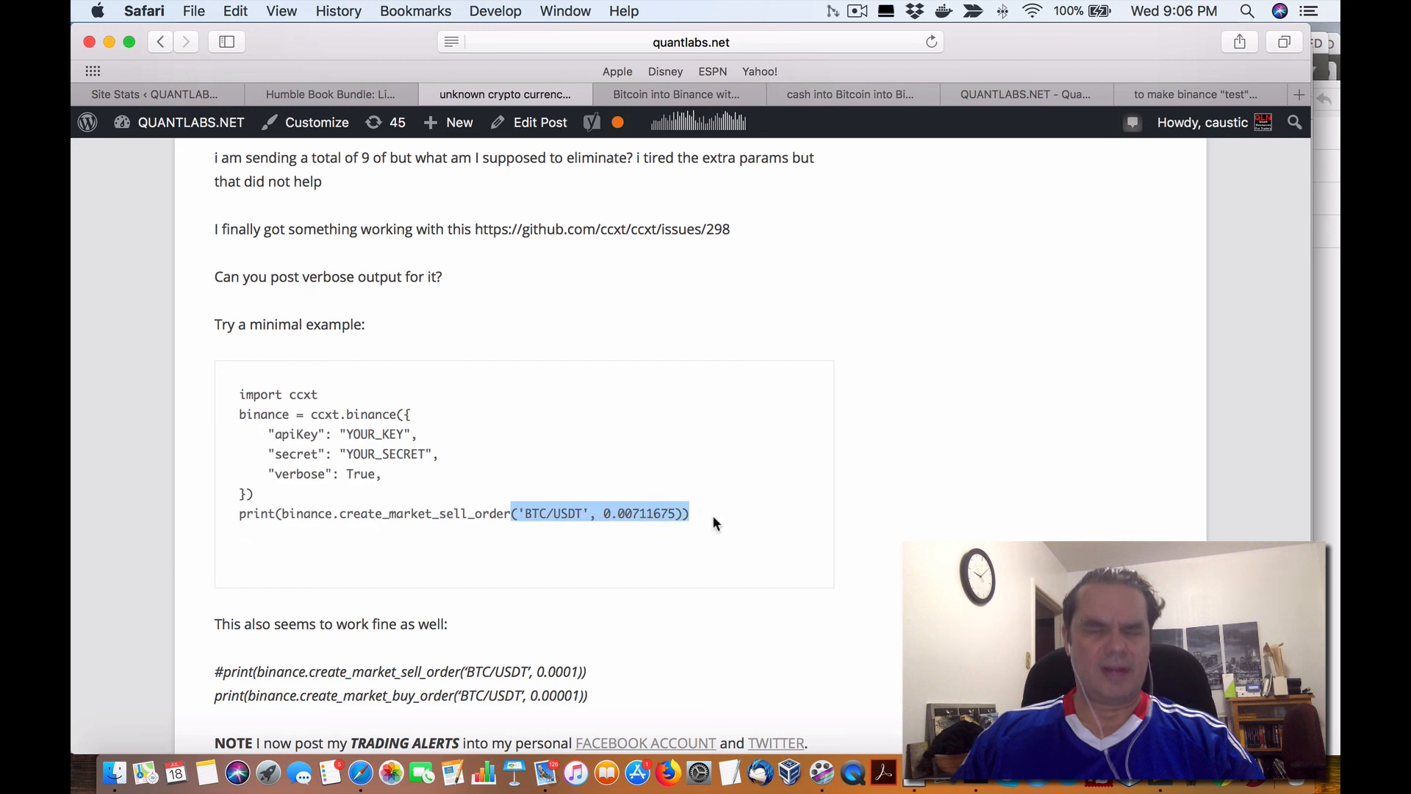
mouse_move(693, 594)
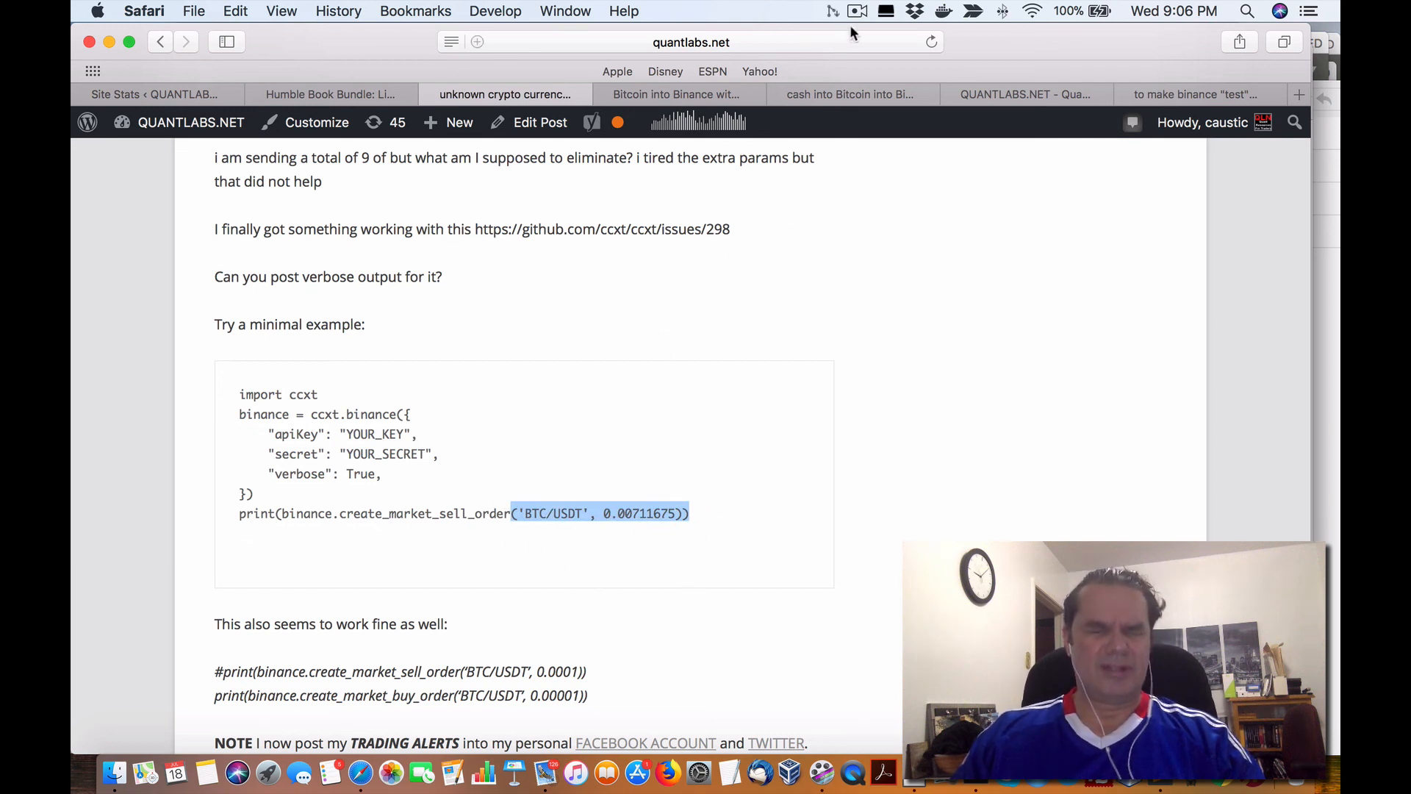
left_click(855, 11)
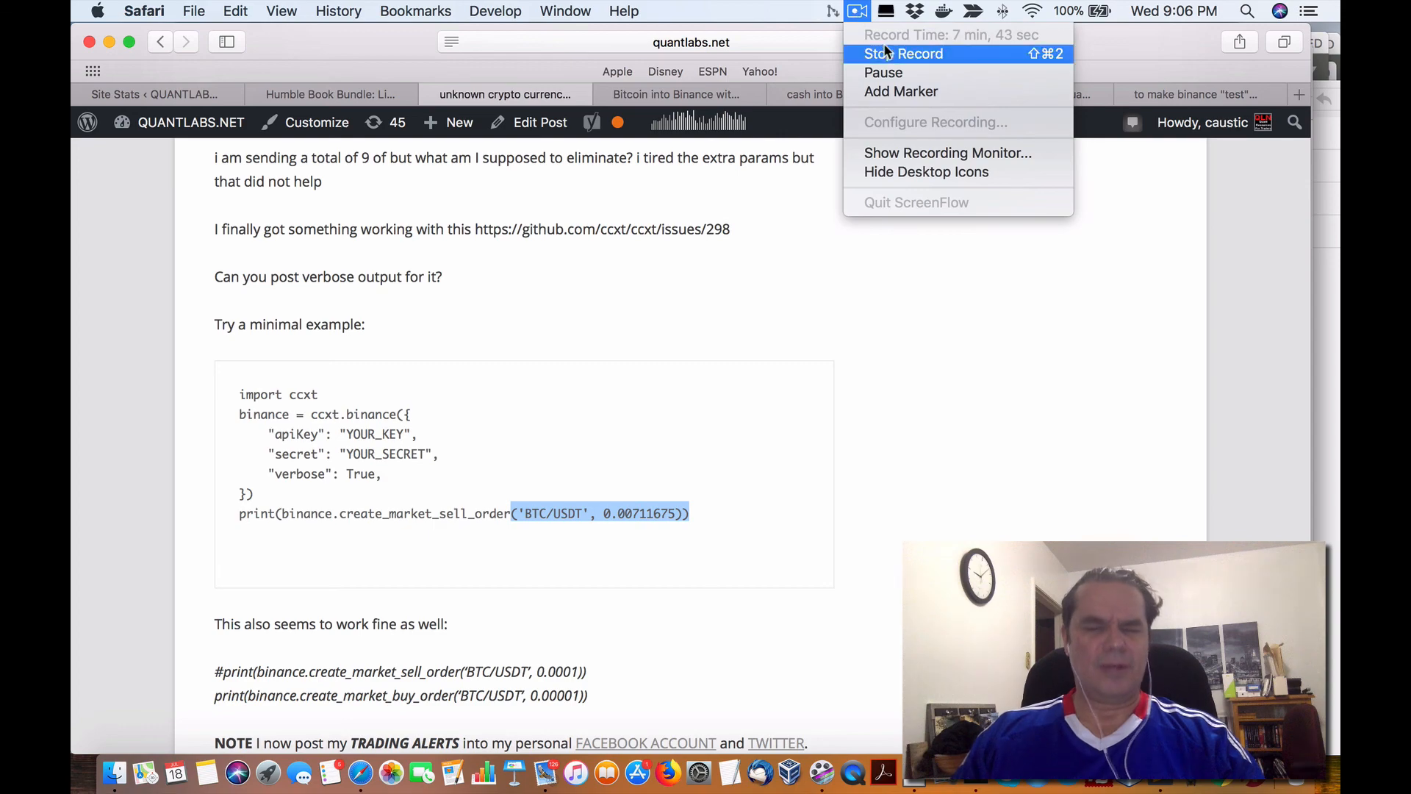